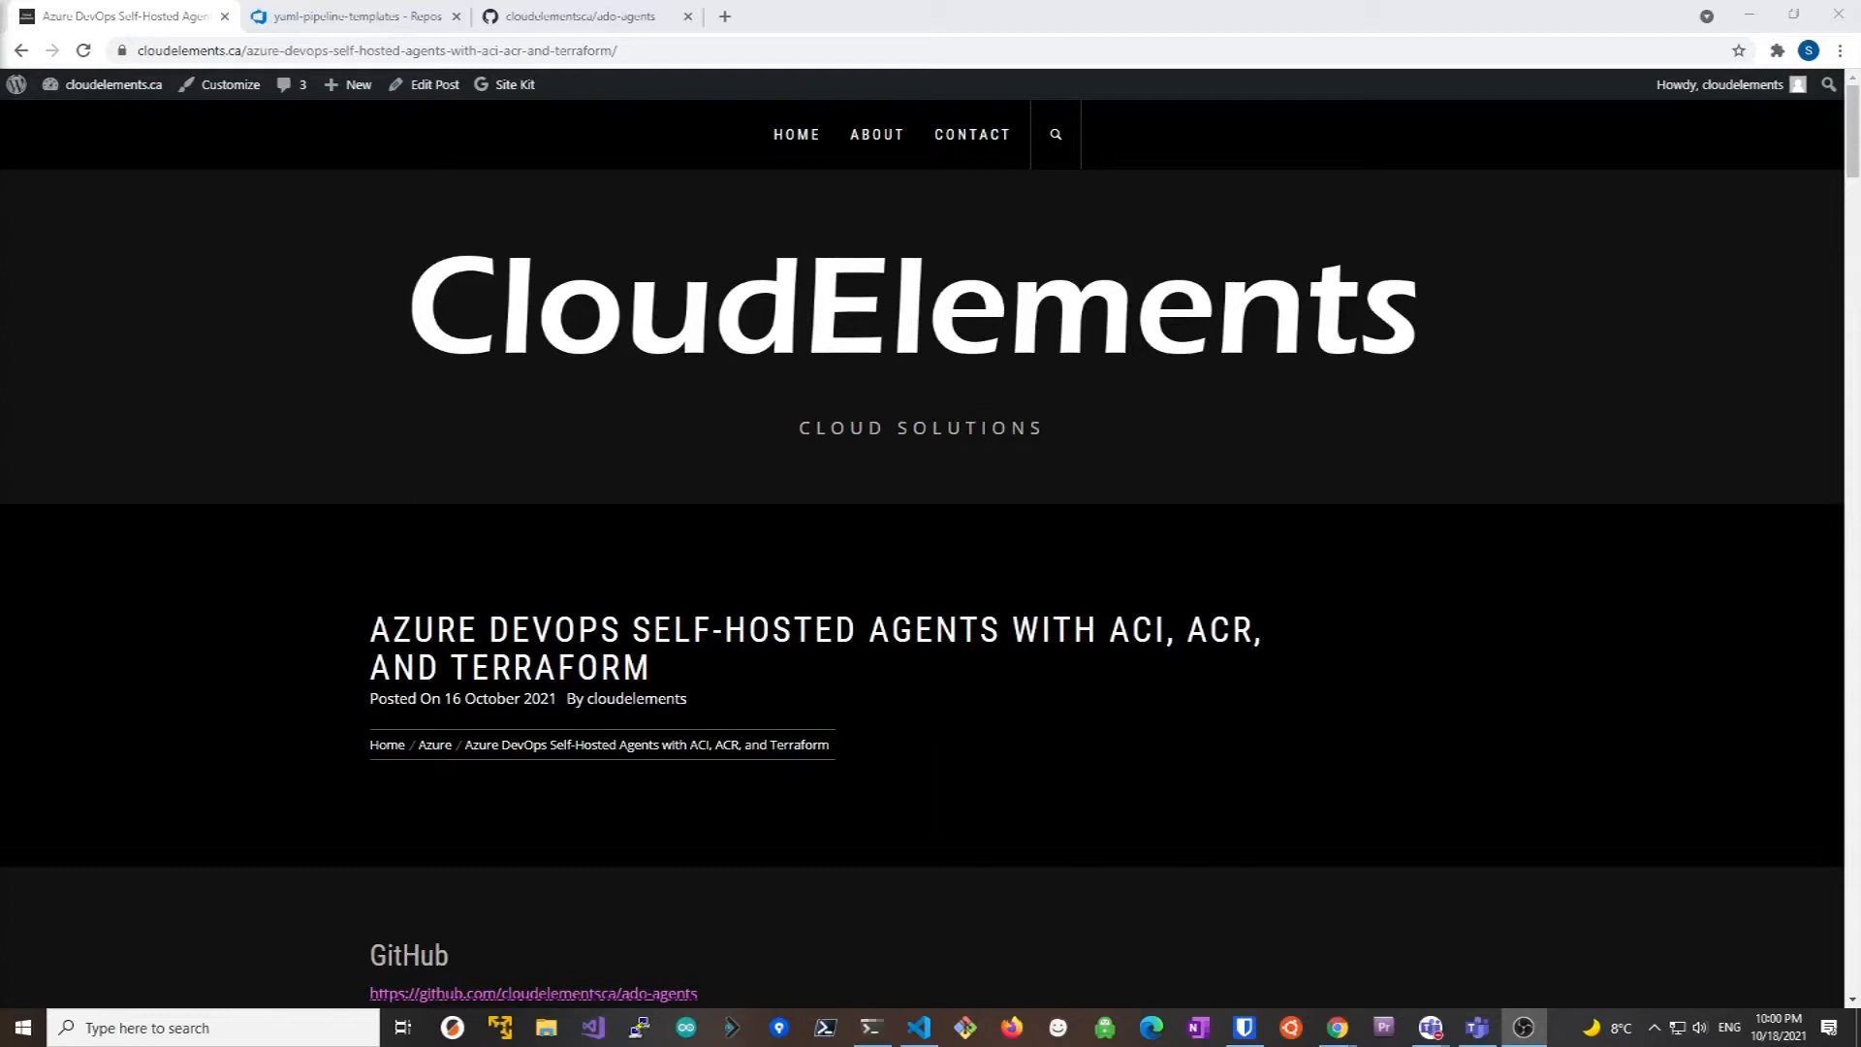
{"action": "mouse_move", "coordinate": [659, 817]}
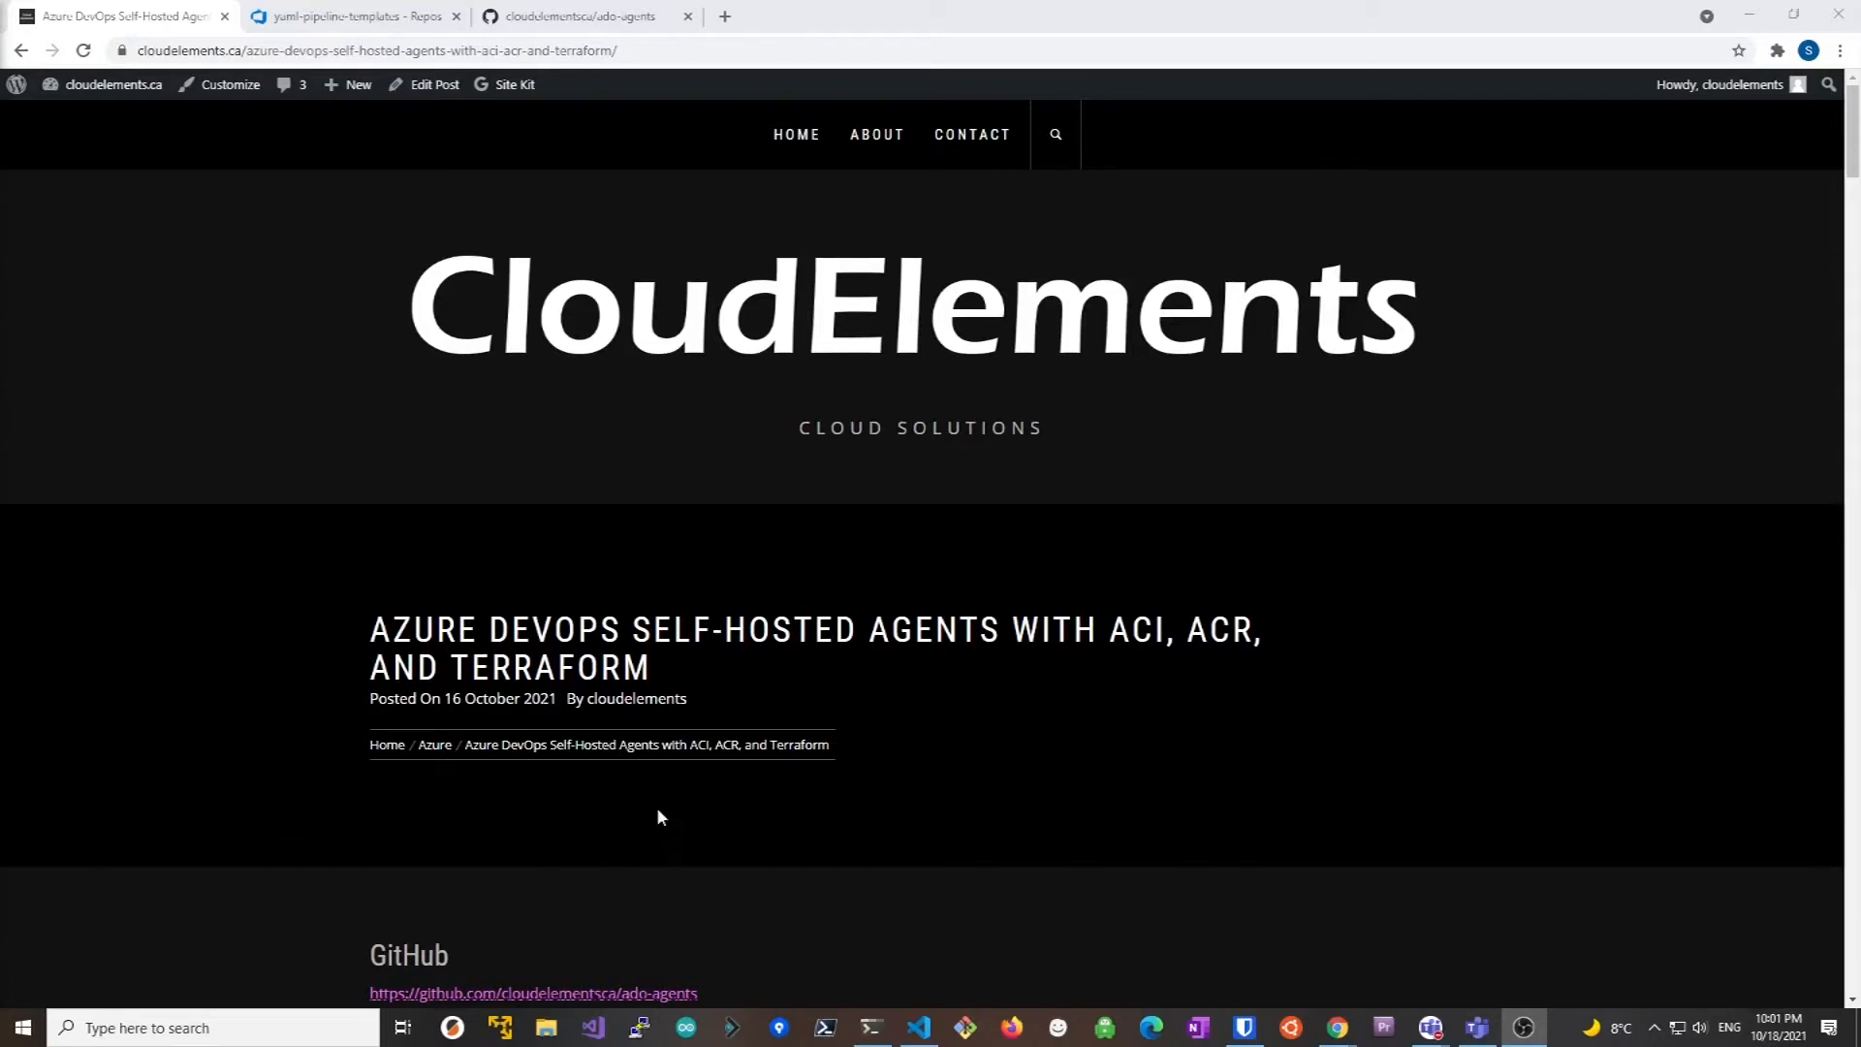
Read down the blog guide to its repository import step
{"action": "scroll", "scroll_direction": "down", "scroll_amount": 3}
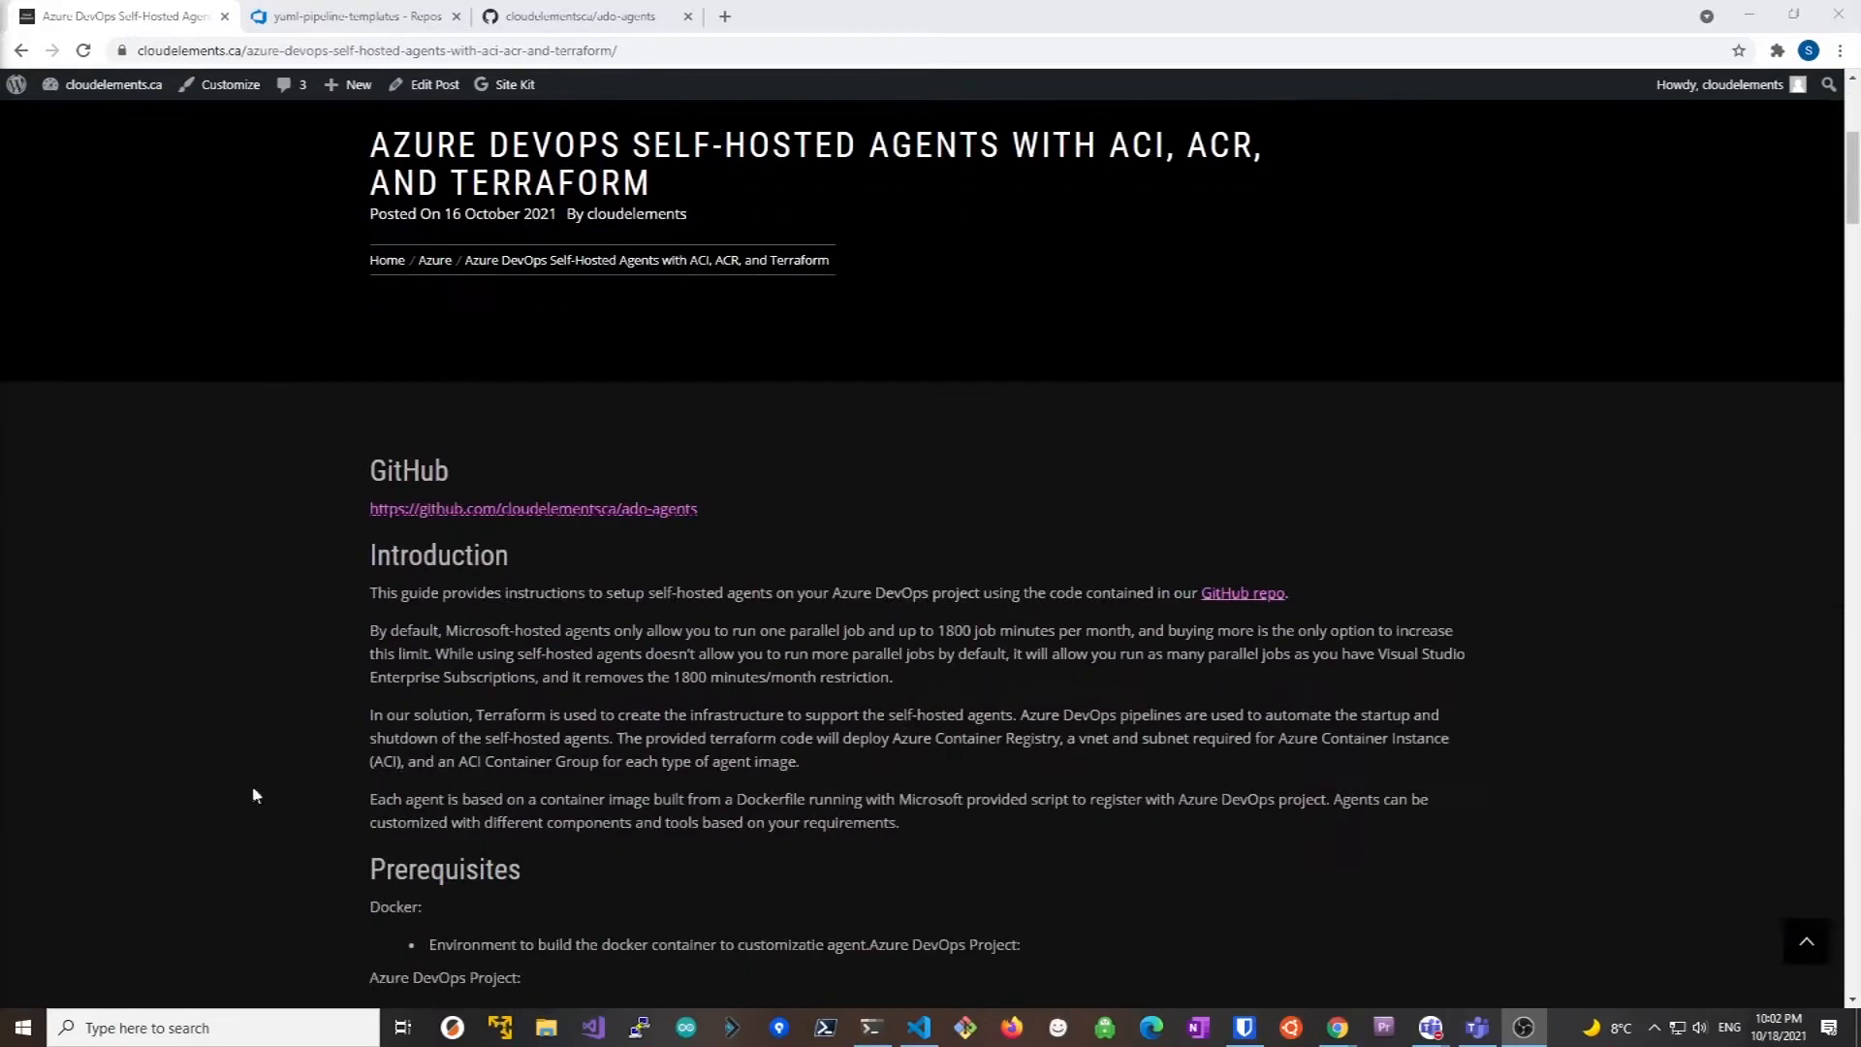
{"action": "scroll", "scroll_direction": "down", "scroll_amount": 3}
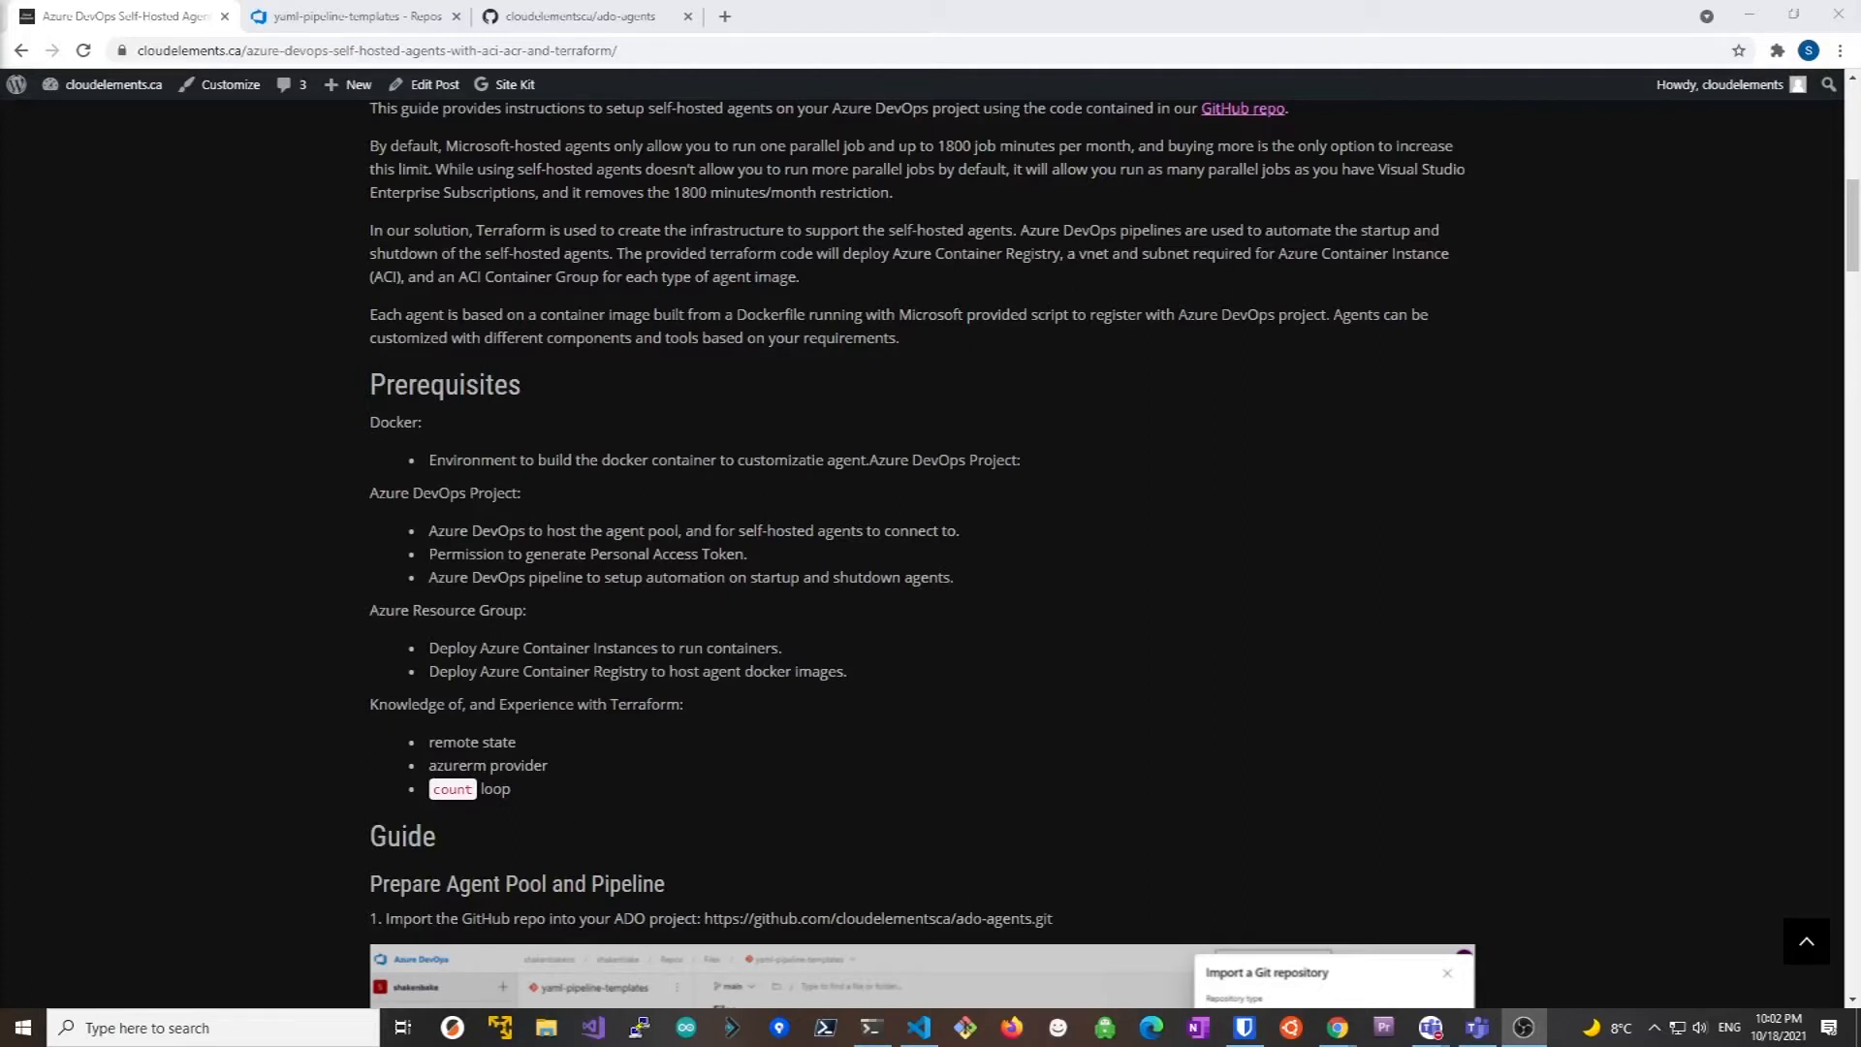
{"action": "scroll", "scroll_direction": "down", "scroll_amount": 3}
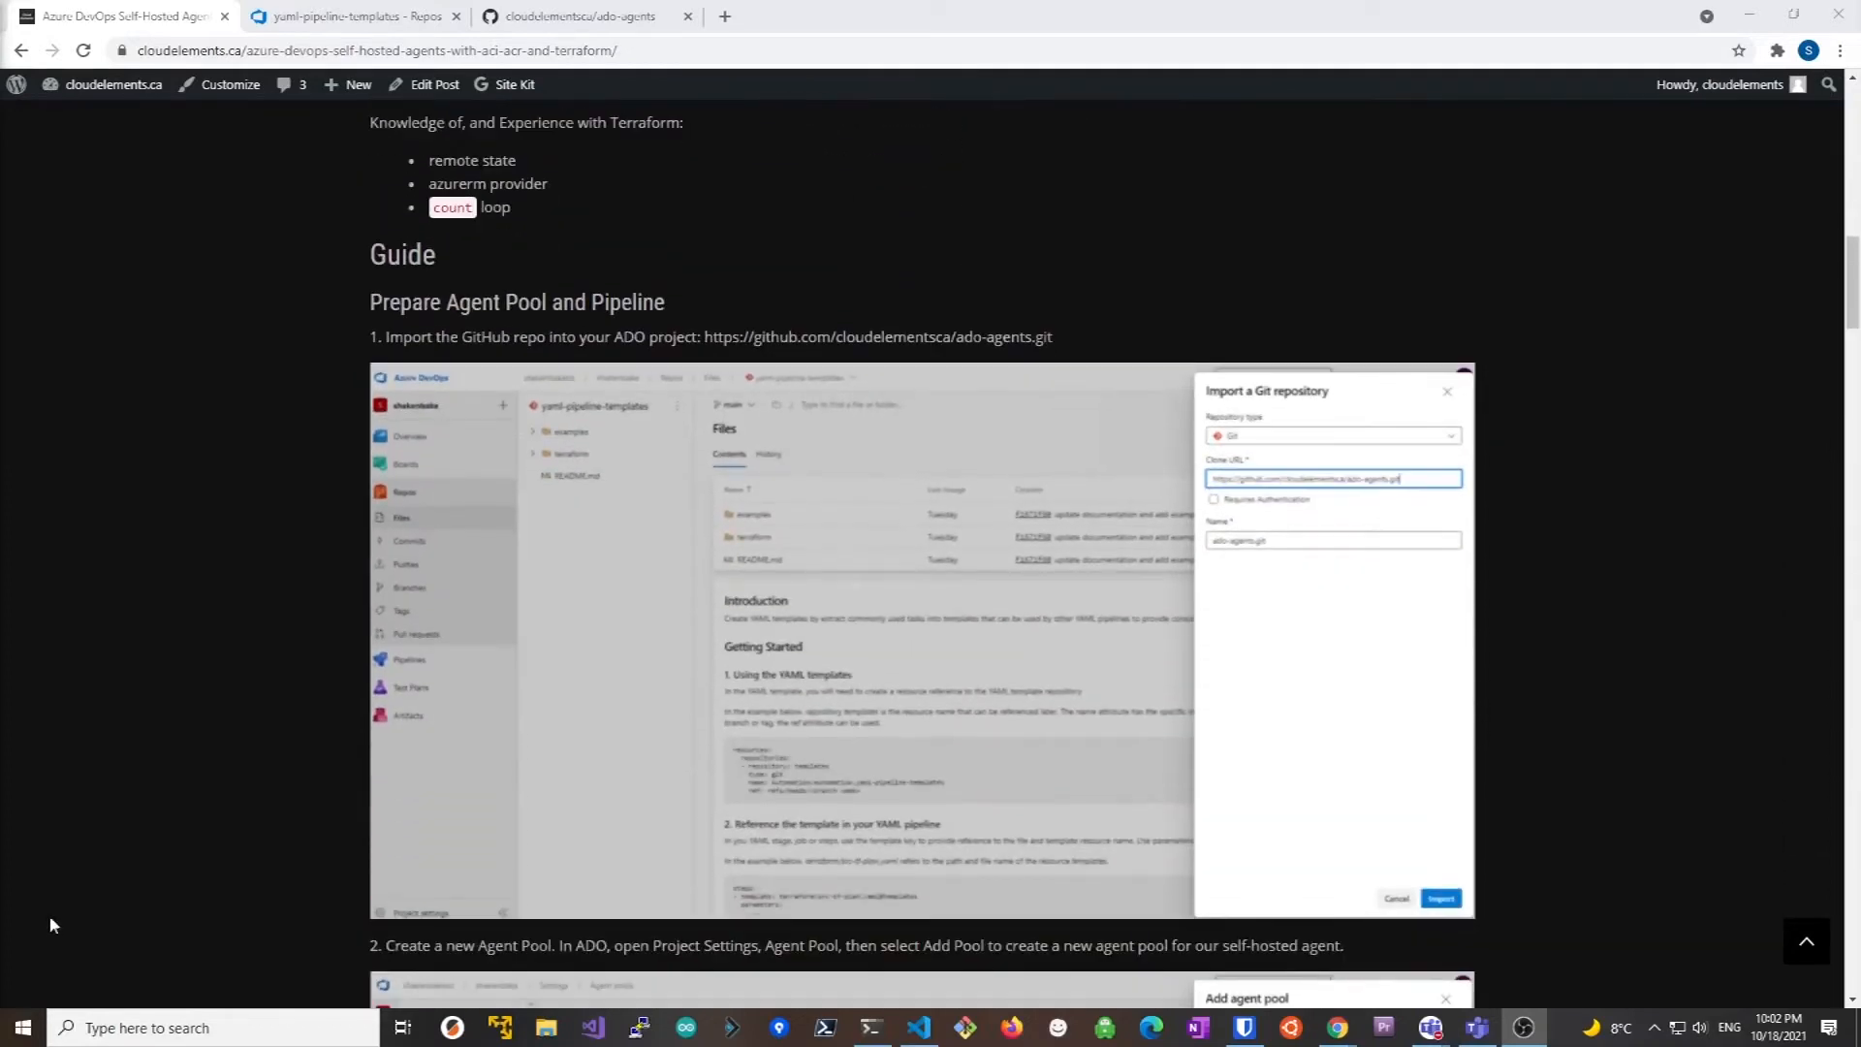
{"action": "scroll", "scroll_direction": "down", "scroll_amount": 3}
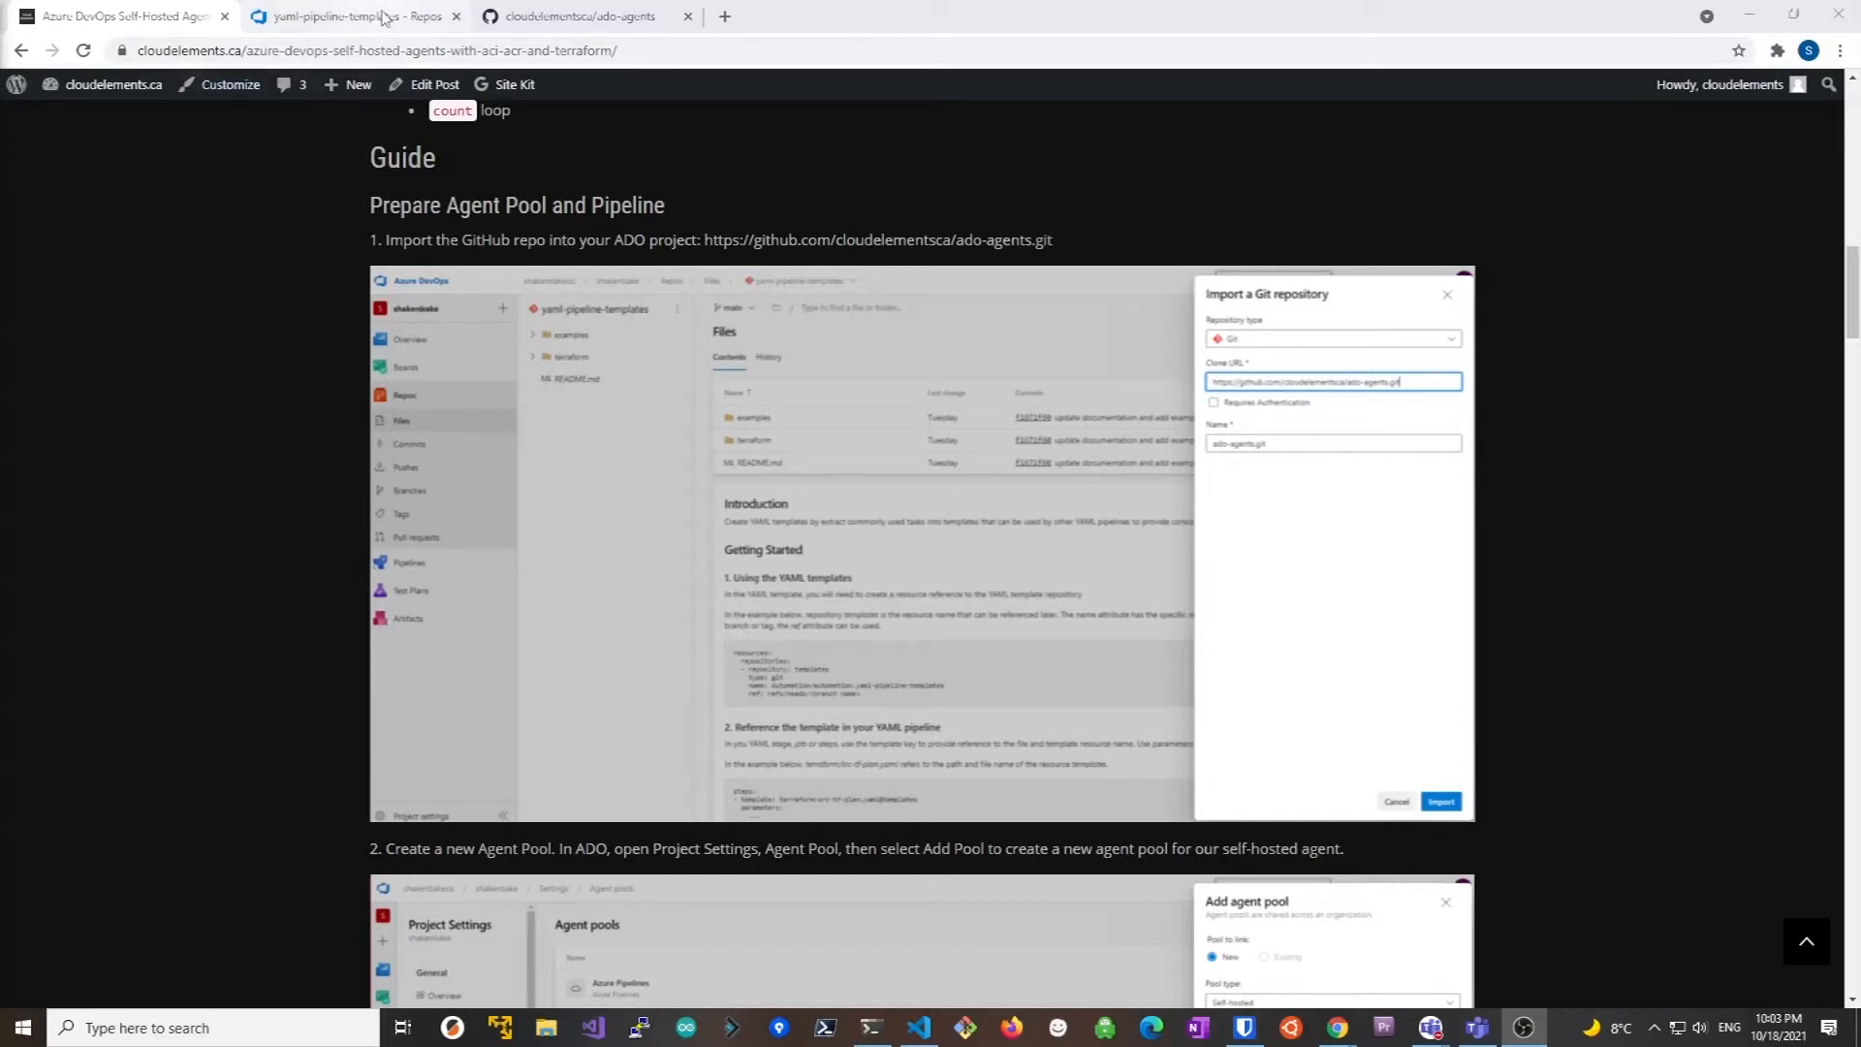
{"action": "left_click", "coordinate": [345, 16]}
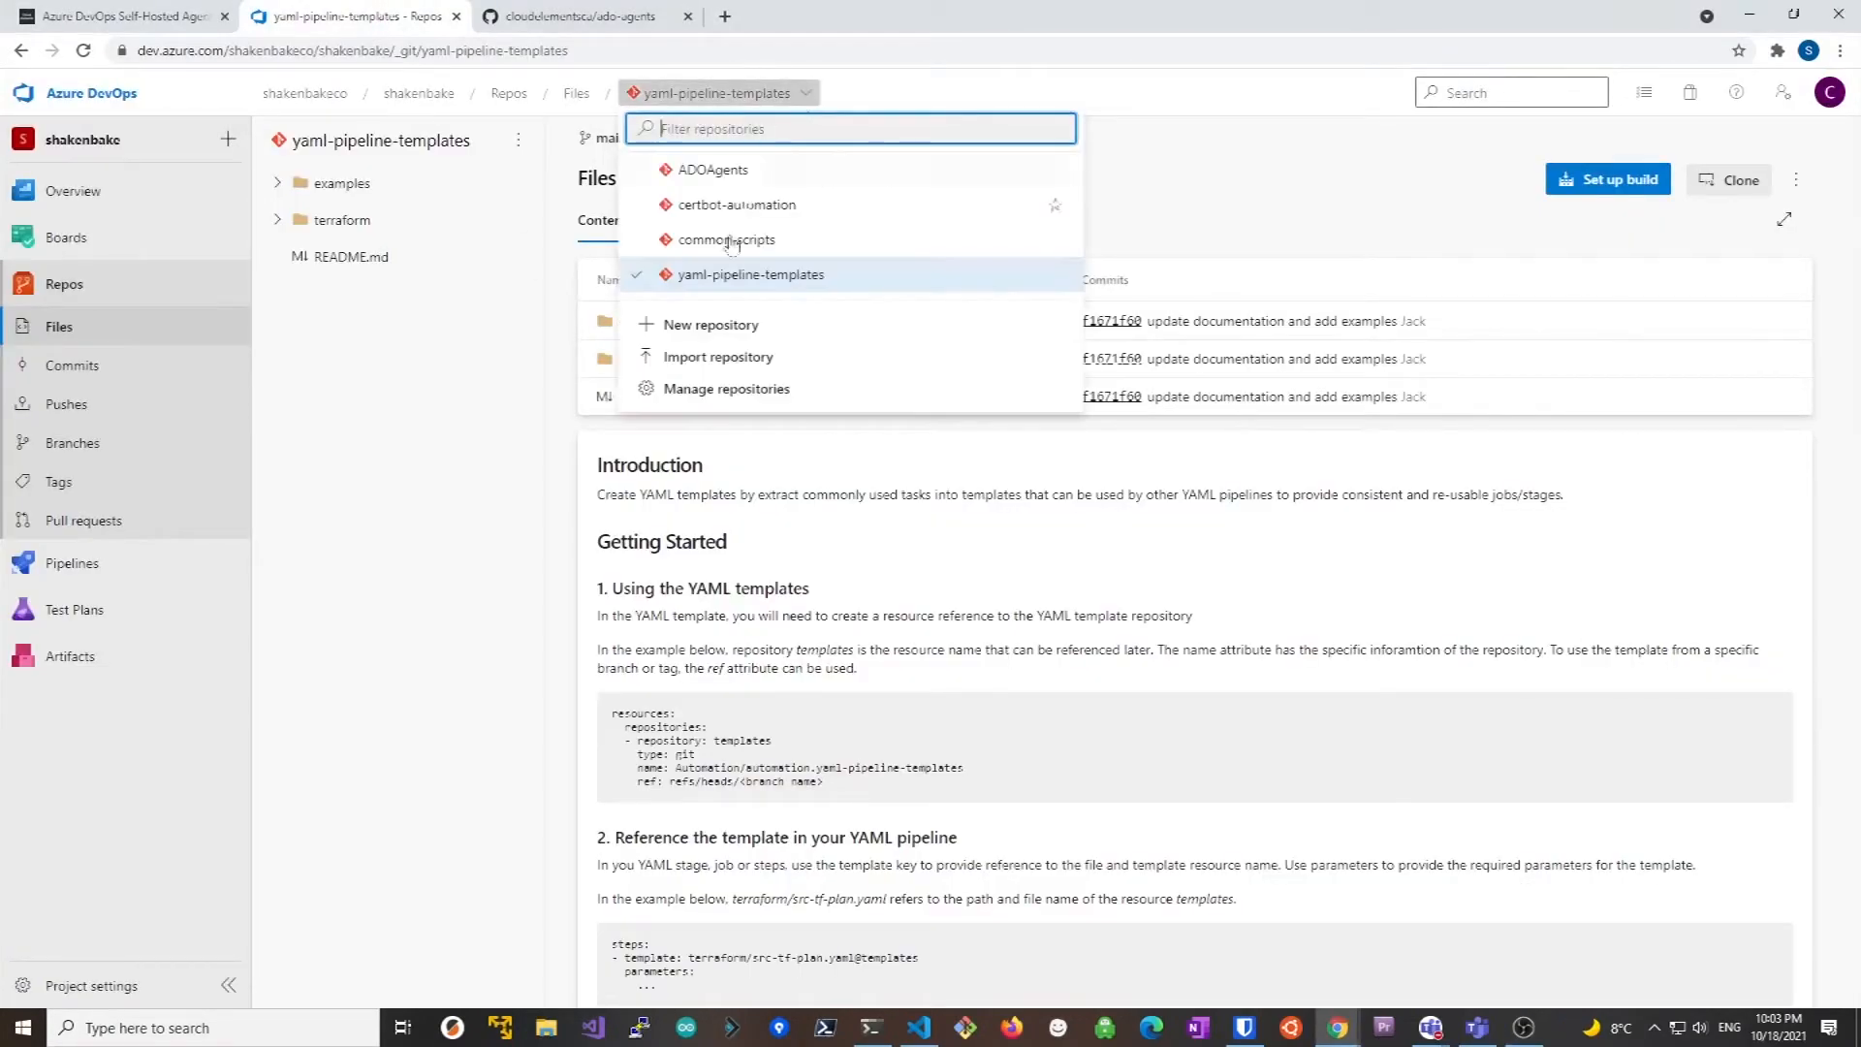
{"action": "left_click", "coordinate": [718, 357]}
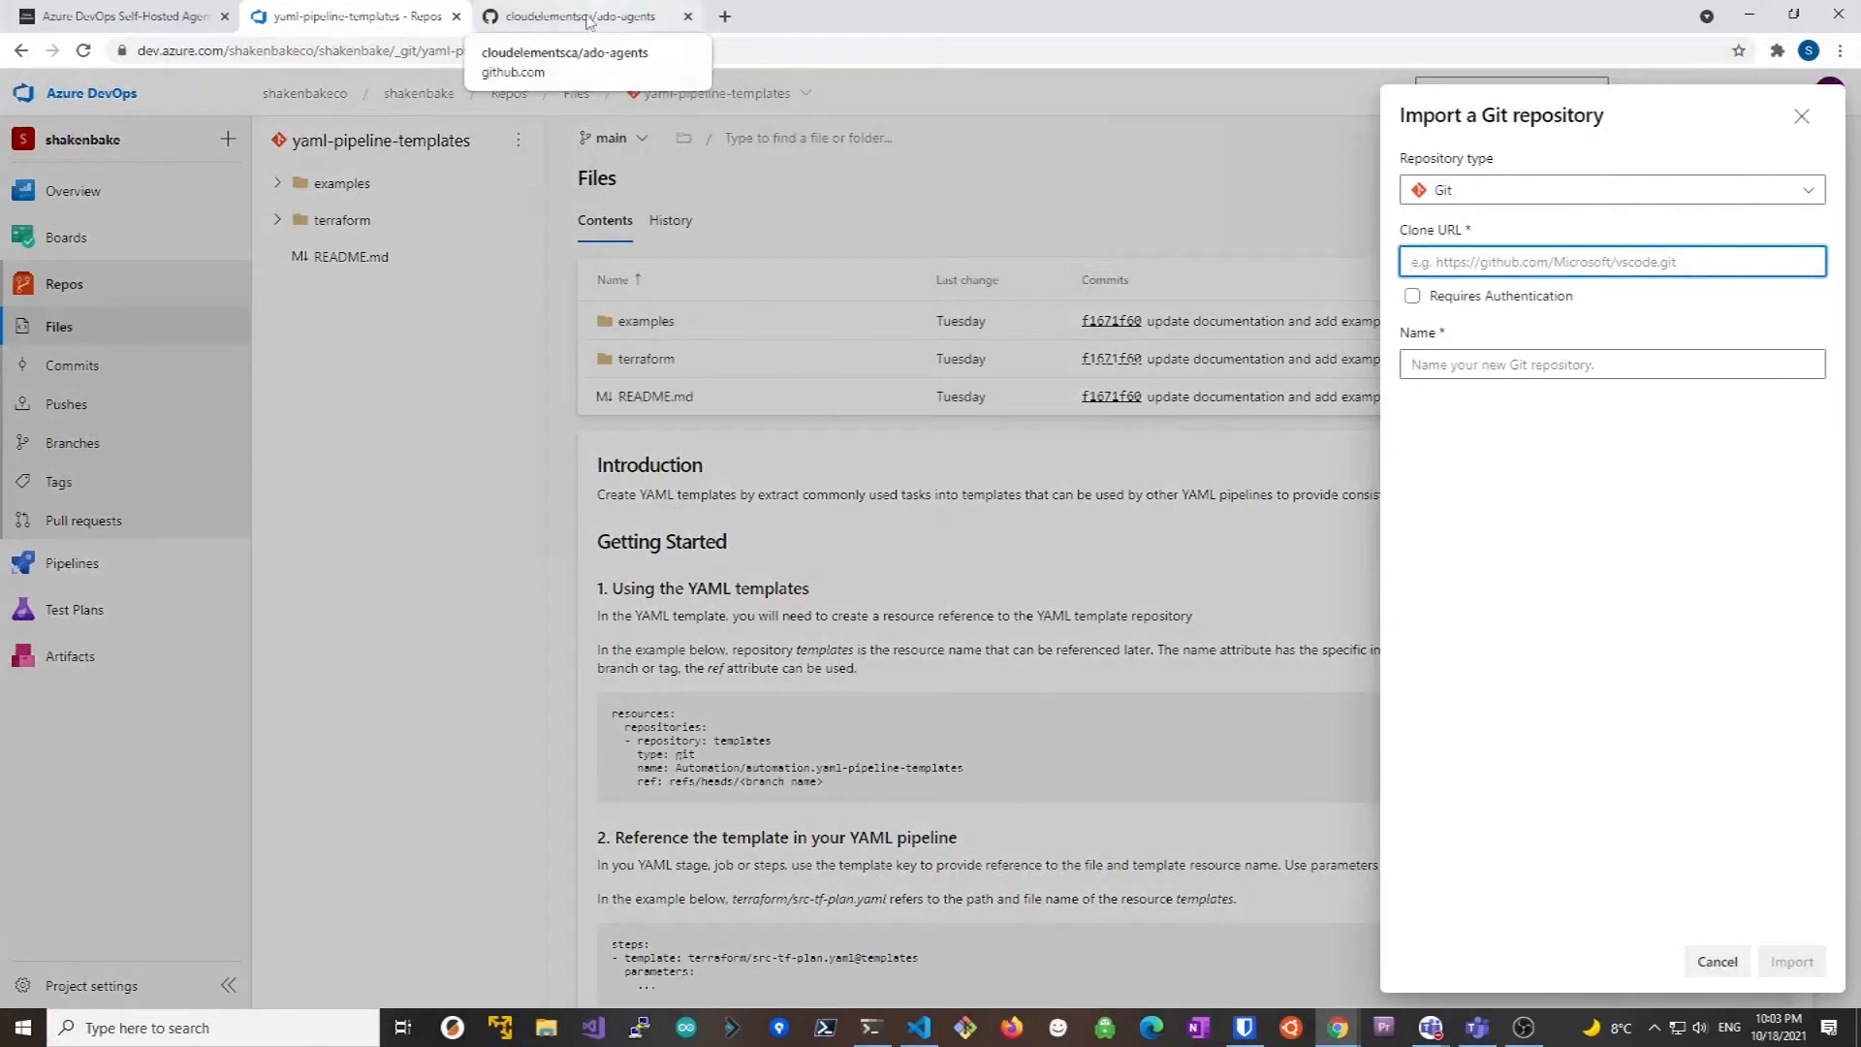
{"action": "left_click", "coordinate": [582, 16]}
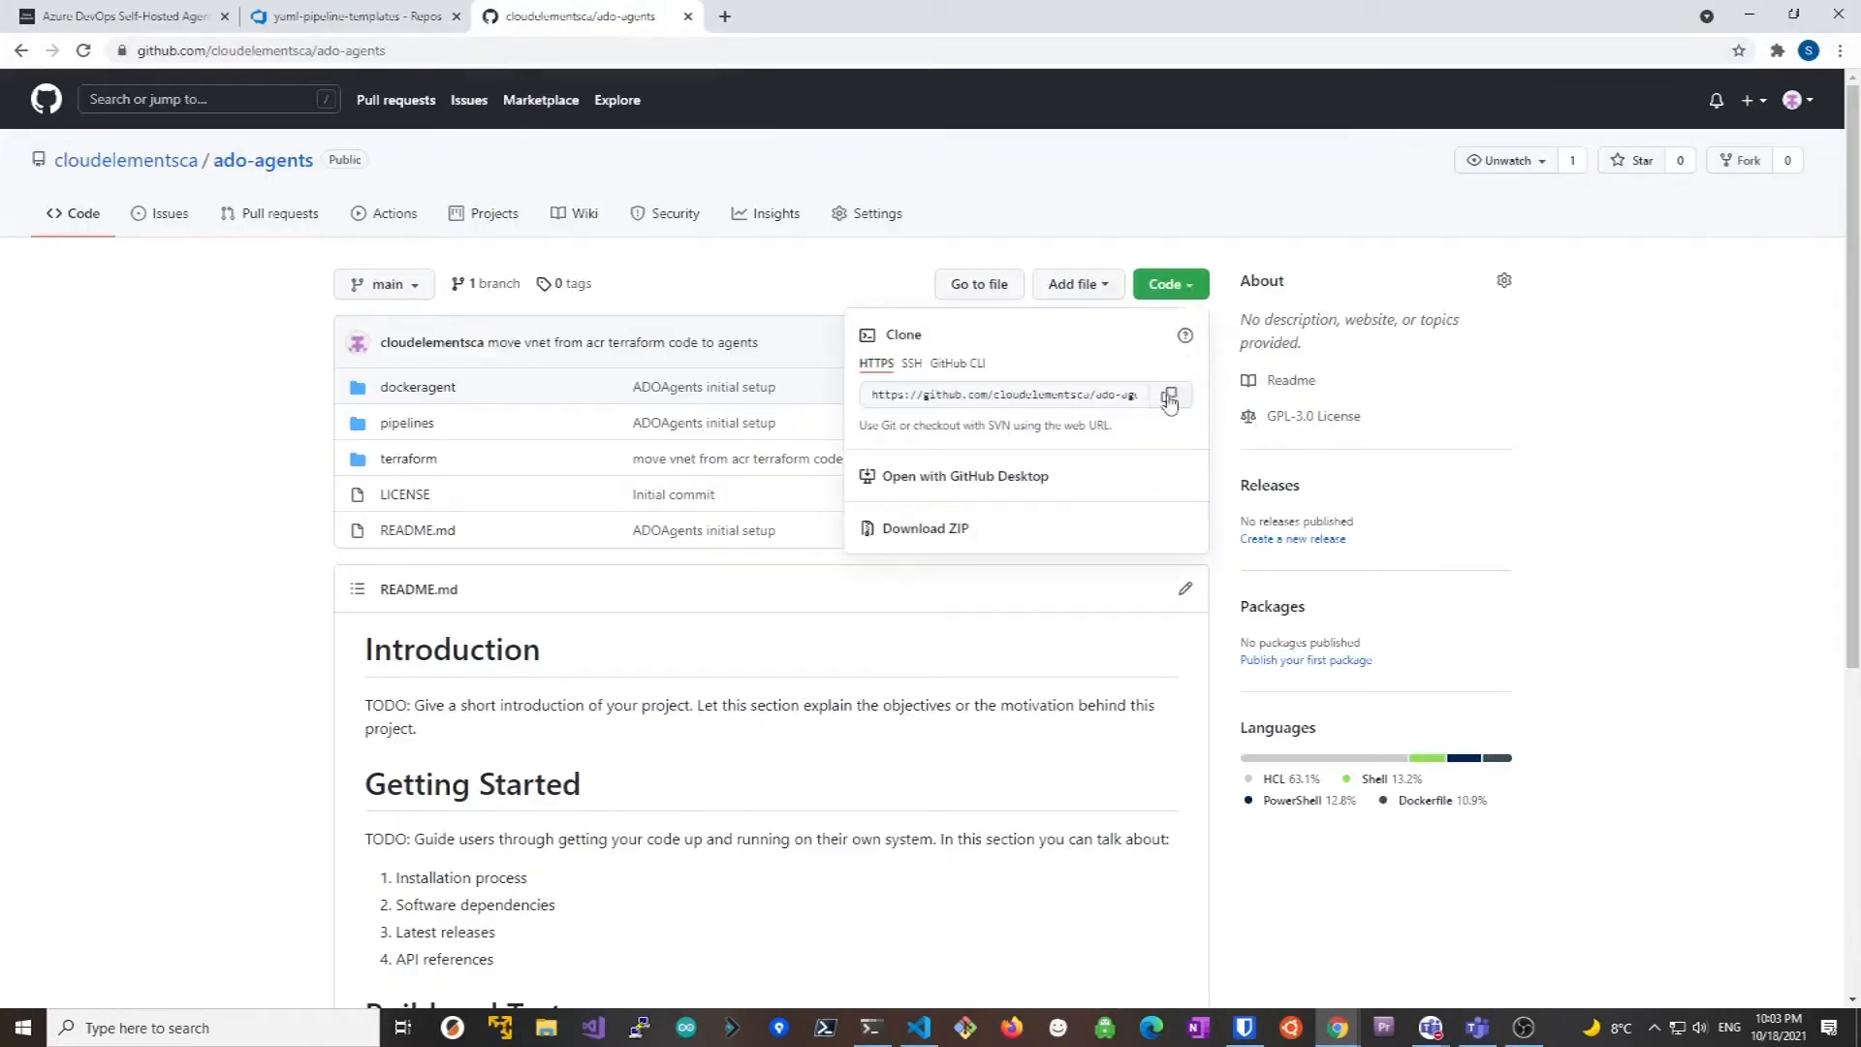
{"action": "left_click", "coordinate": [346, 16]}
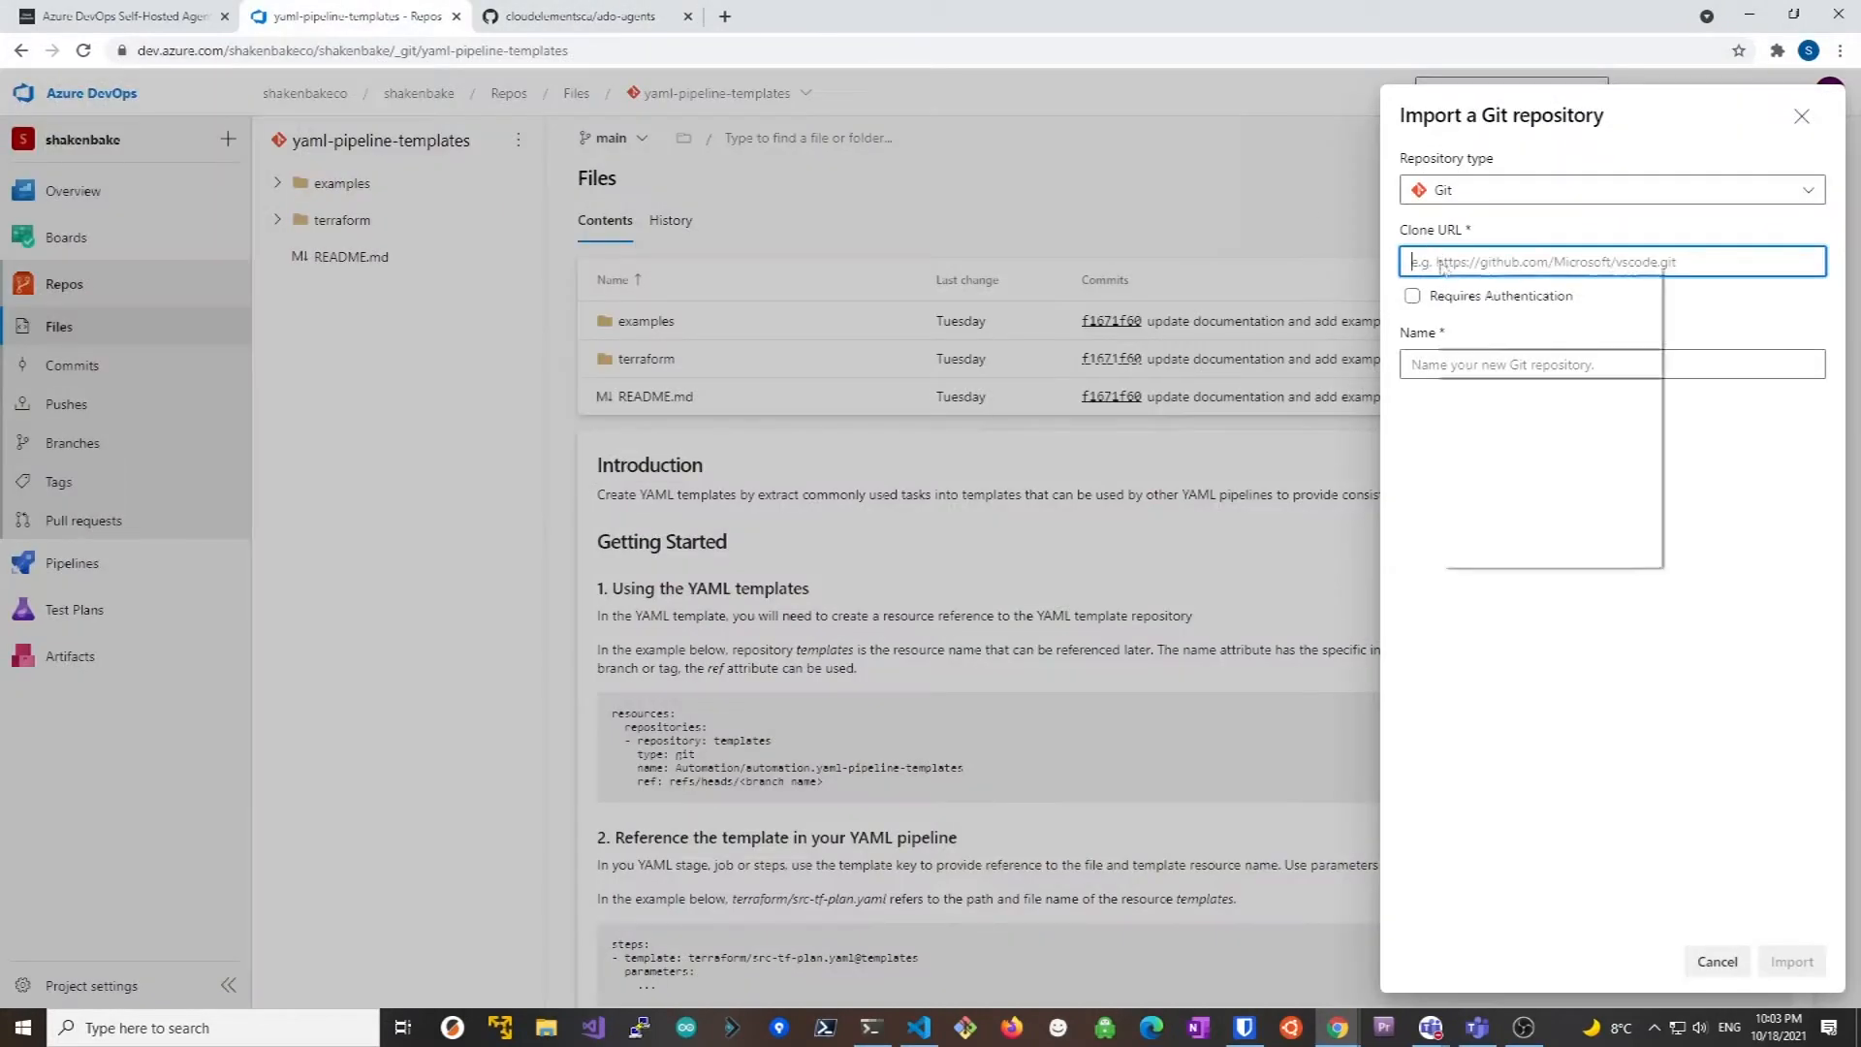
{"action": "type", "text": "https://github.com/cloudelementsca/ado-agents.git"}
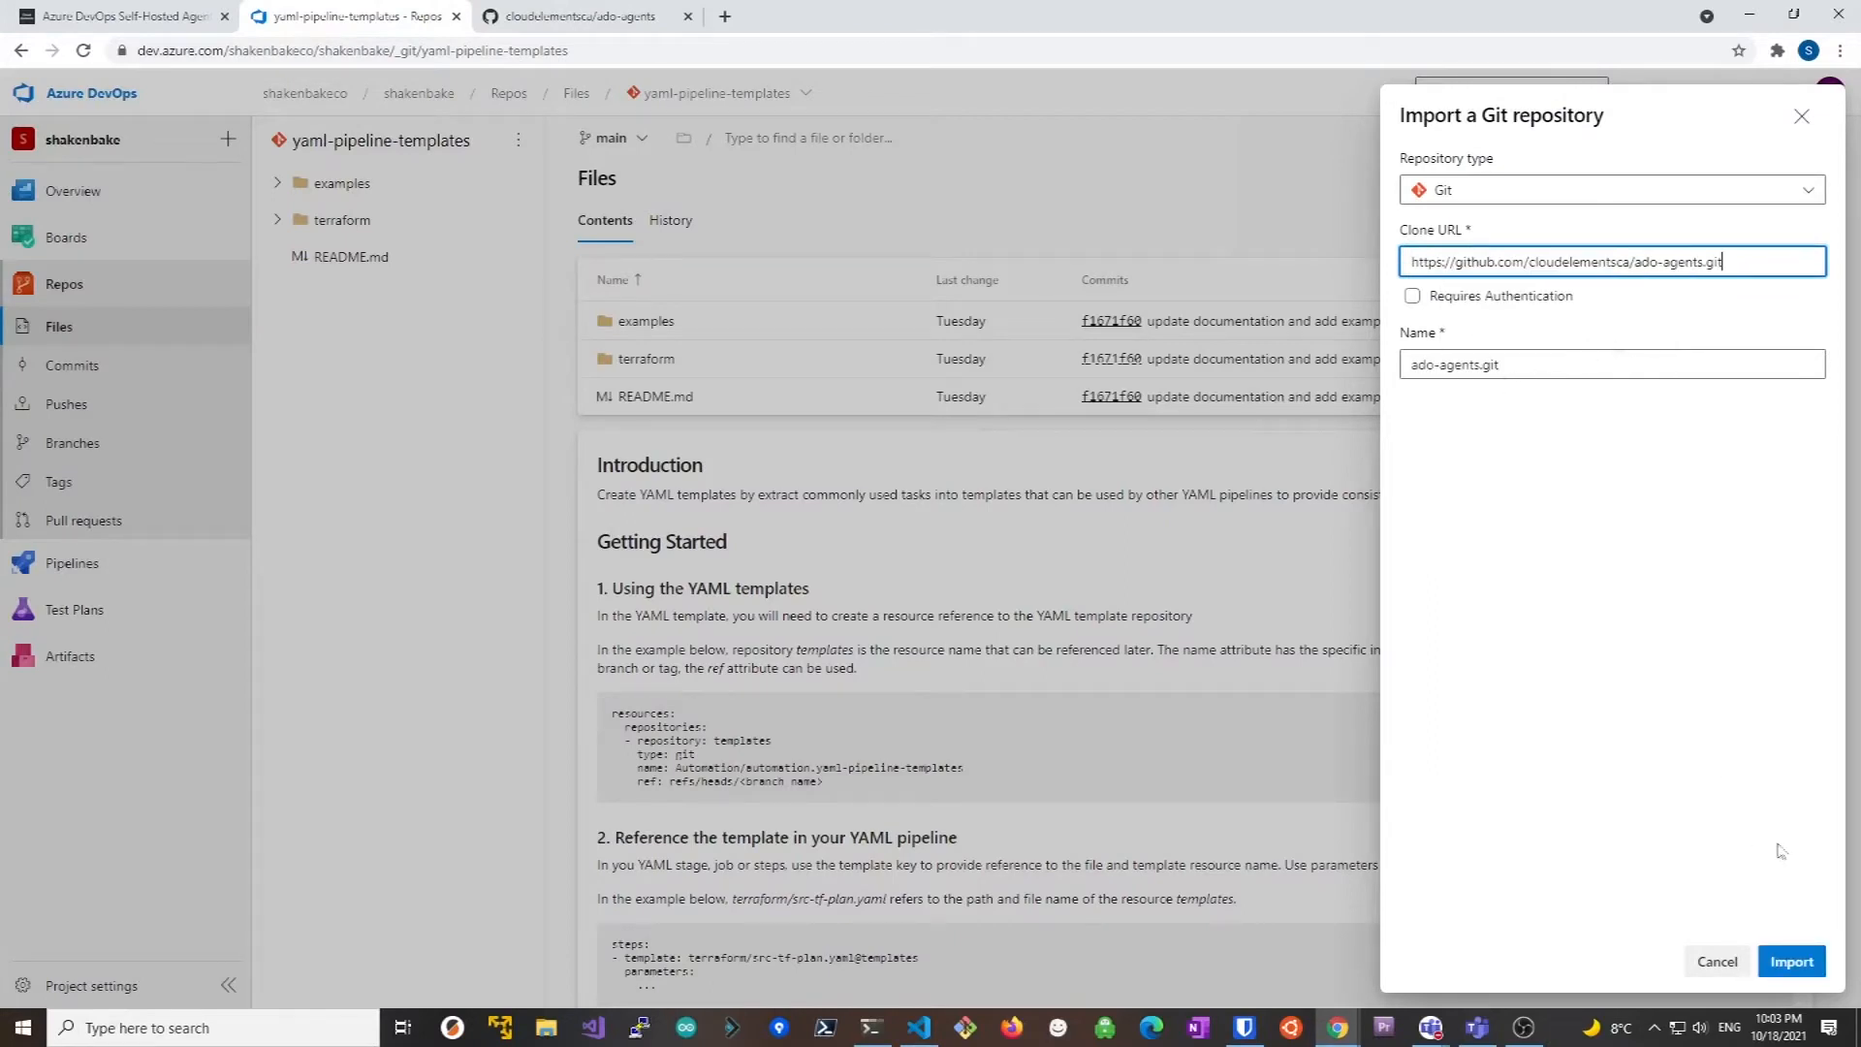
{"action": "left_click", "coordinate": [1791, 962]}
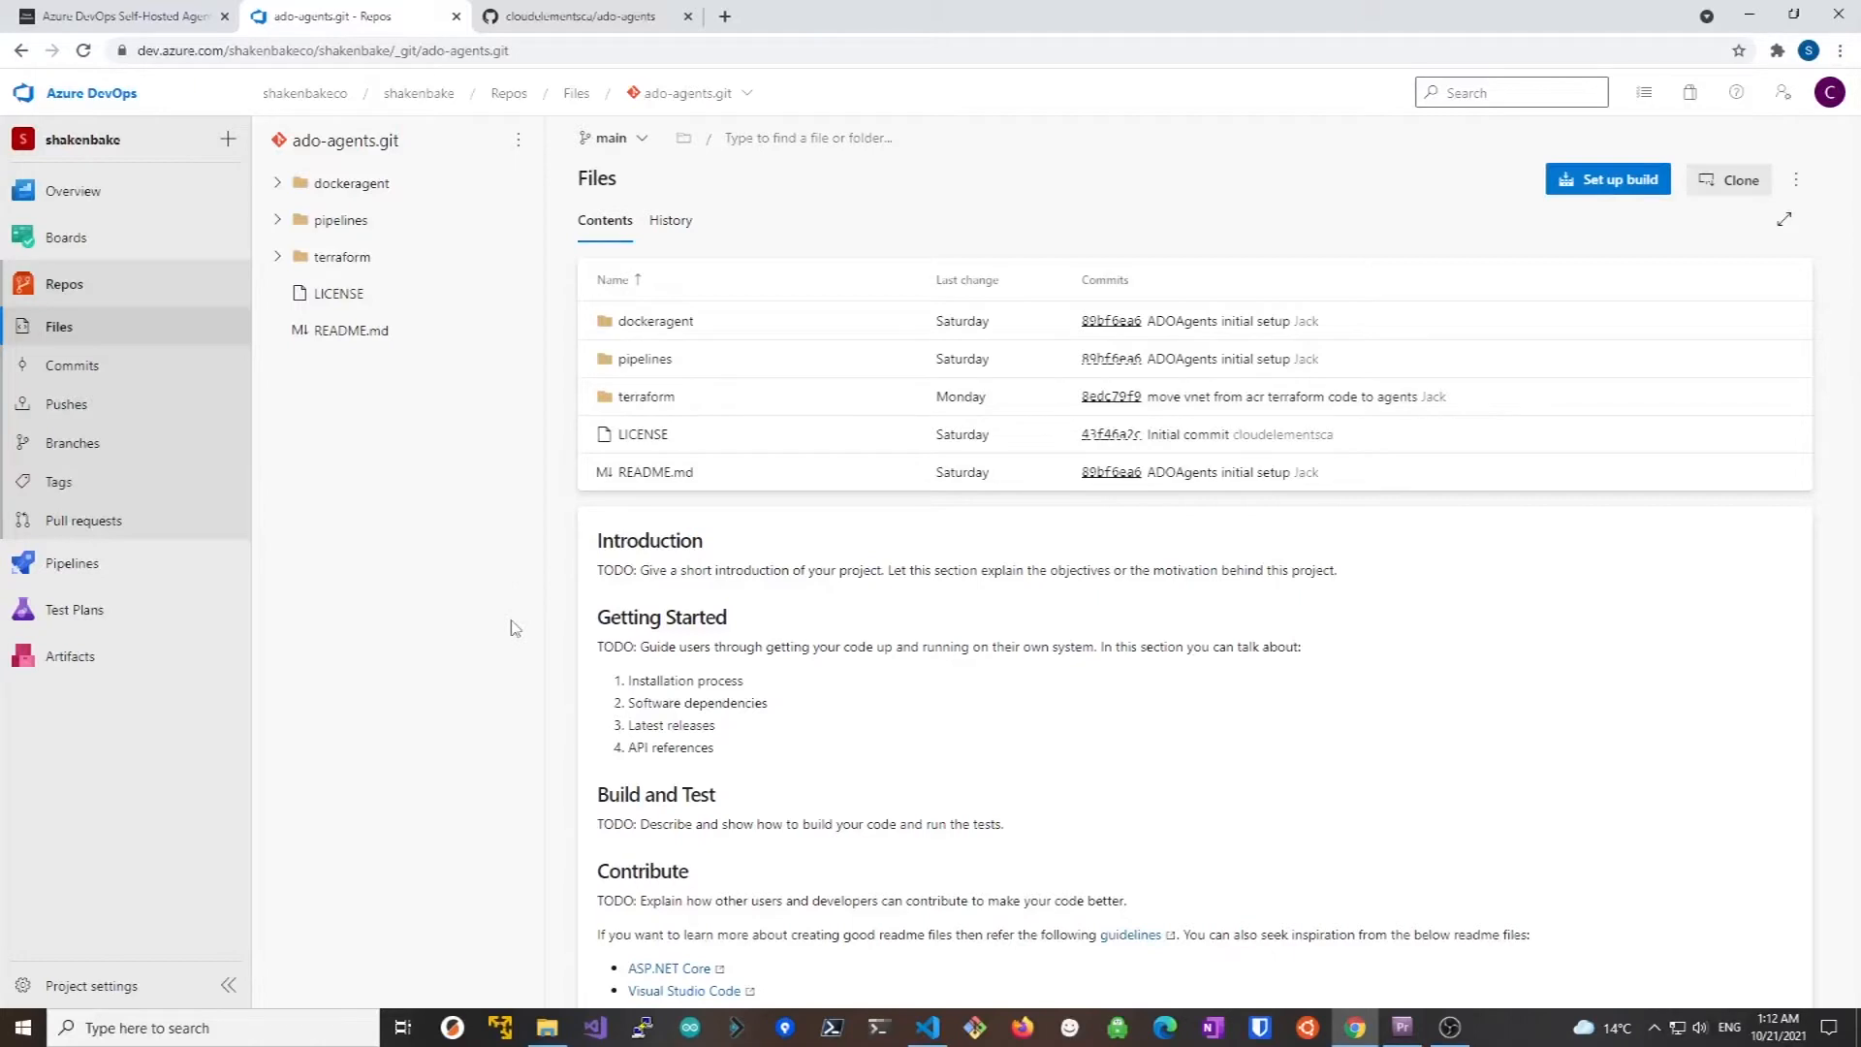
Return to the blog guide and bring its agent-pool step into view
{"action": "left_click", "coordinate": [118, 16]}
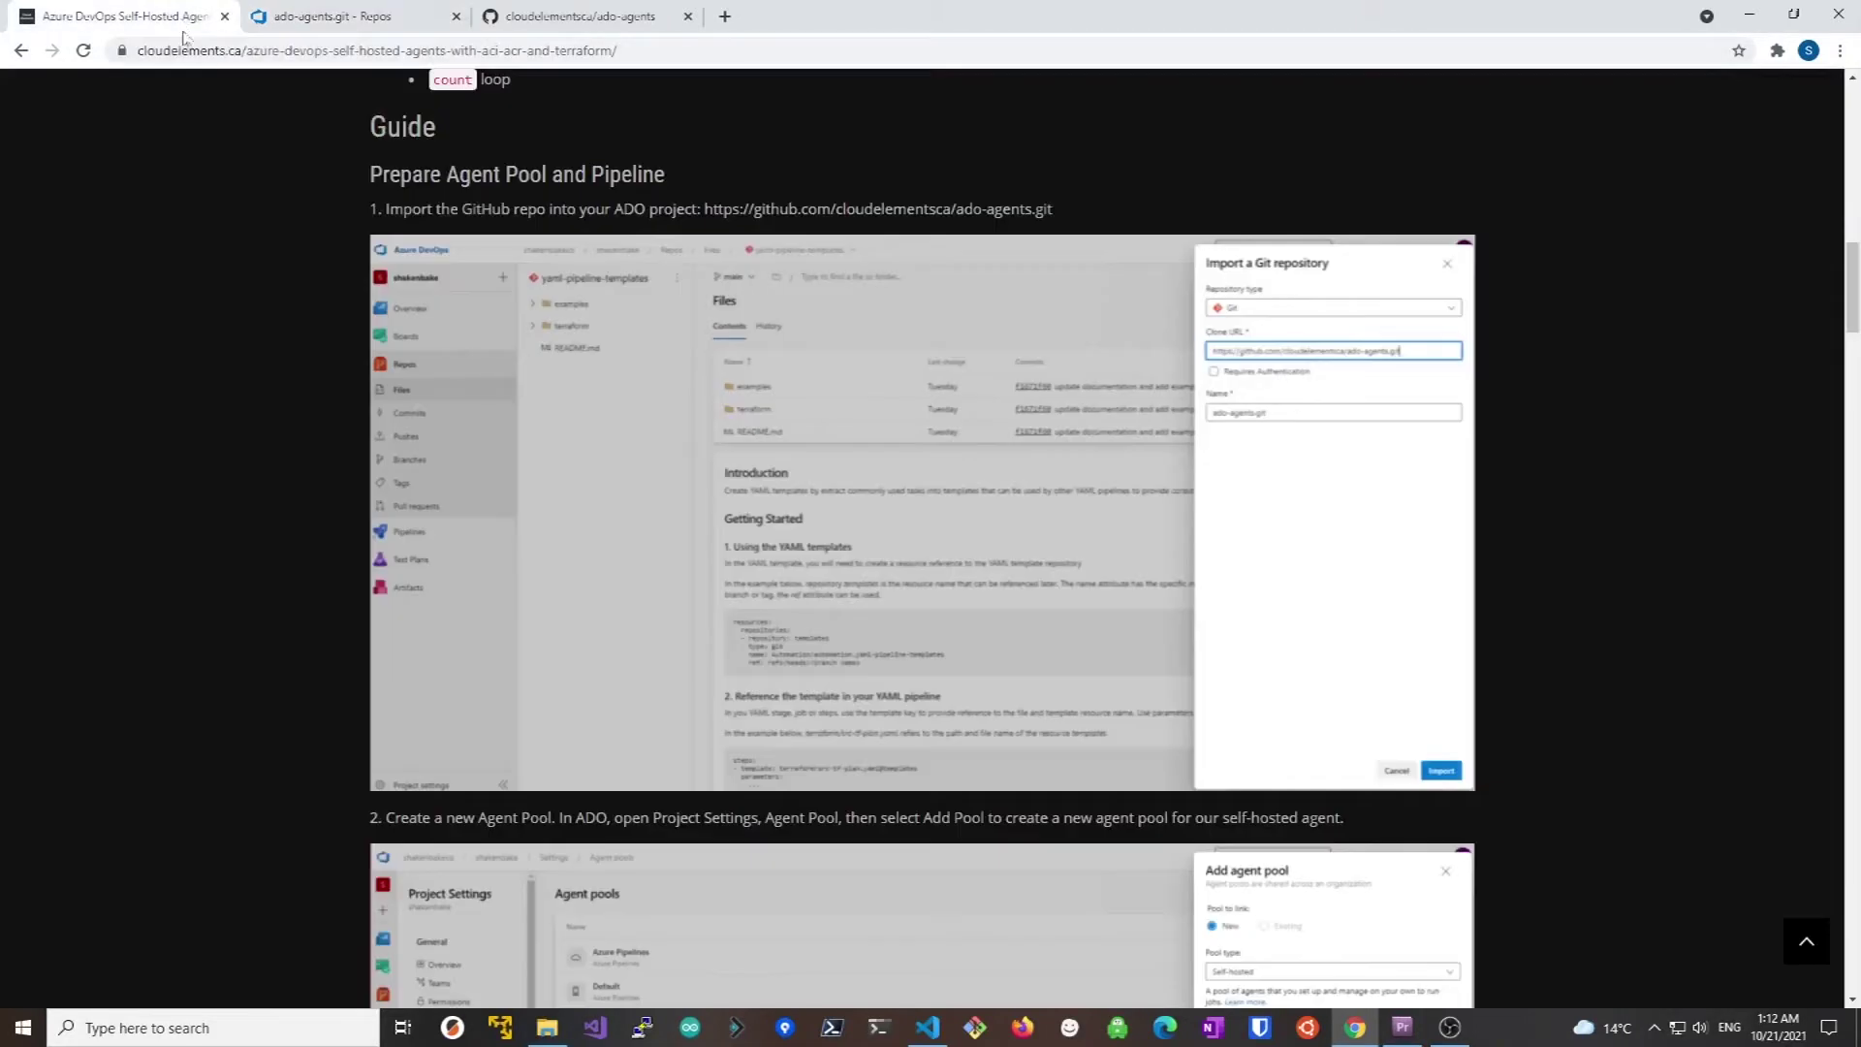
{"action": "scroll", "scroll_direction": "down", "scroll_amount": 3}
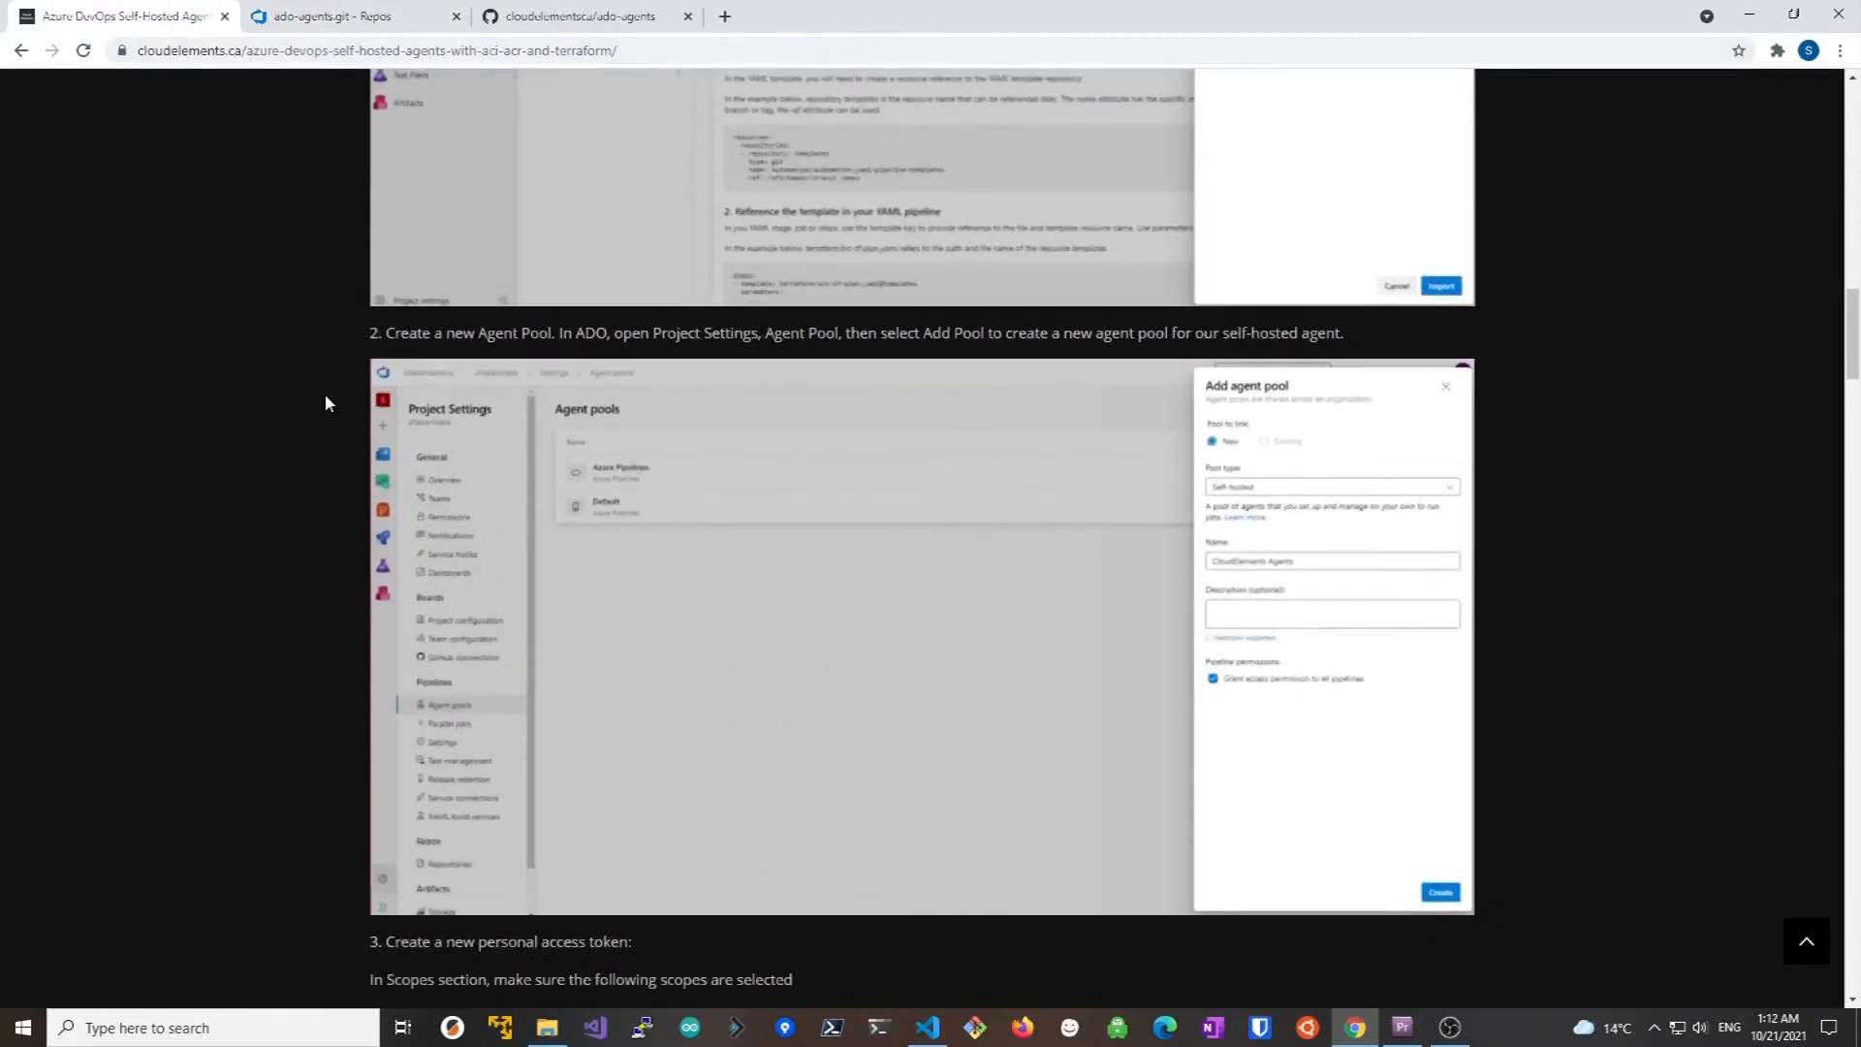
{"action": "scroll", "scroll_direction": "down", "scroll_amount": 3}
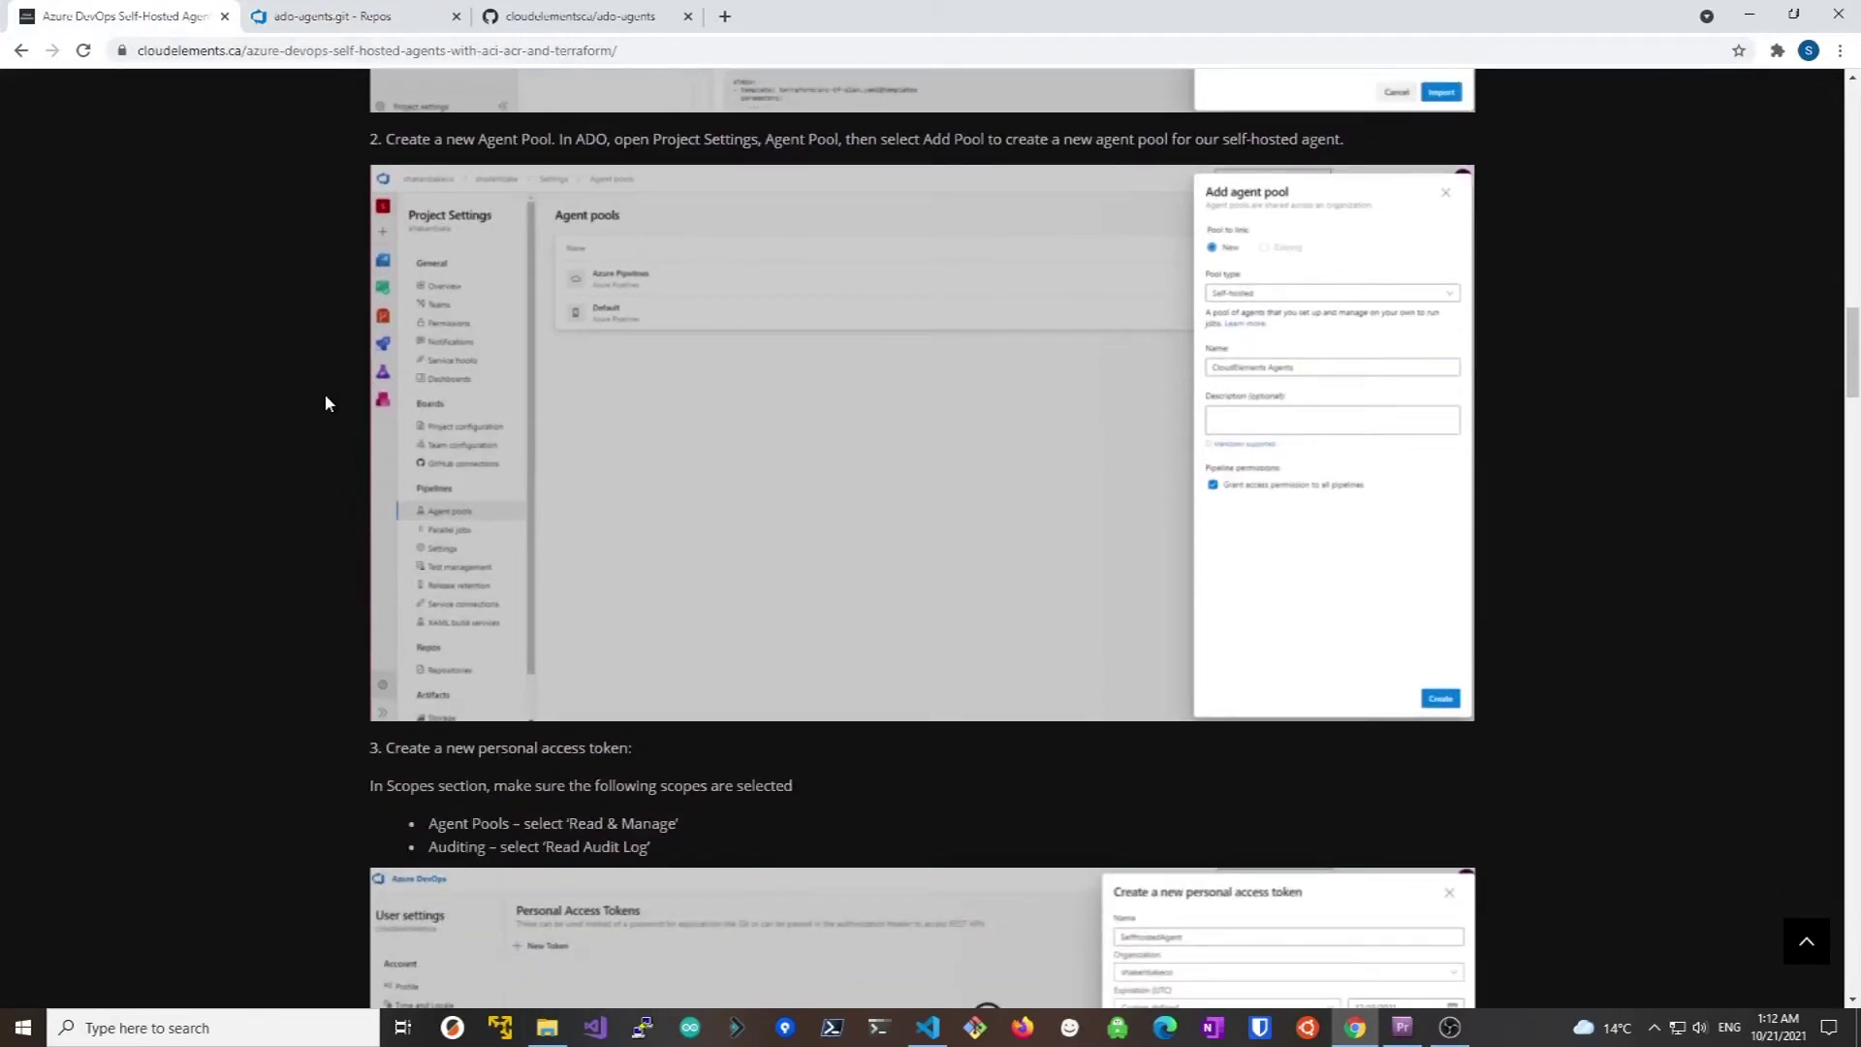
Go to the project's settings and its Agent pools page
{"action": "left_click", "coordinate": [347, 15]}
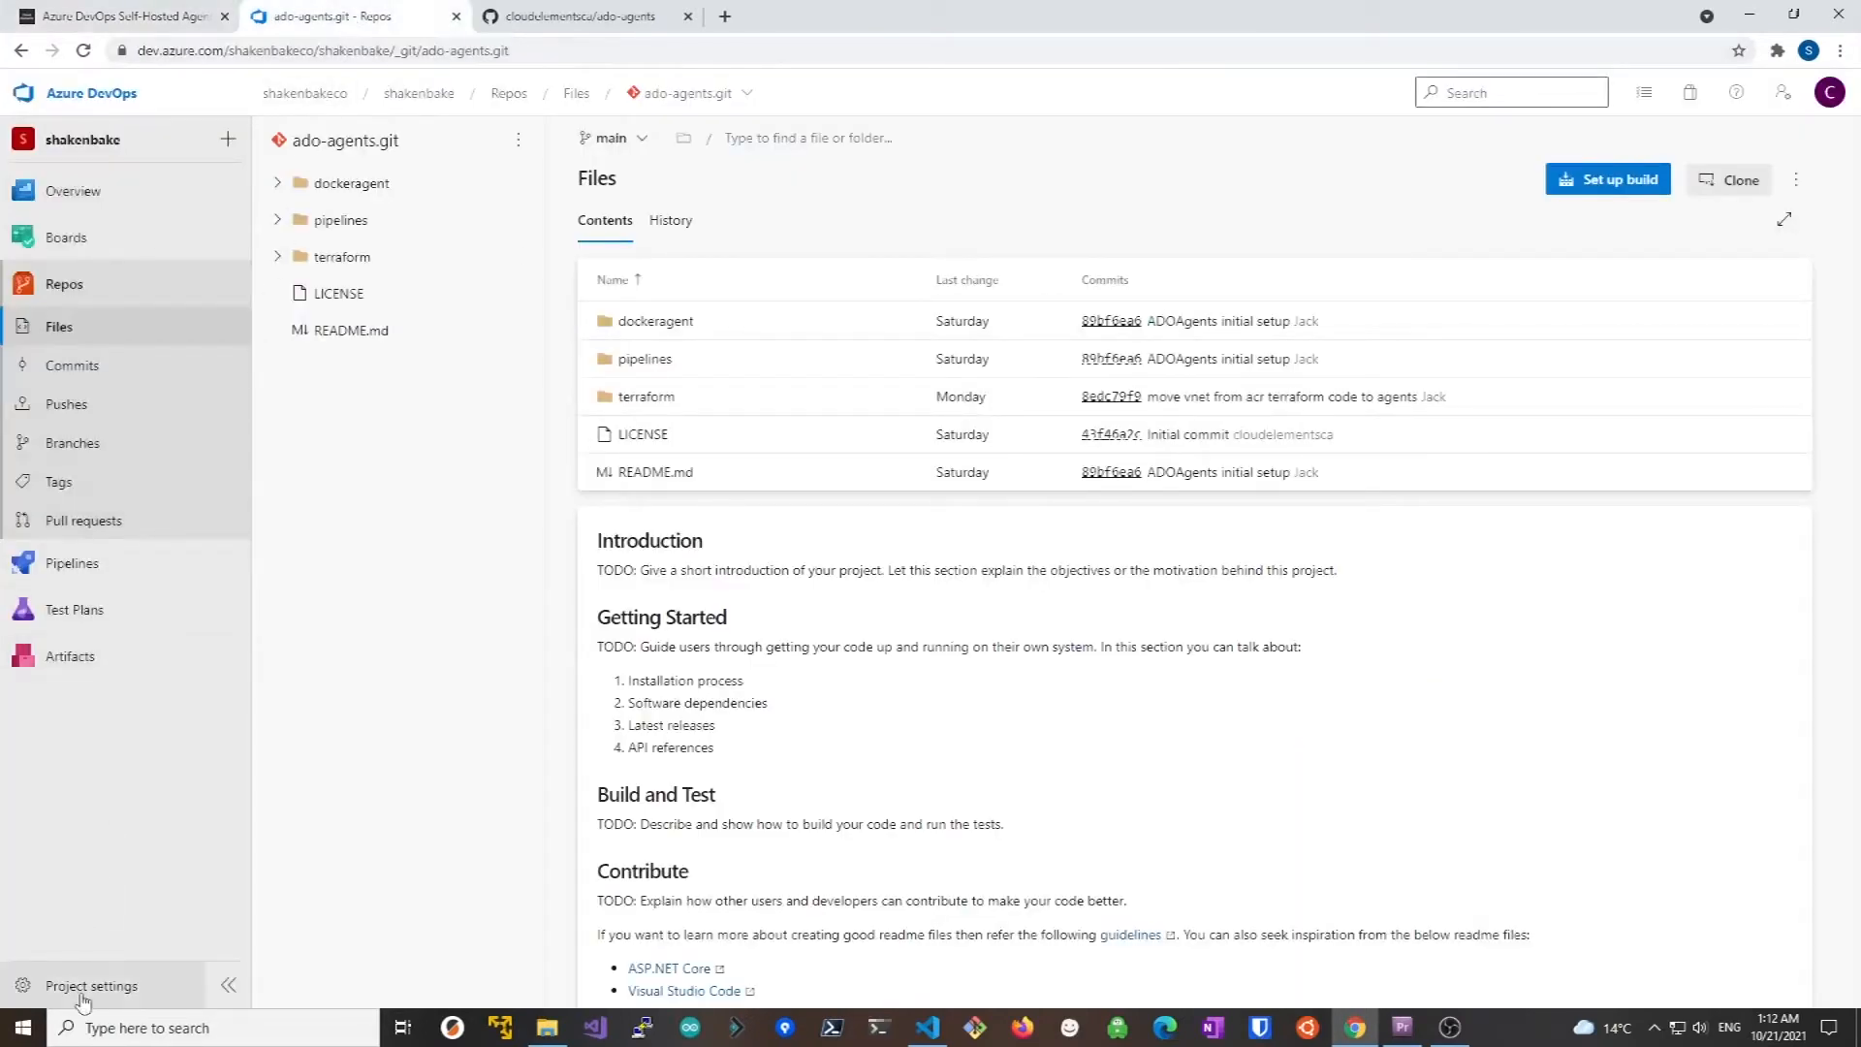
{"action": "left_click", "coordinate": [91, 984]}
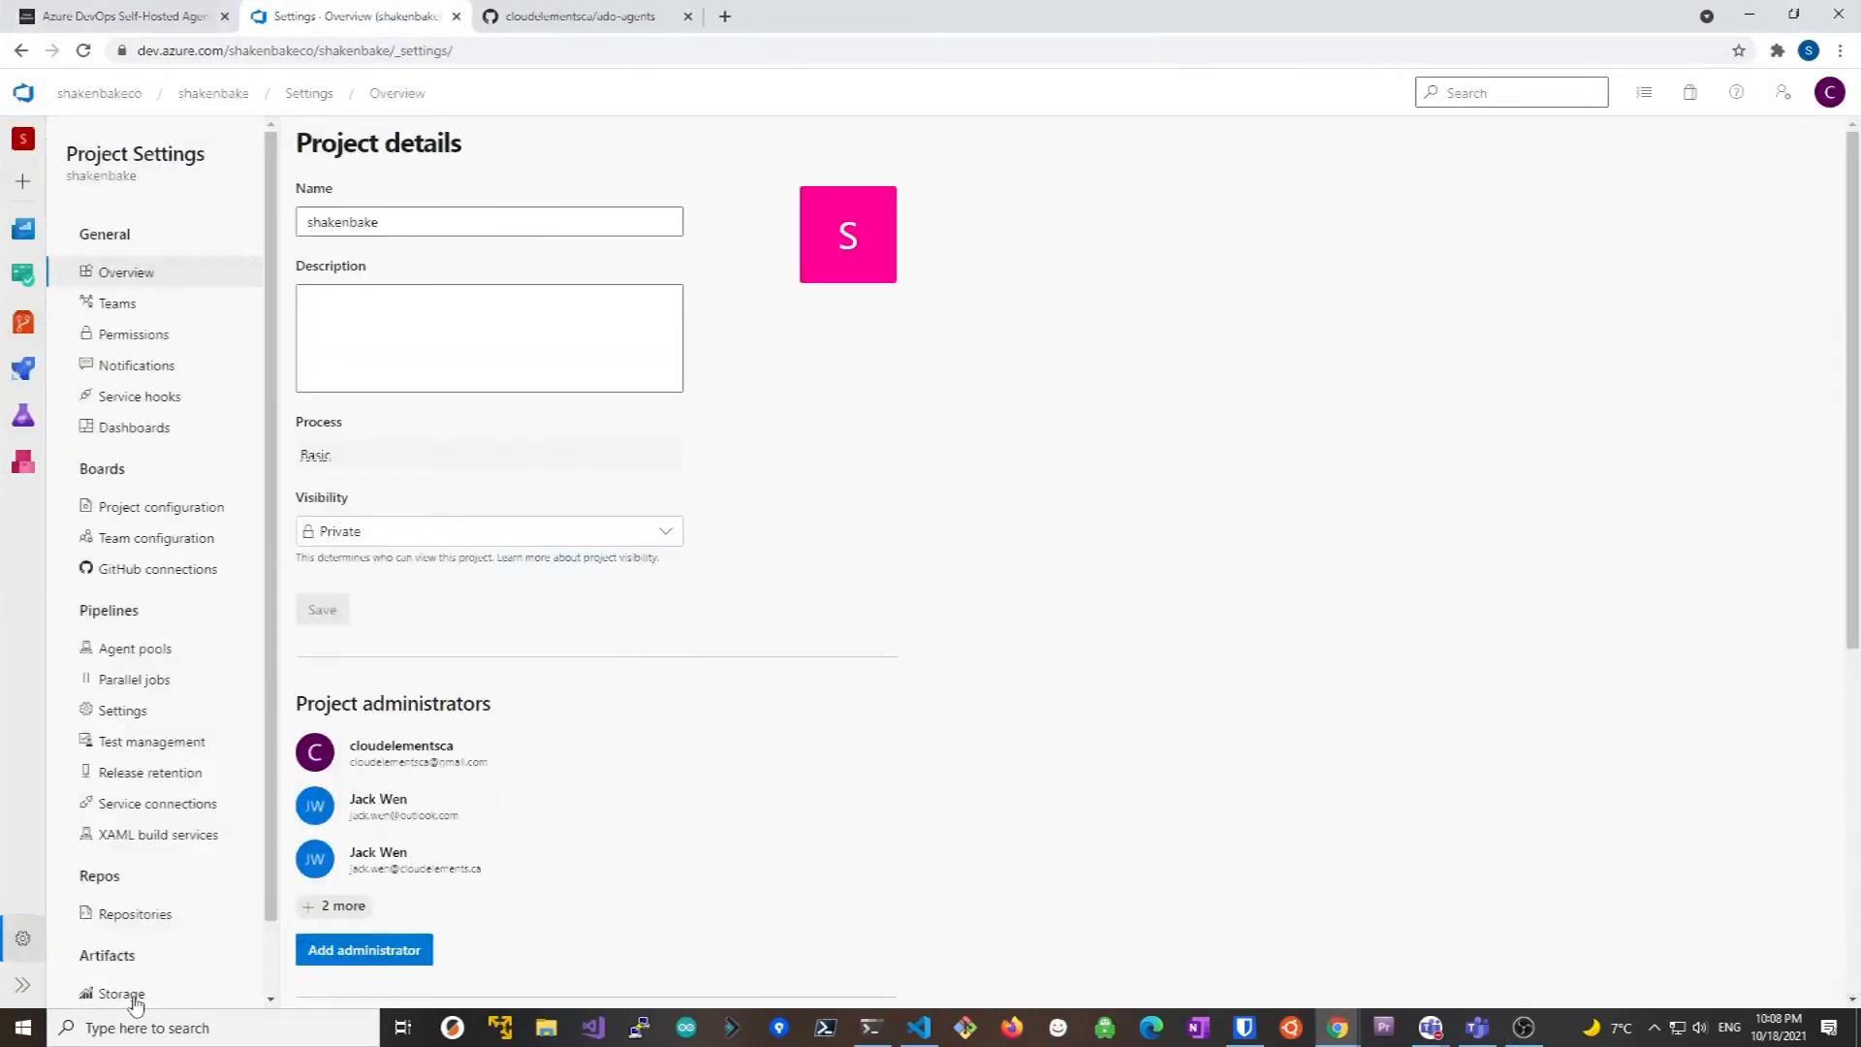
{"action": "mouse_move", "coordinate": [194, 882]}
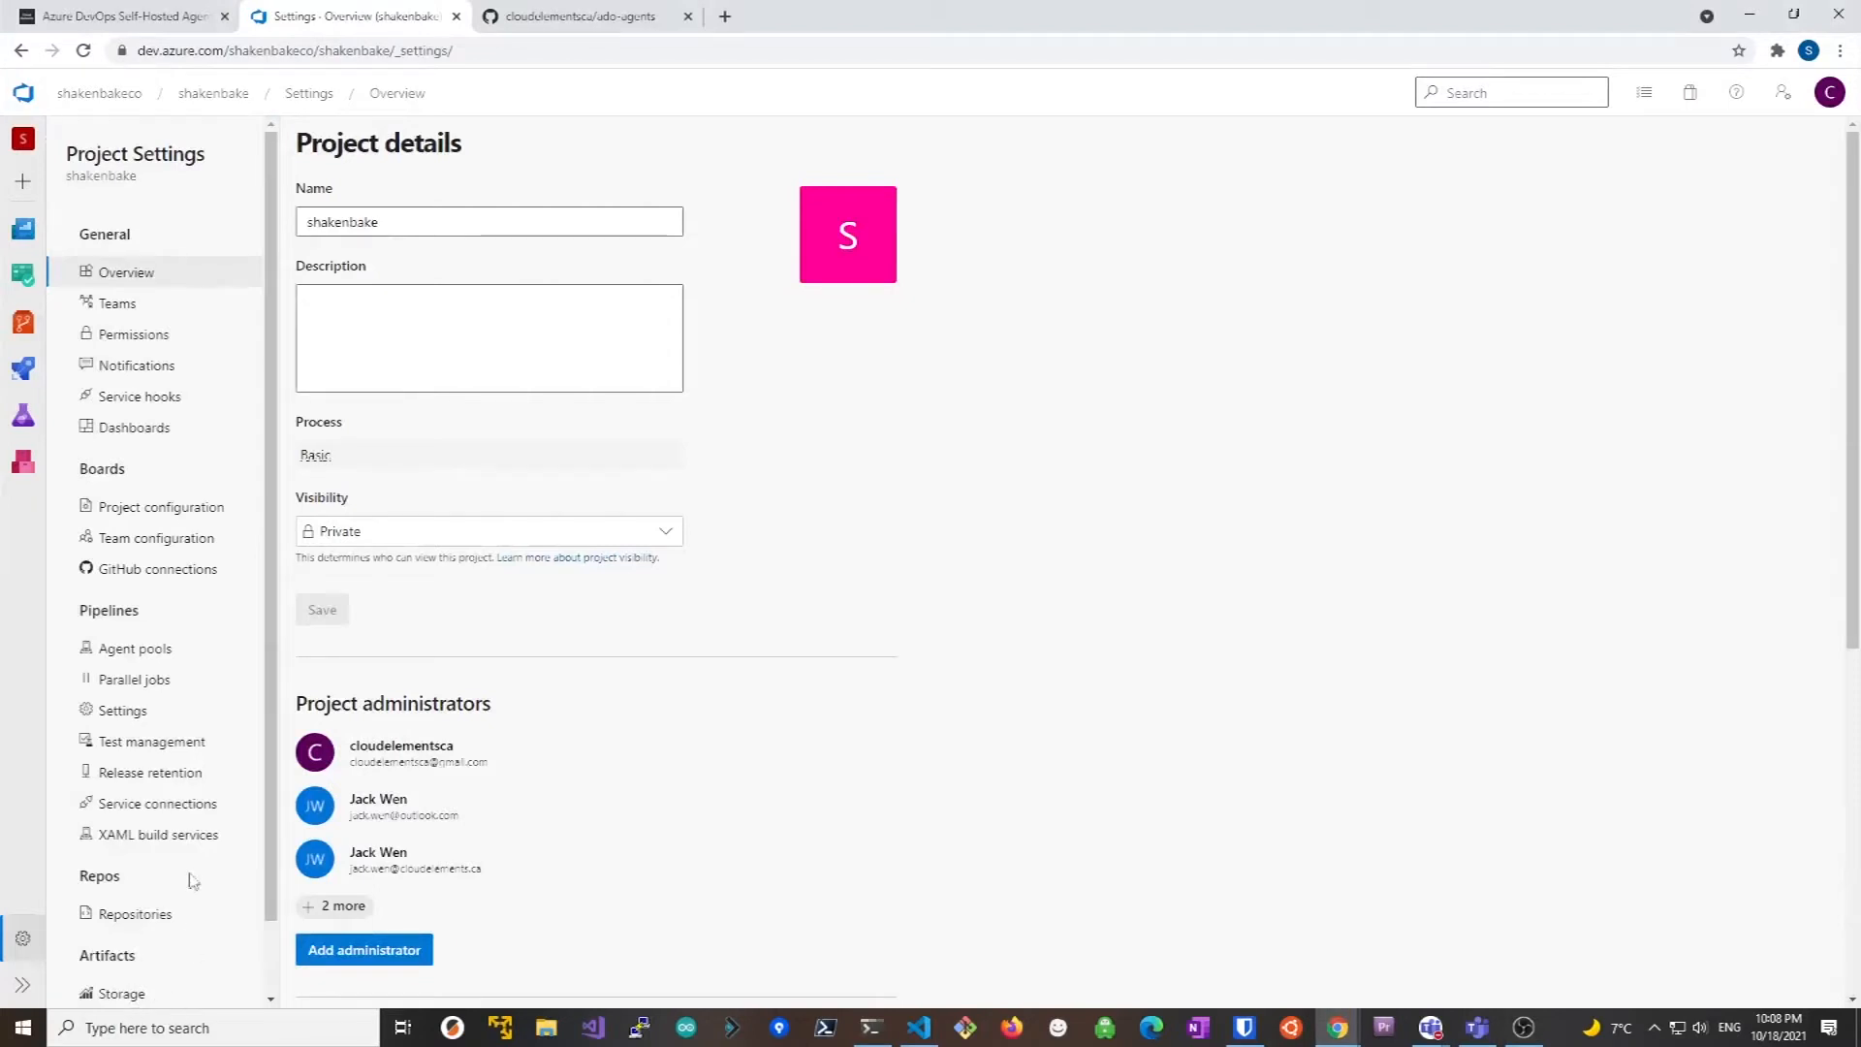
{"action": "left_click", "coordinate": [136, 647]}
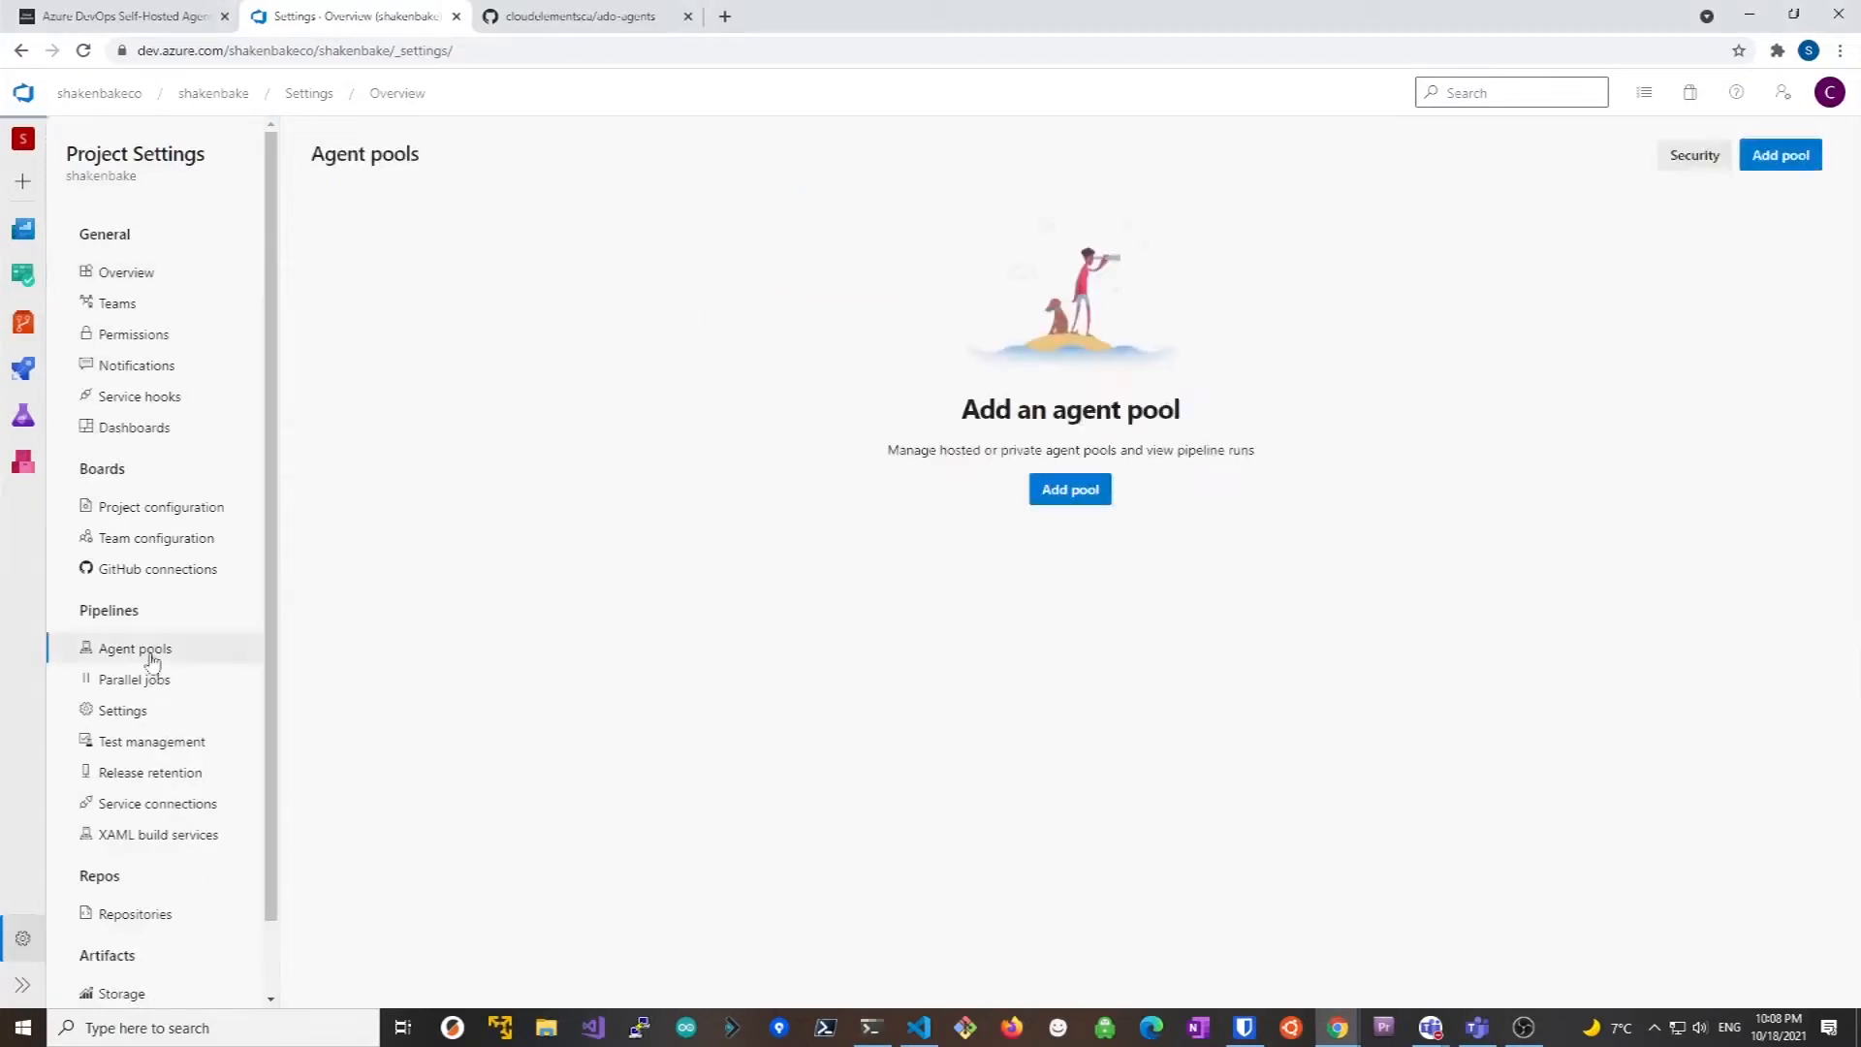
{"action": "left_click", "coordinate": [135, 647]}
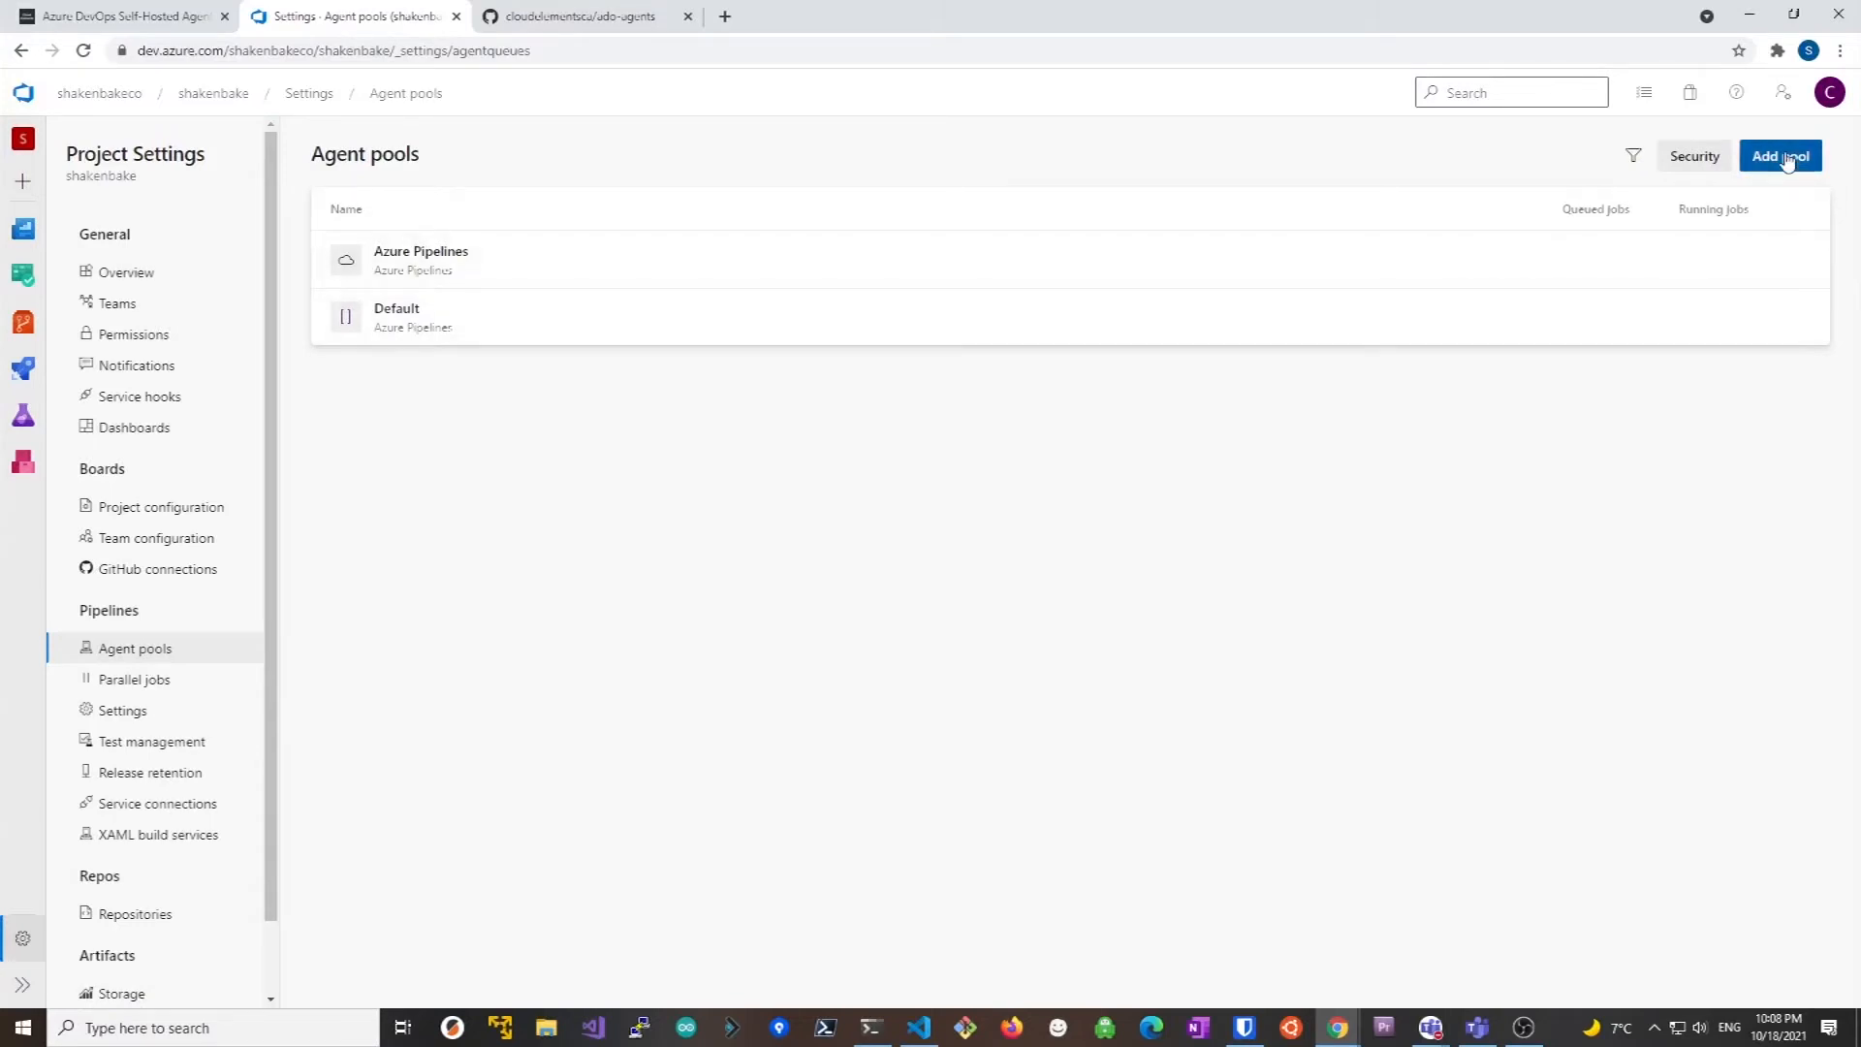
Create a self-hosted pool named Agent Pool with access granted to all pipelines
{"action": "left_click", "coordinate": [1780, 155]}
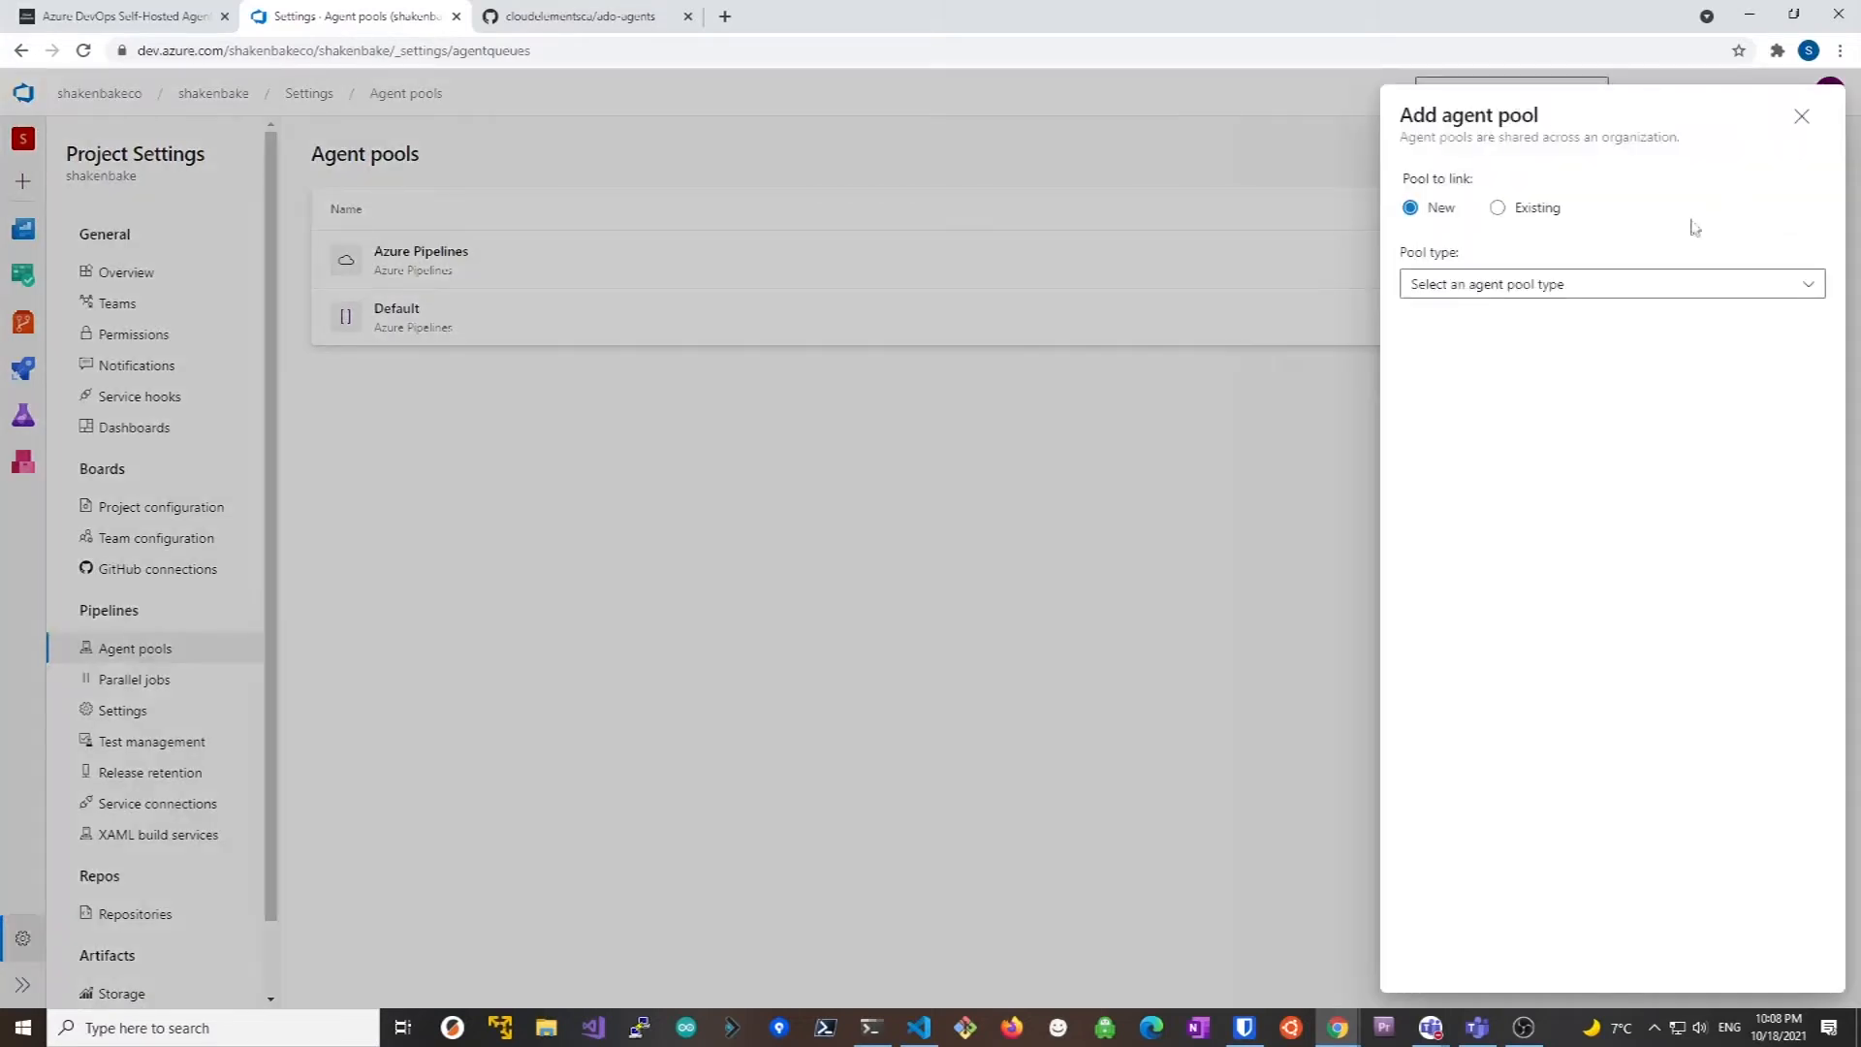
{"action": "left_click", "coordinate": [1609, 283]}
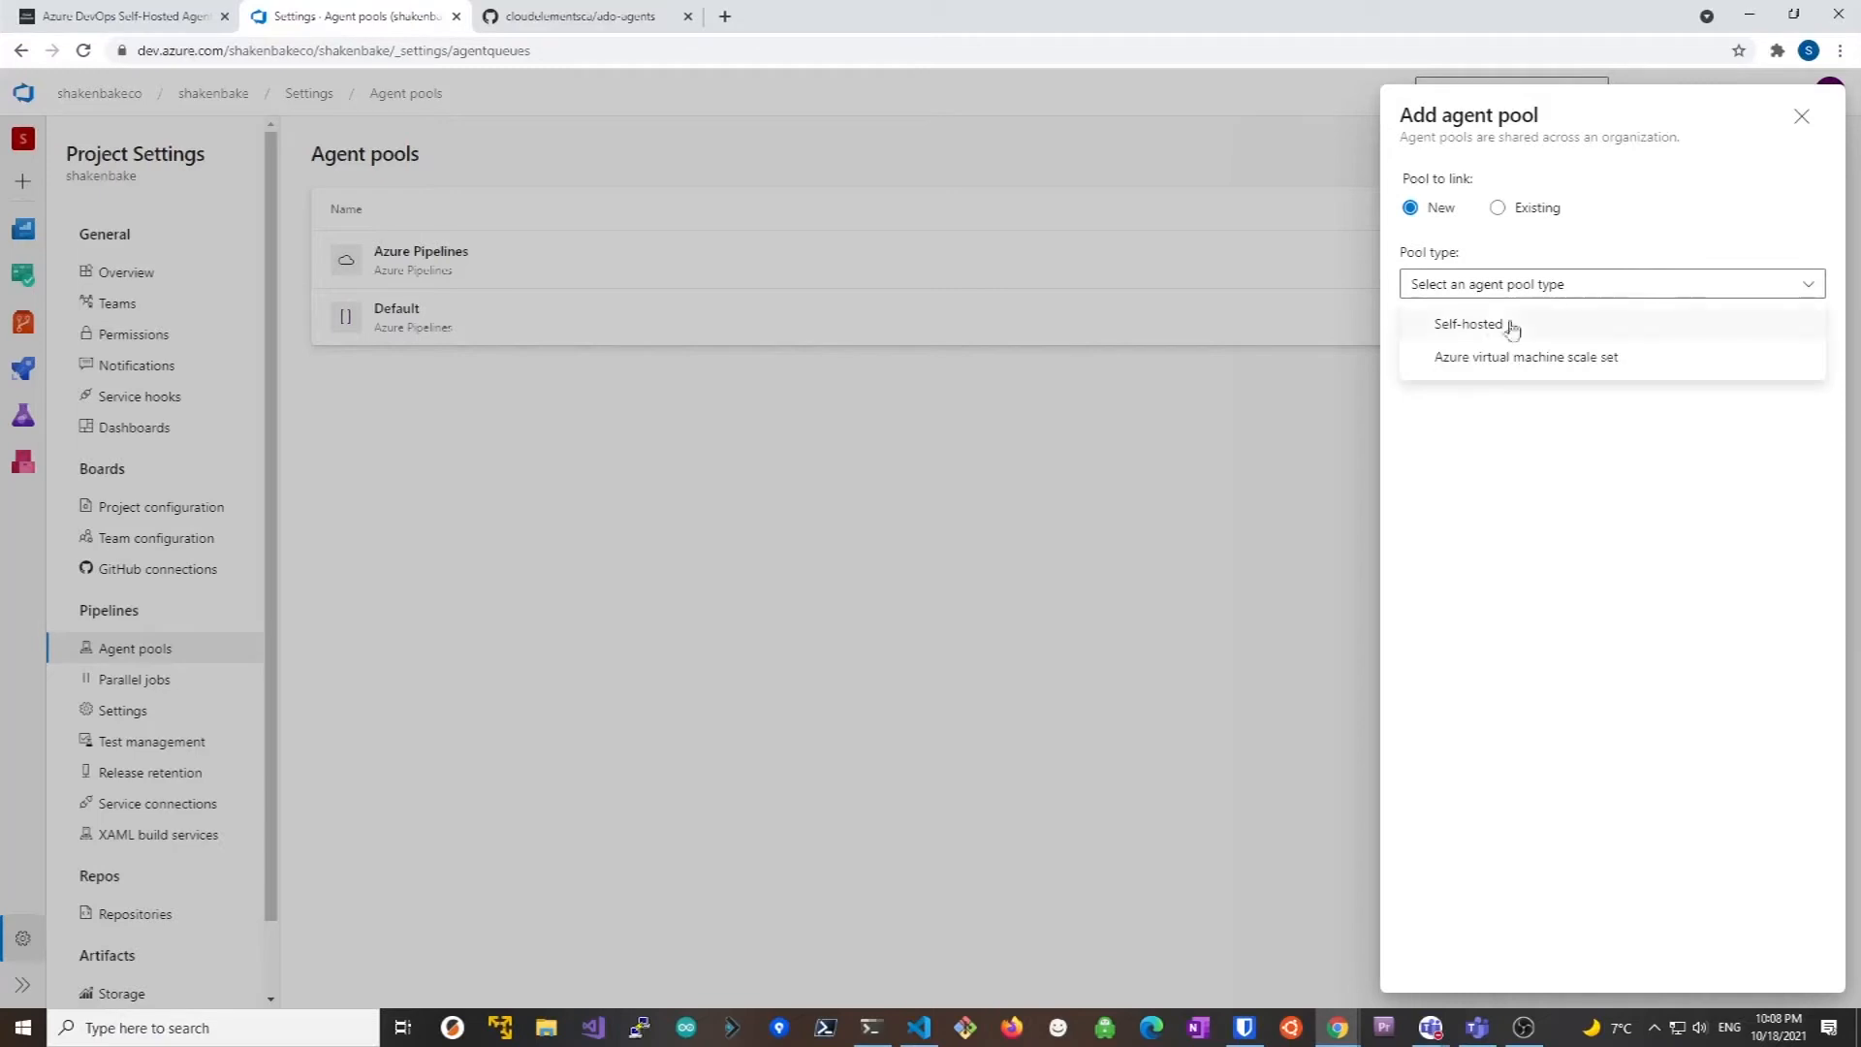
{"action": "left_click", "coordinate": [1471, 324]}
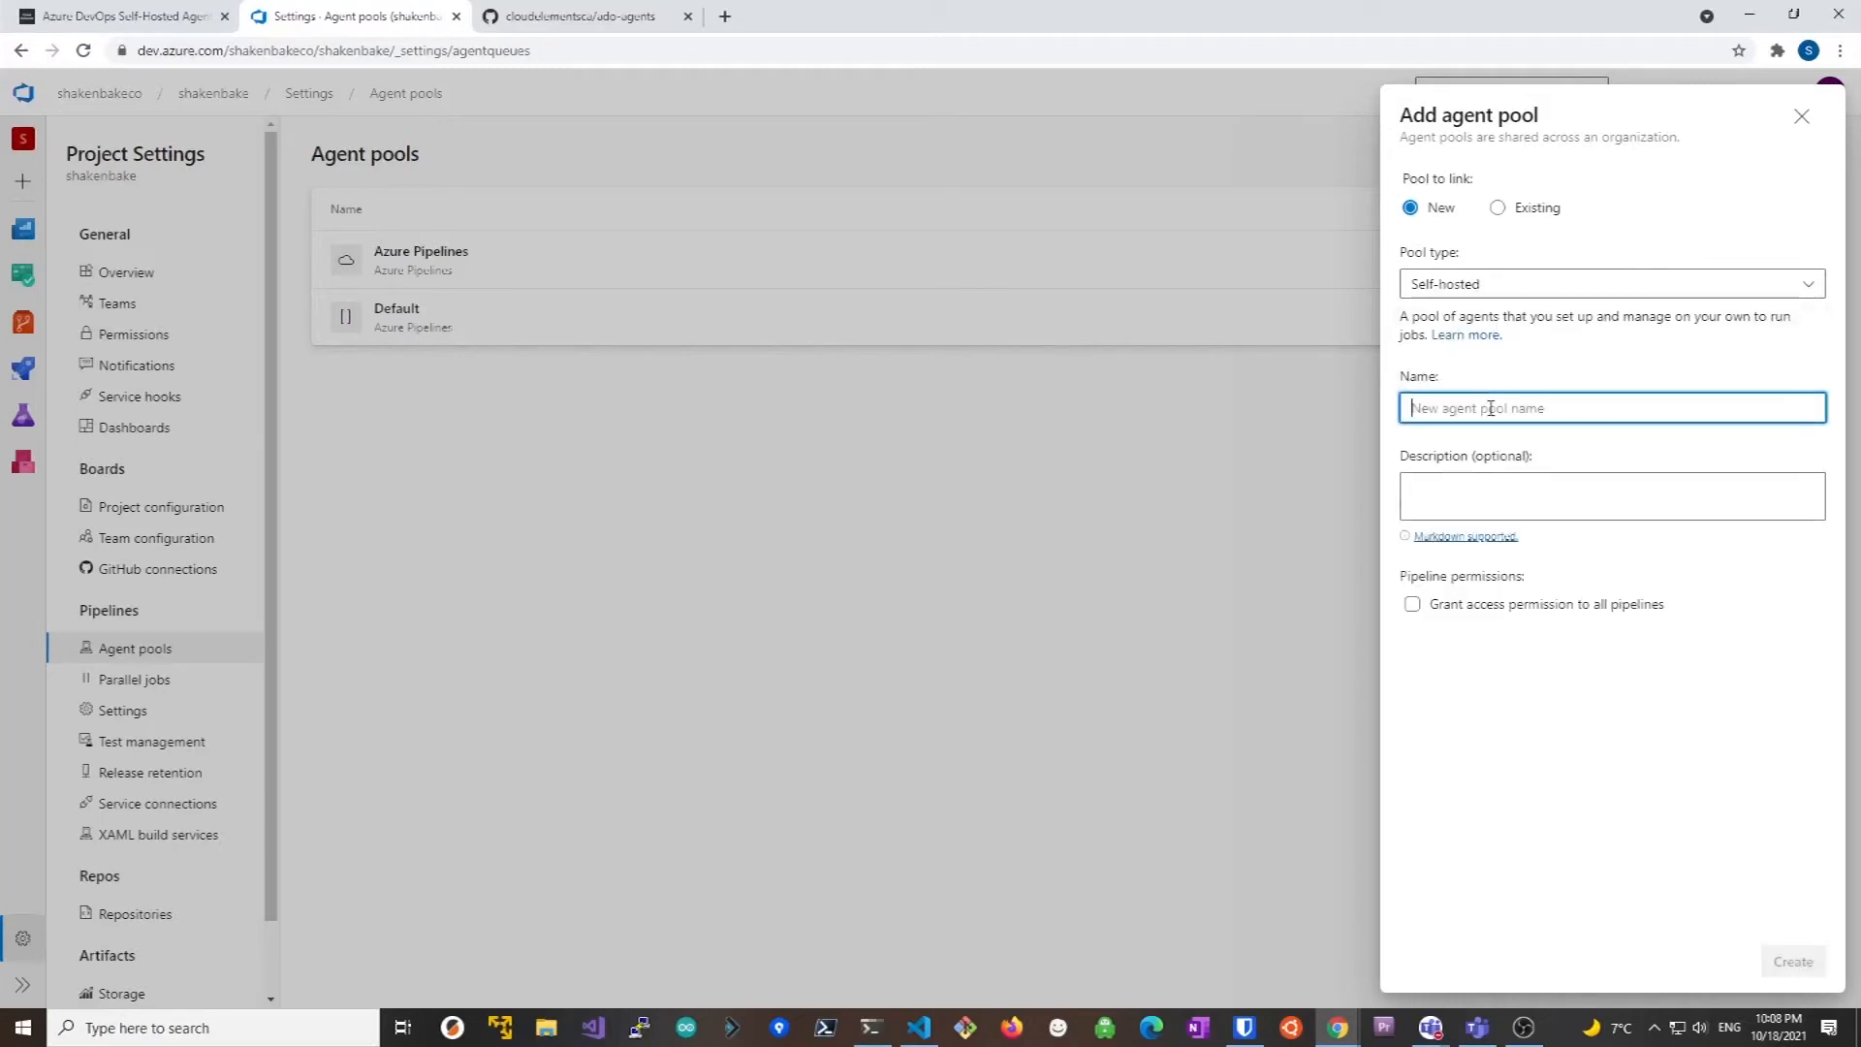
{"action": "type", "text": "Agent Pool"}
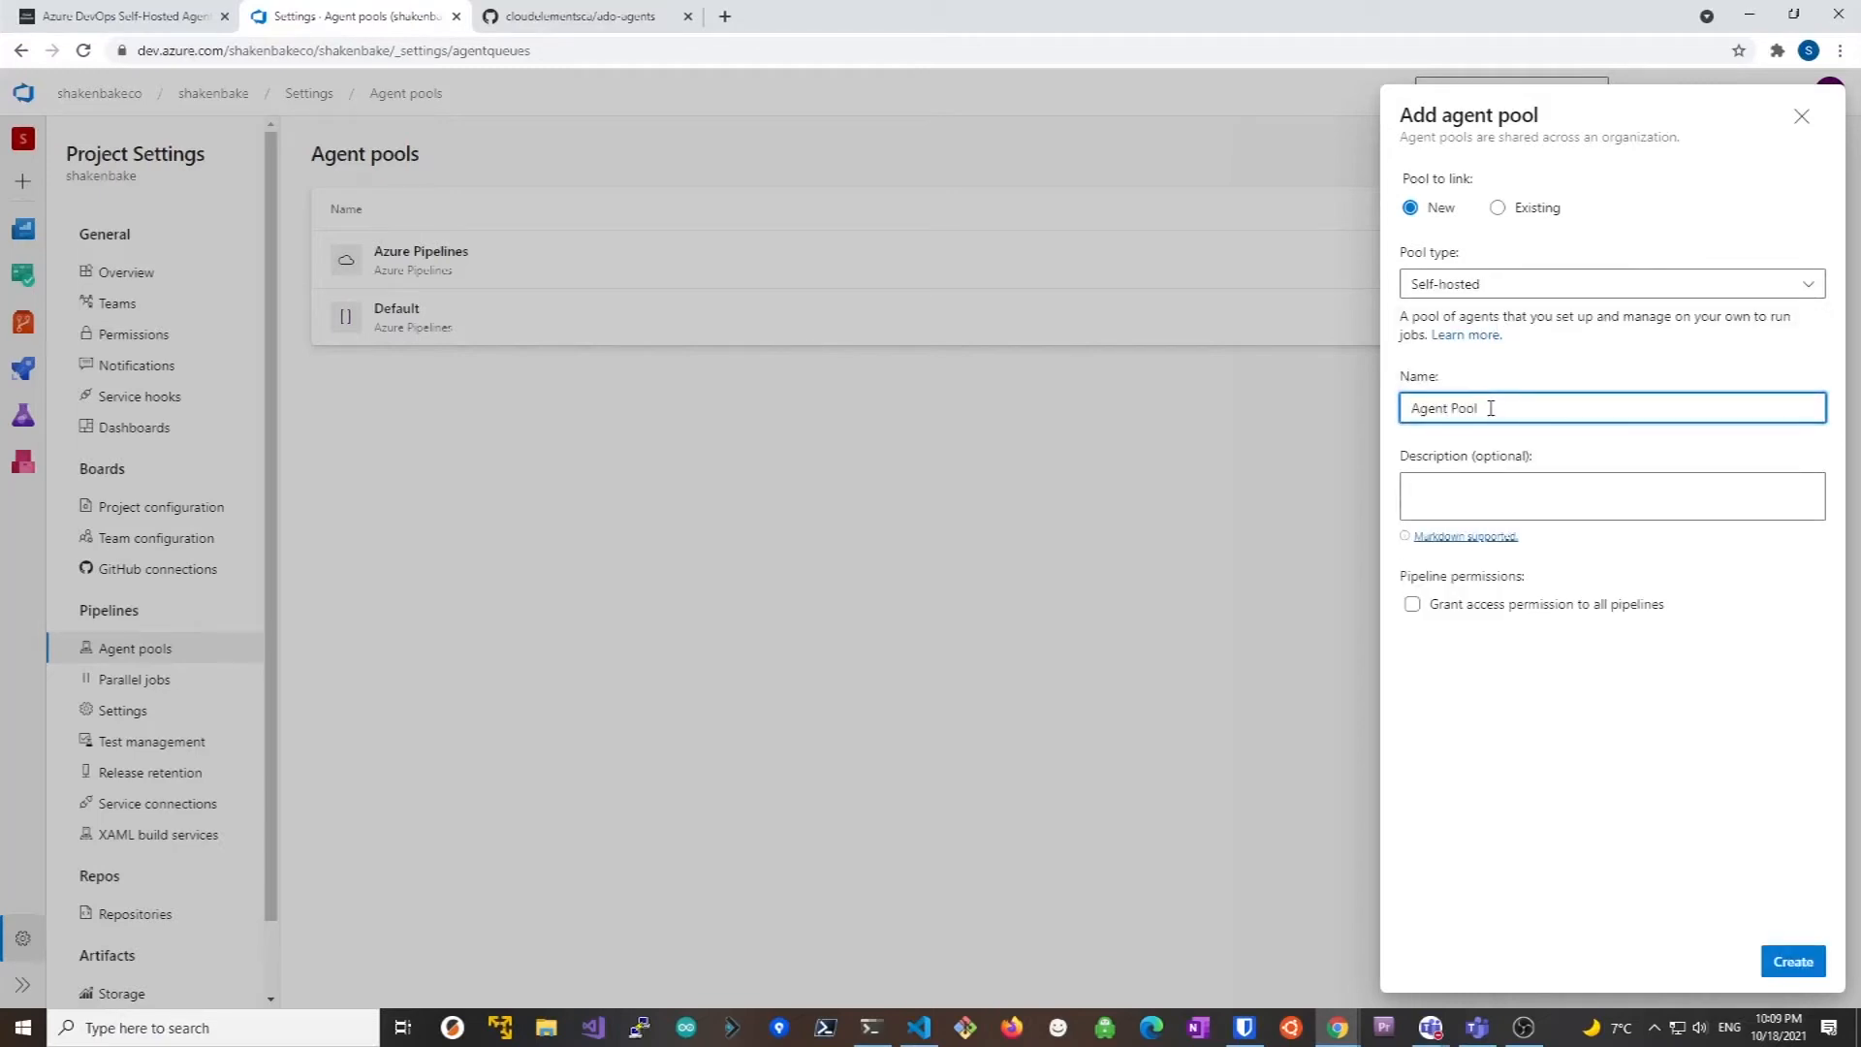
{"action": "left_click", "coordinate": [1411, 605]}
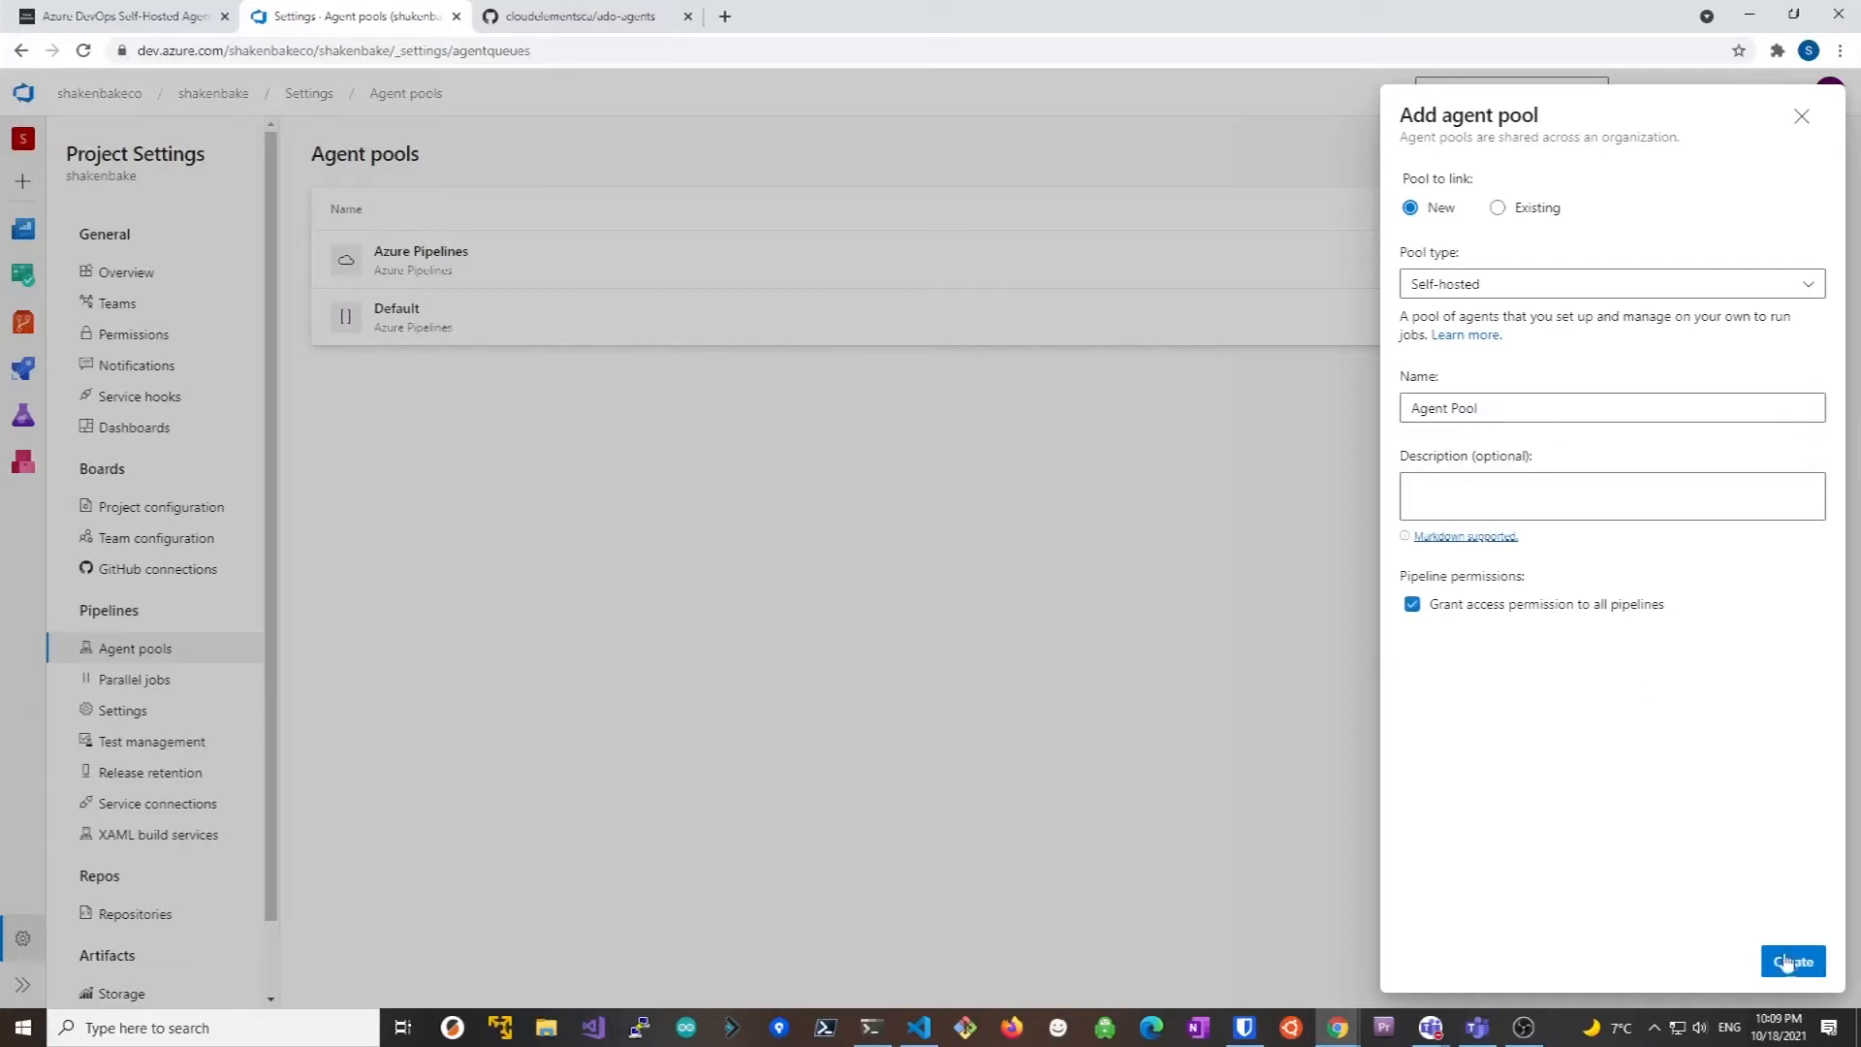
{"action": "left_click", "coordinate": [1791, 962]}
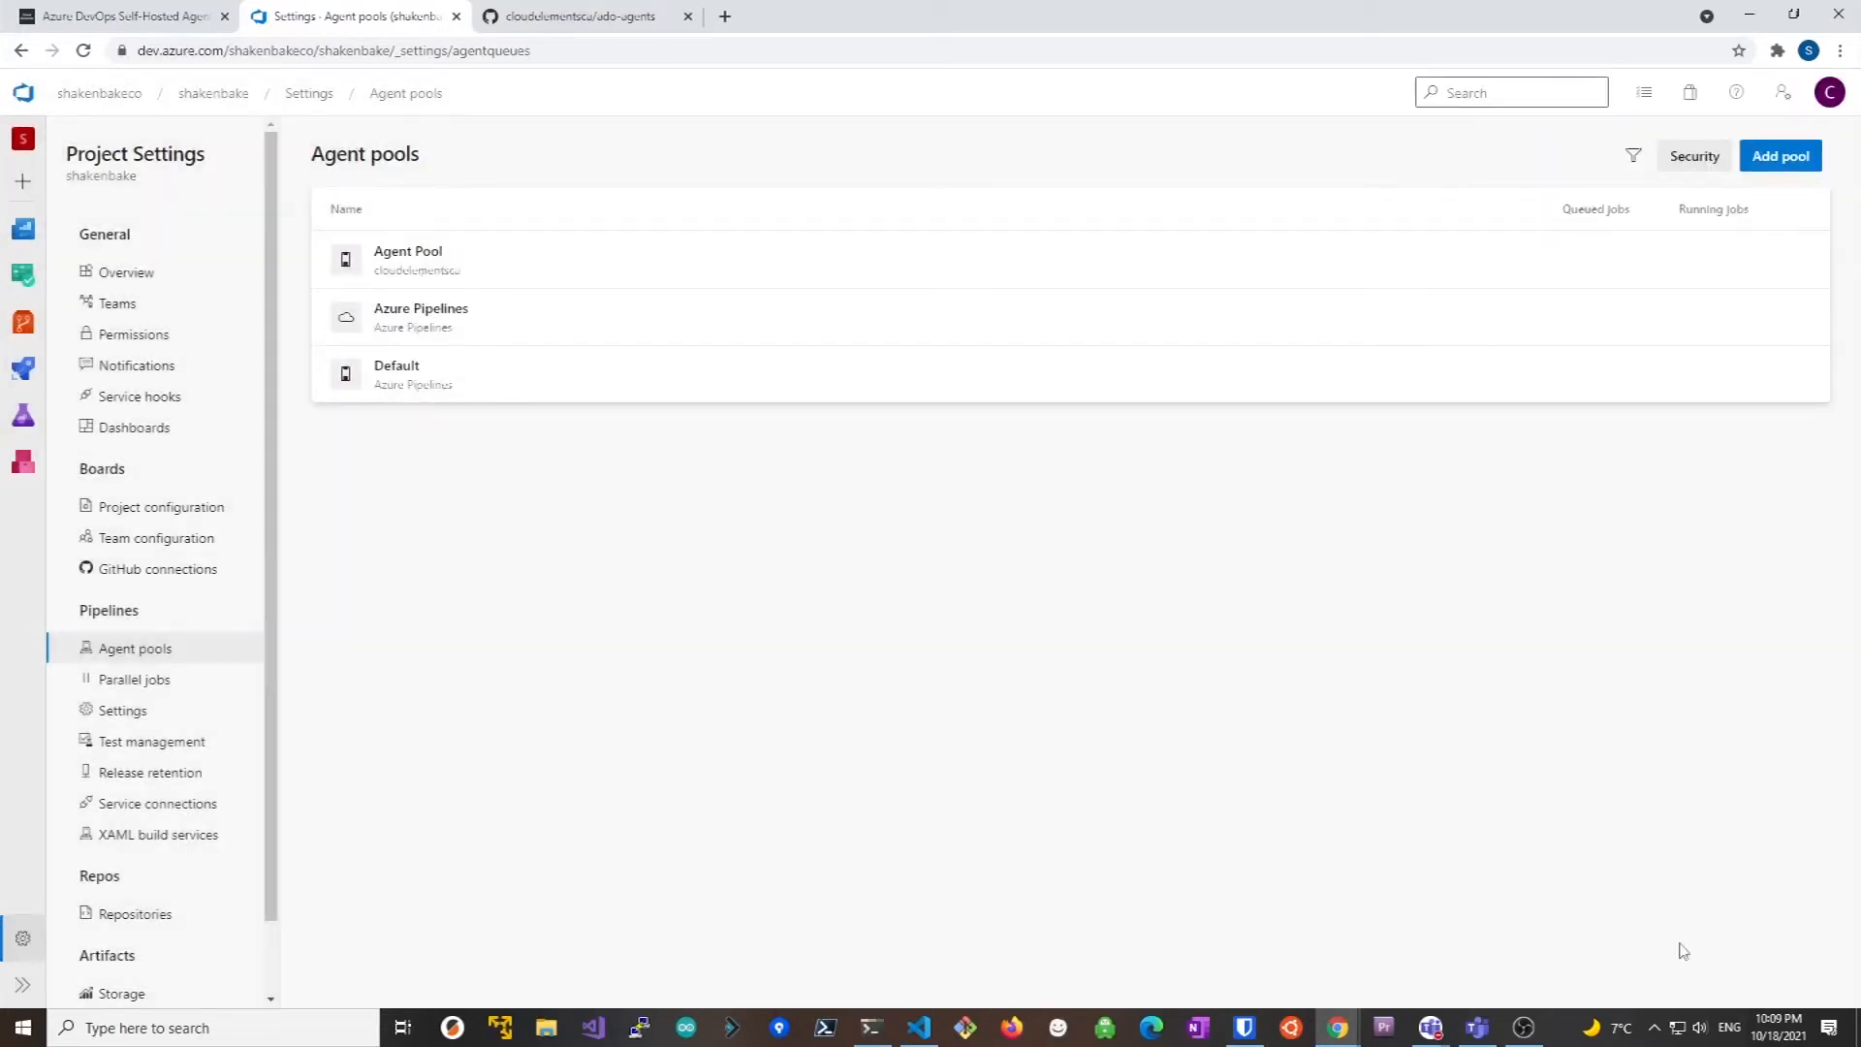
{"action": "left_click", "coordinate": [1779, 93]}
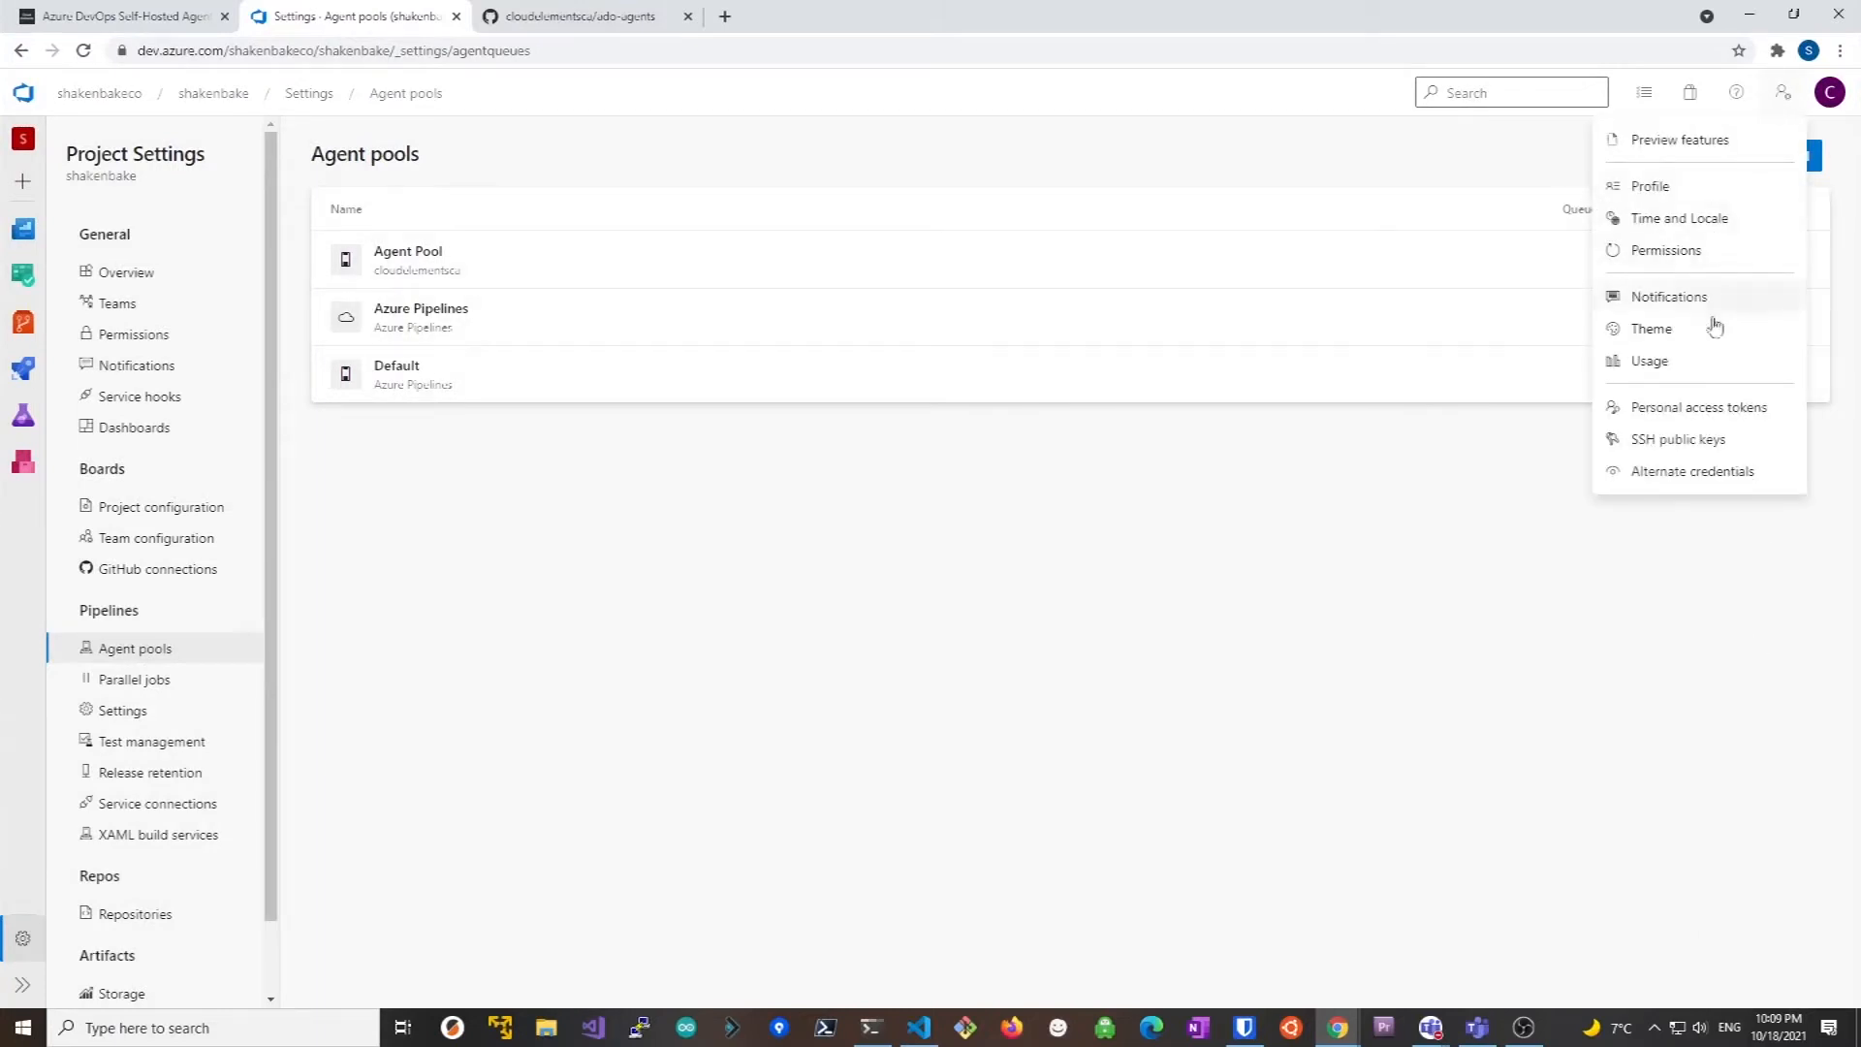
Start a new personal access token named AgentPoolPAT
{"action": "left_click", "coordinate": [1700, 407]}
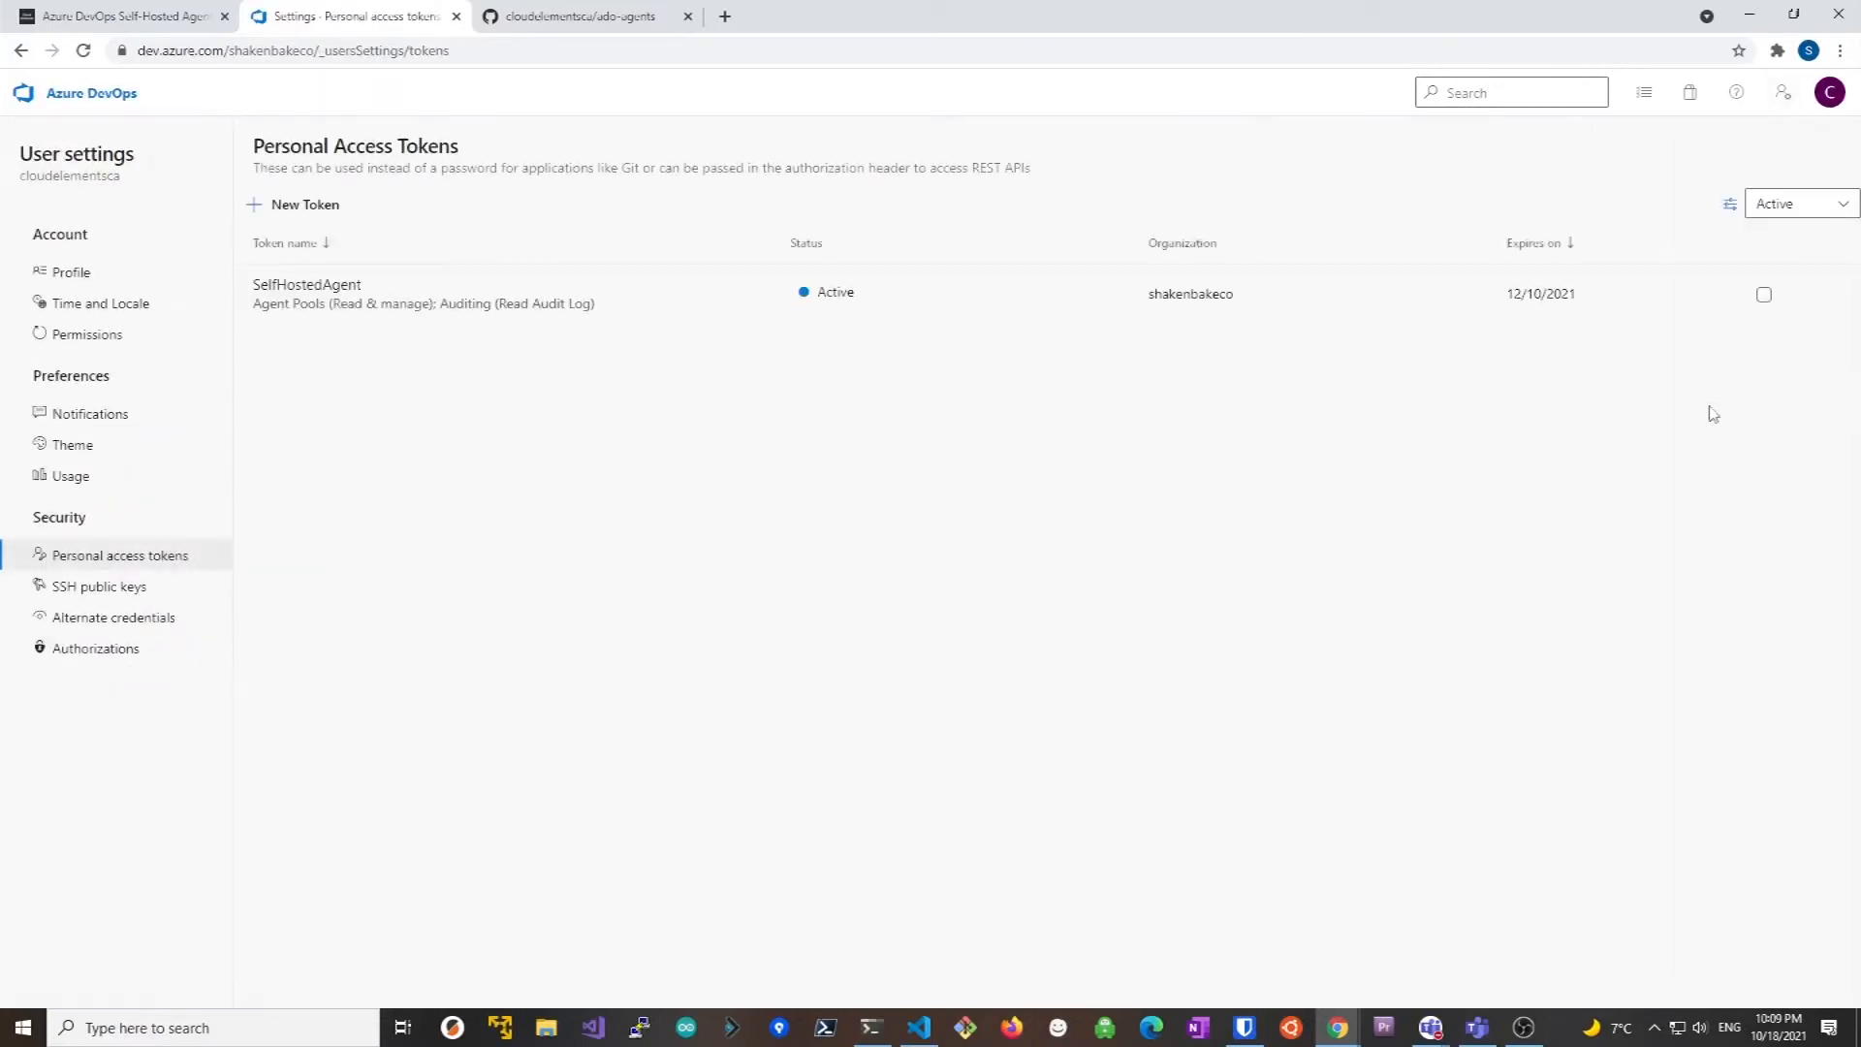
{"action": "mouse_move", "coordinate": [1446, 310]}
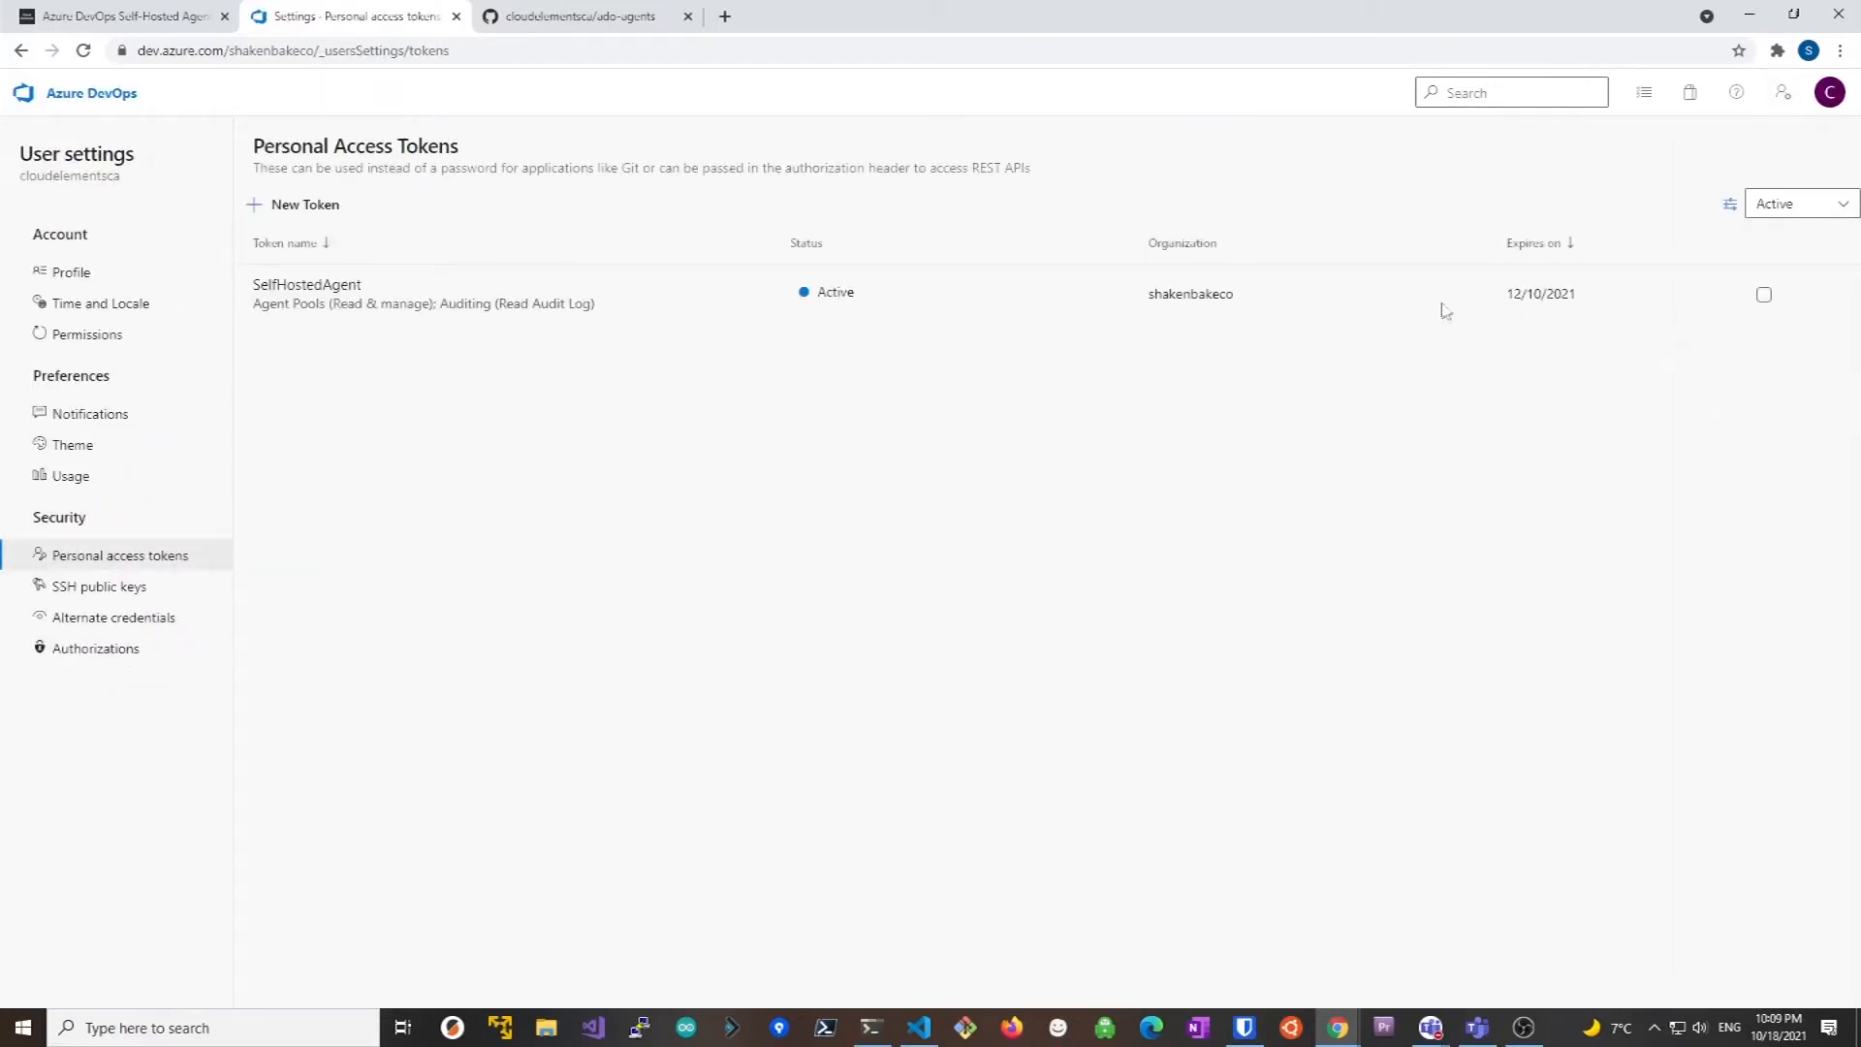
{"action": "left_click", "coordinate": [304, 203]}
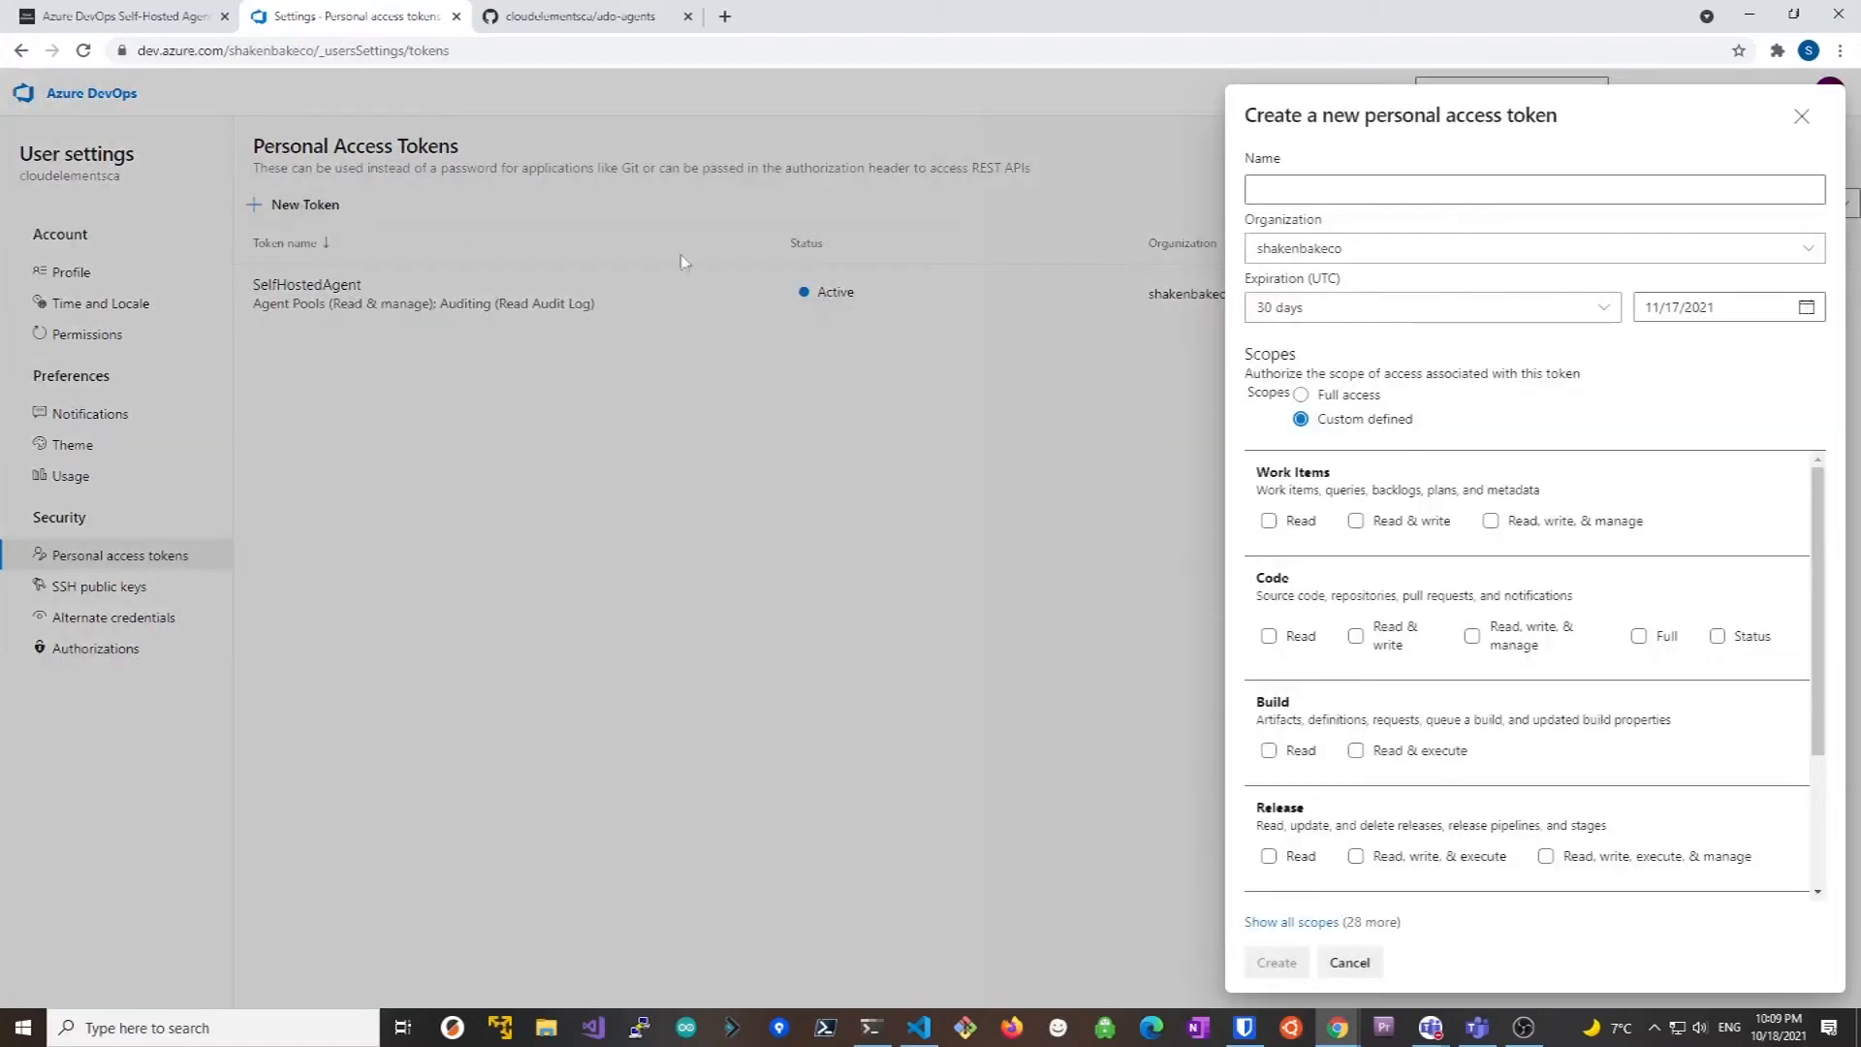
{"action": "type", "text": "Agen"}
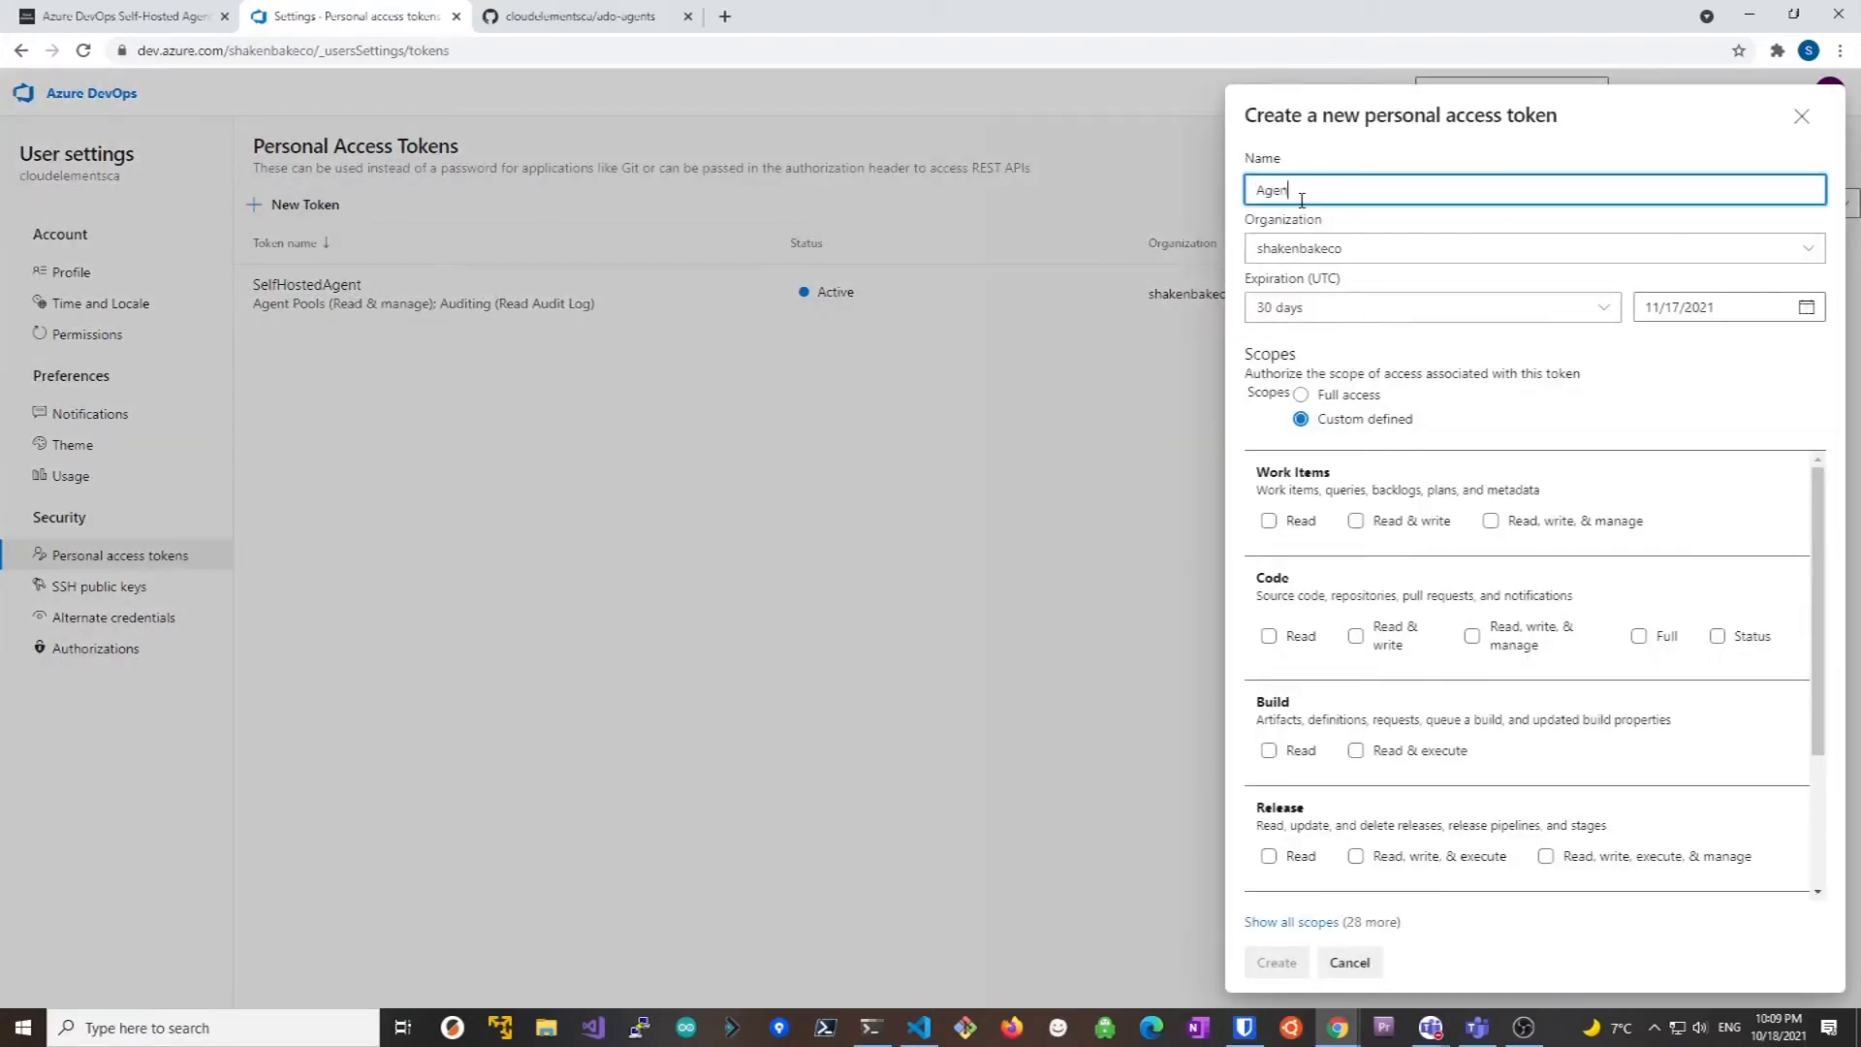
{"action": "type", "text": "PoolPAT"}
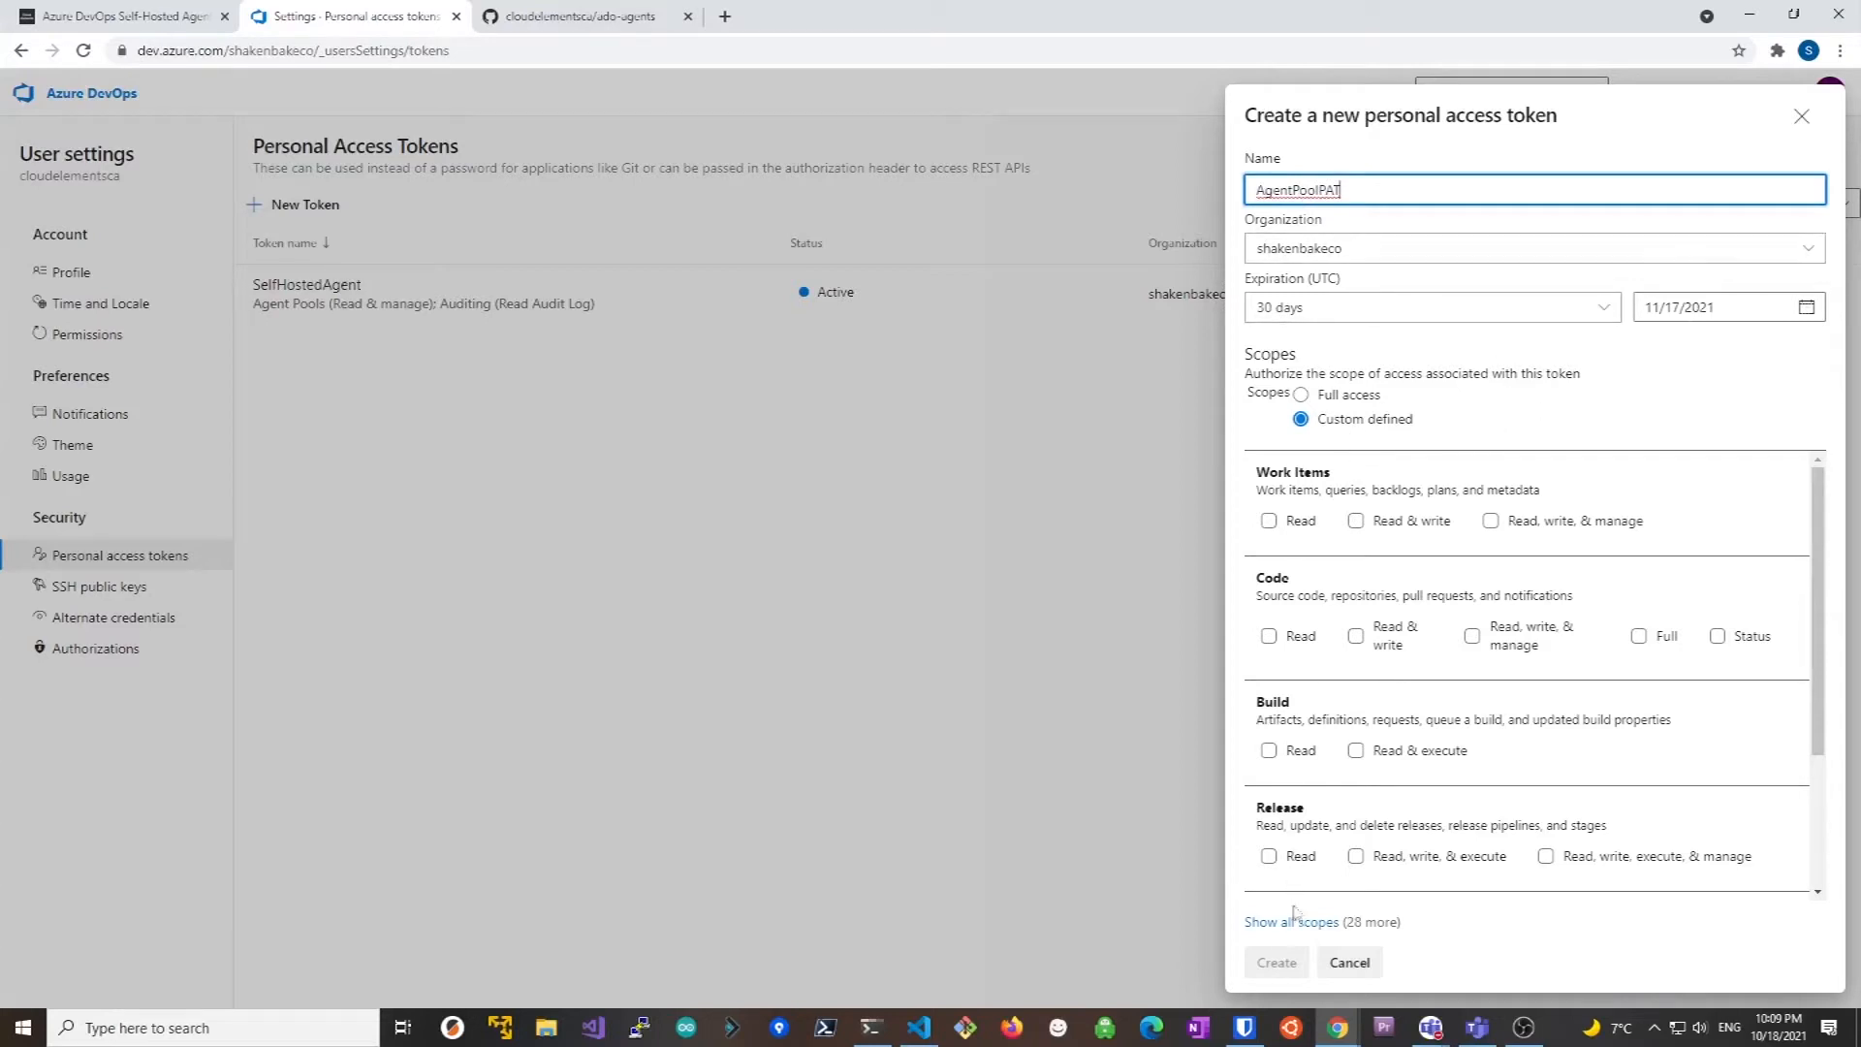
Scope the token to Agent Pools Read & manage and Auditing Read Audit Log, and create it
{"action": "left_click", "coordinate": [1292, 920]}
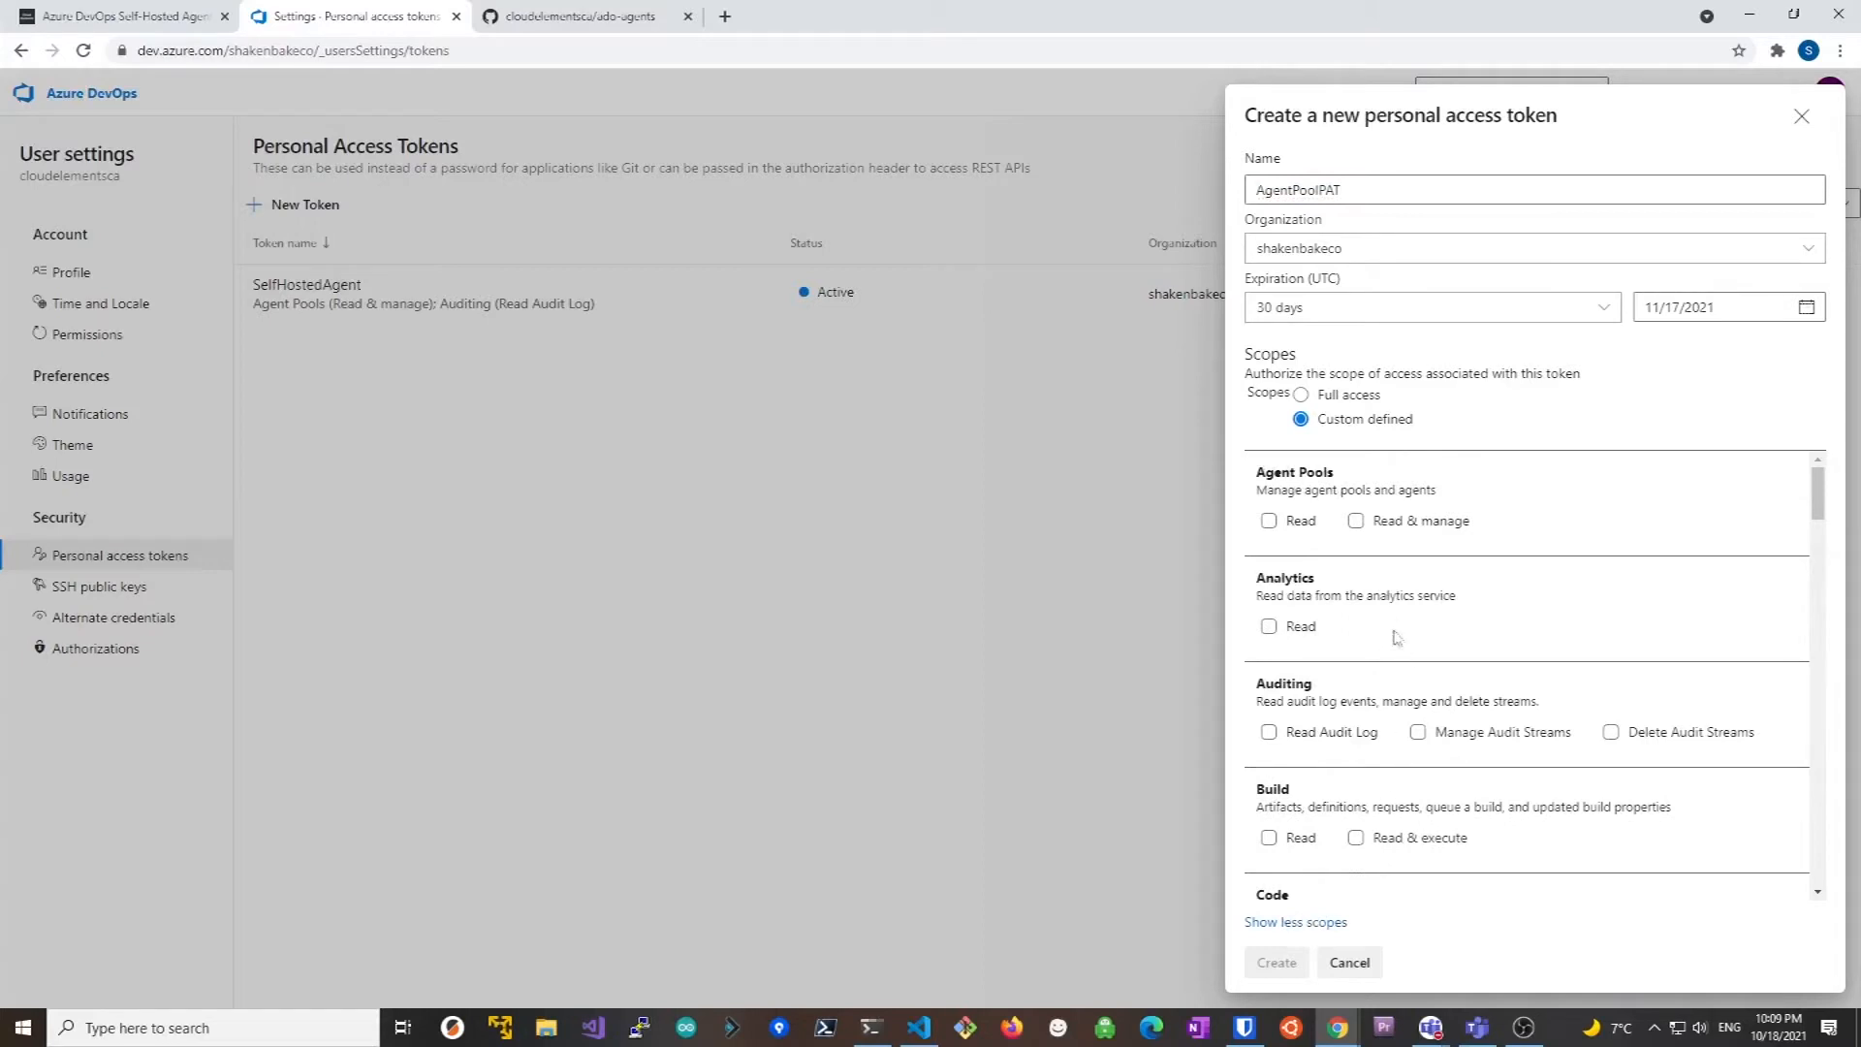
{"action": "left_click", "coordinate": [1355, 520]}
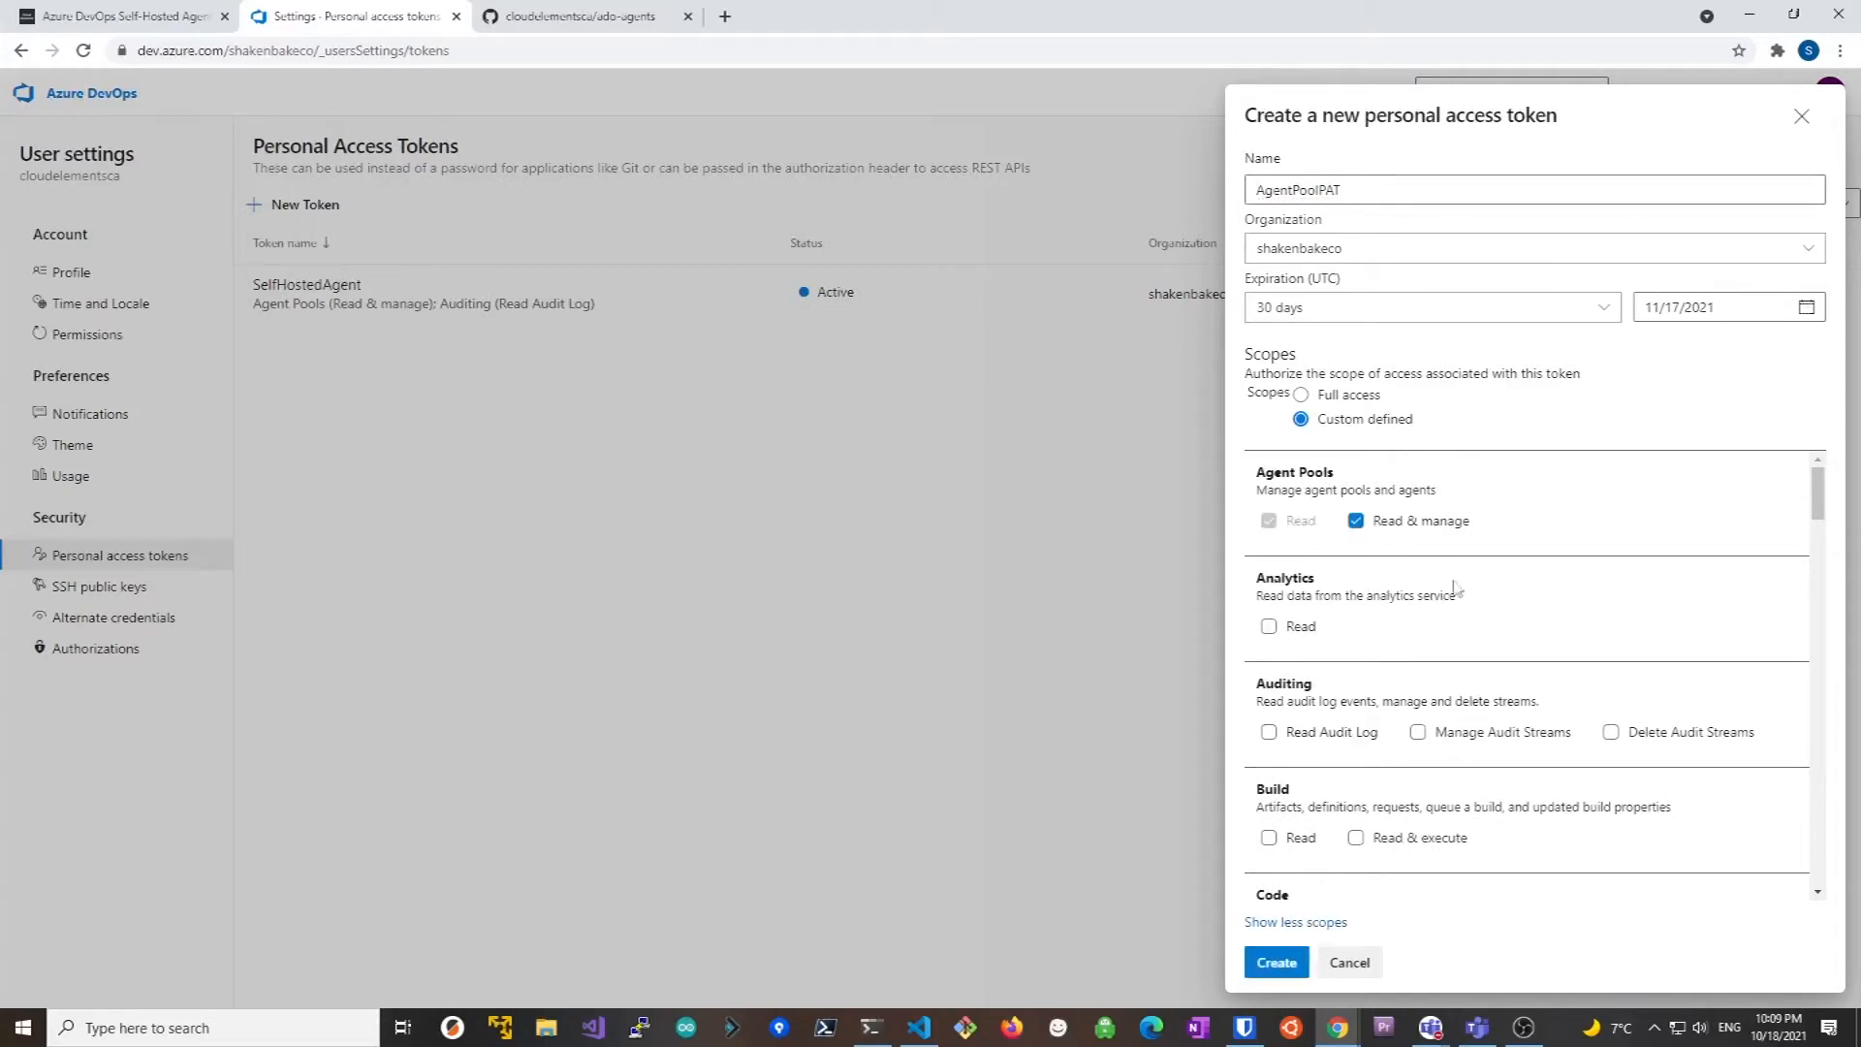
{"action": "left_click", "coordinate": [1268, 731]}
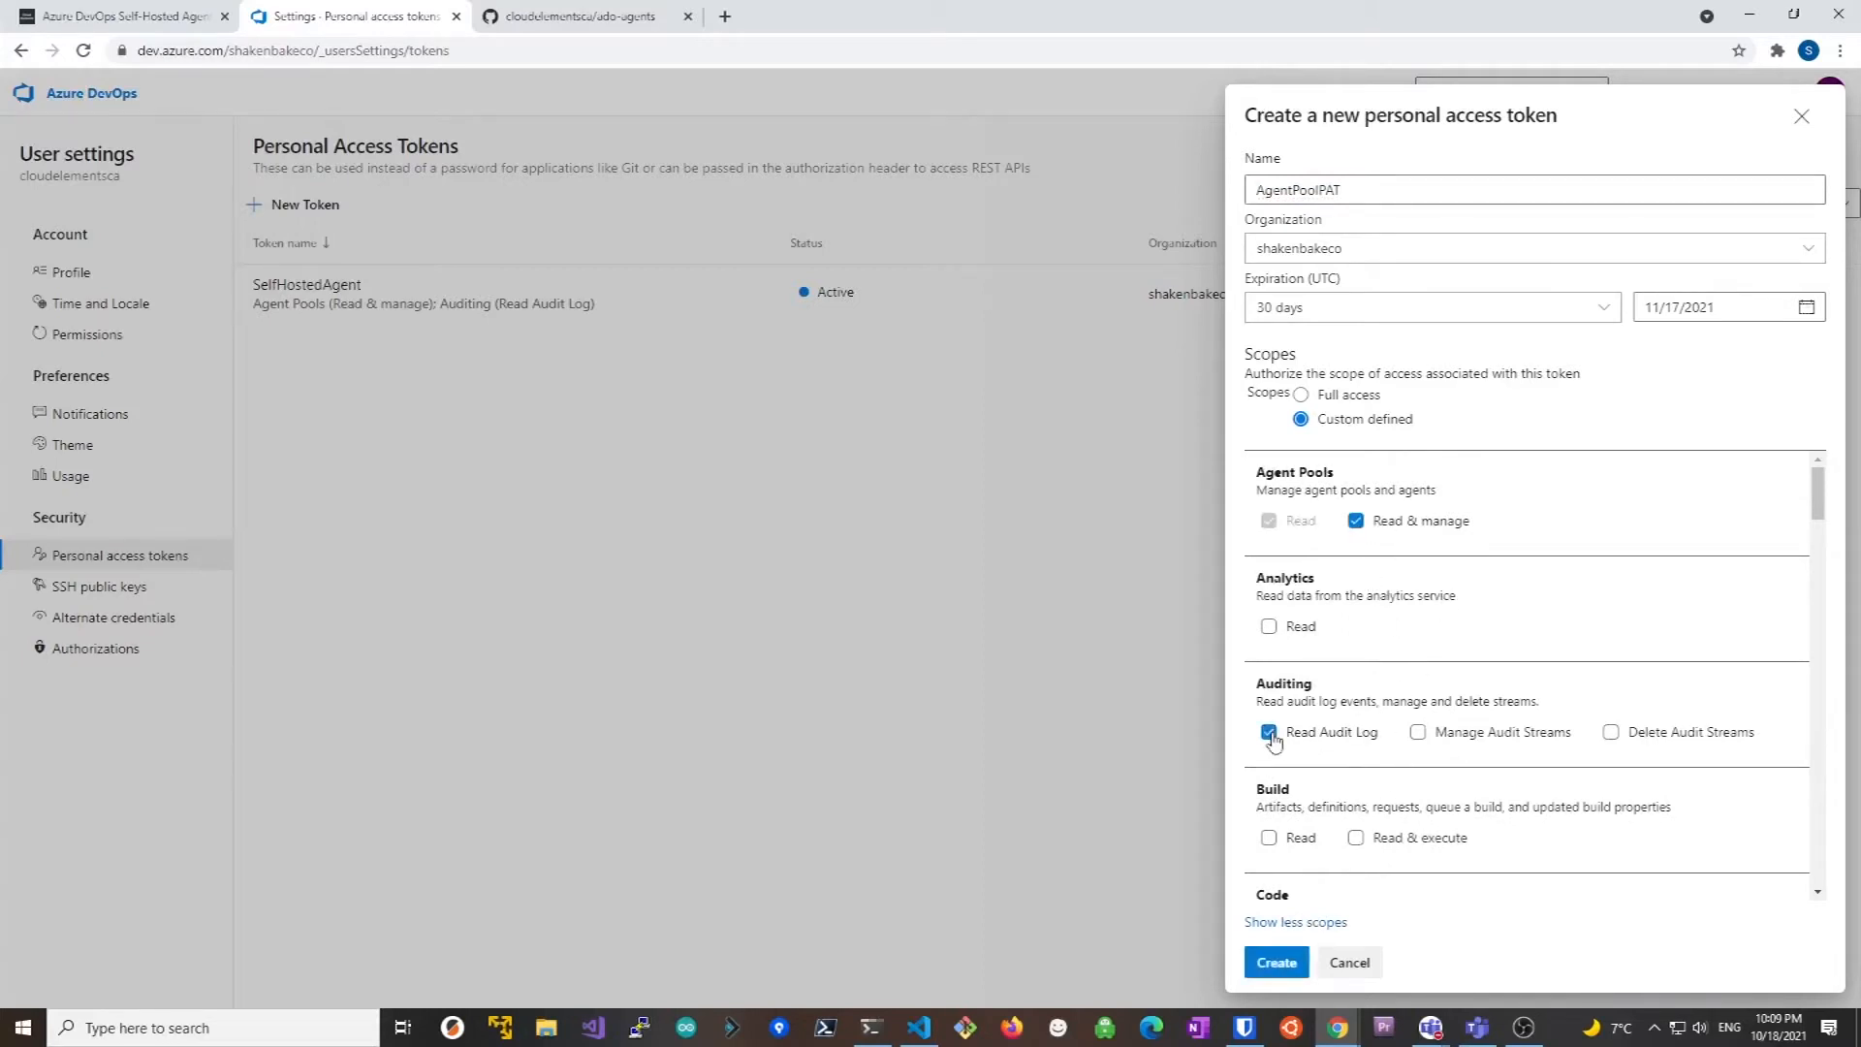
{"action": "left_click", "coordinate": [1276, 961]}
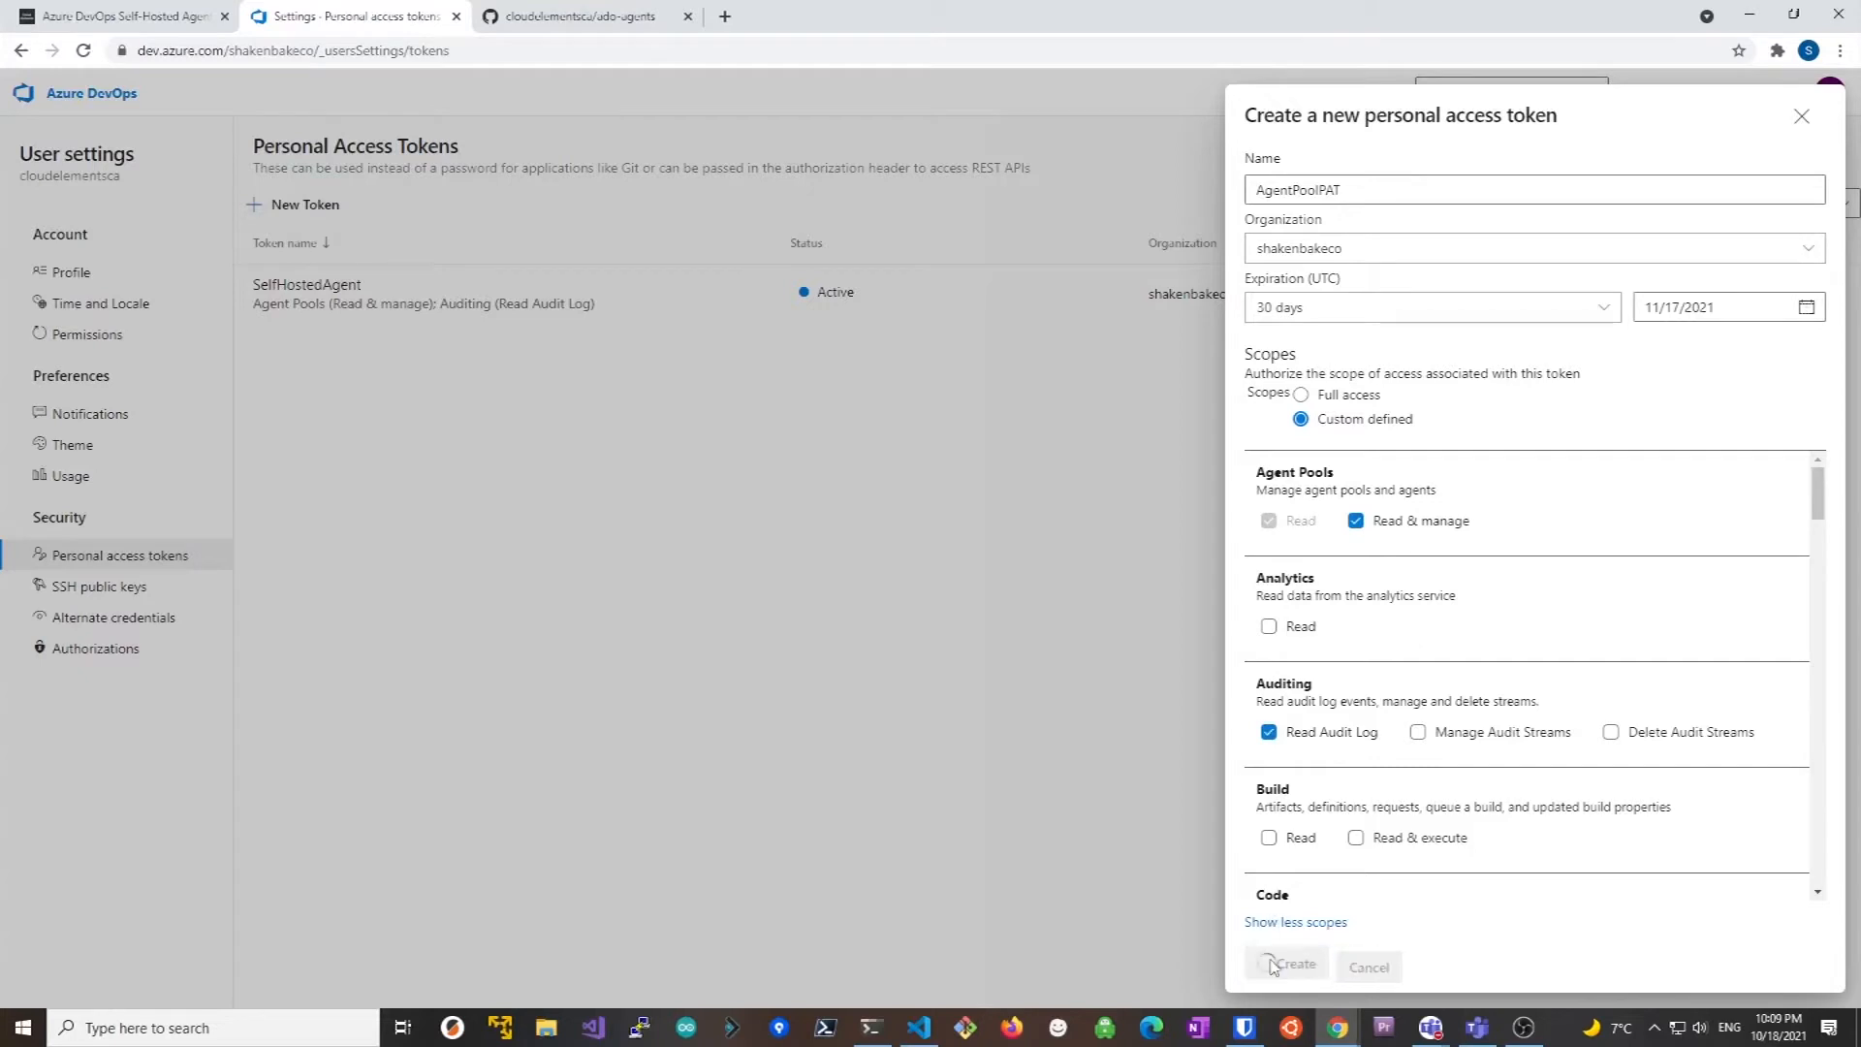
{"action": "left_click", "coordinate": [1285, 964]}
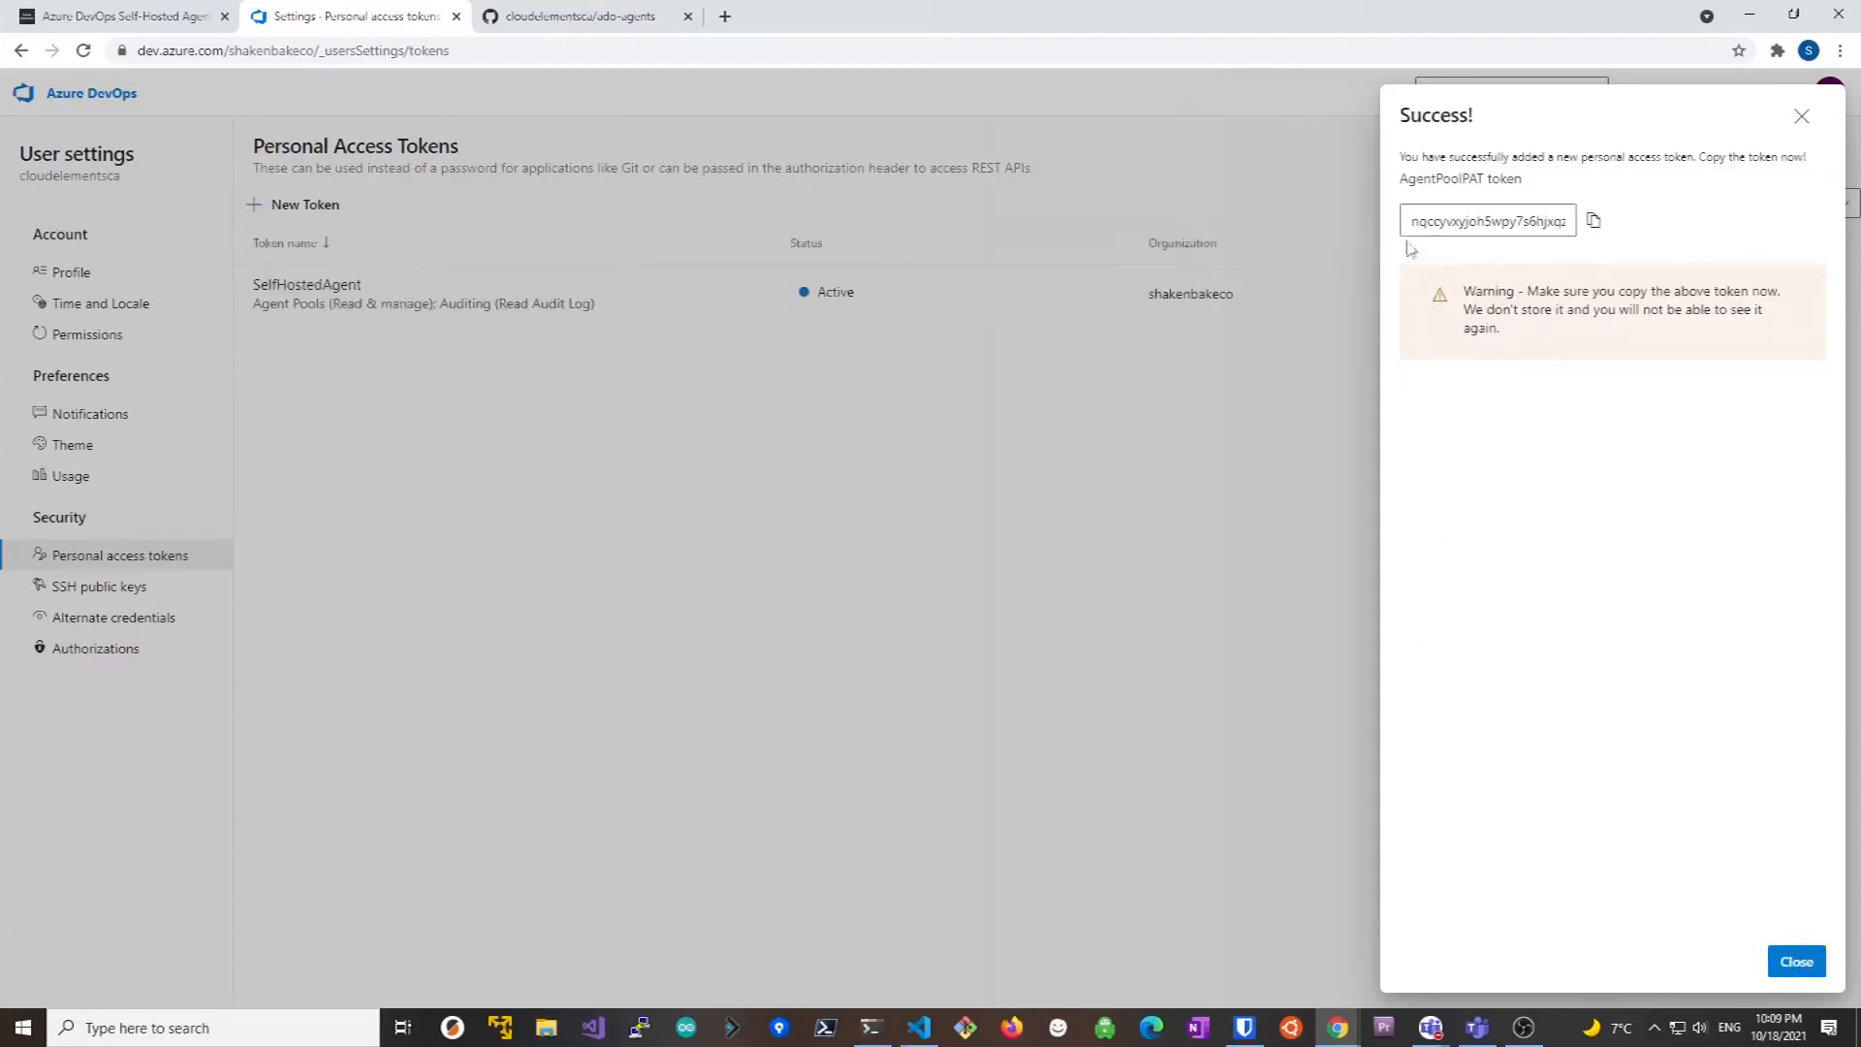
Copy the generated token value to the clipboard and close the confirmation
{"action": "triple_click", "coordinate": [1487, 221]}
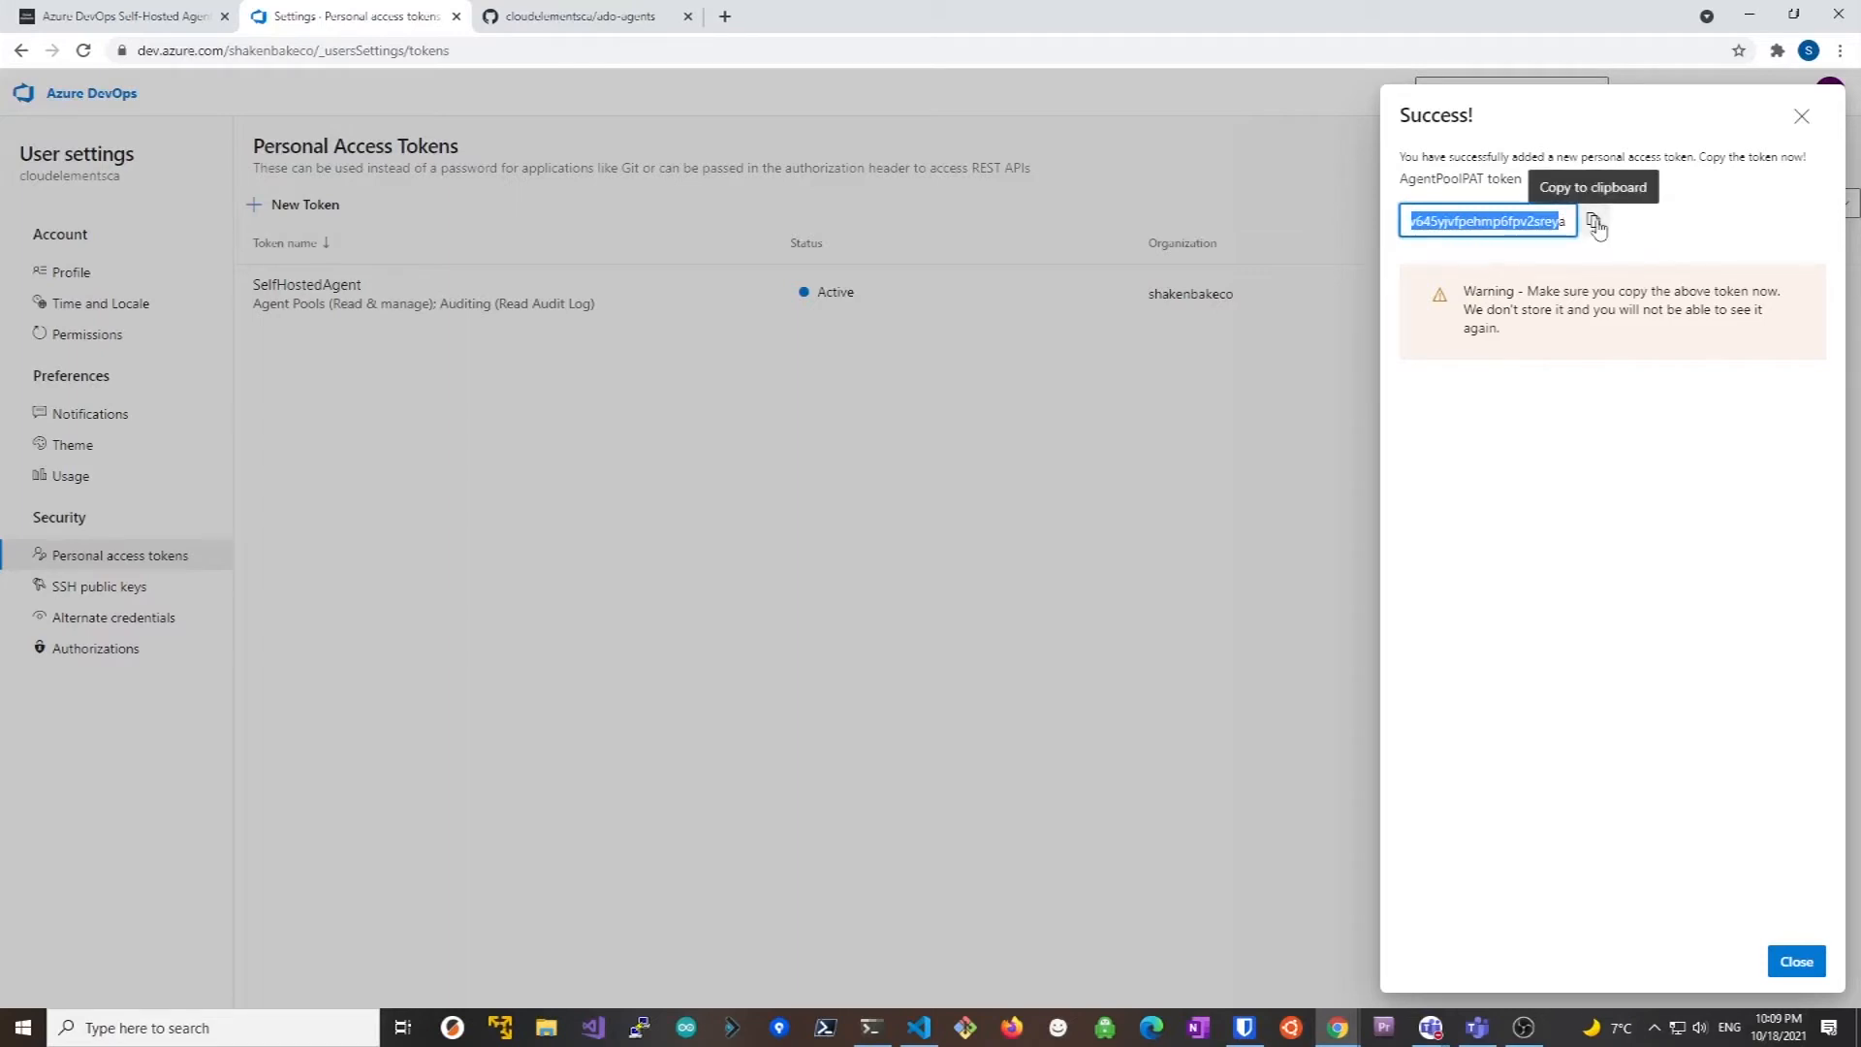
{"action": "left_click", "coordinate": [1596, 221]}
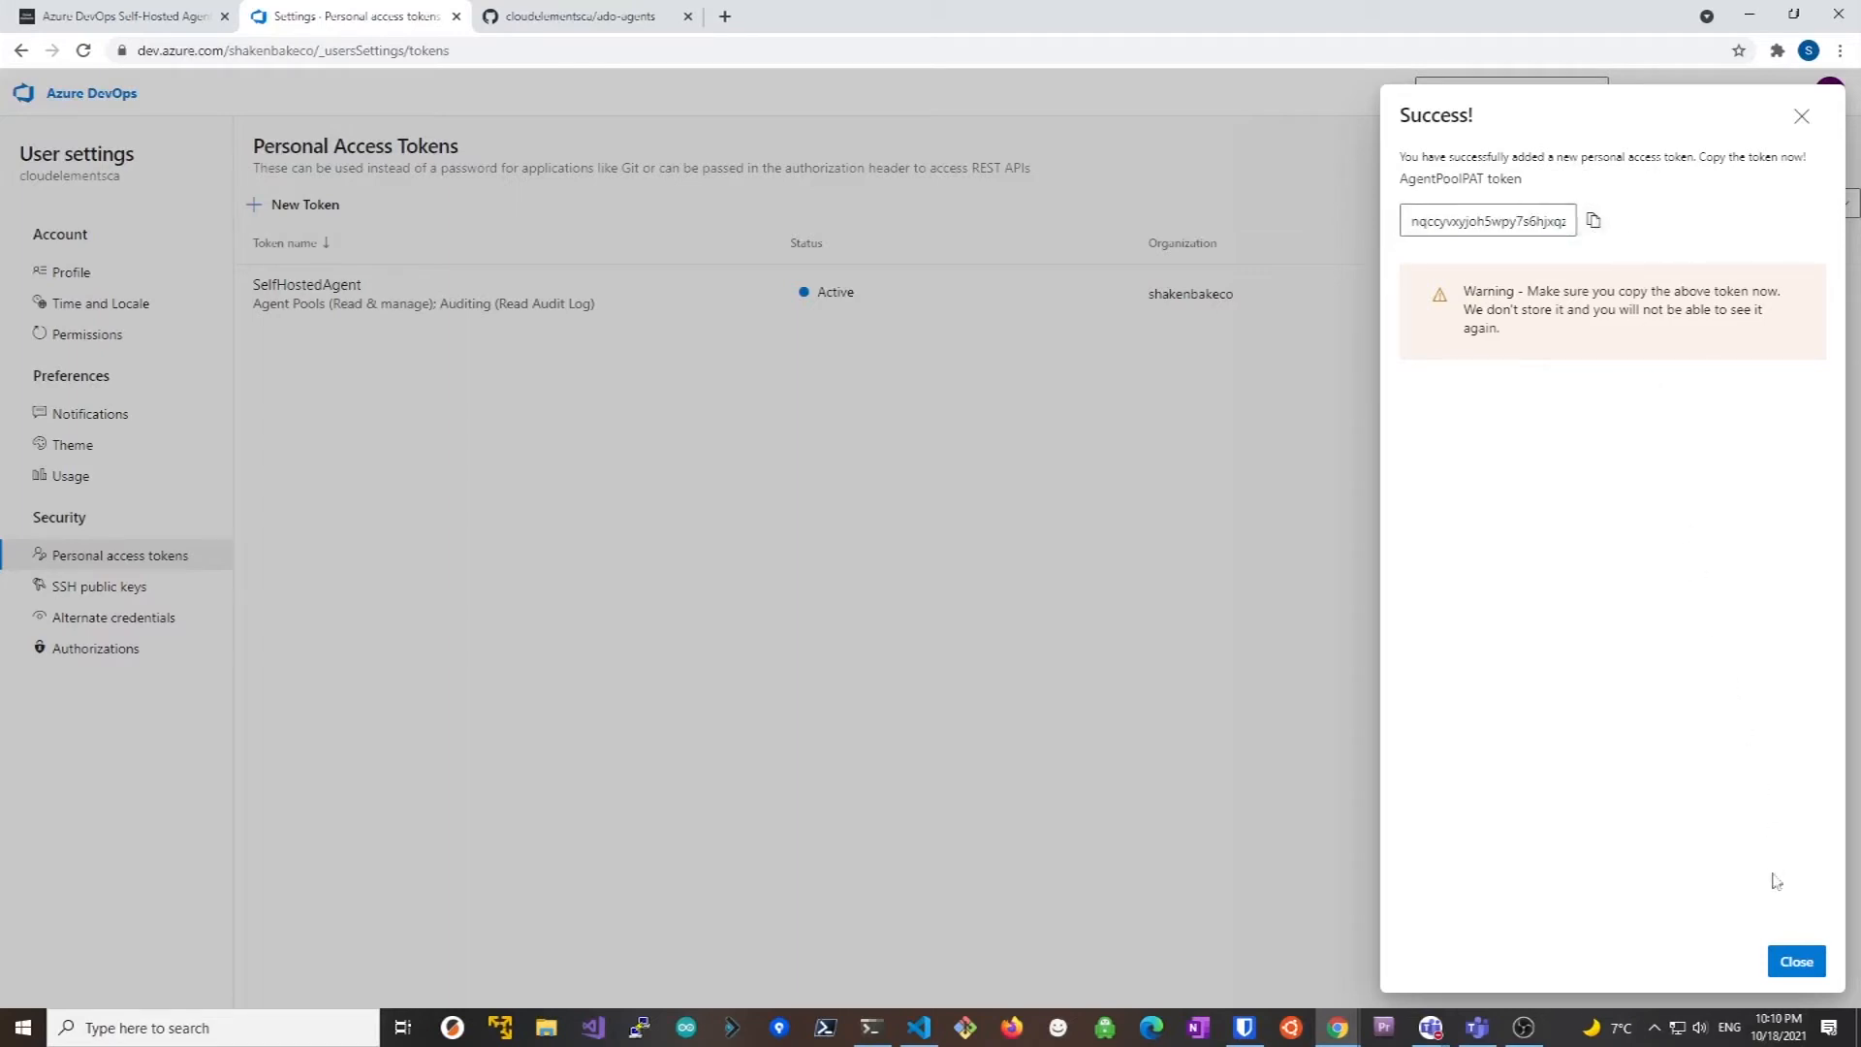
{"action": "mouse_move", "coordinate": [1795, 962]}
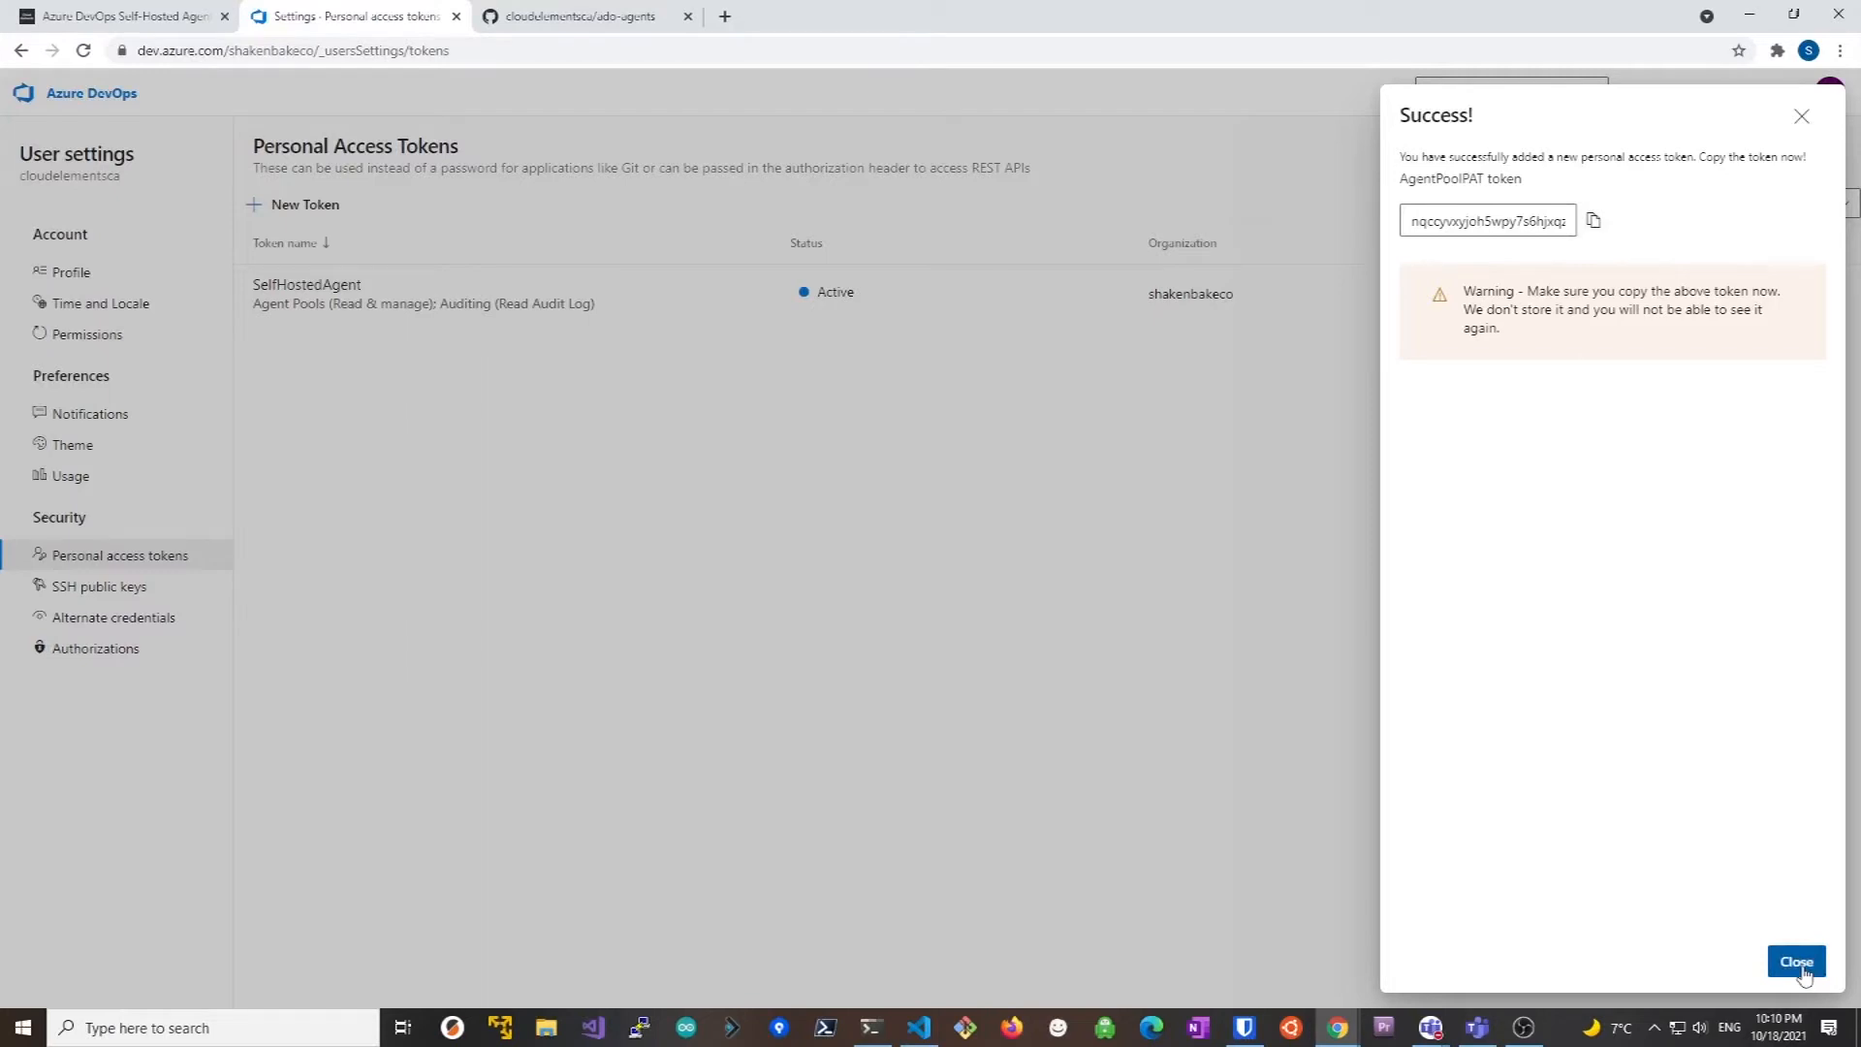
{"action": "left_click", "coordinate": [1796, 961]}
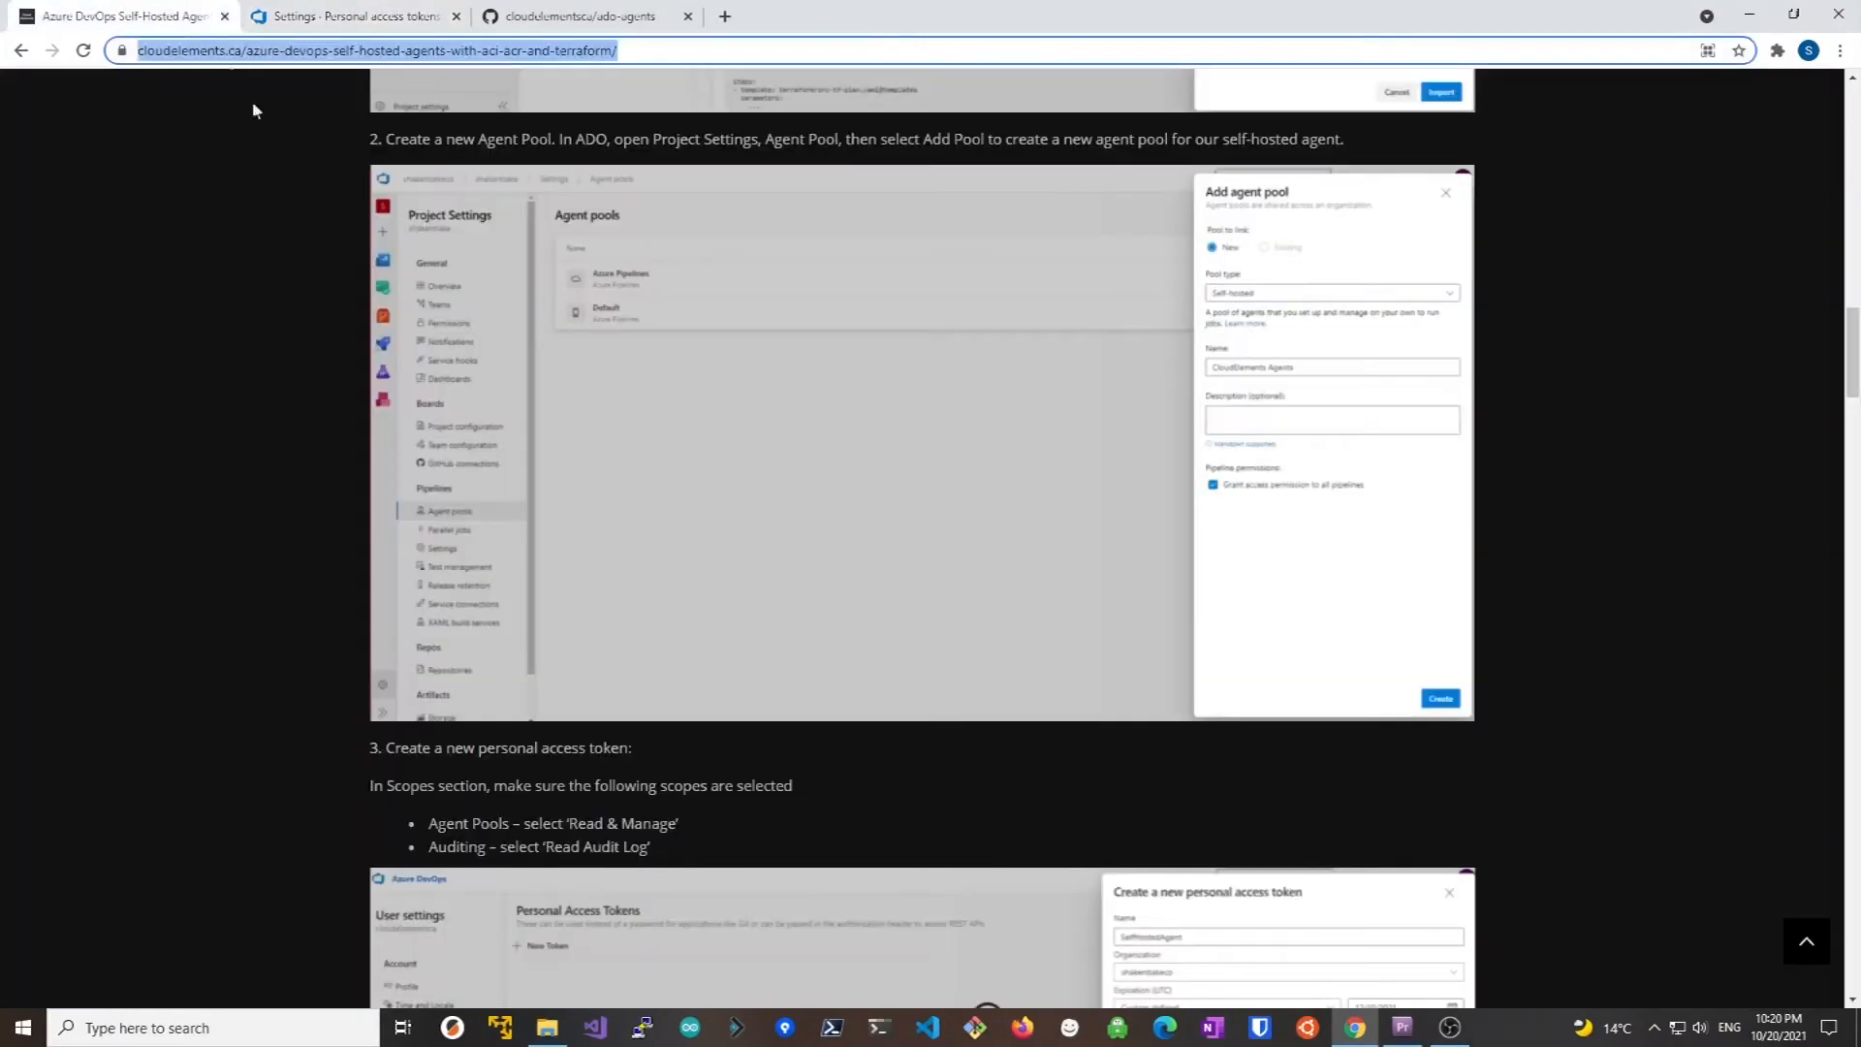
Review the blog's variable-group step, then return to the Azure DevOps token list
{"action": "scroll", "scroll_direction": "down", "scroll_amount": 3}
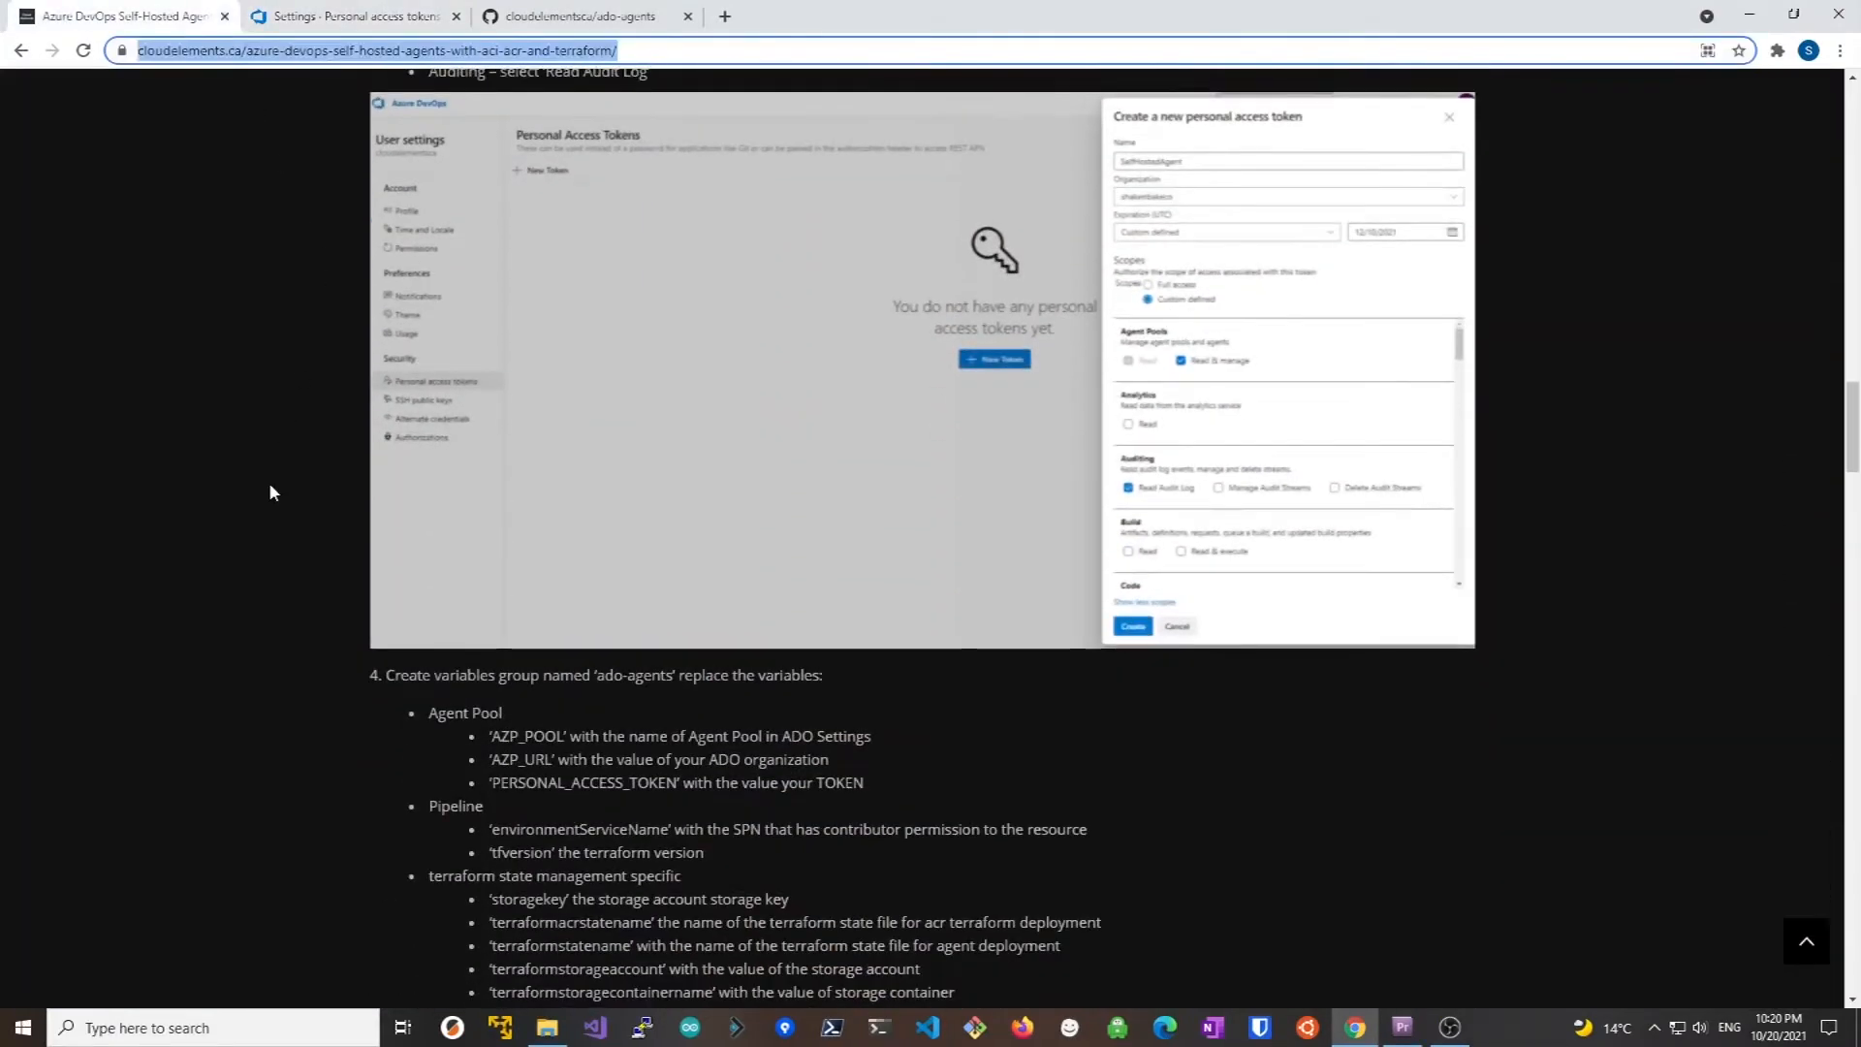
{"action": "scroll", "scroll_direction": "down", "scroll_amount": 3}
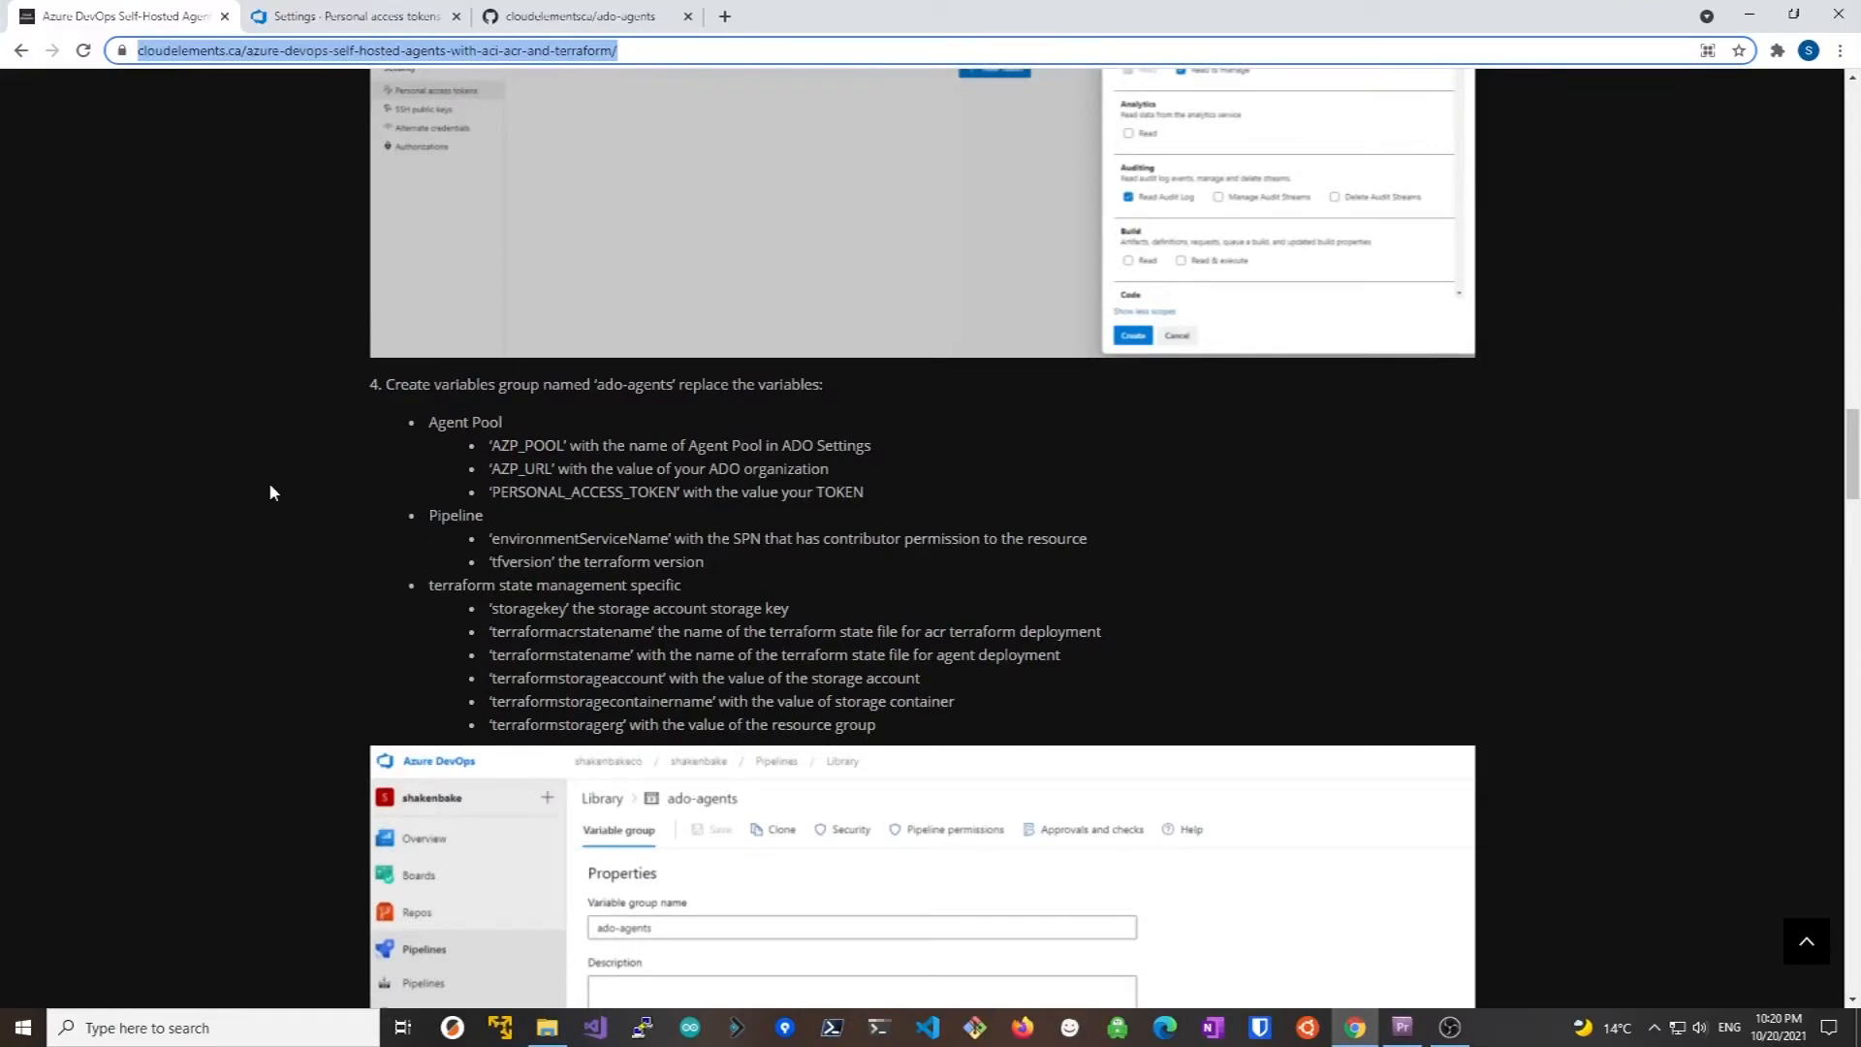
{"action": "left_click", "coordinate": [351, 16]}
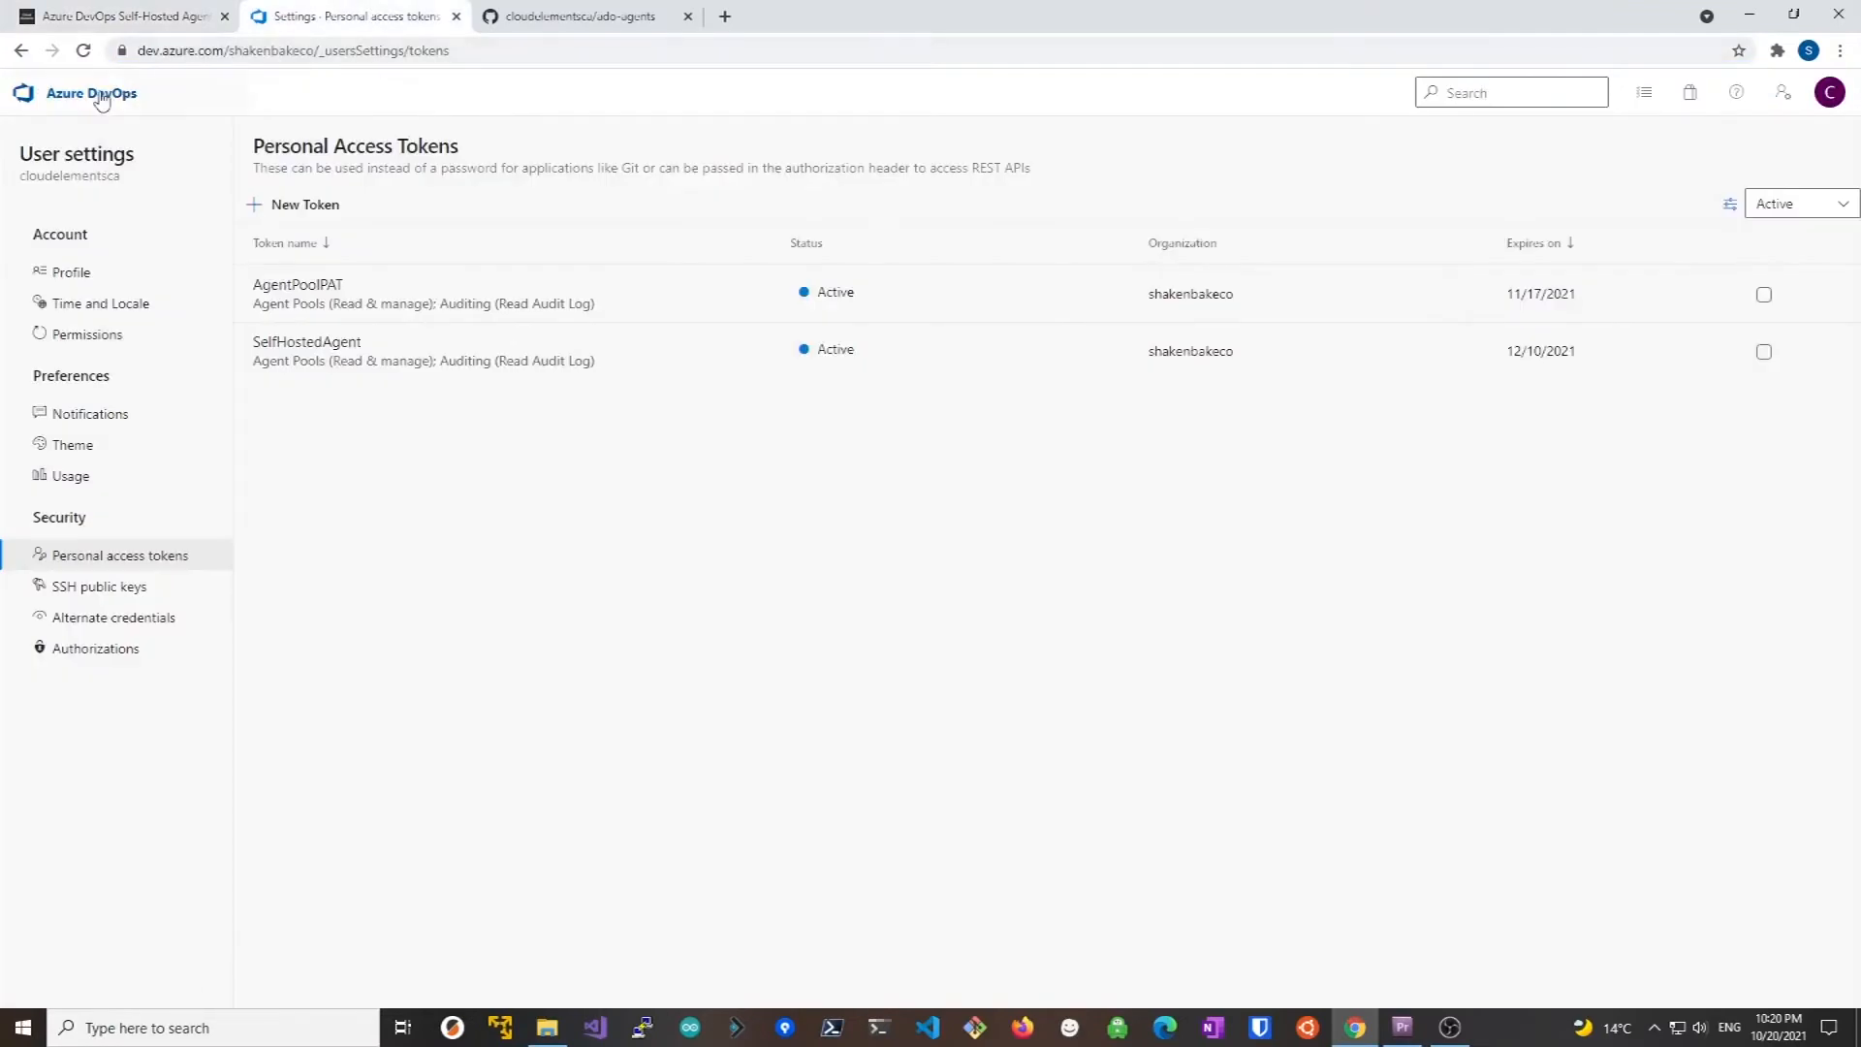
Go from user settings to the shakenbake project's Pipelines Library
{"action": "left_click", "coordinate": [91, 93]}
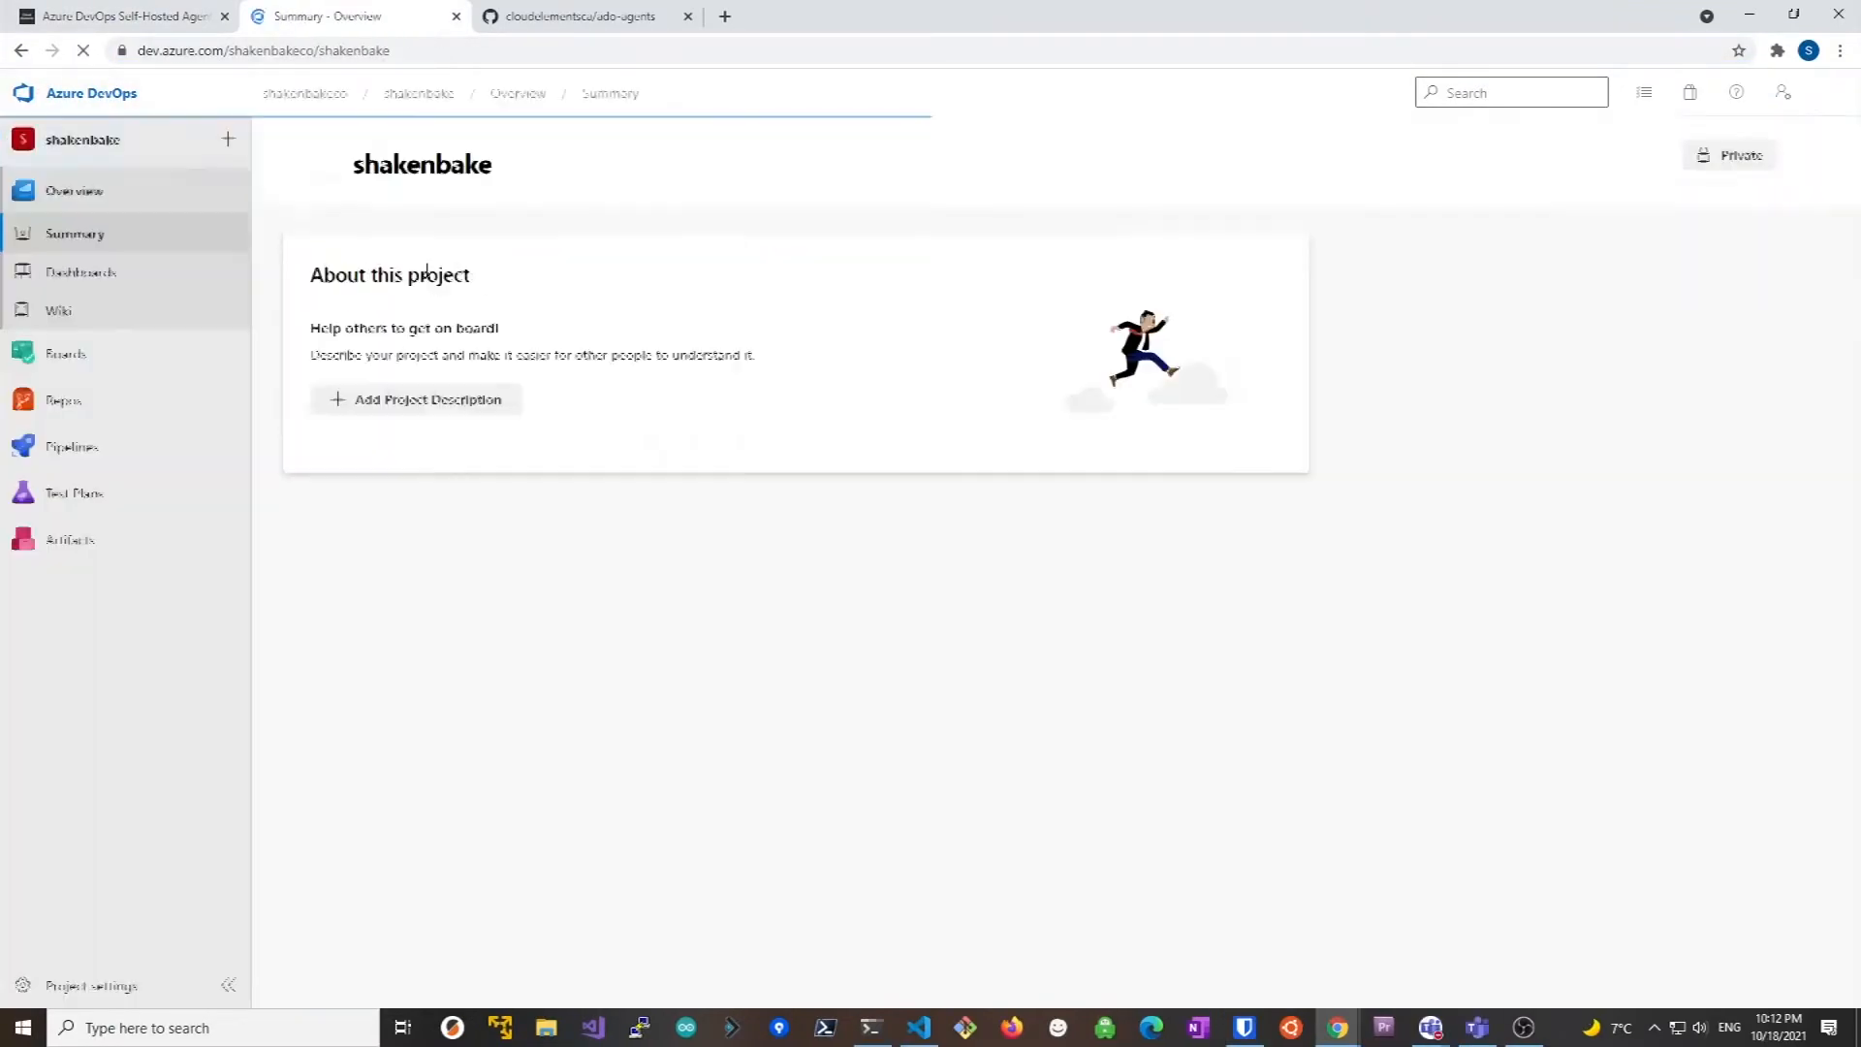
{"action": "left_click", "coordinate": [71, 446]}
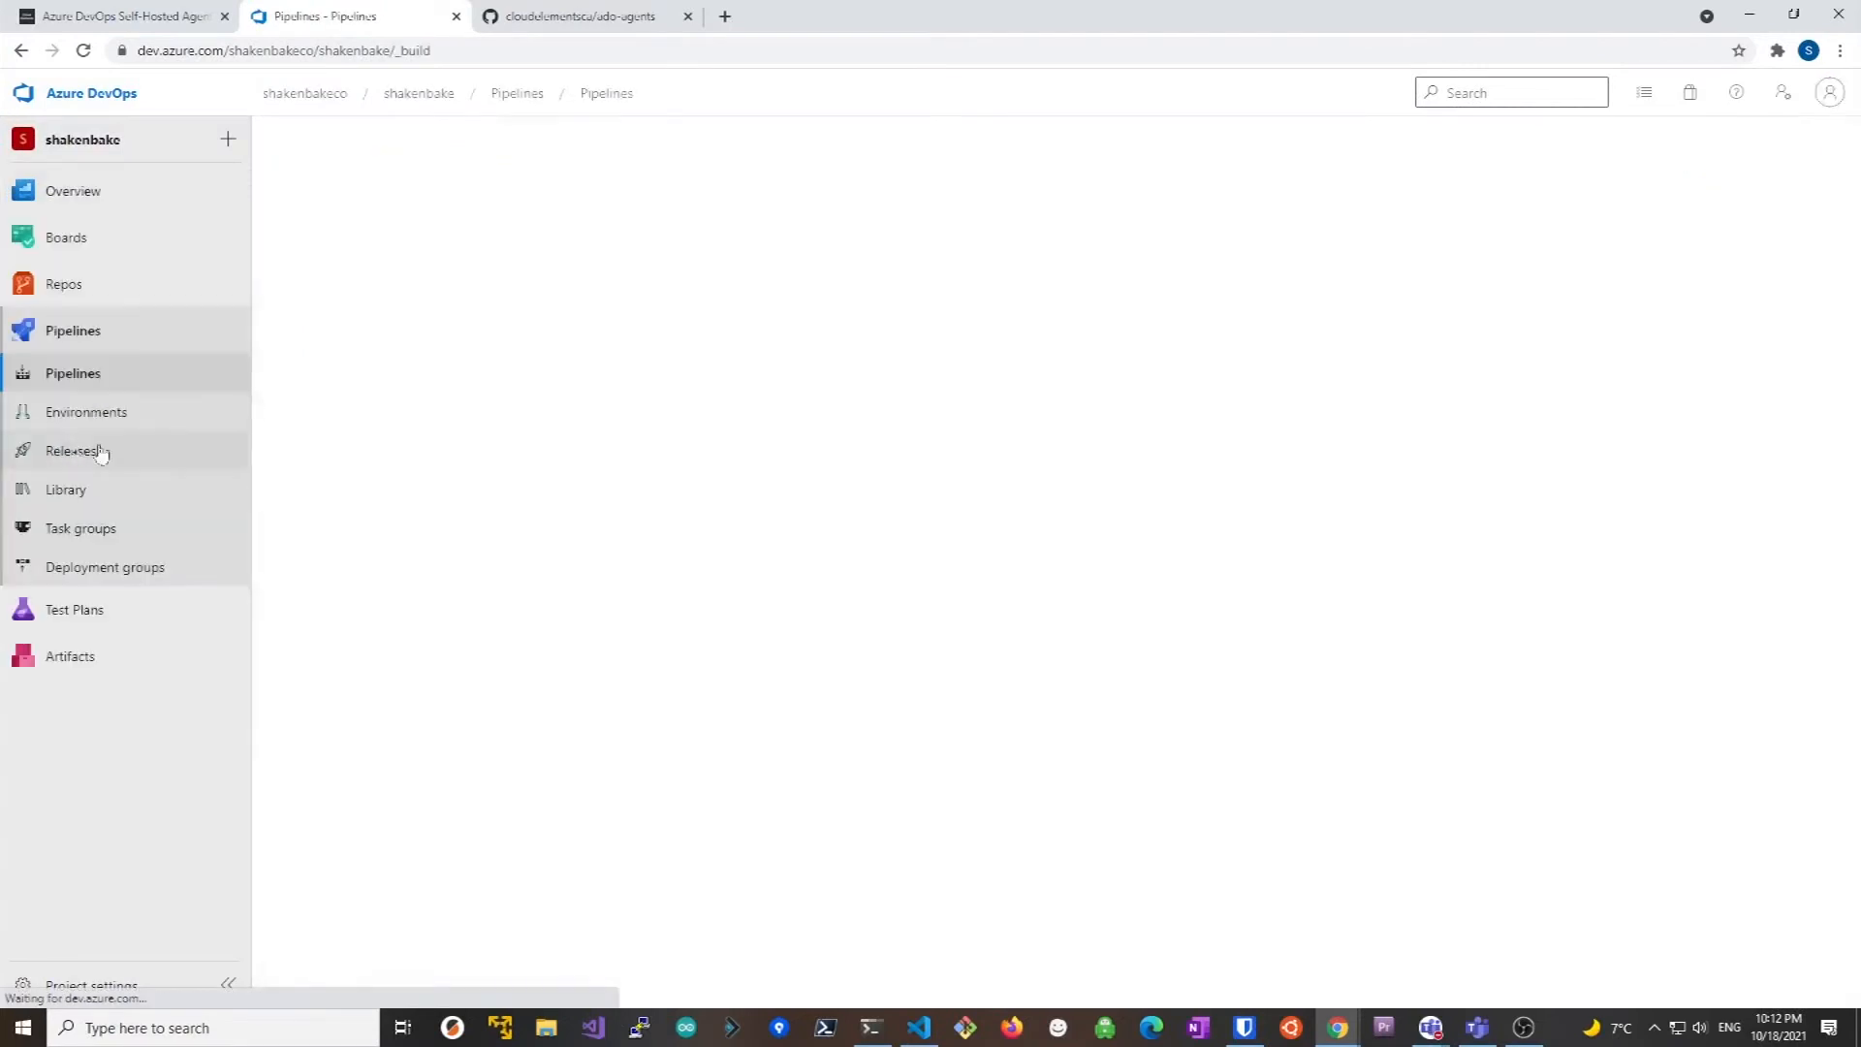
{"action": "left_click", "coordinate": [72, 372]}
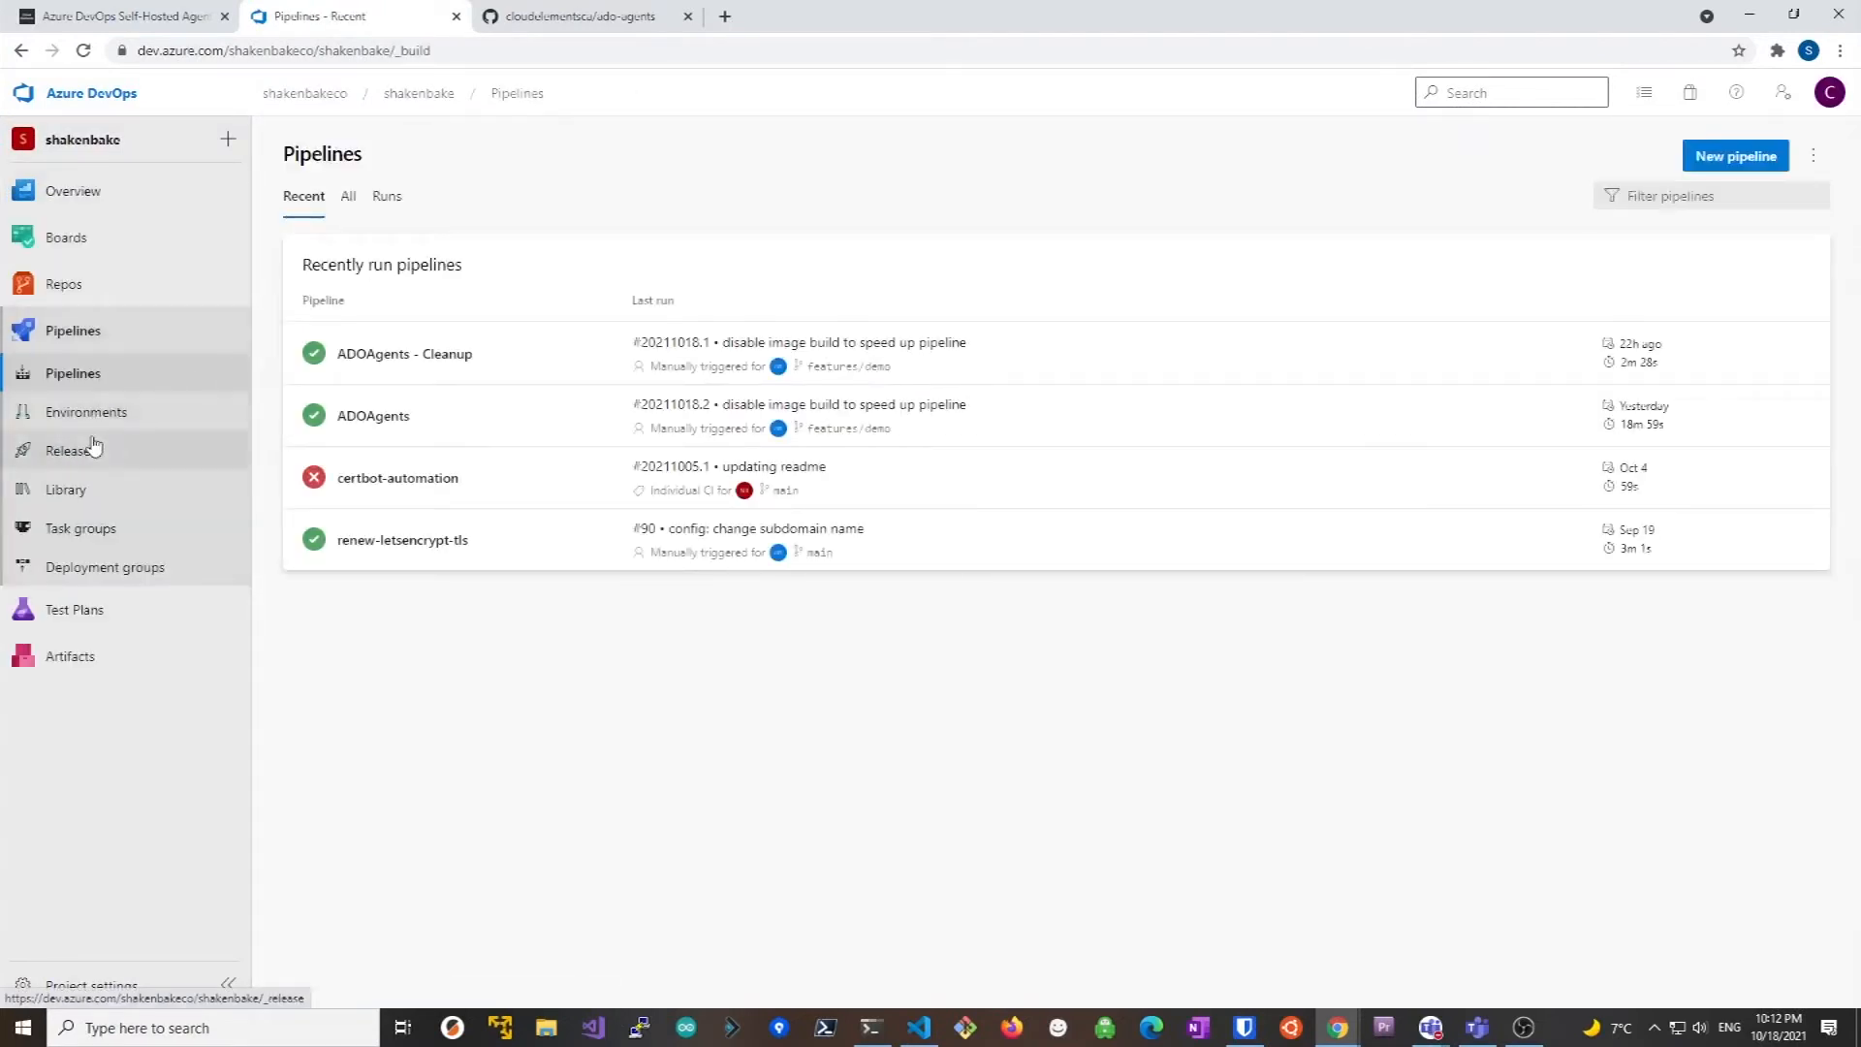
{"action": "left_click", "coordinate": [65, 489]}
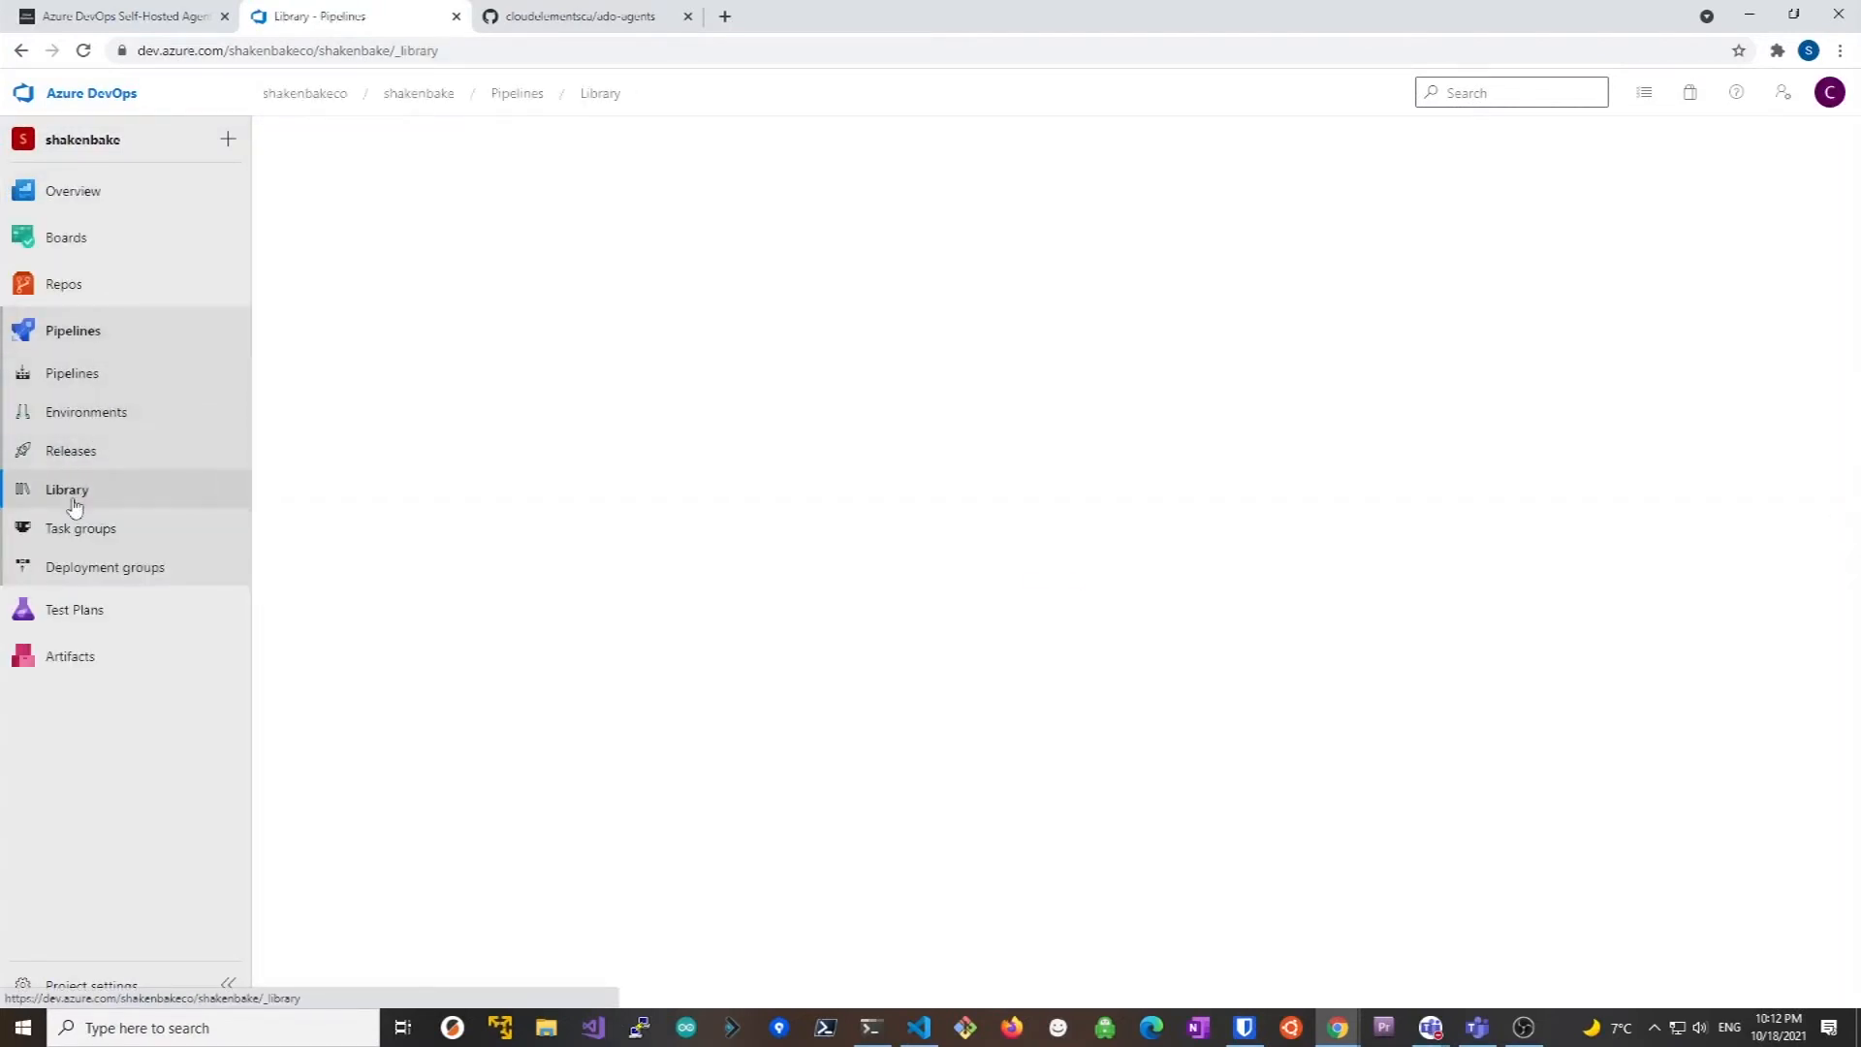
{"action": "left_click", "coordinate": [65, 488]}
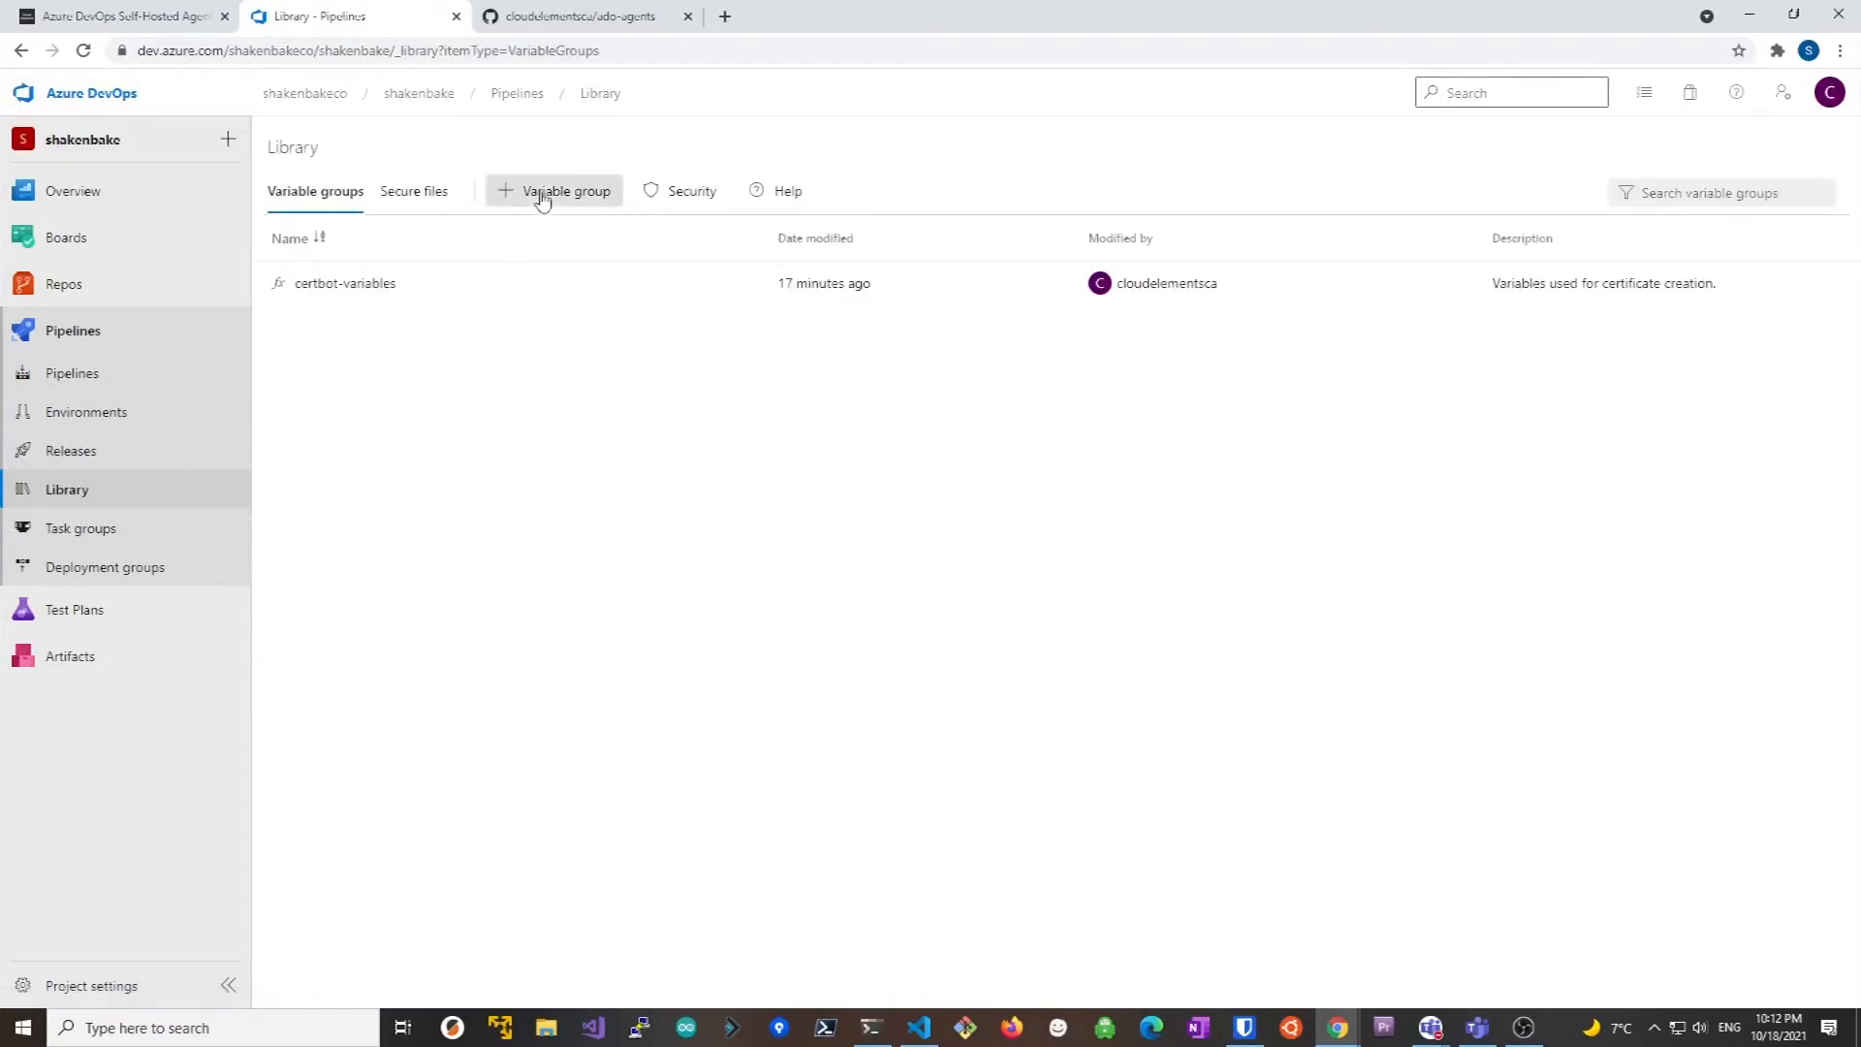
Create and save a variable group named ado-agents, then return to the variable groups list
{"action": "left_click", "coordinate": [553, 190]}
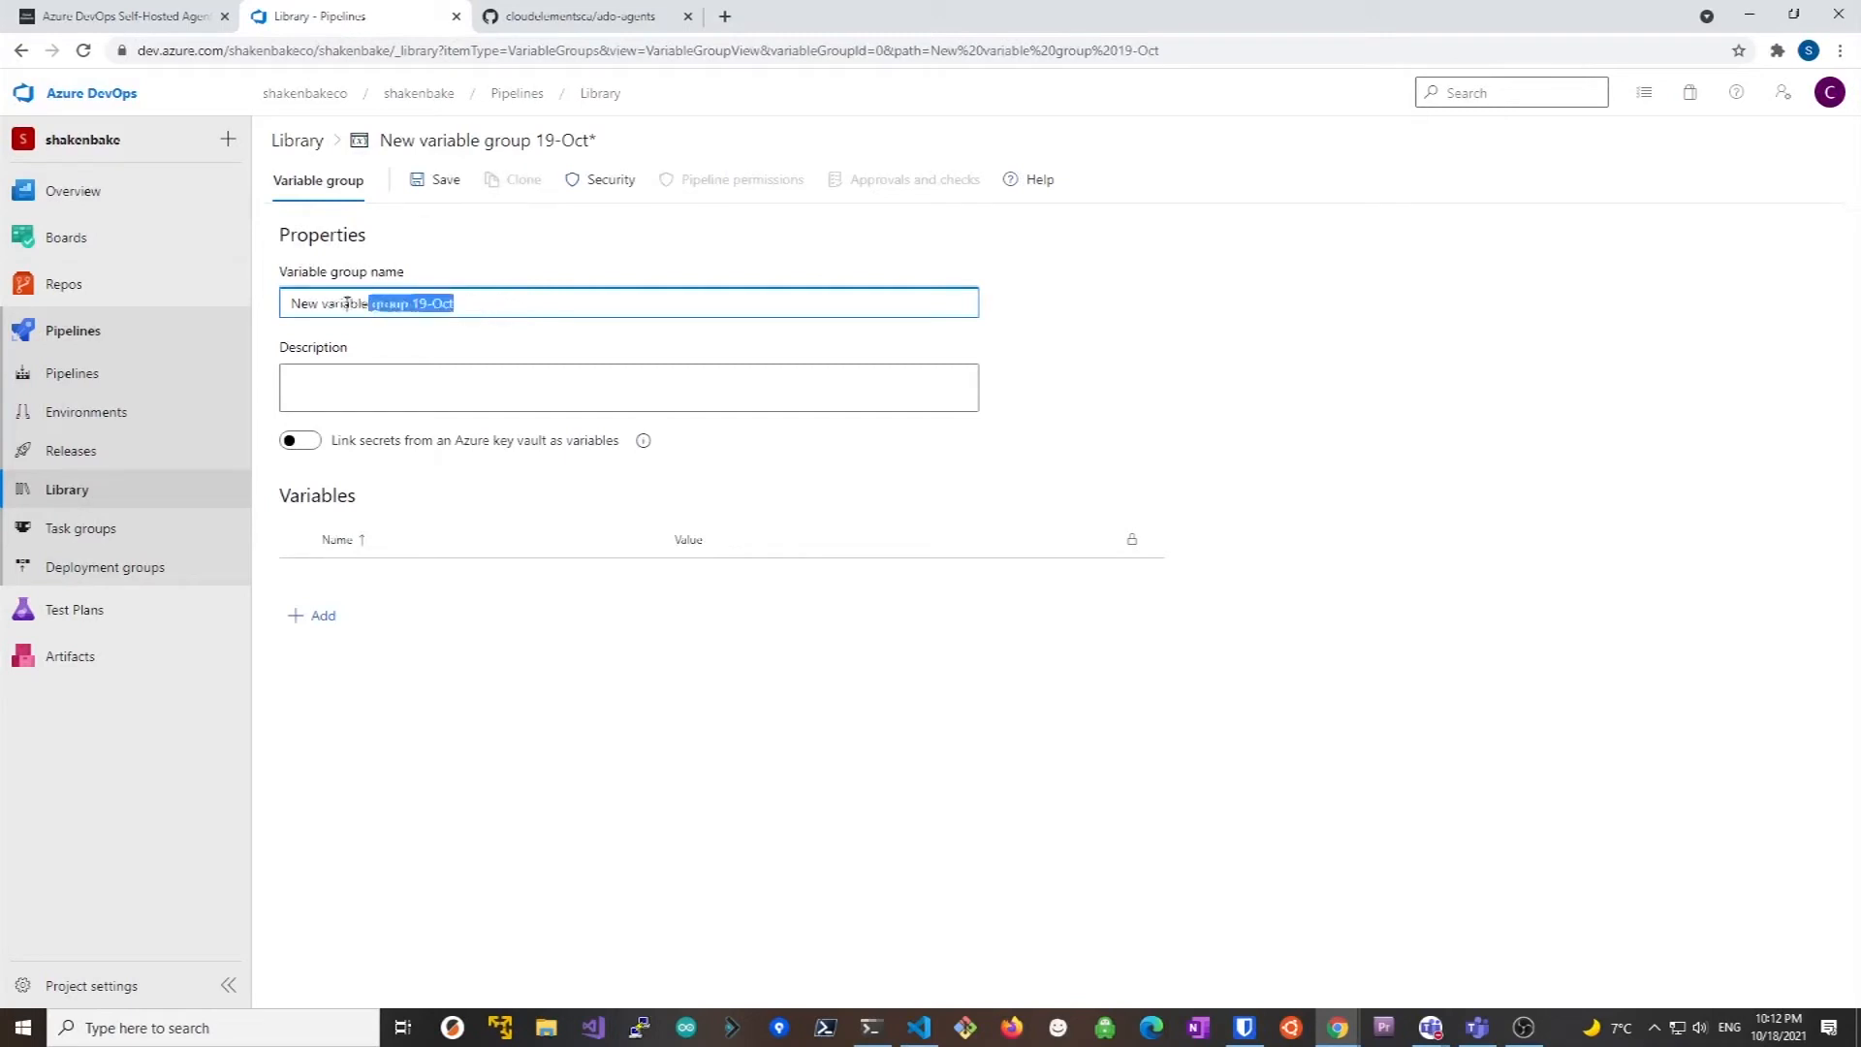
{"action": "type", "text": "a"}
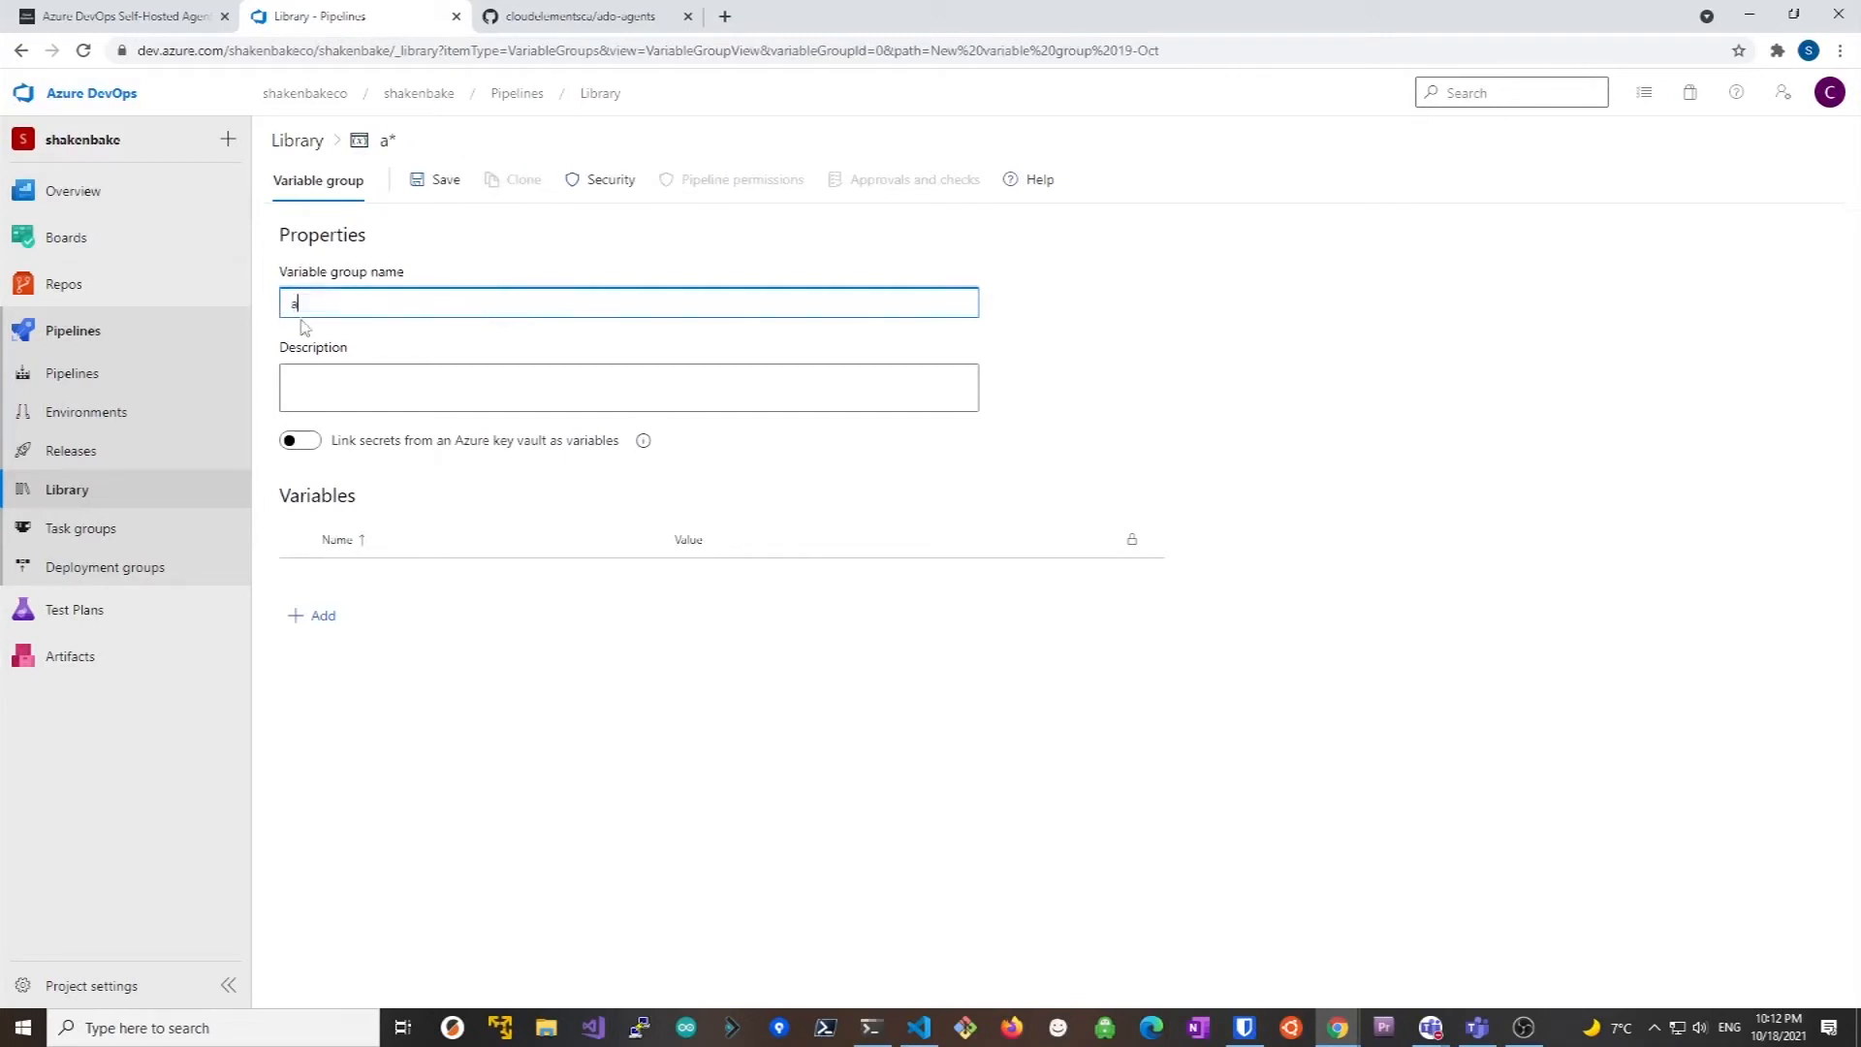
{"action": "type", "text": "do-agent"}
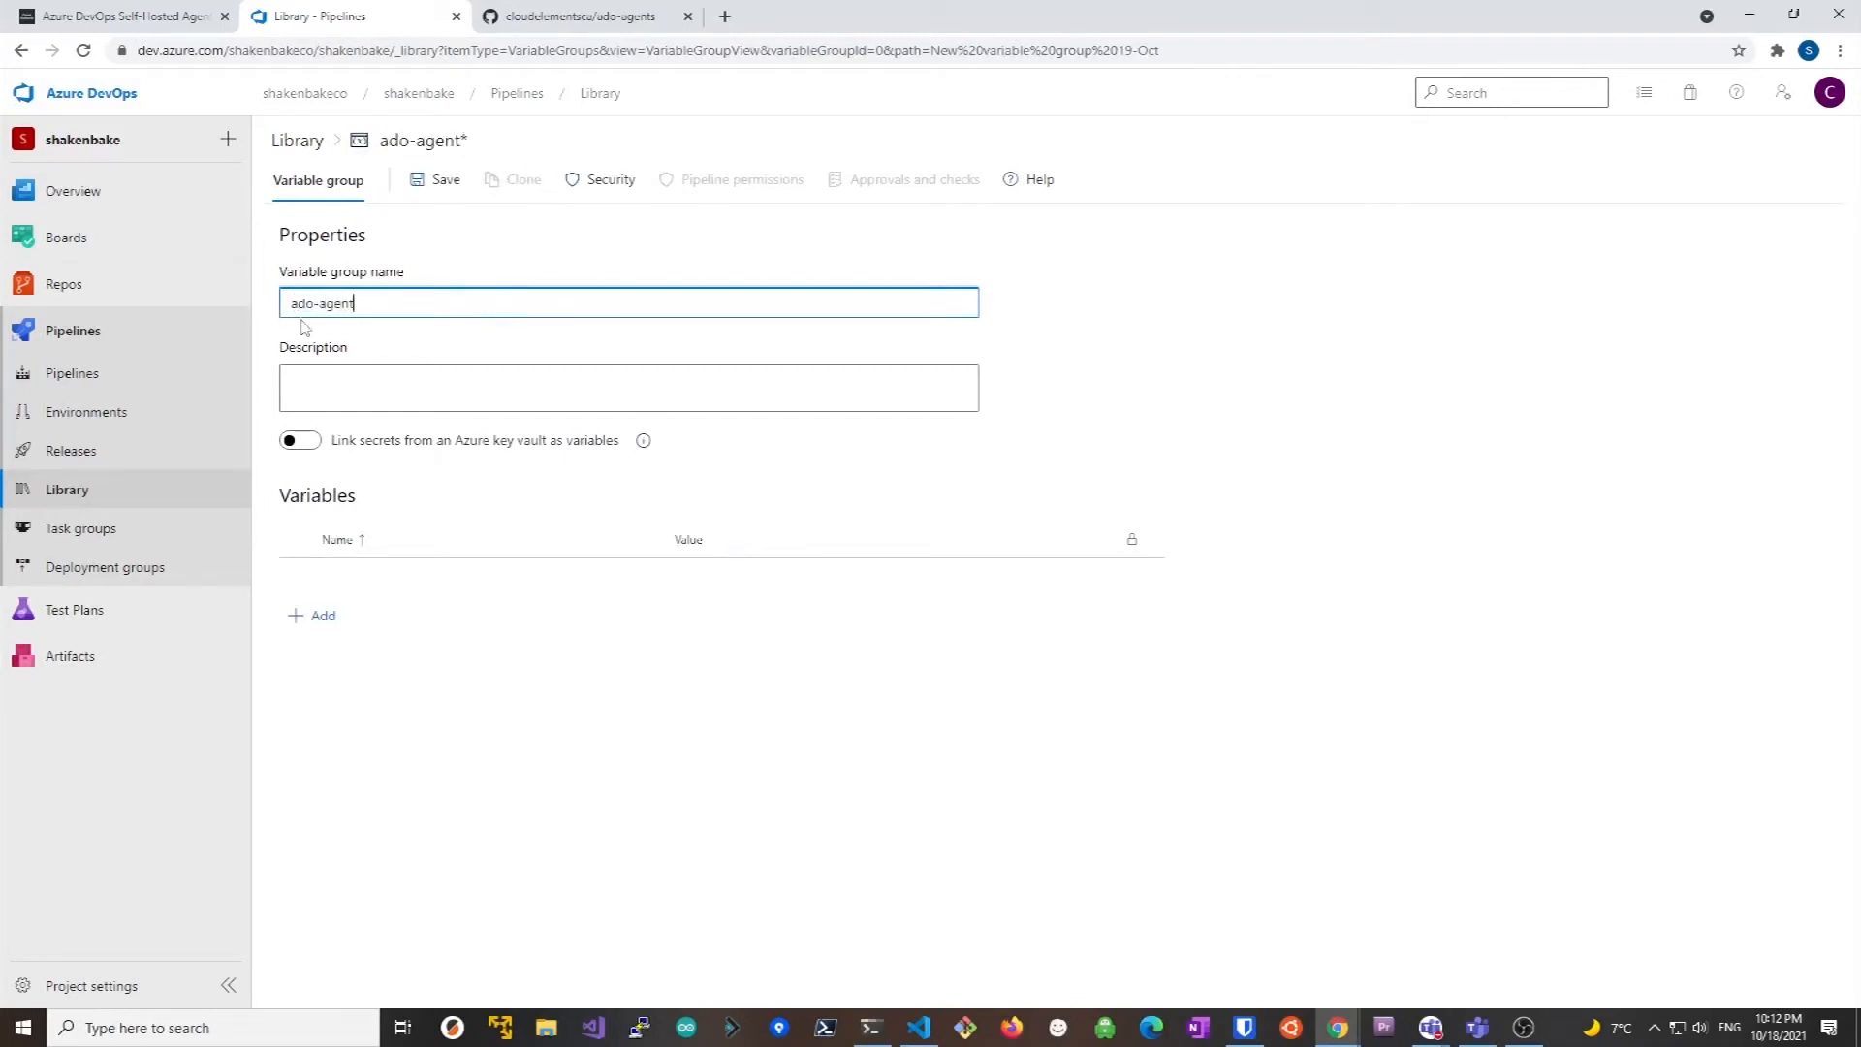
{"action": "type", "text": "s"}
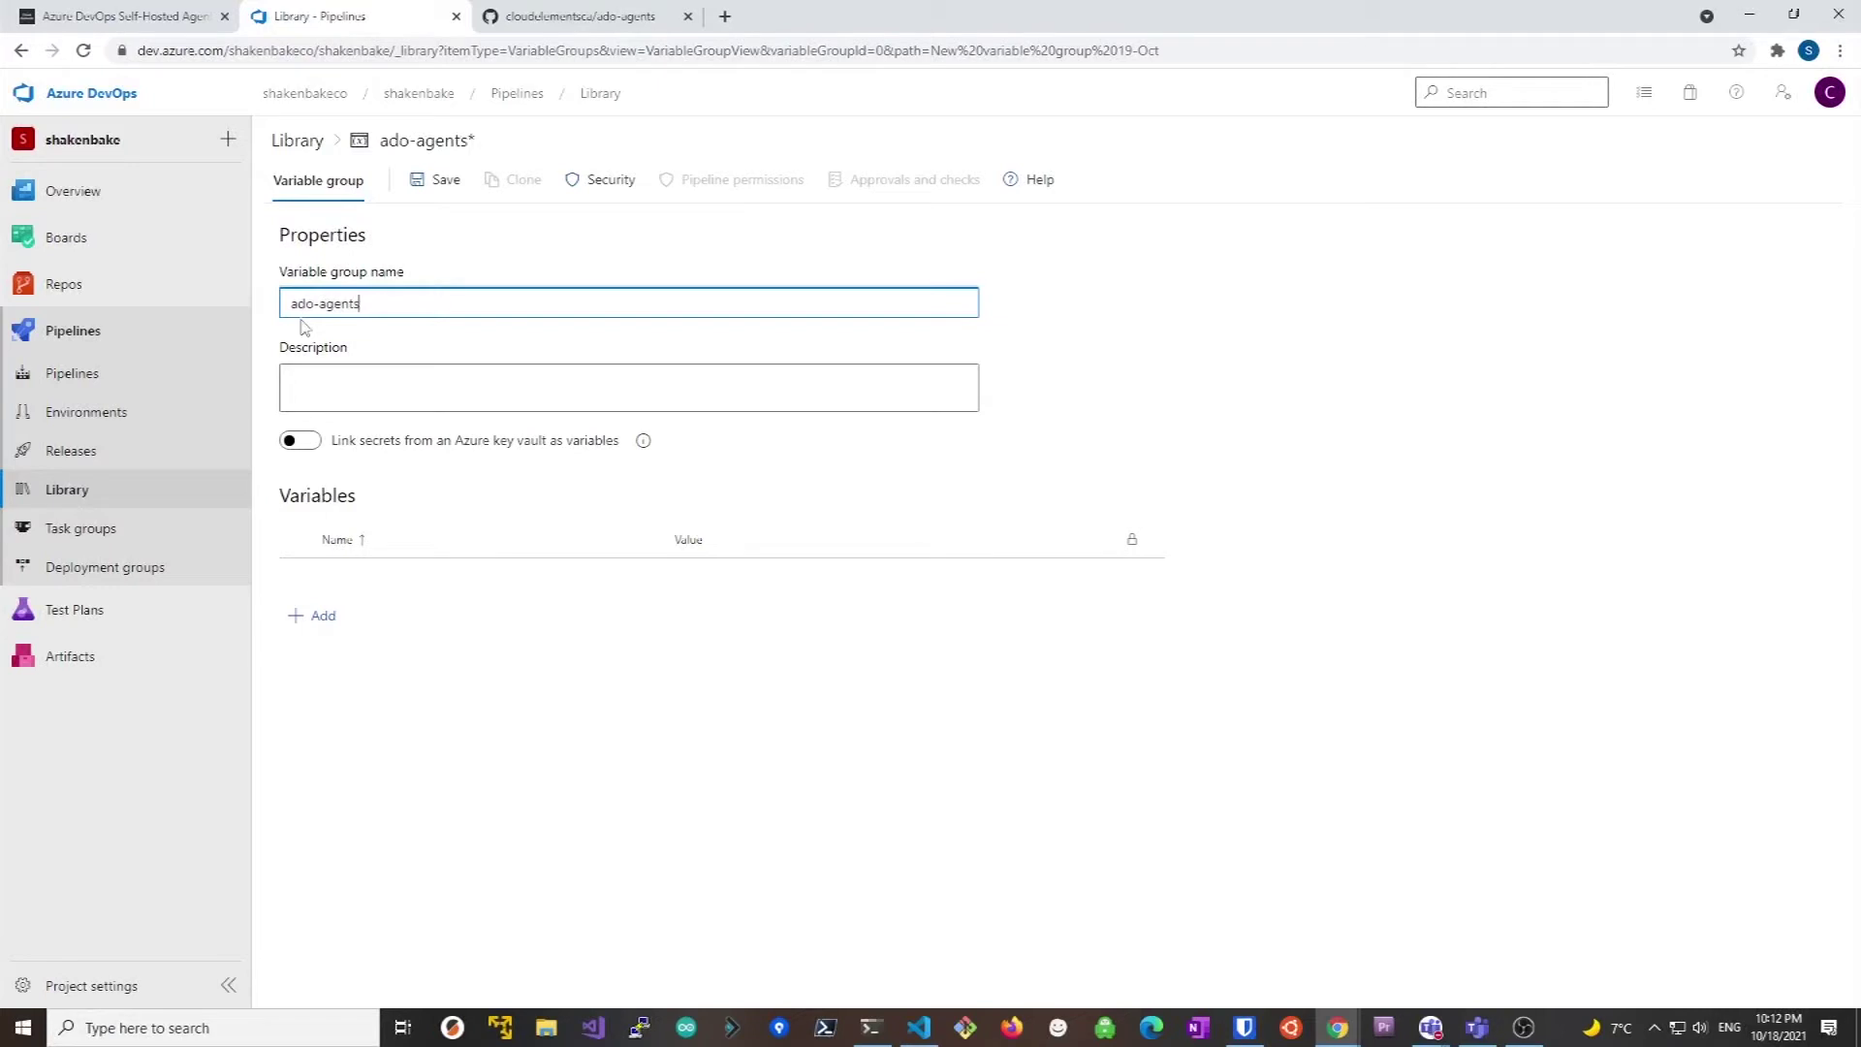
{"action": "left_click", "coordinate": [438, 178]}
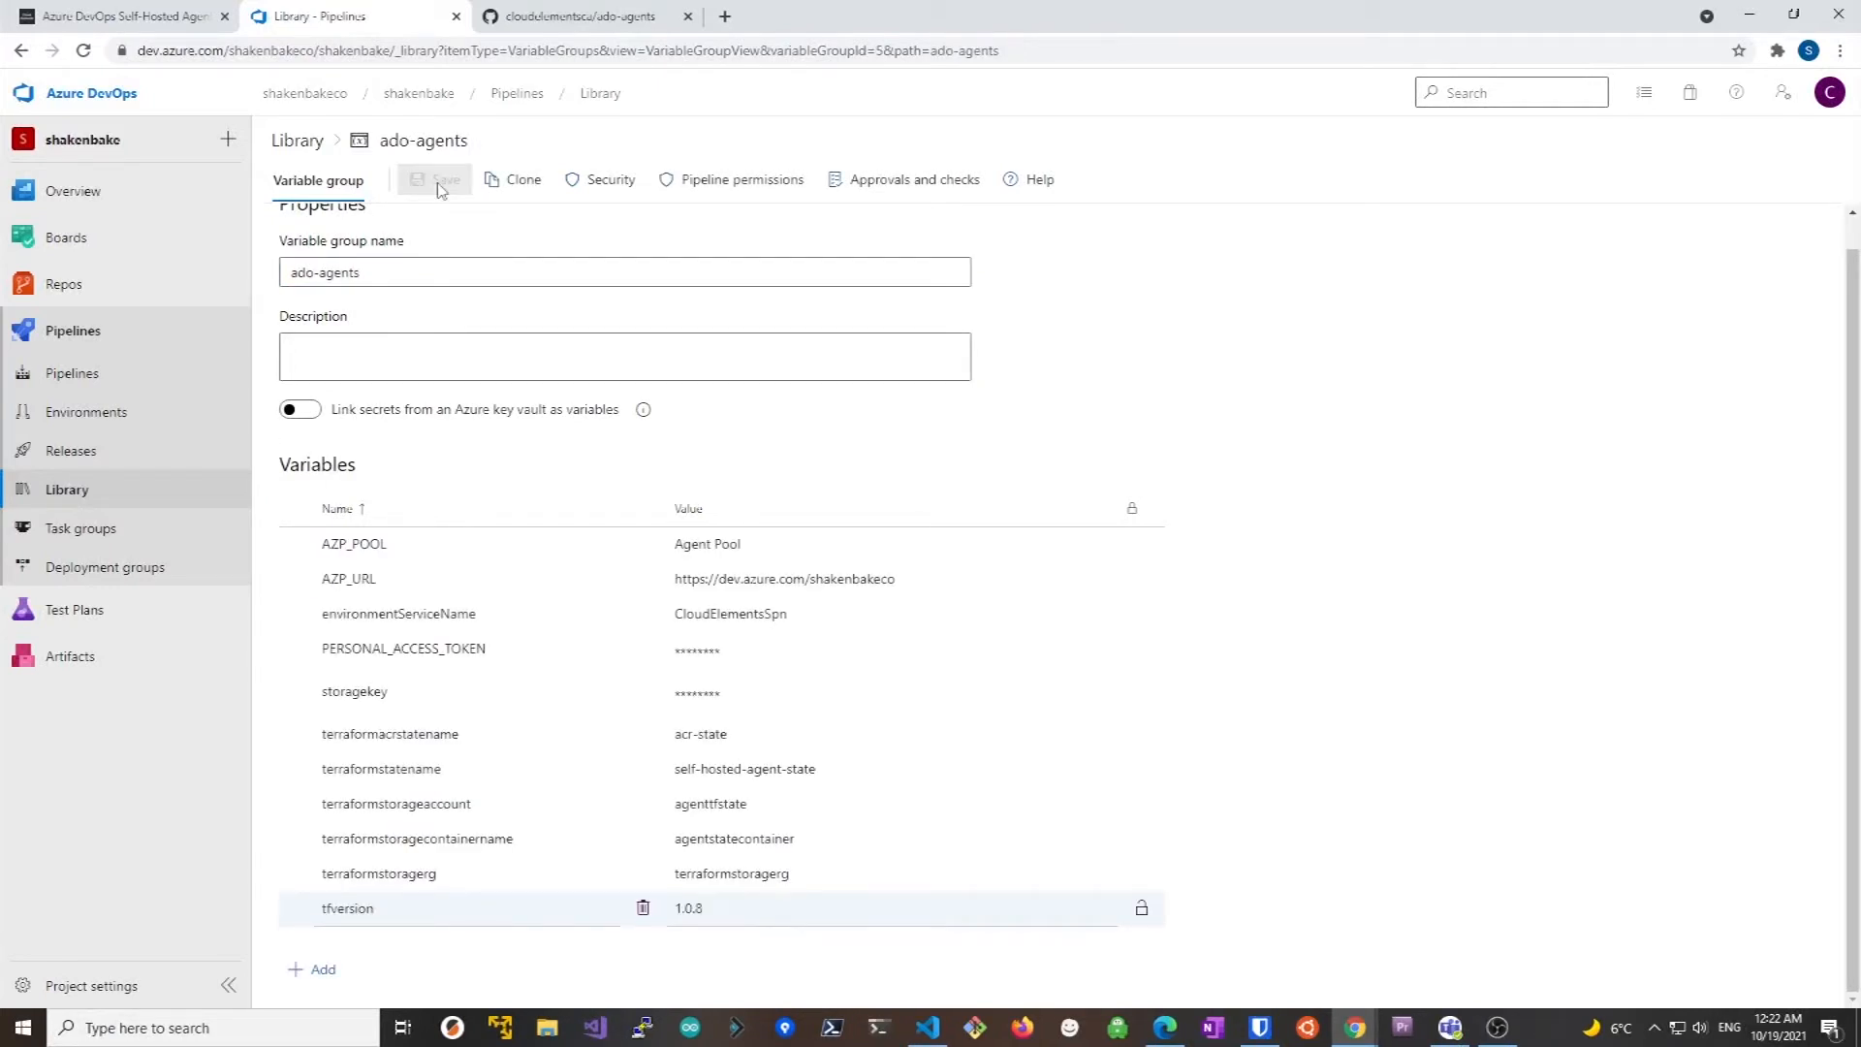
{"action": "mouse_move", "coordinate": [297, 139]}
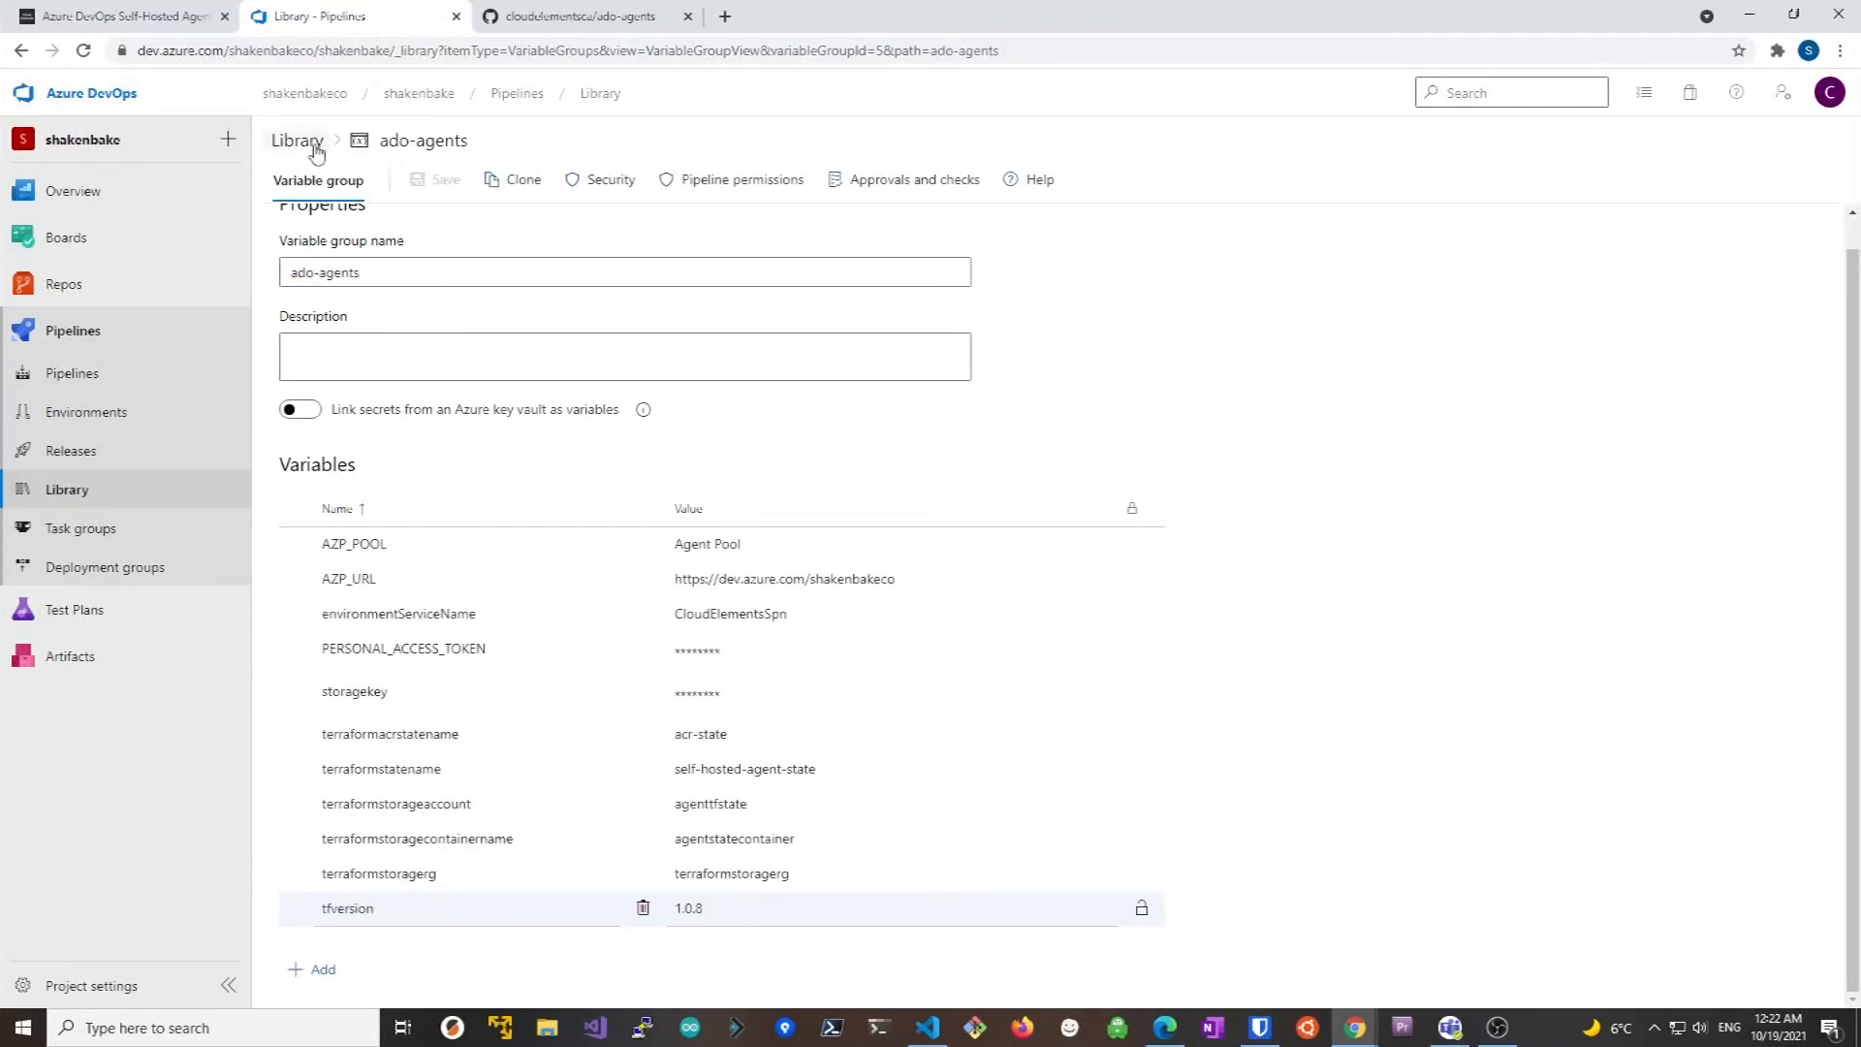
{"action": "left_click", "coordinate": [294, 139]}
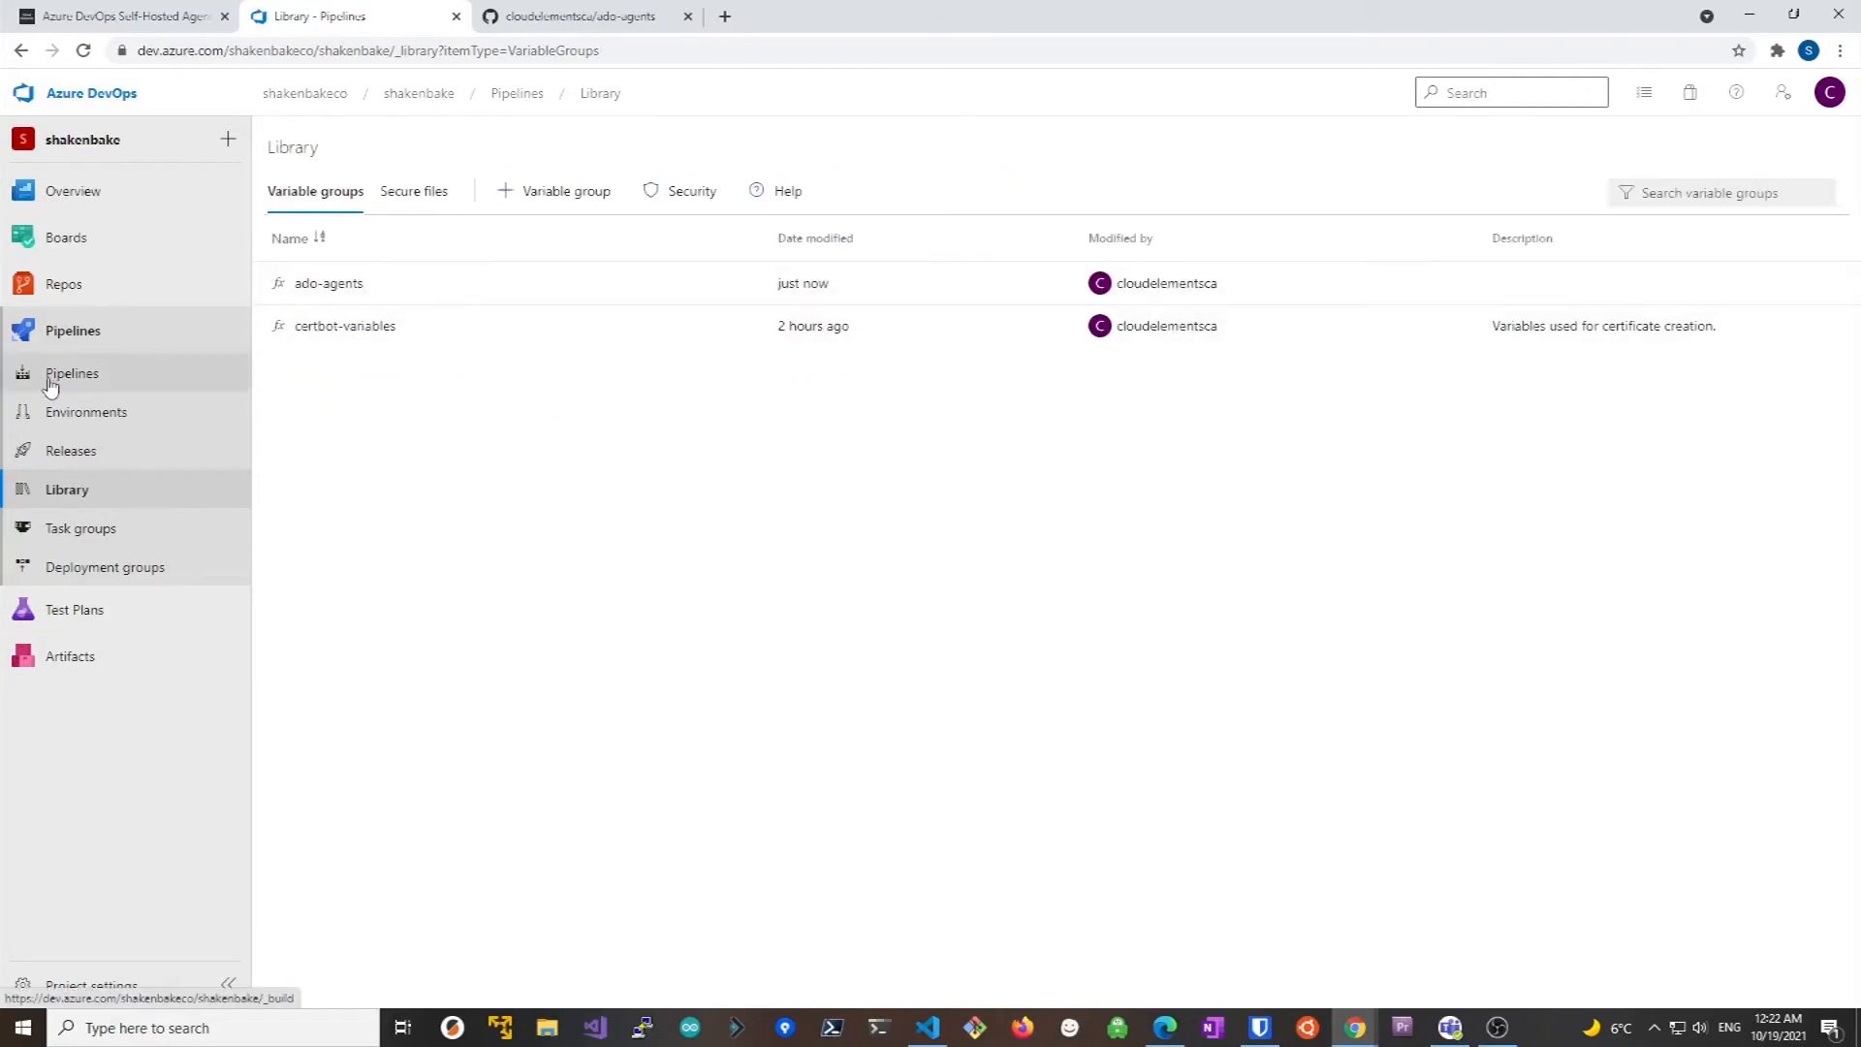
Start a new pipeline sourced from the Azure Repos Git repository ado-agents.git
{"action": "left_click", "coordinate": [71, 372]}
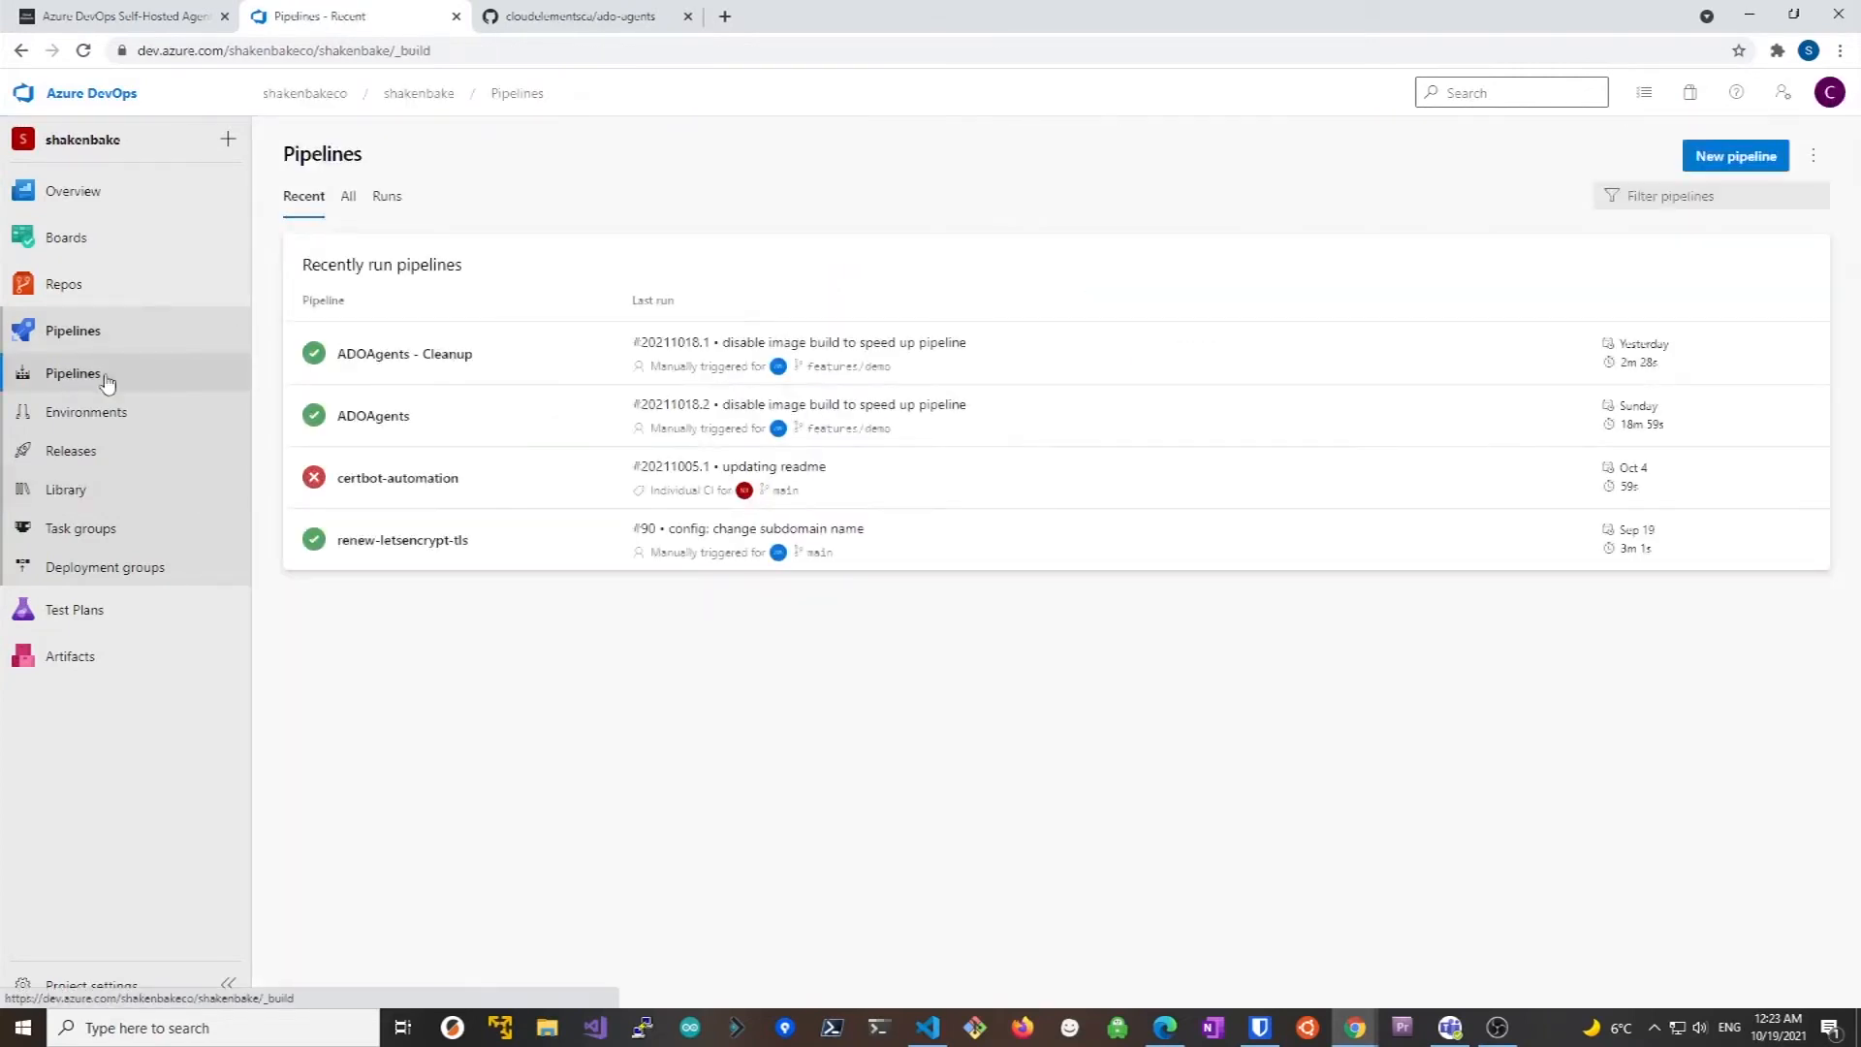
{"action": "left_click", "coordinate": [1733, 155]}
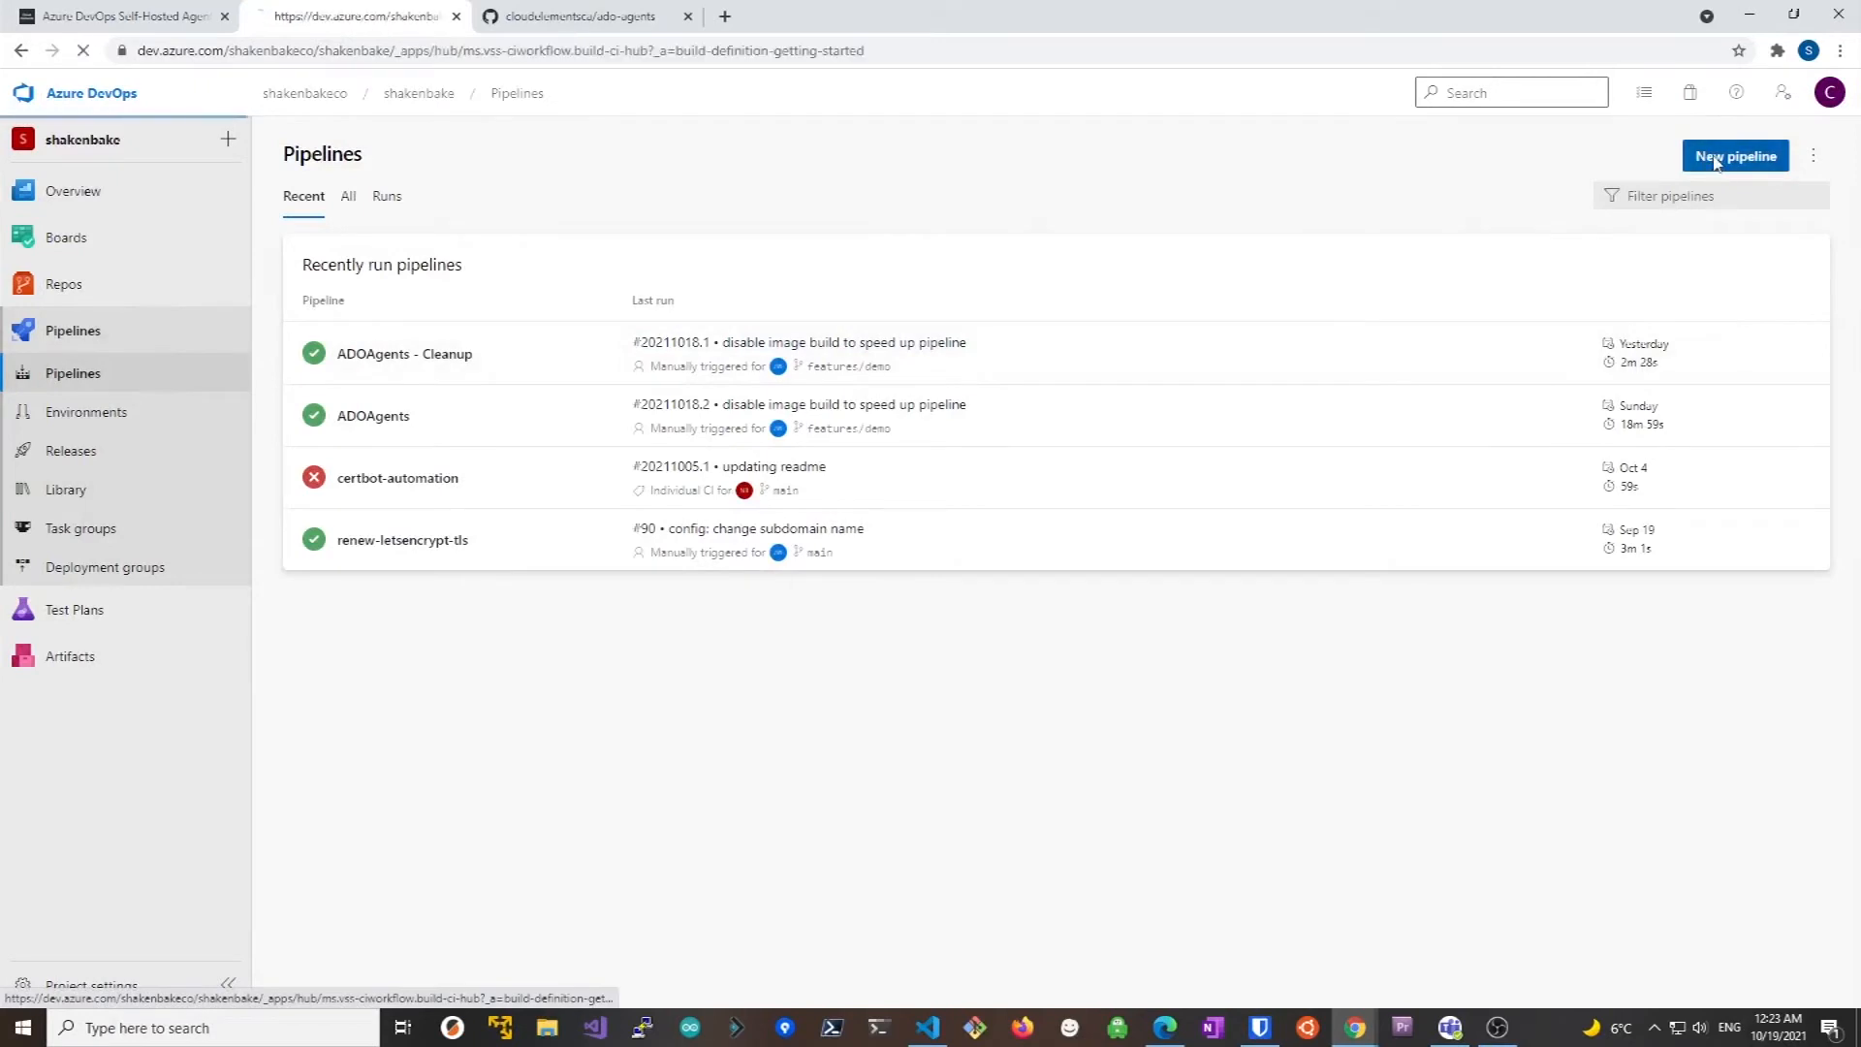
{"action": "left_click", "coordinate": [1733, 155]}
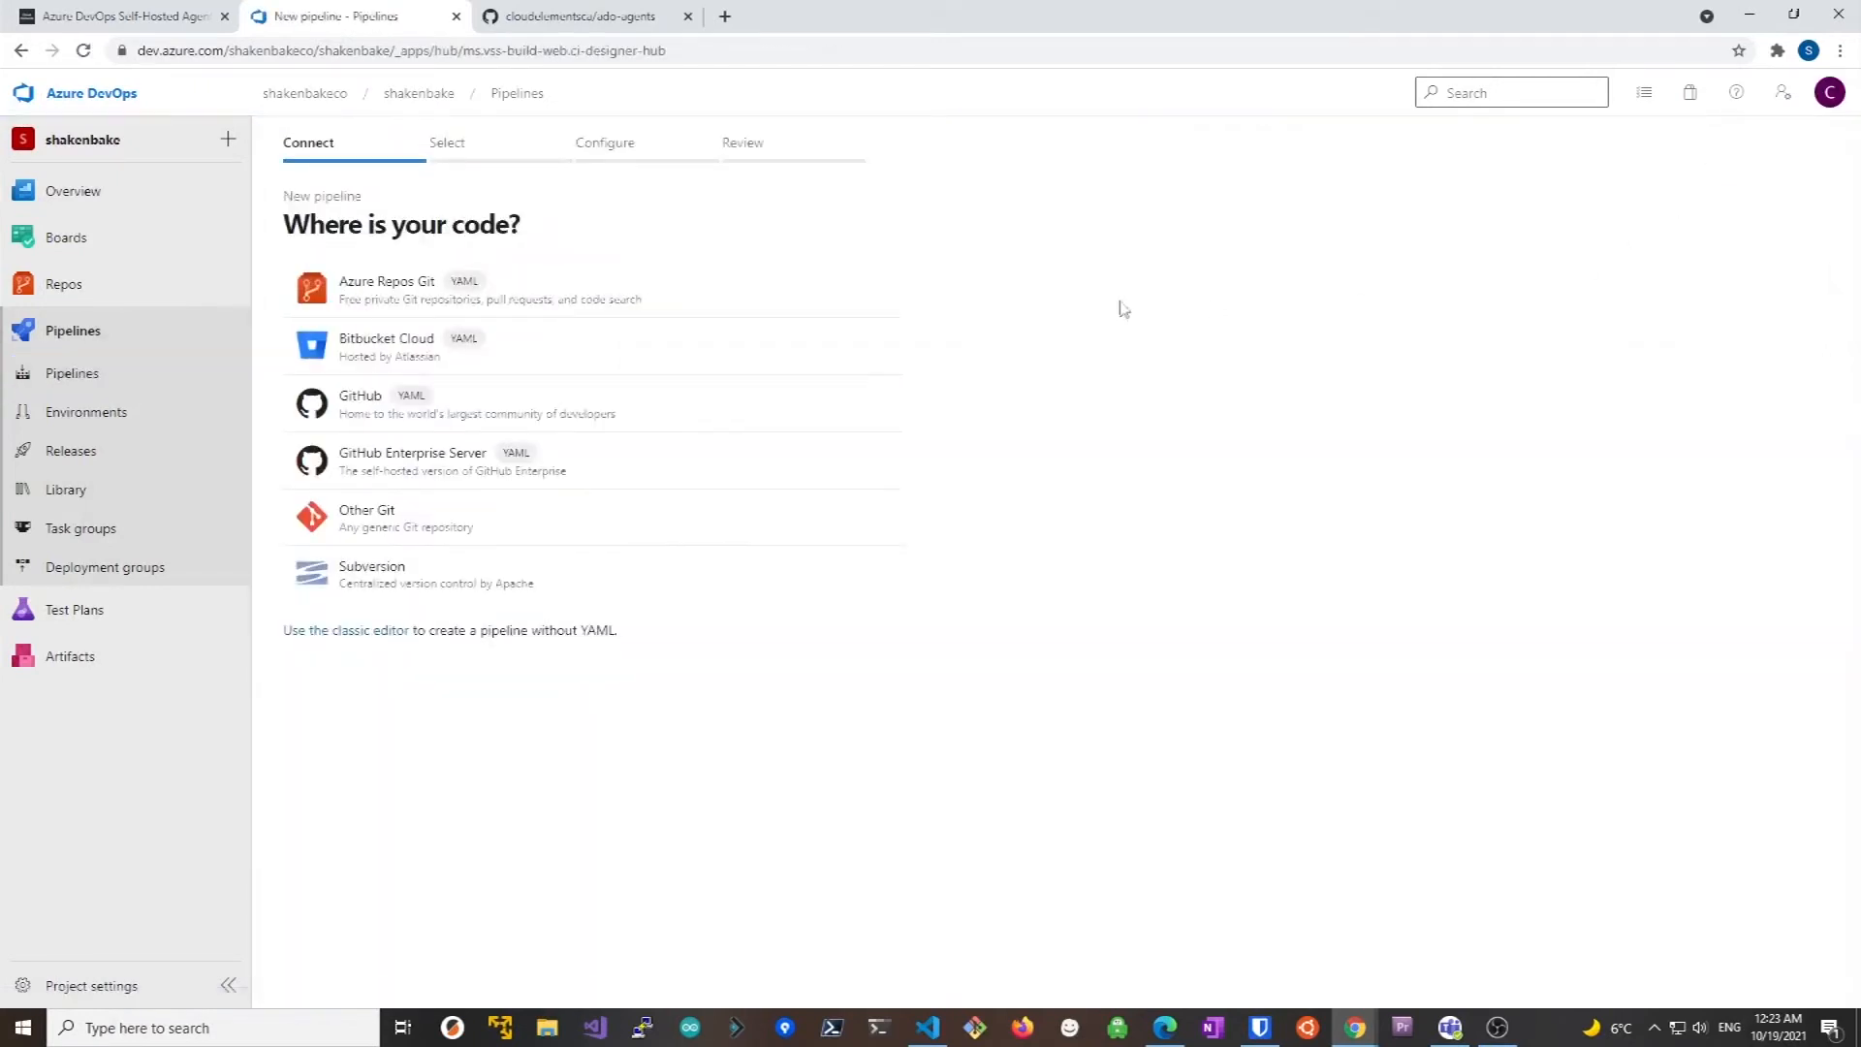
{"action": "left_click", "coordinate": [386, 289]}
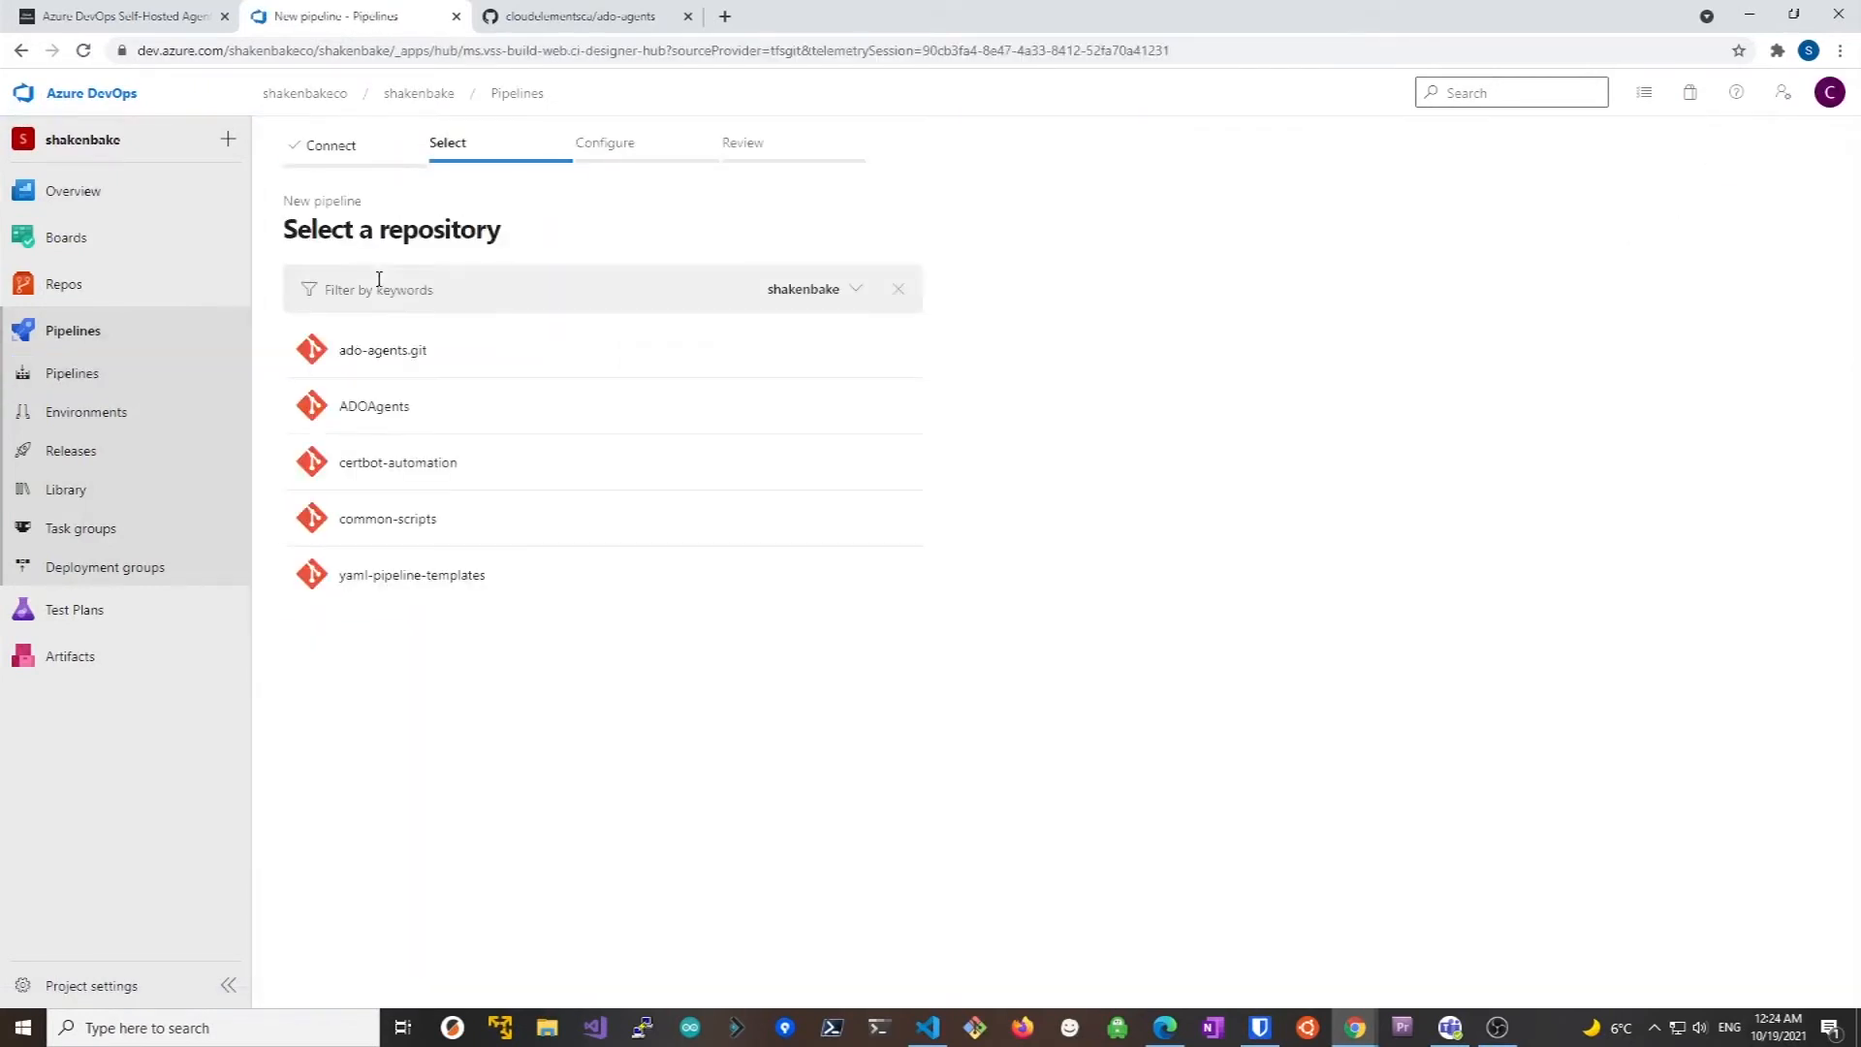
{"action": "left_click", "coordinate": [382, 349]}
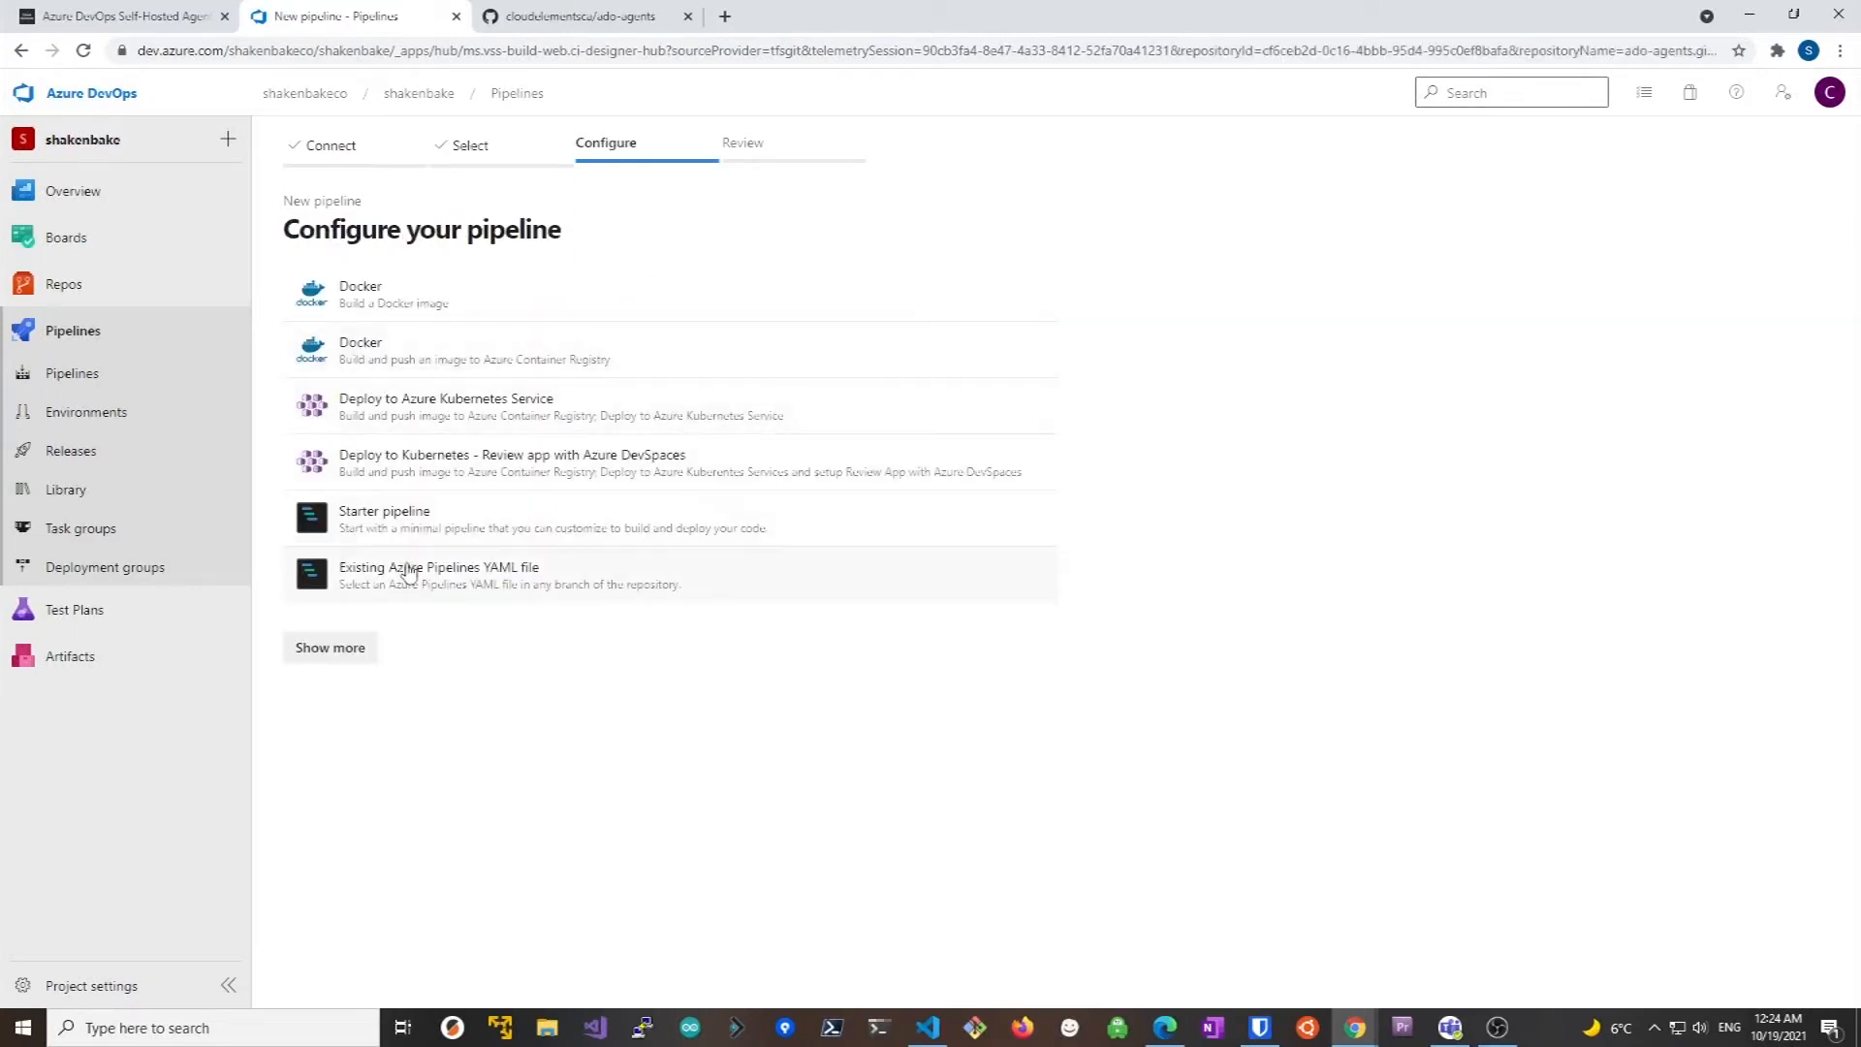
Use the existing YAML file /pipelines/build-agent-images.yml and continue to its review
{"action": "left_click", "coordinate": [438, 574]}
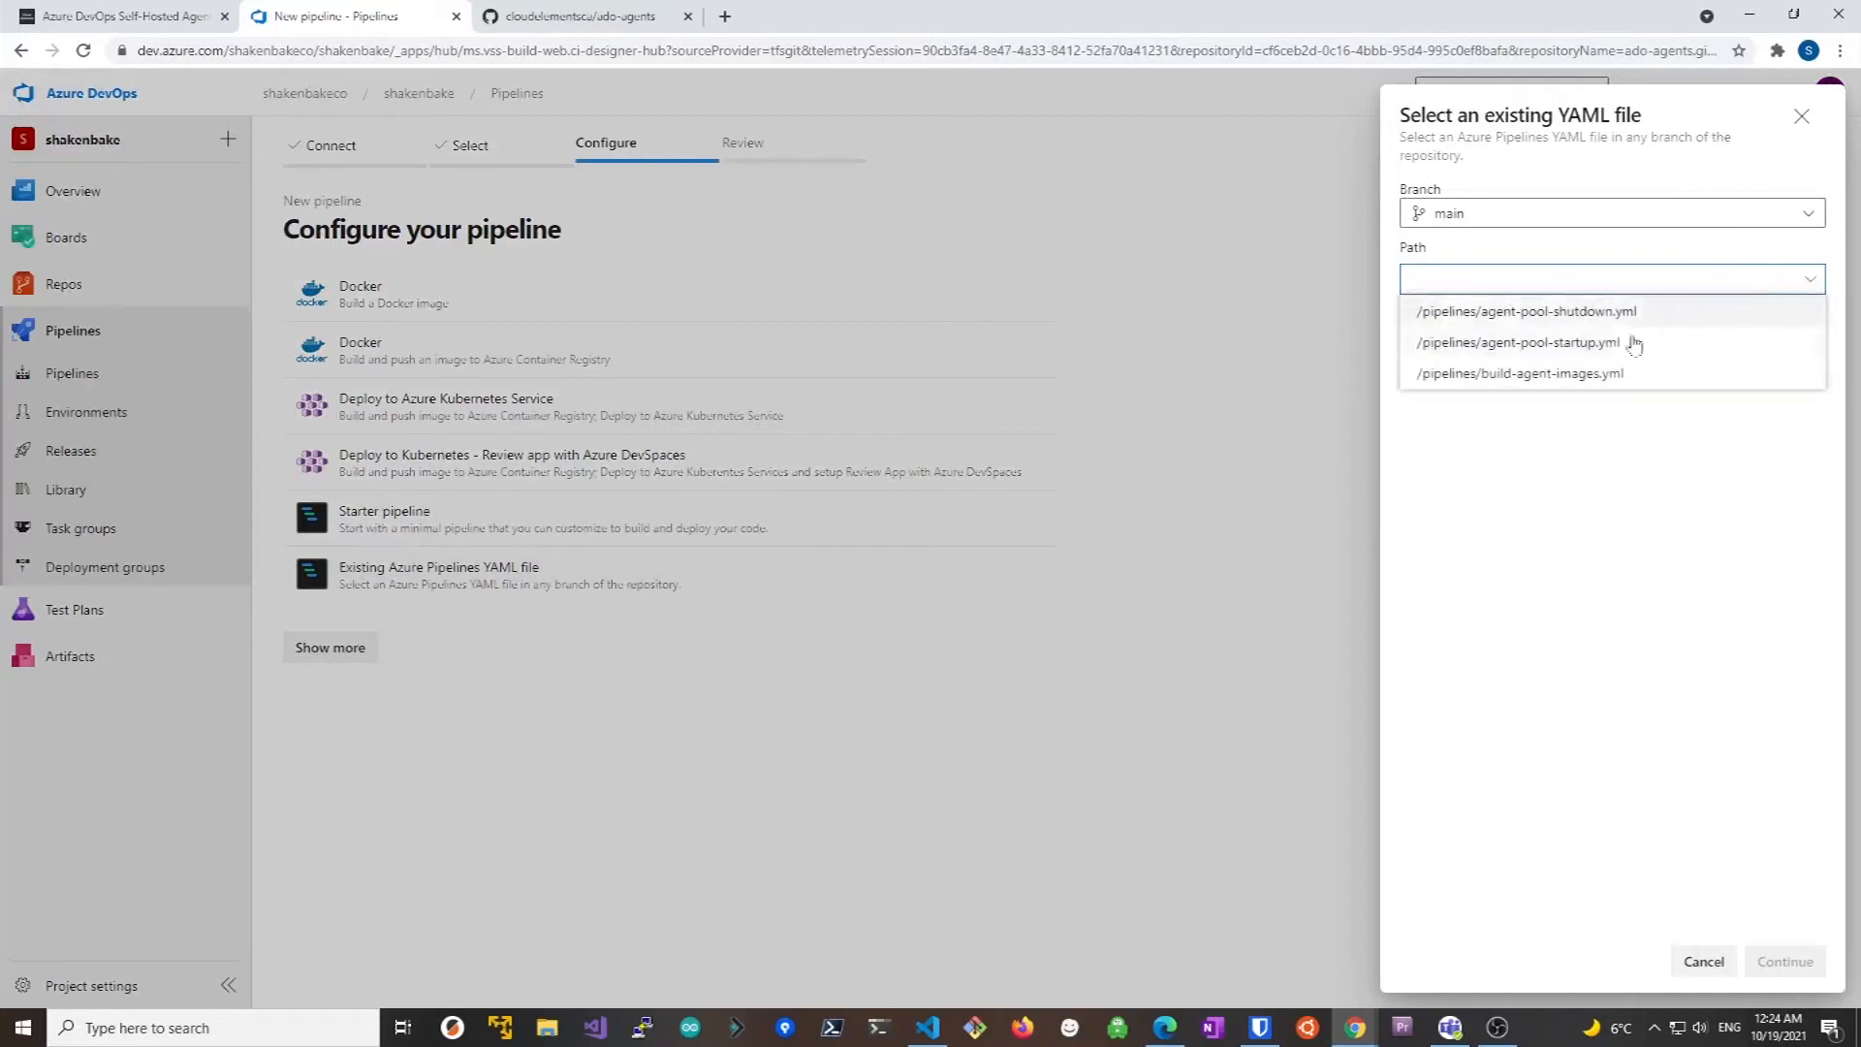
{"action": "left_click", "coordinate": [1518, 372]}
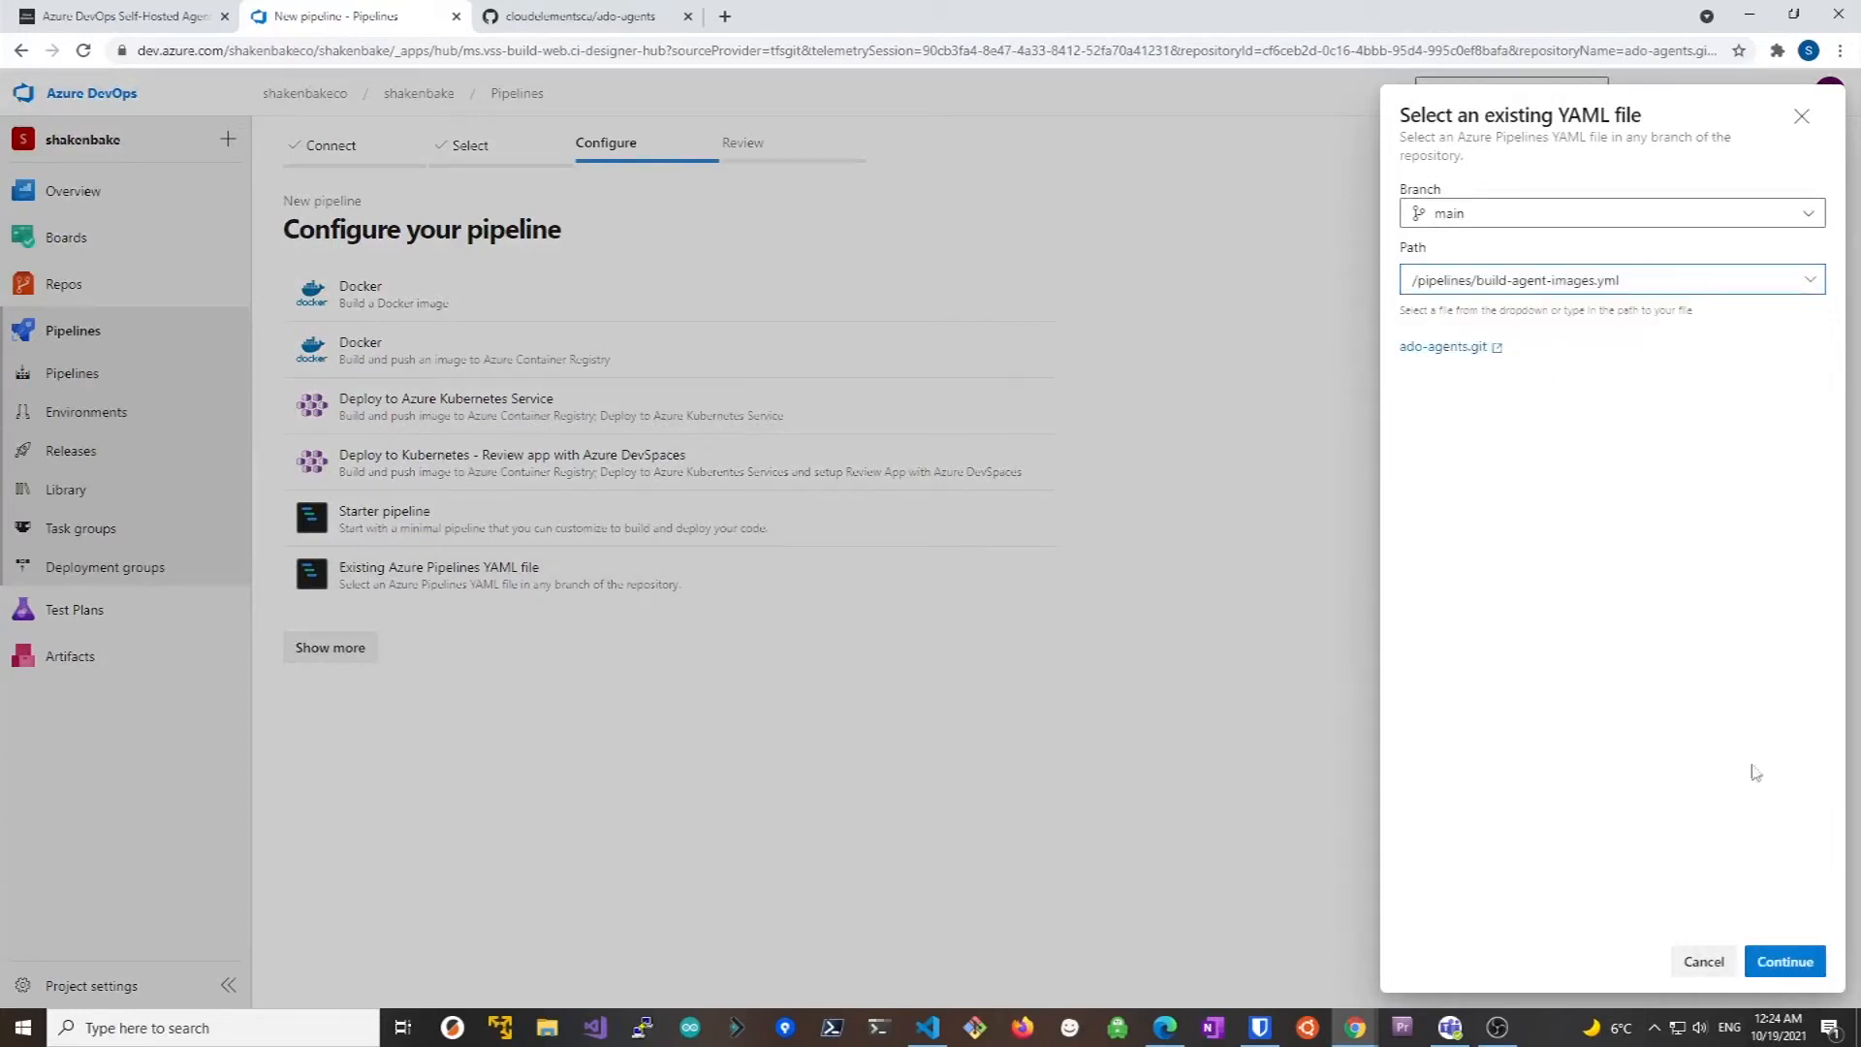
{"action": "left_click", "coordinate": [1784, 960]}
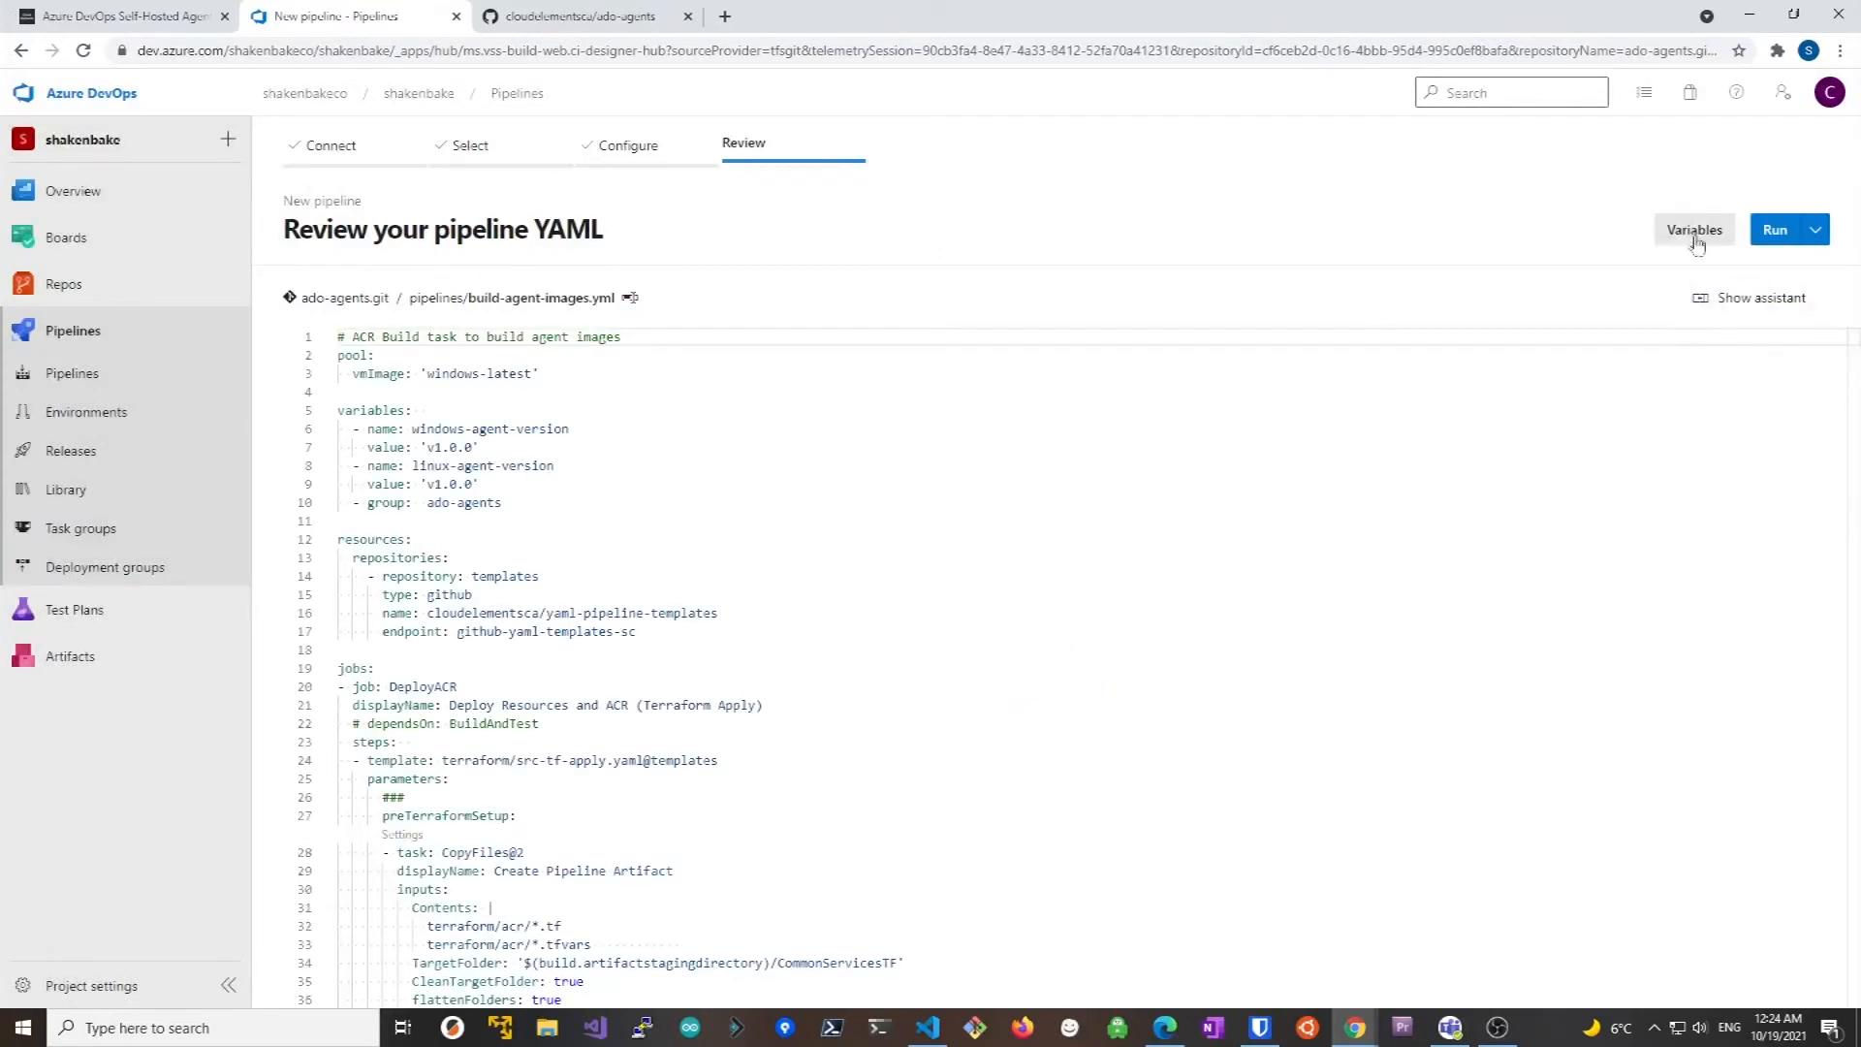
Add pipeline variable NUMBER_OF_WINDOWS_AGENT set to 2, overridable at run time
{"action": "left_click", "coordinate": [1695, 228]}
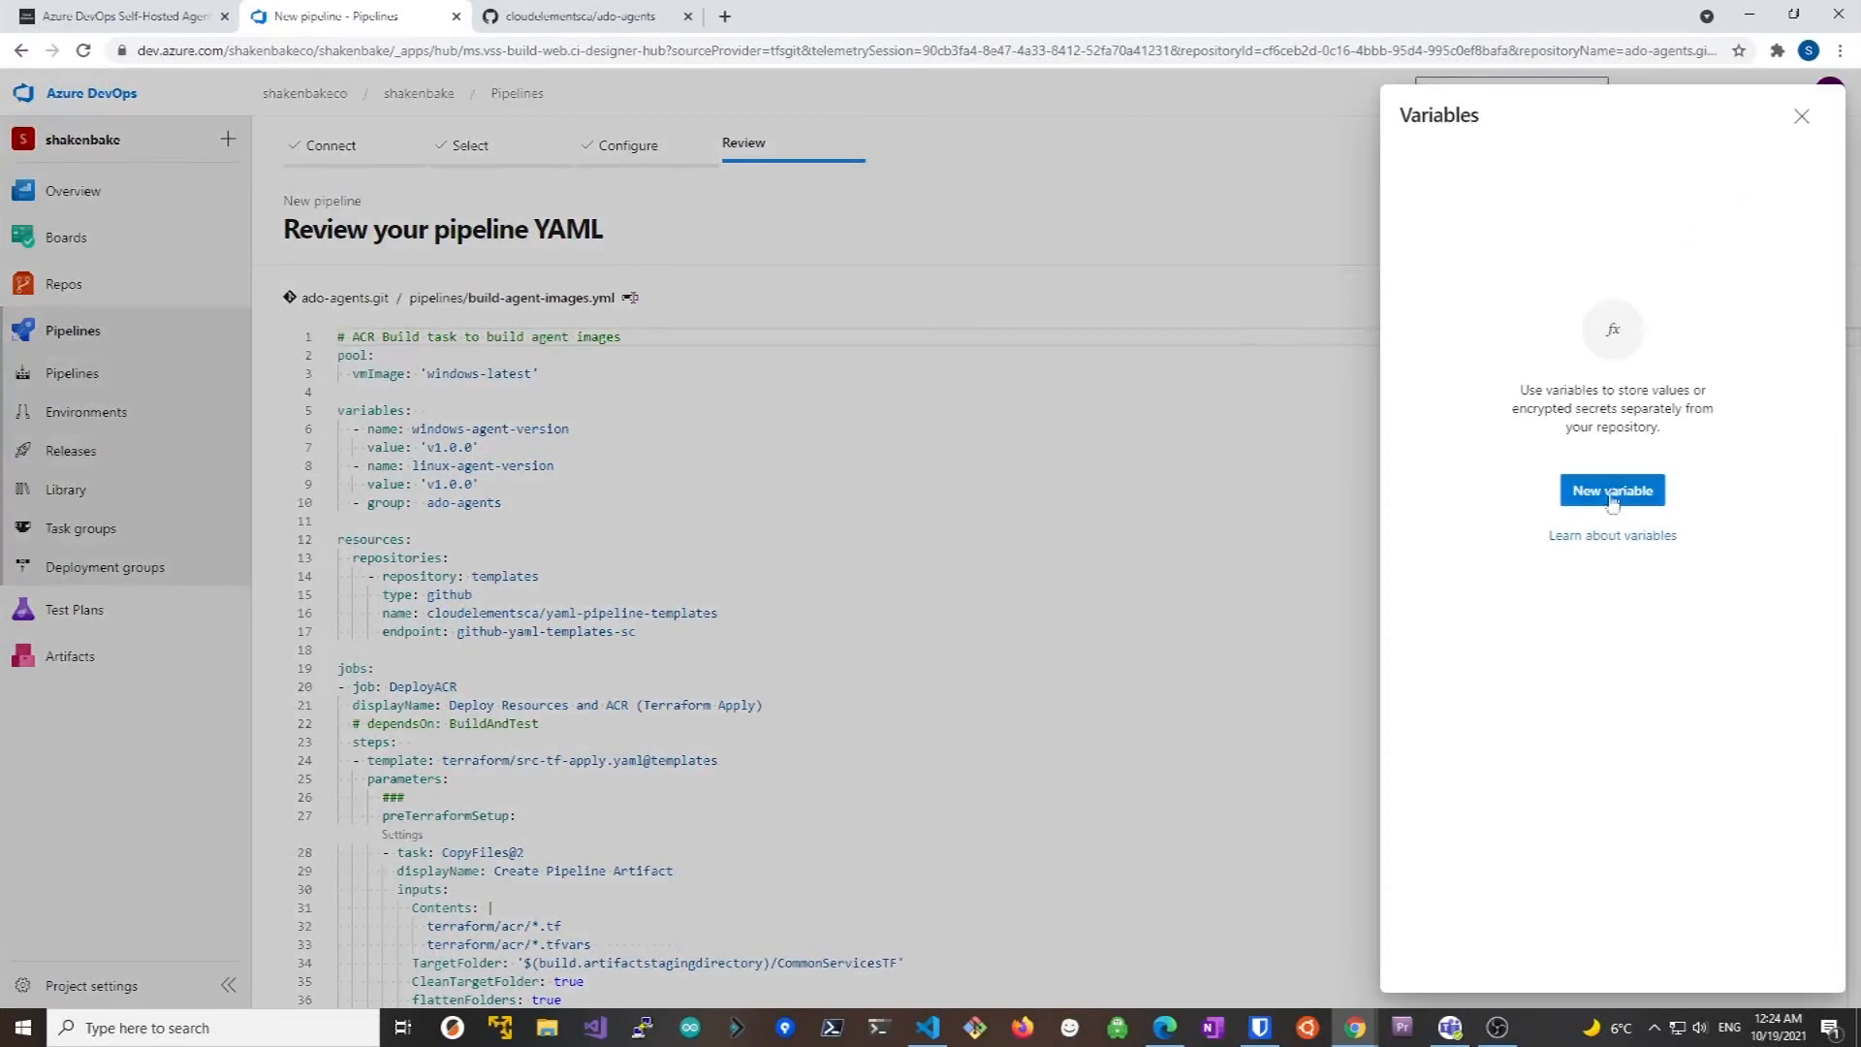
{"action": "left_click", "coordinate": [1611, 491]}
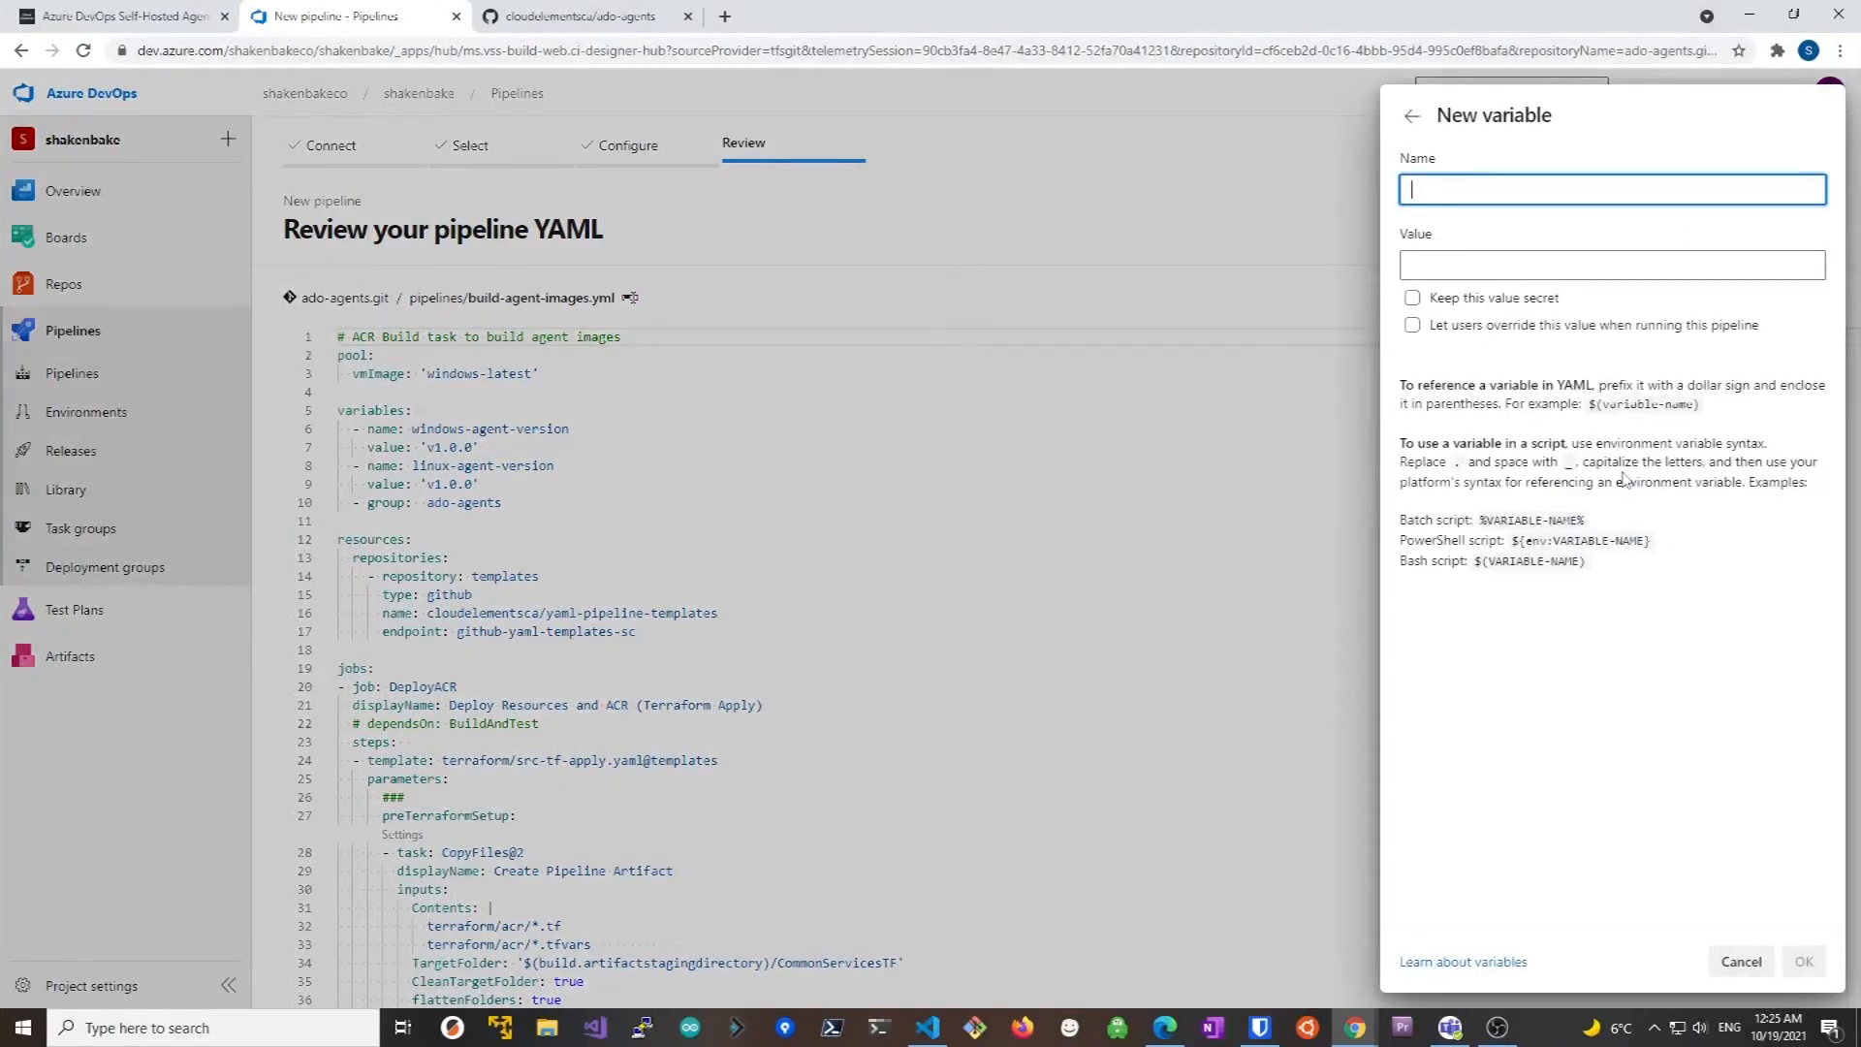
{"action": "type", "text": "NUMBER"}
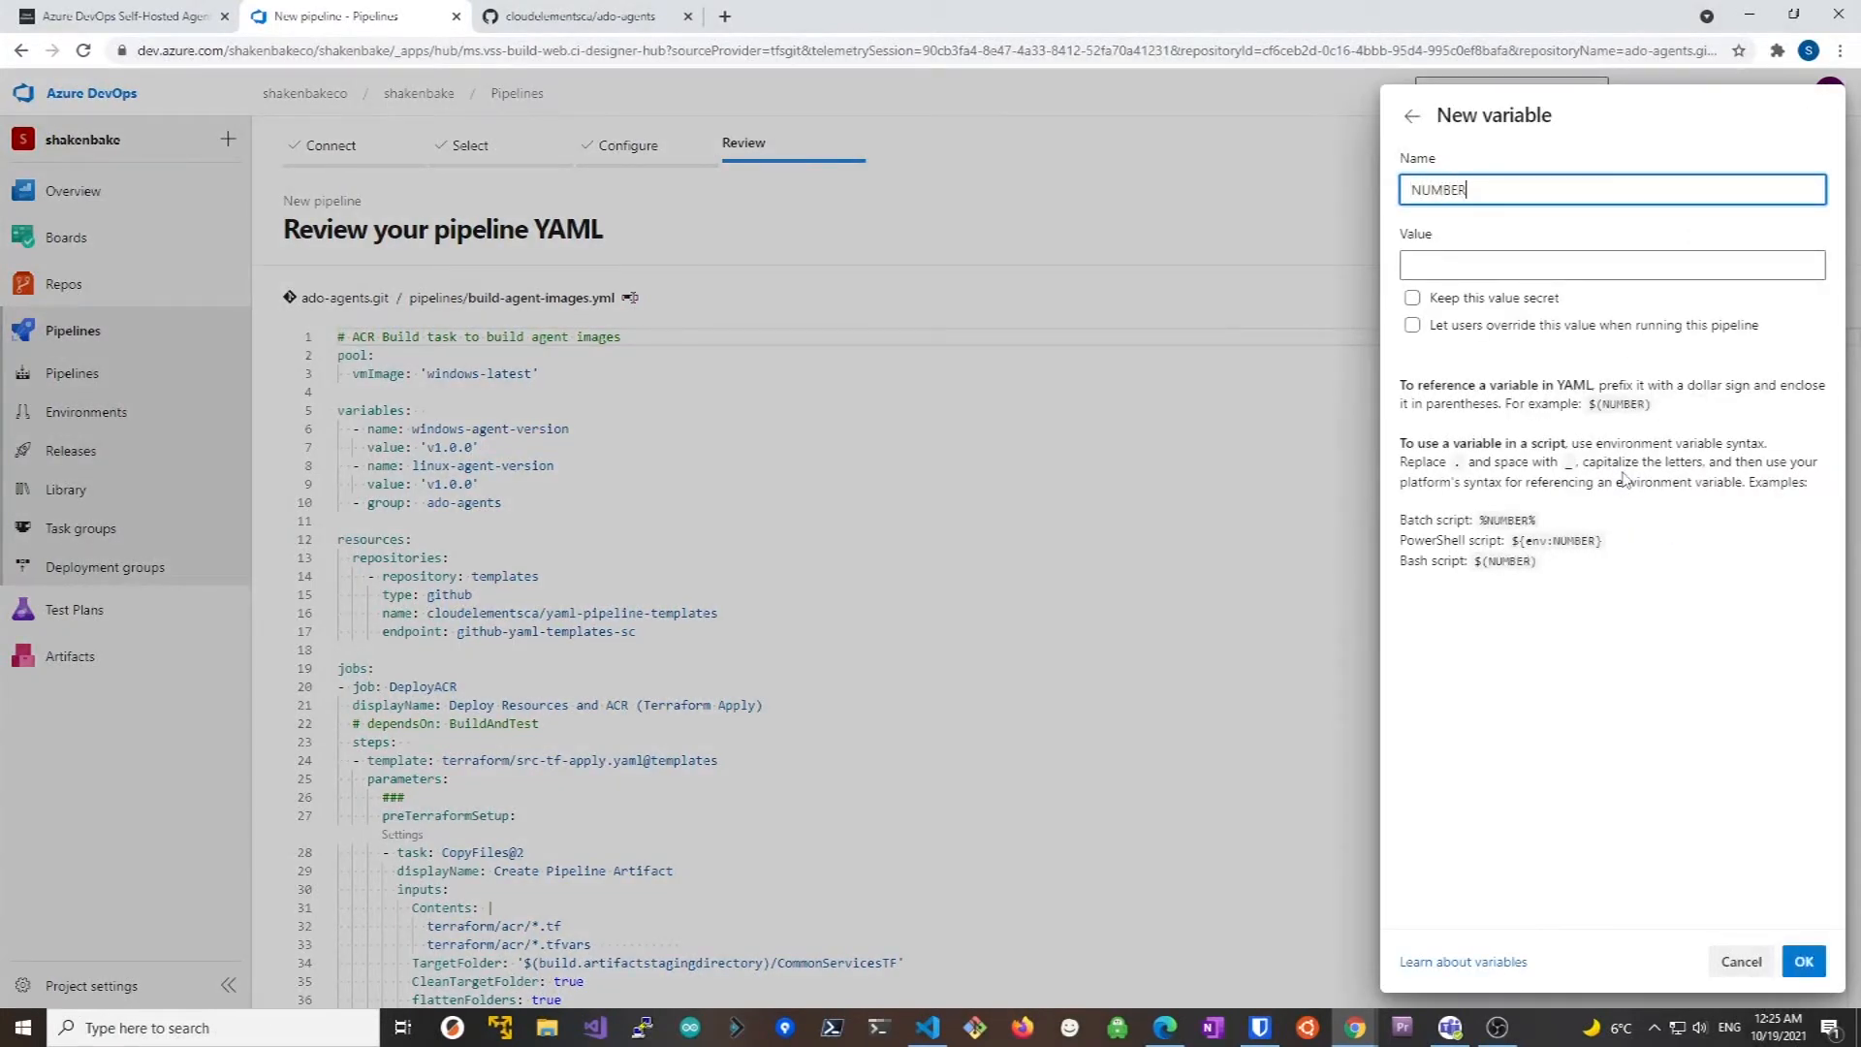
{"action": "type", "text": "_OF_"}
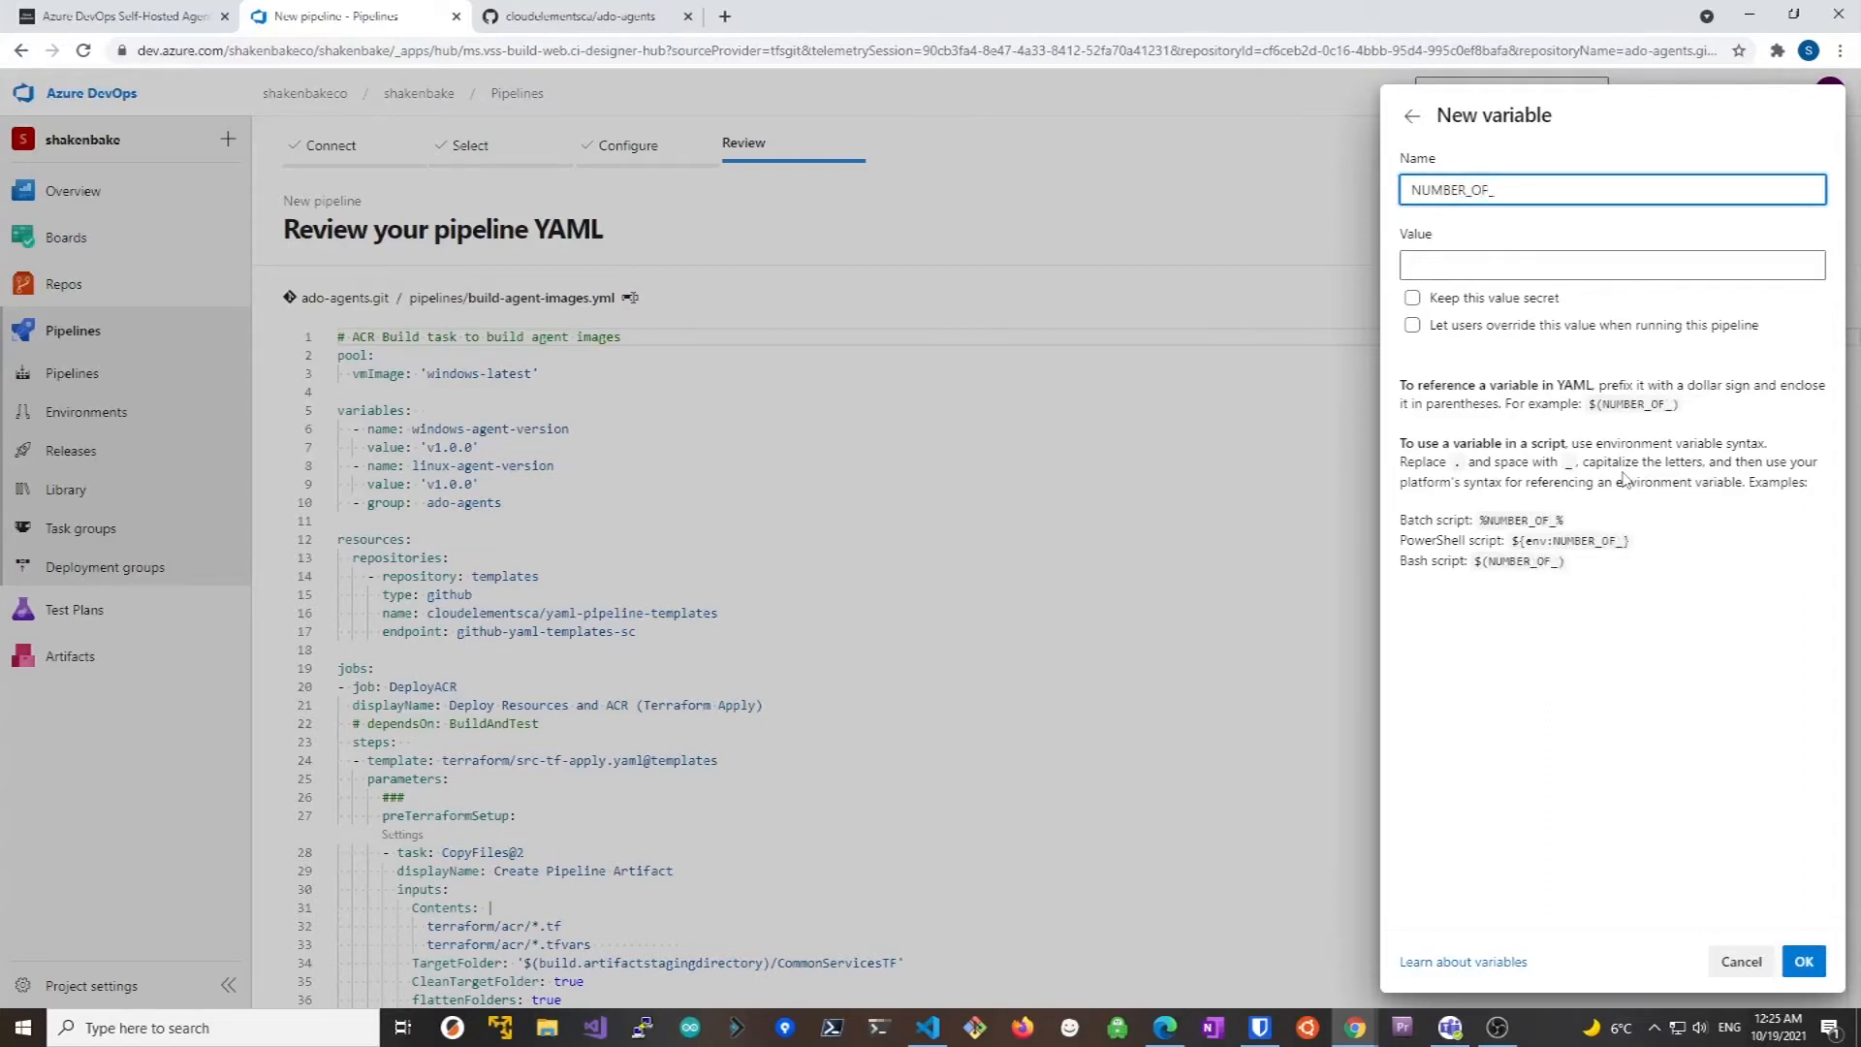
{"action": "type", "text": "WINDOWS"}
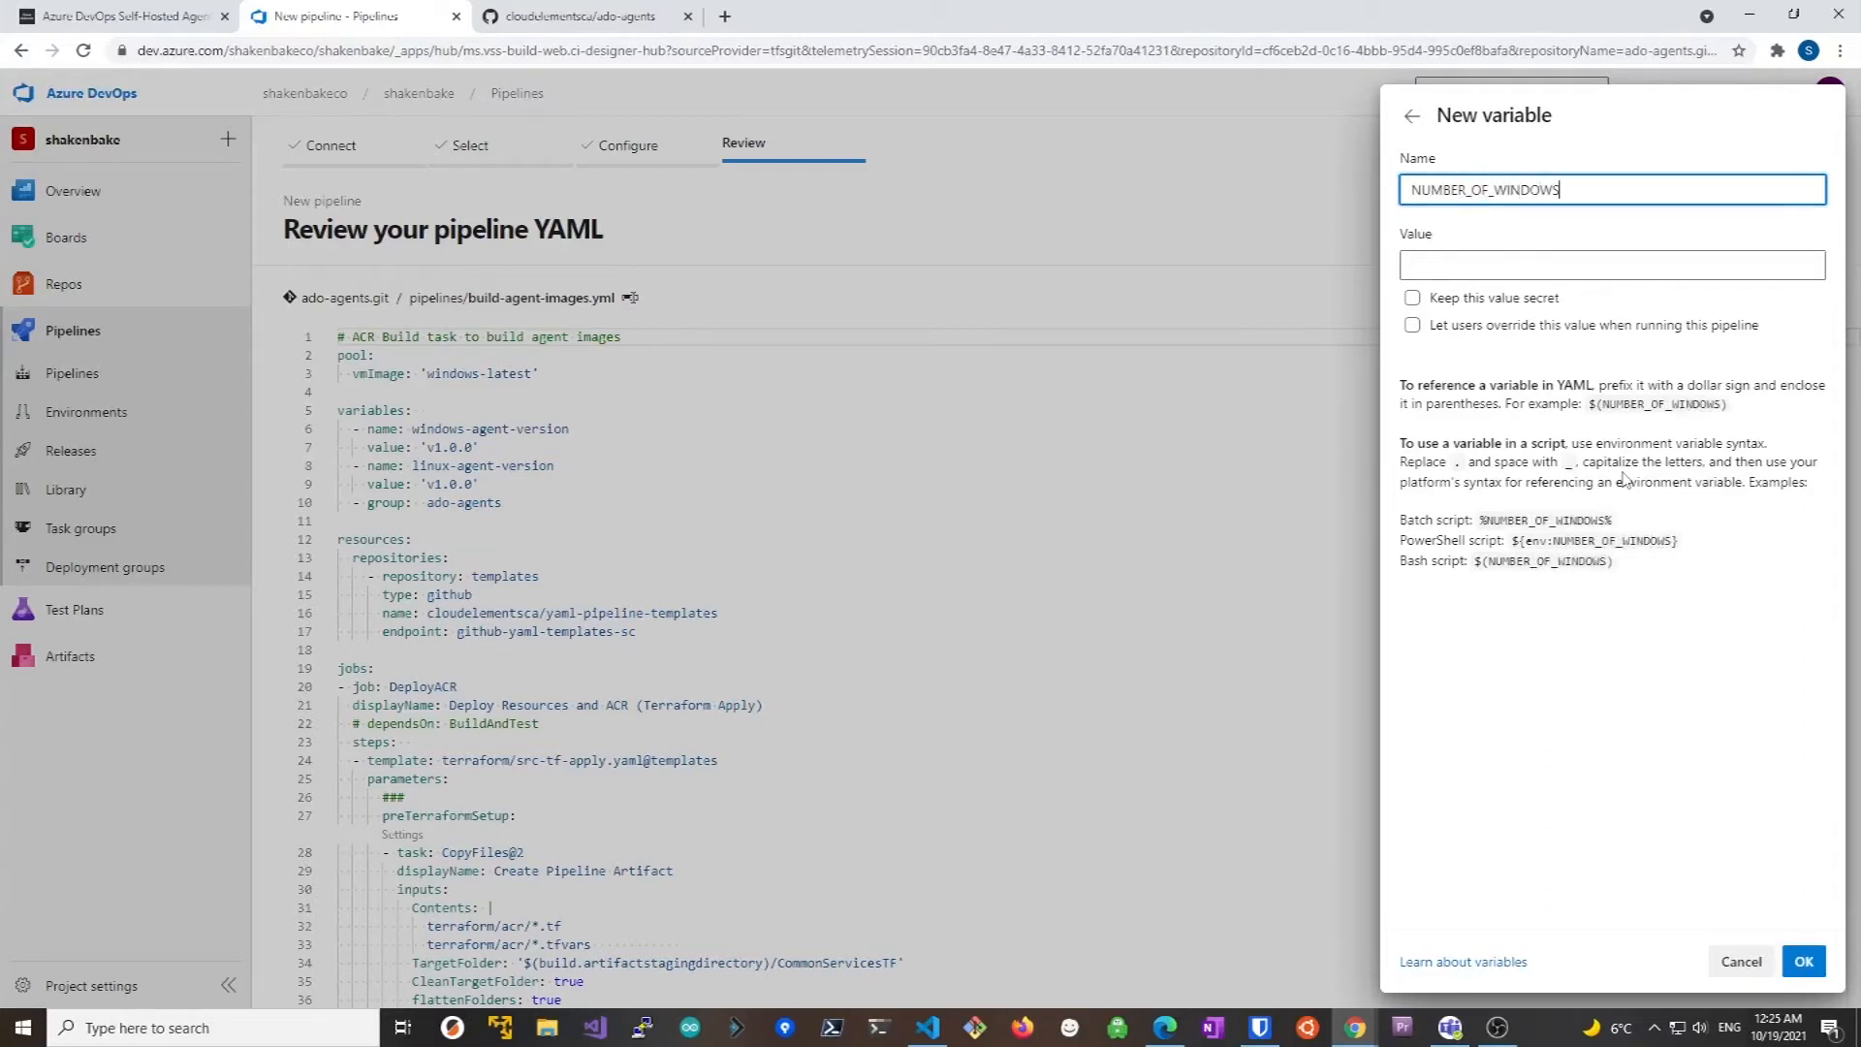
{"action": "type", "text": "_AGENT"}
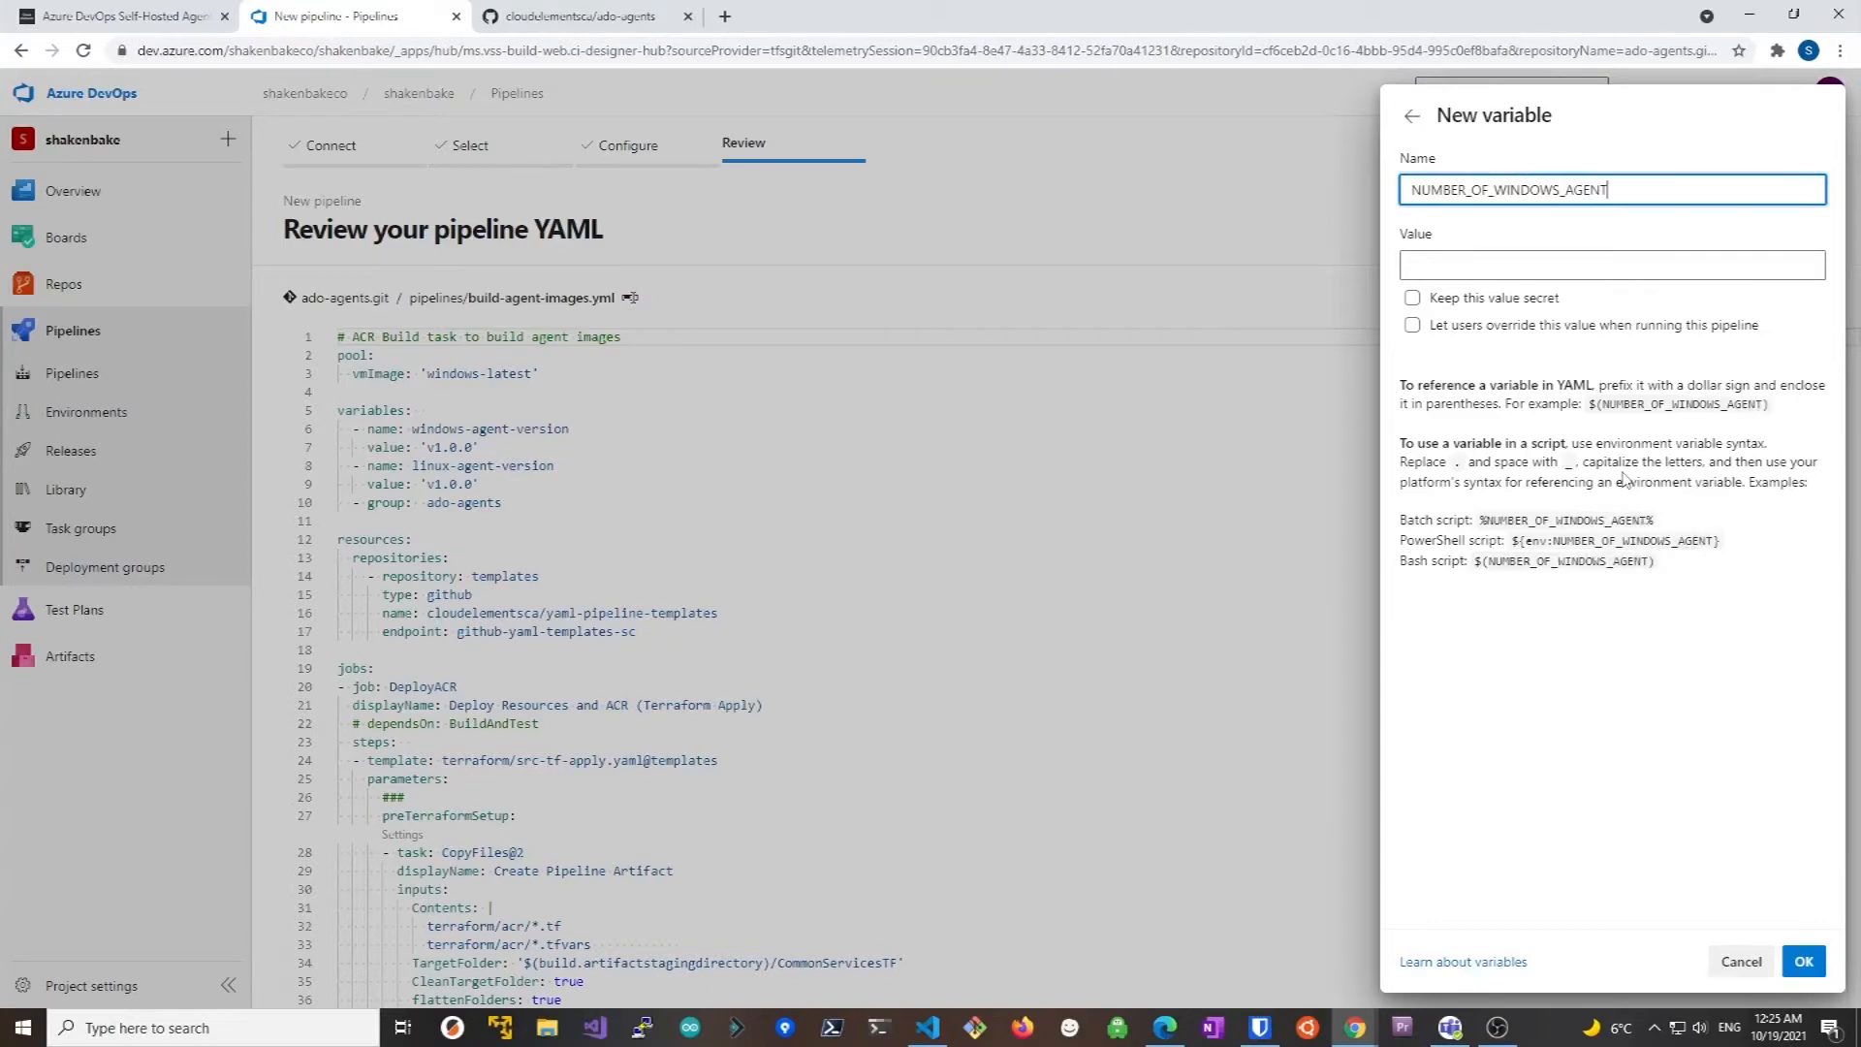
{"action": "type", "text": "2"}
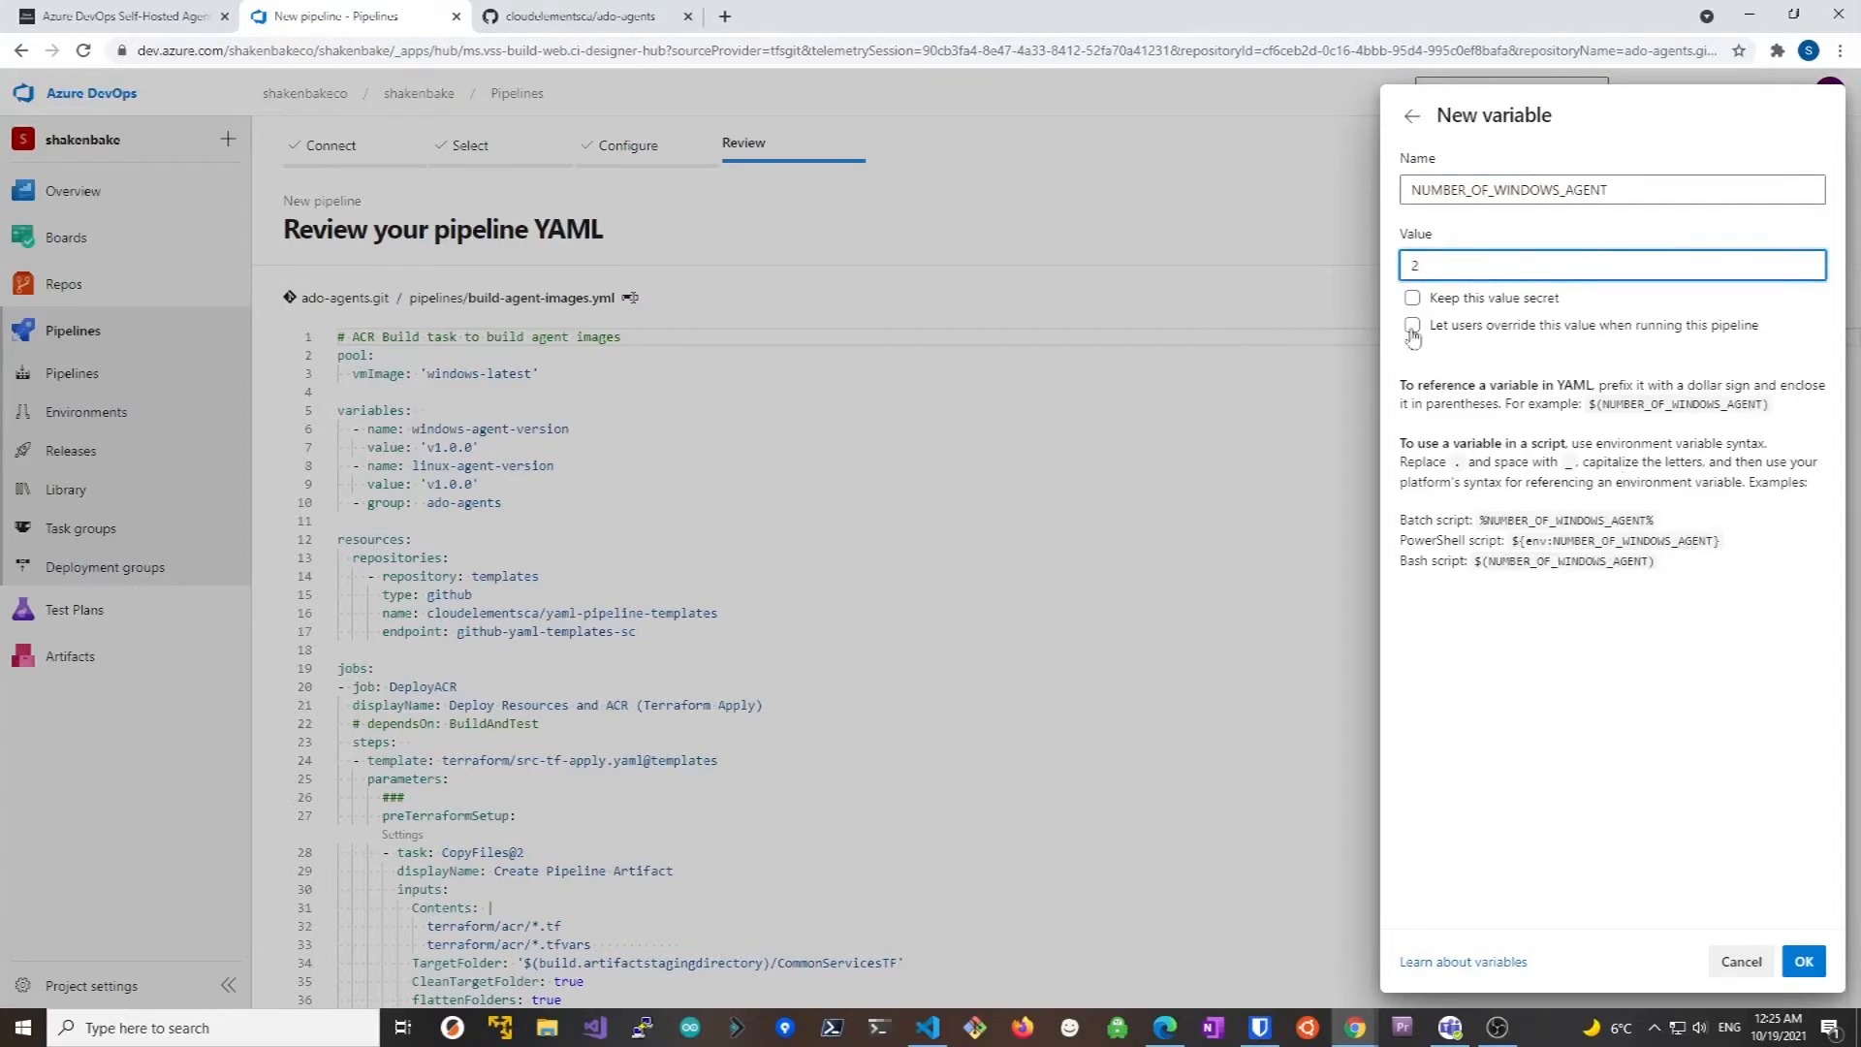
{"action": "left_click", "coordinate": [1801, 959]}
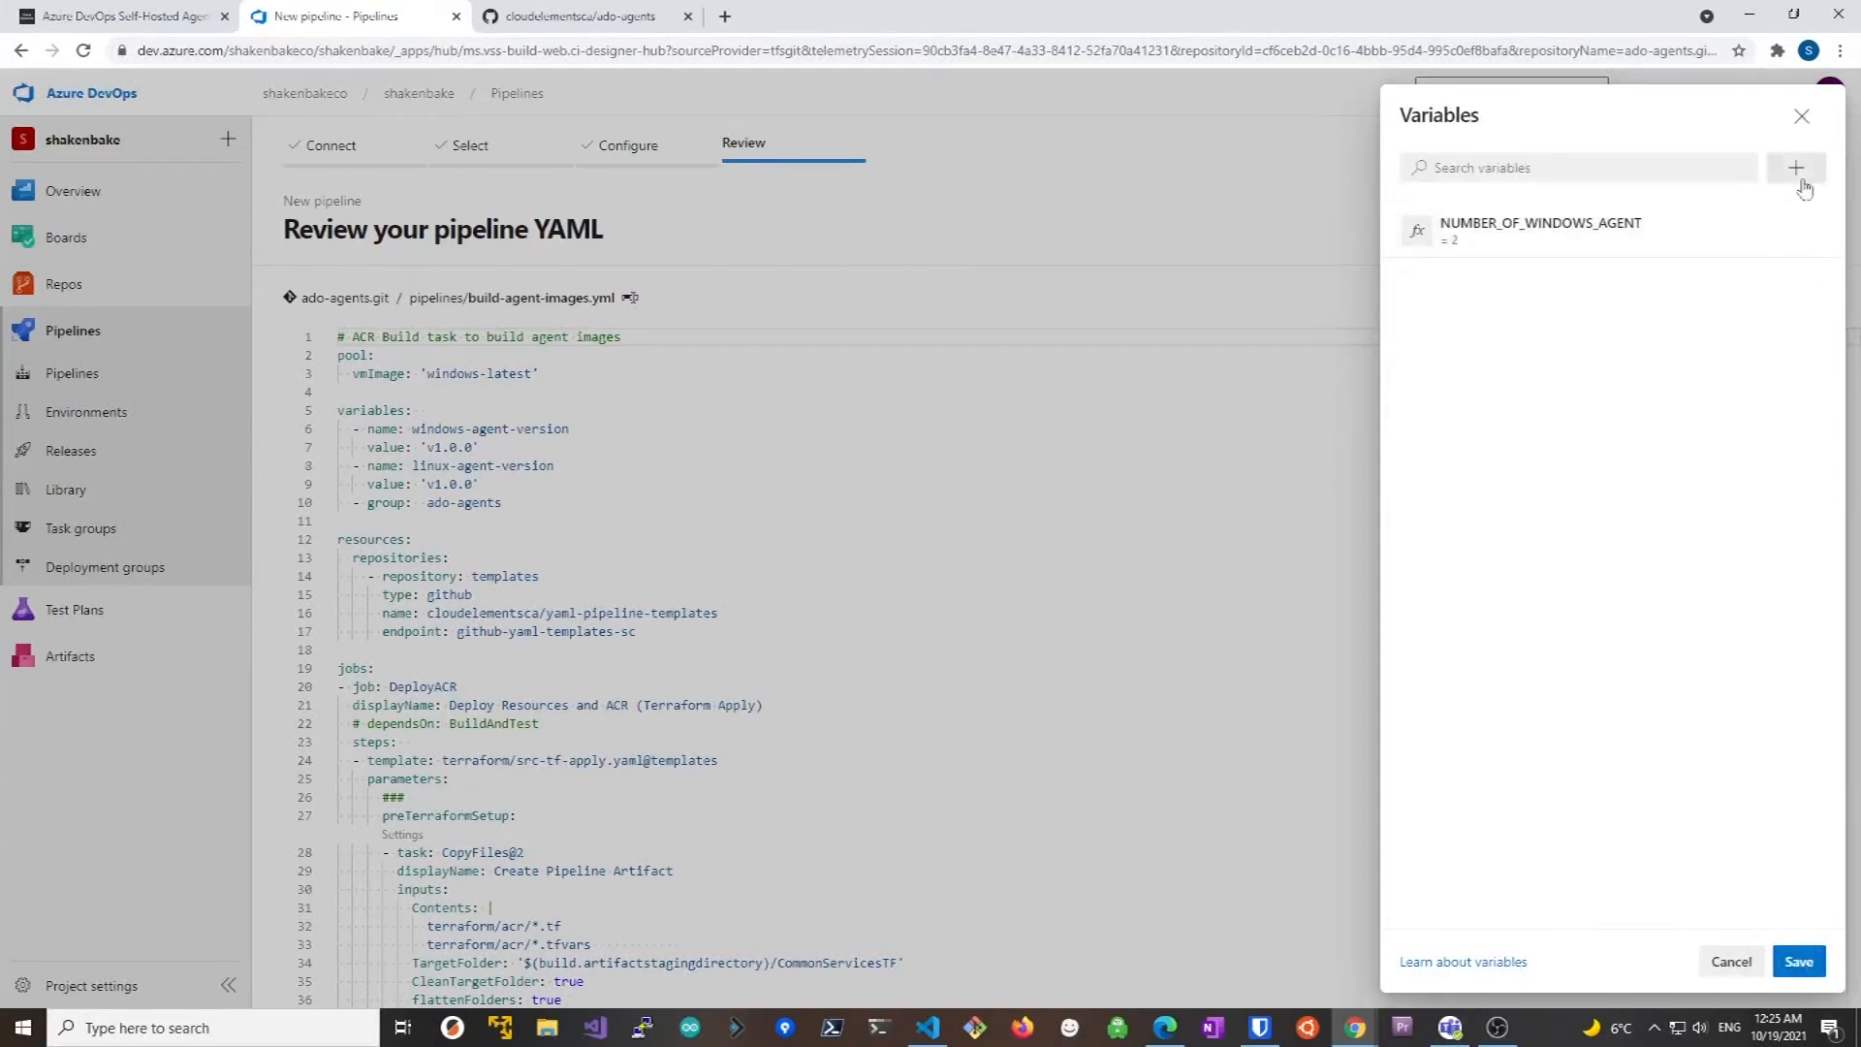
Add NUMBER_OF_LINUX_AGENT set to 1 and save both pipeline variables
{"action": "left_click", "coordinate": [1795, 167]}
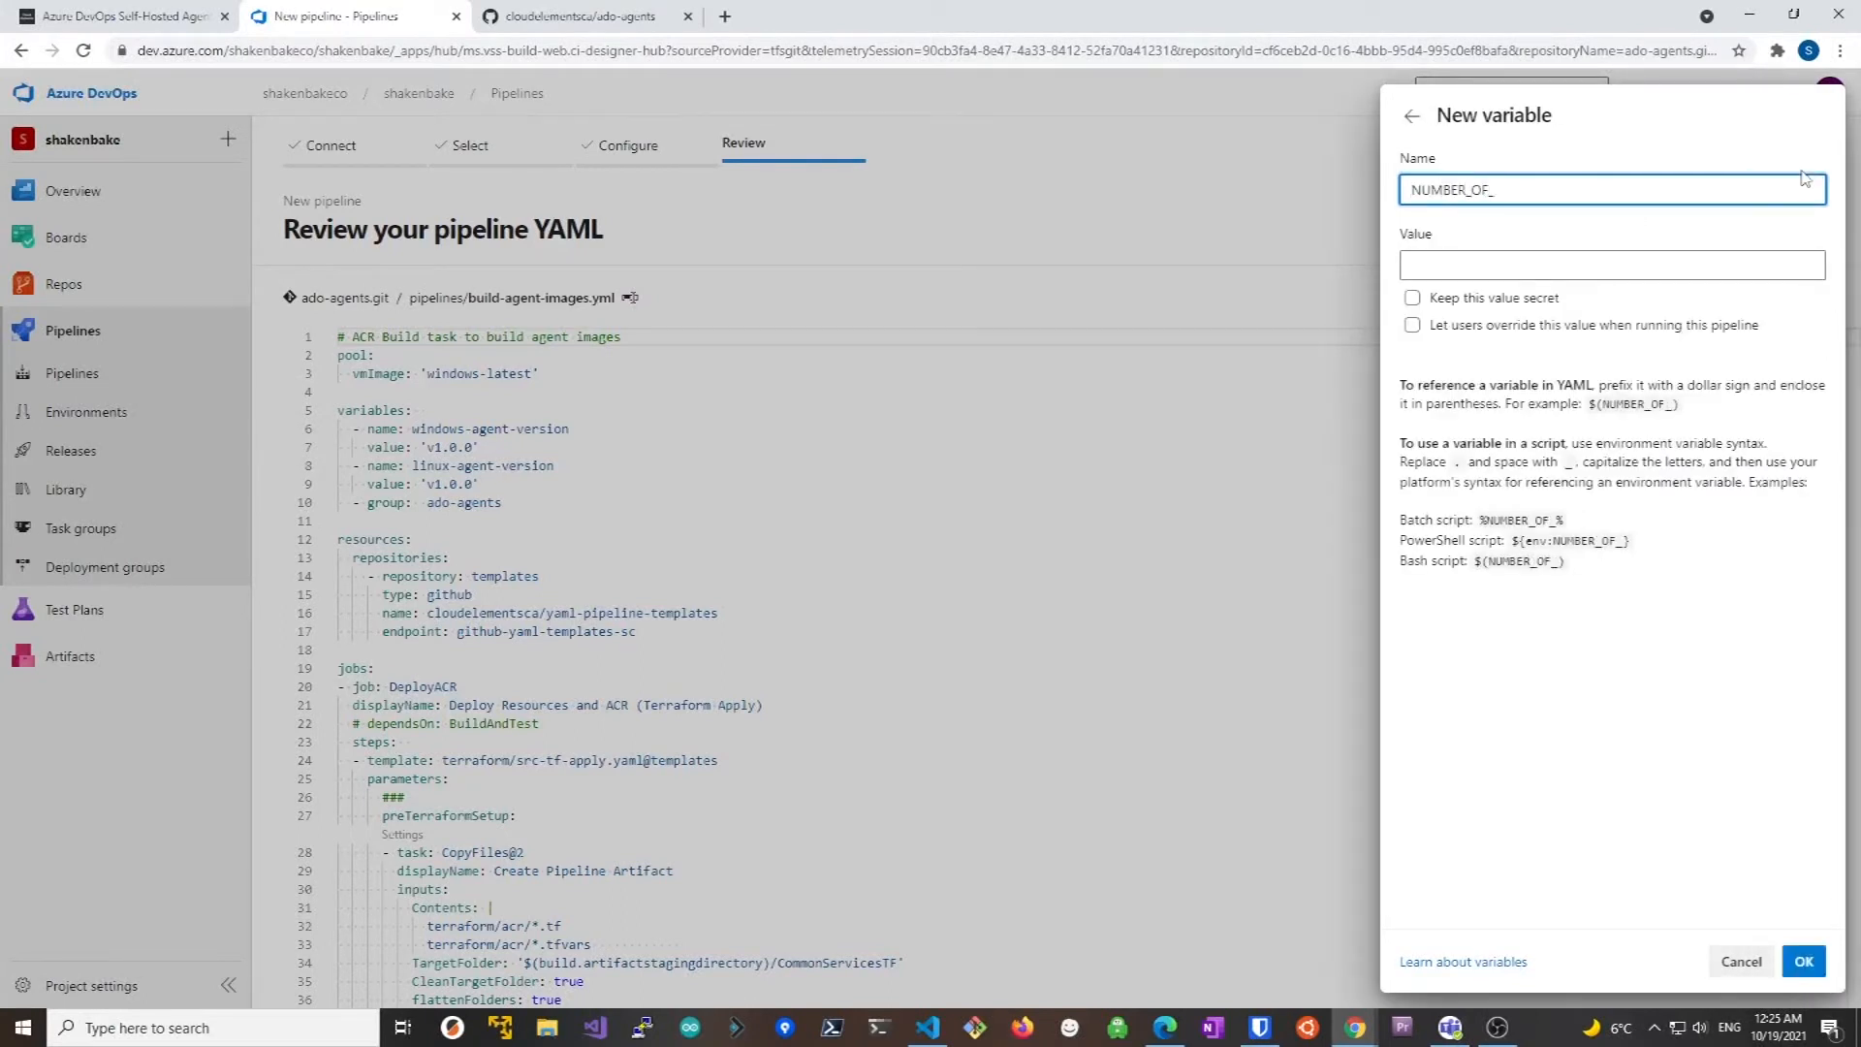
{"action": "type", "text": "LINUX_AGENT"}
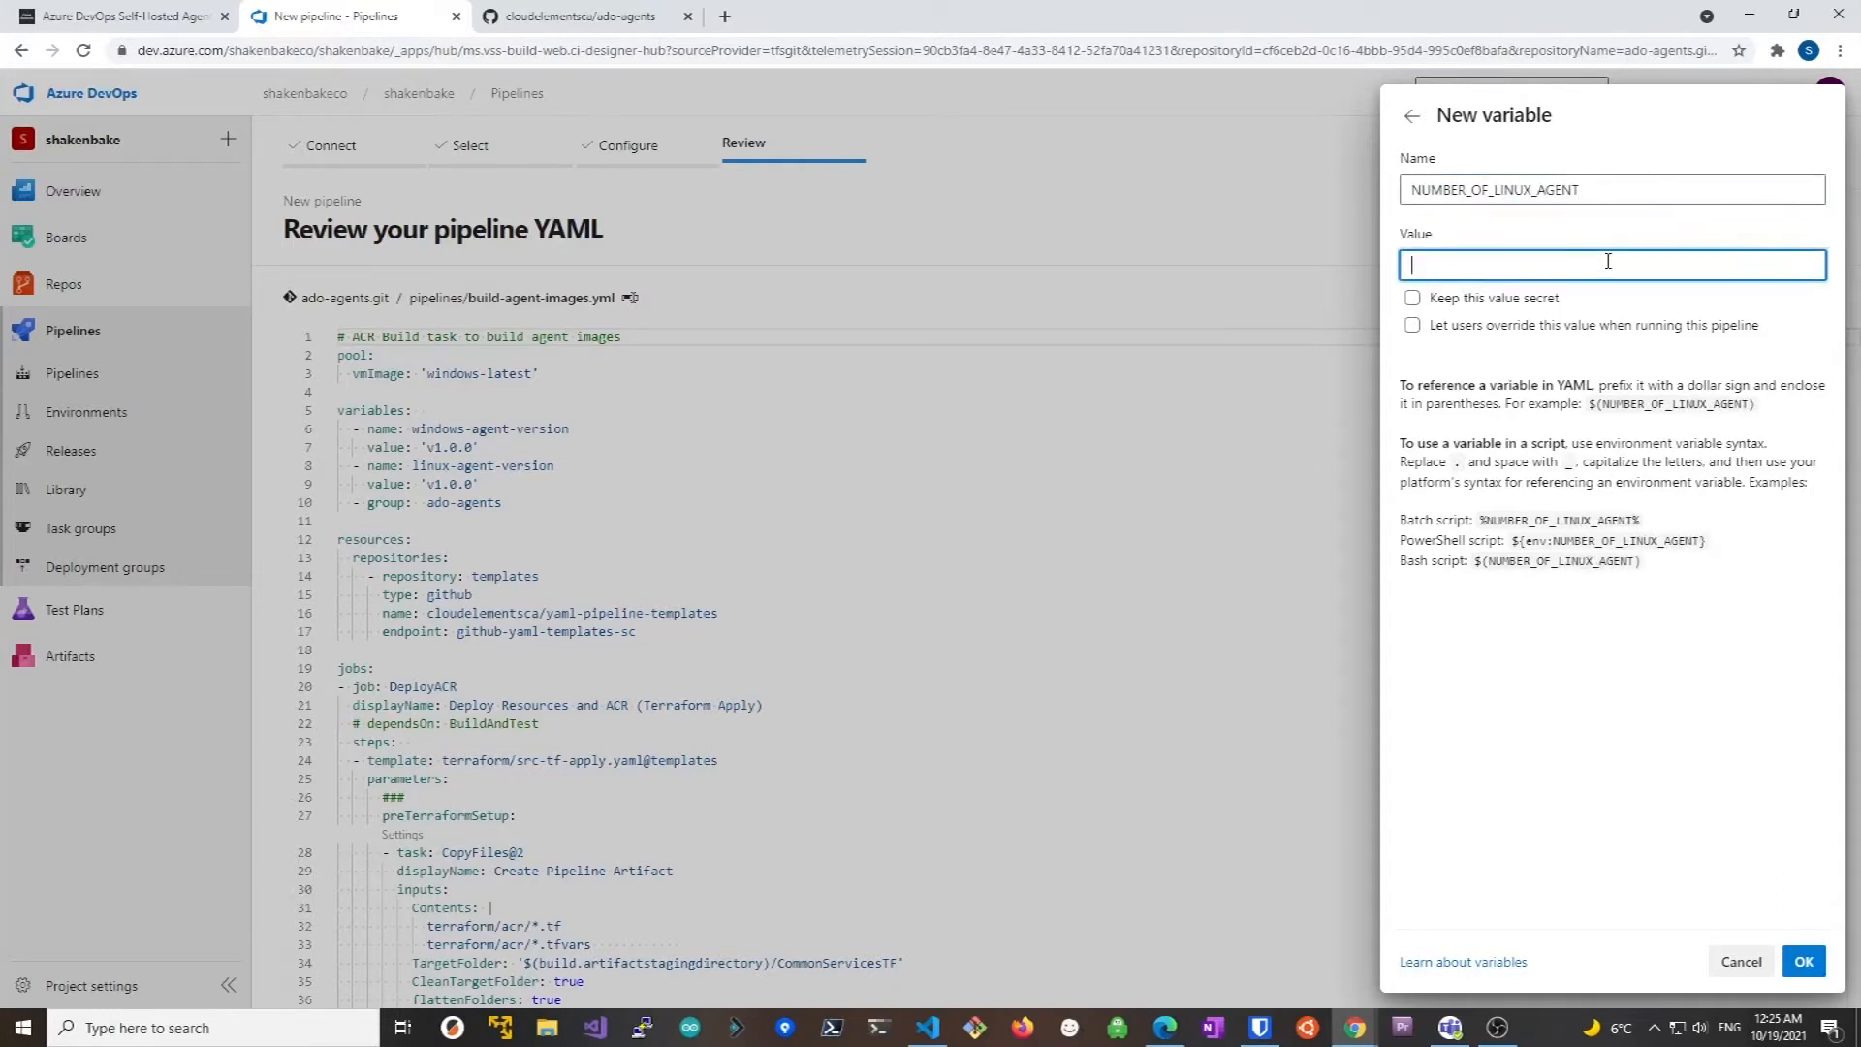
{"action": "left_click", "coordinate": [1803, 960]}
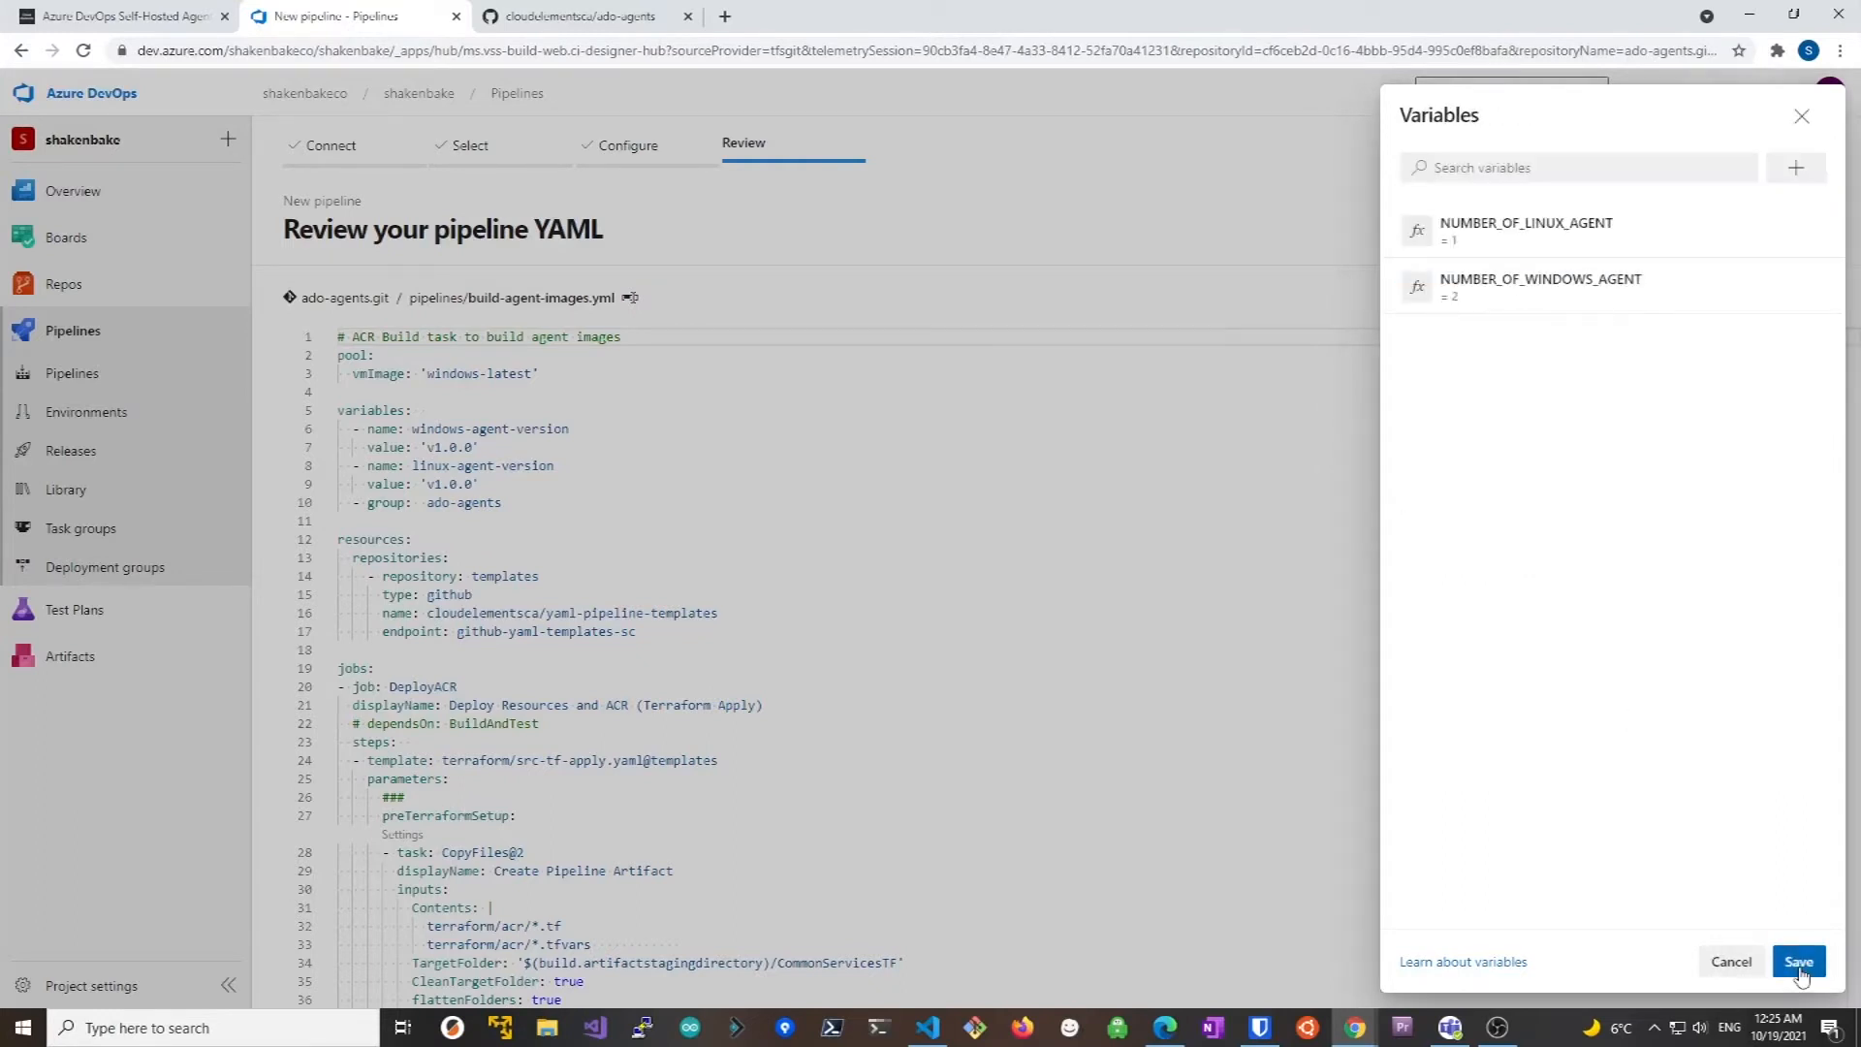
{"action": "left_click", "coordinate": [1797, 961]}
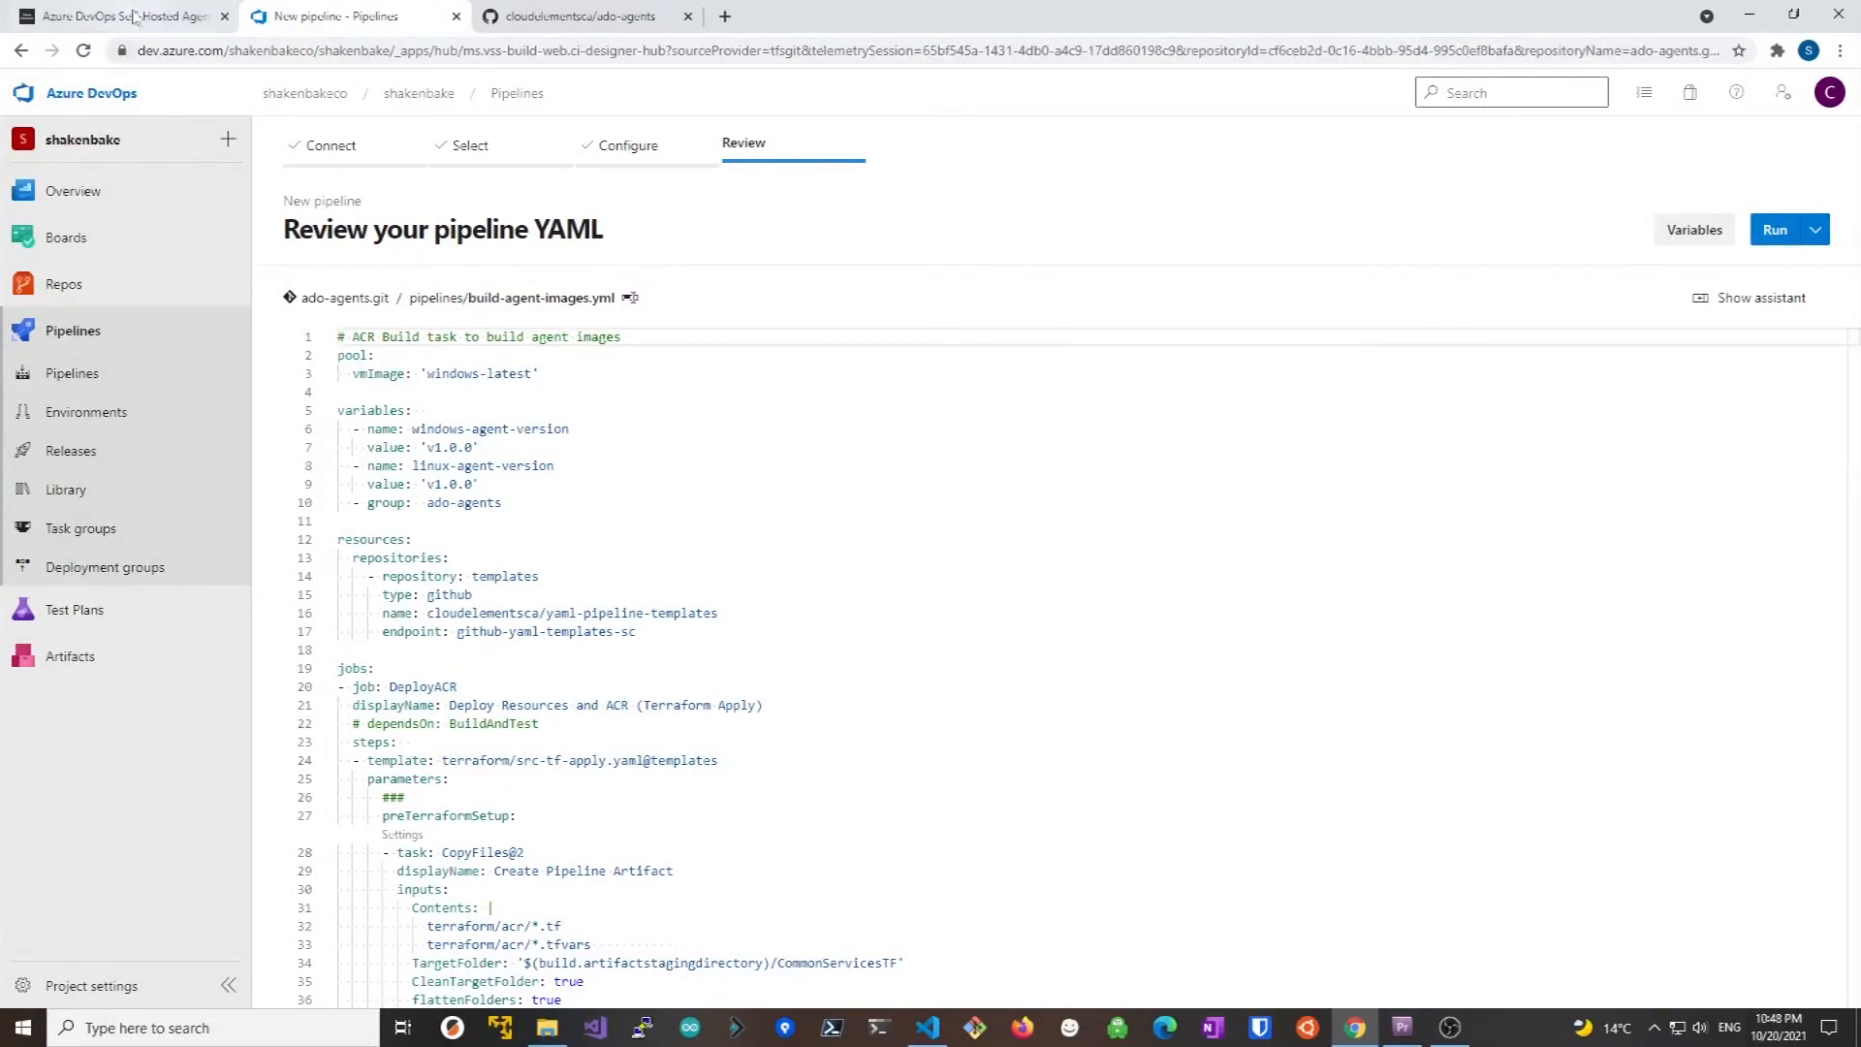
Scroll the blog post to its 'Configure Terraform for ACR and Agent Deployment' section
{"action": "left_click", "coordinate": [118, 16]}
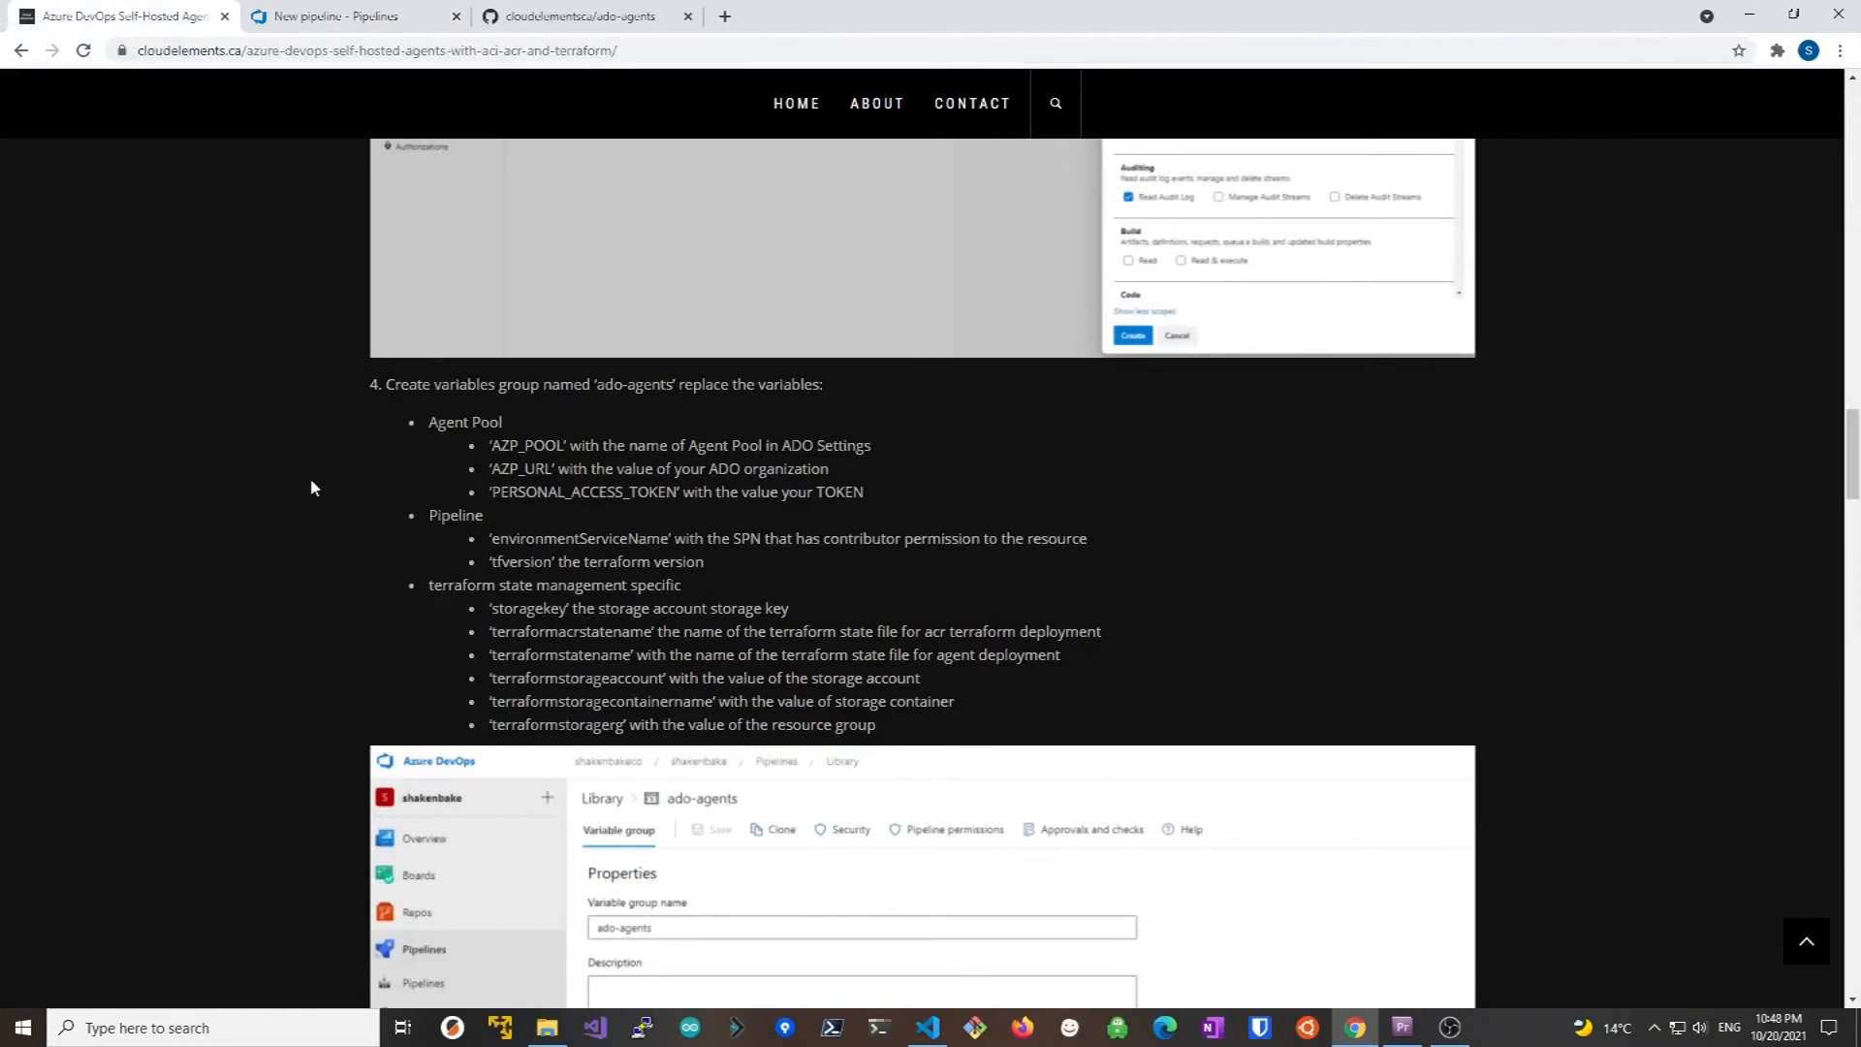
{"action": "scroll", "scroll_direction": "down", "scroll_amount": 3}
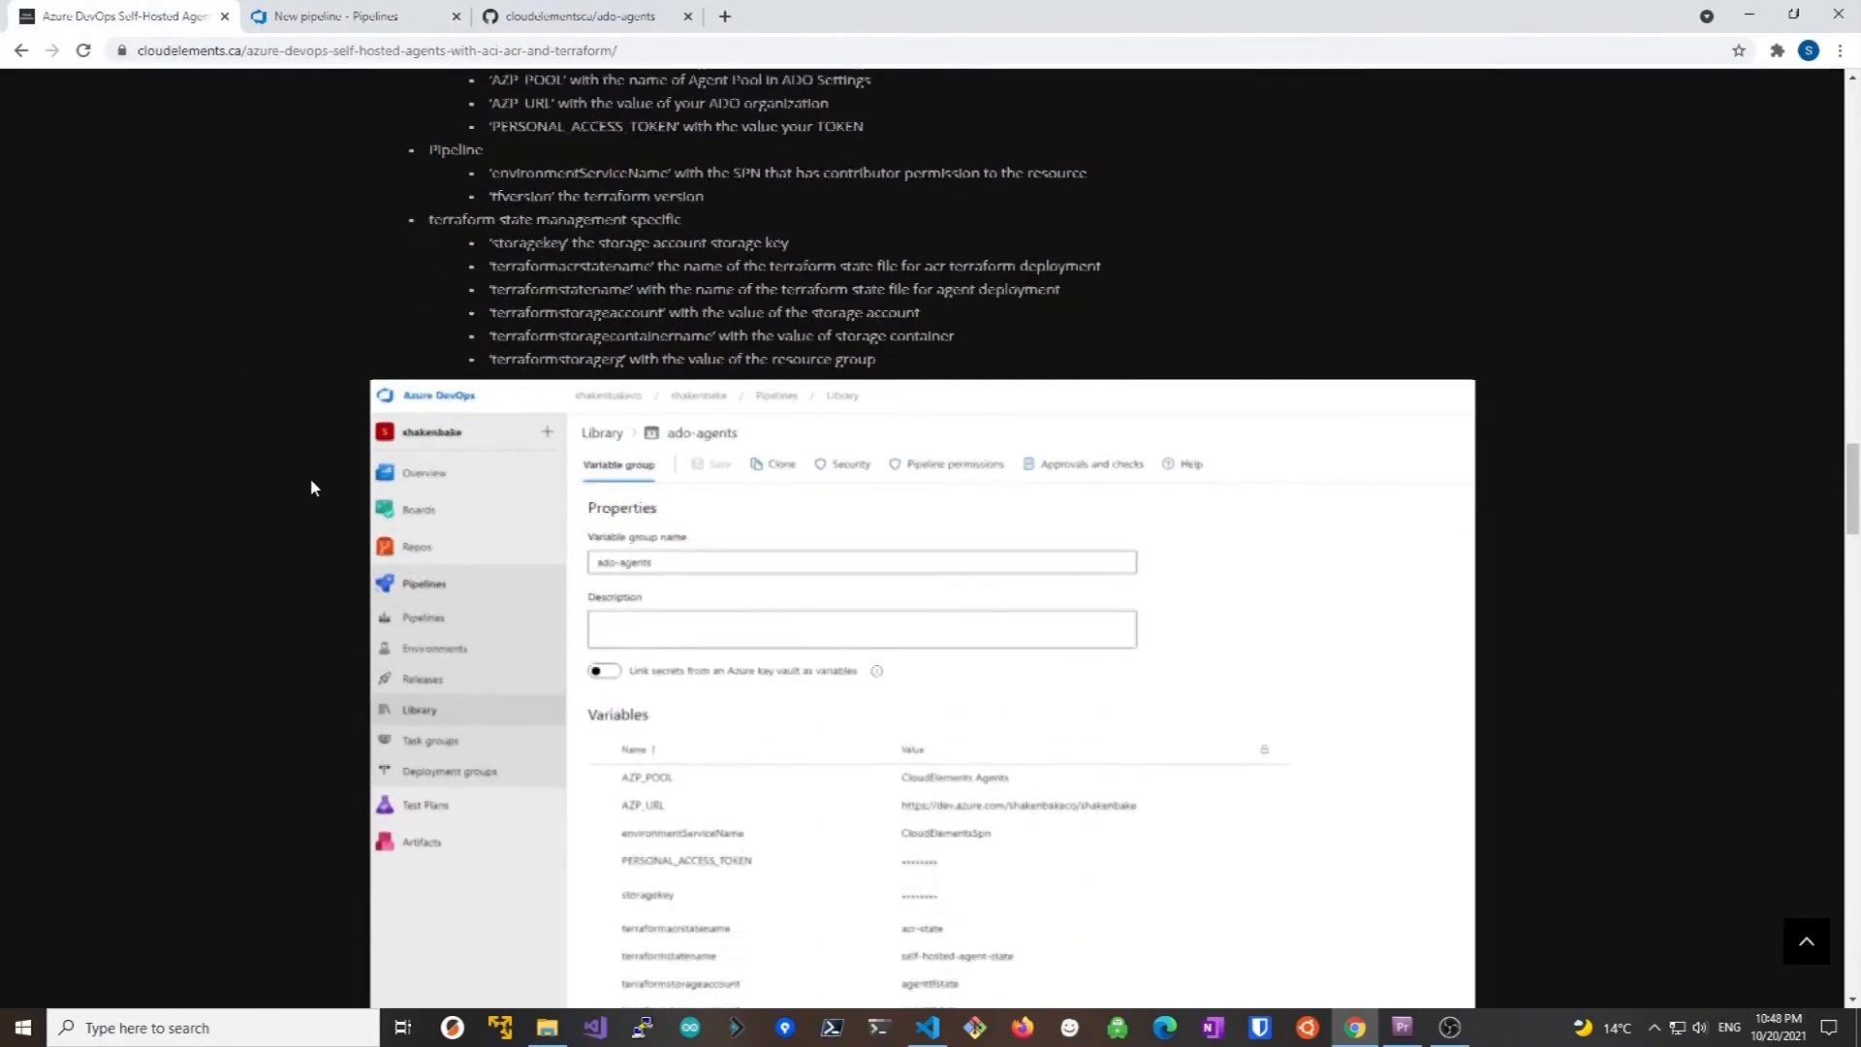
{"action": "scroll", "scroll_direction": "down", "scroll_amount": 3}
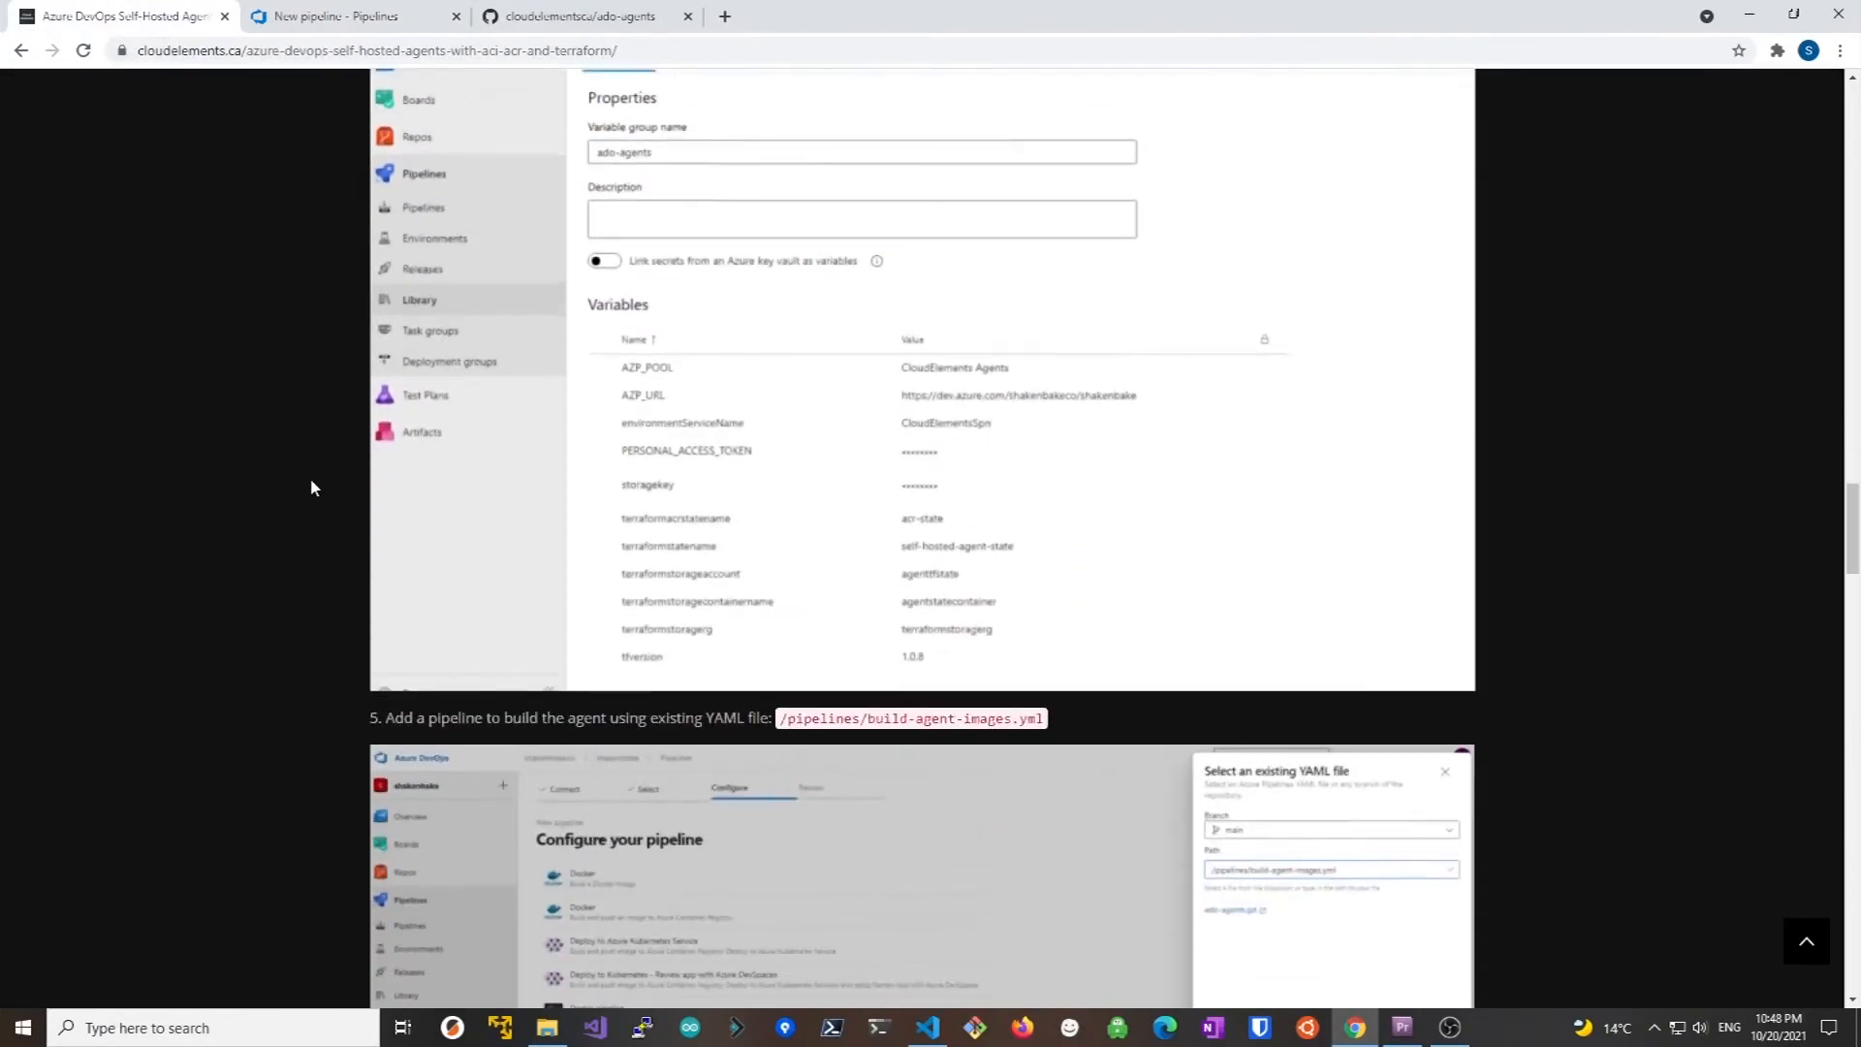
{"action": "scroll", "scroll_direction": "down", "scroll_amount": 3}
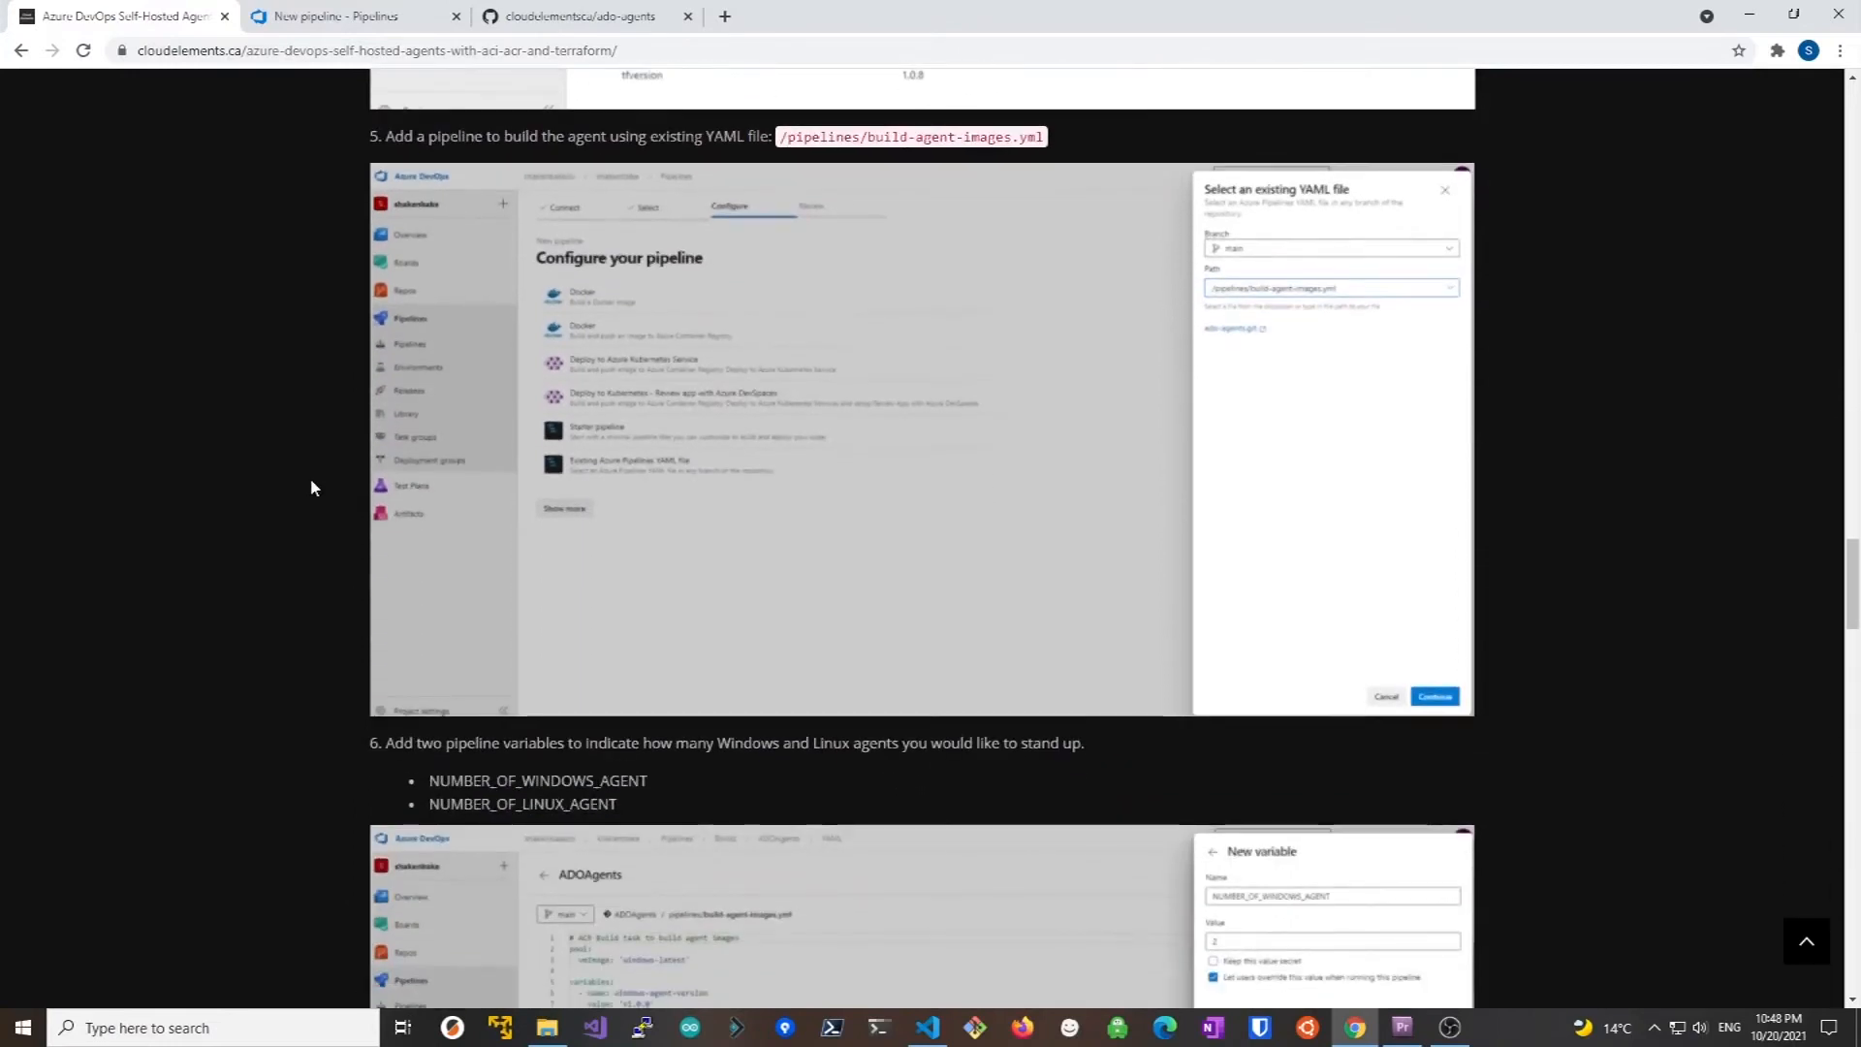
{"action": "scroll", "scroll_direction": "down", "scroll_amount": 3}
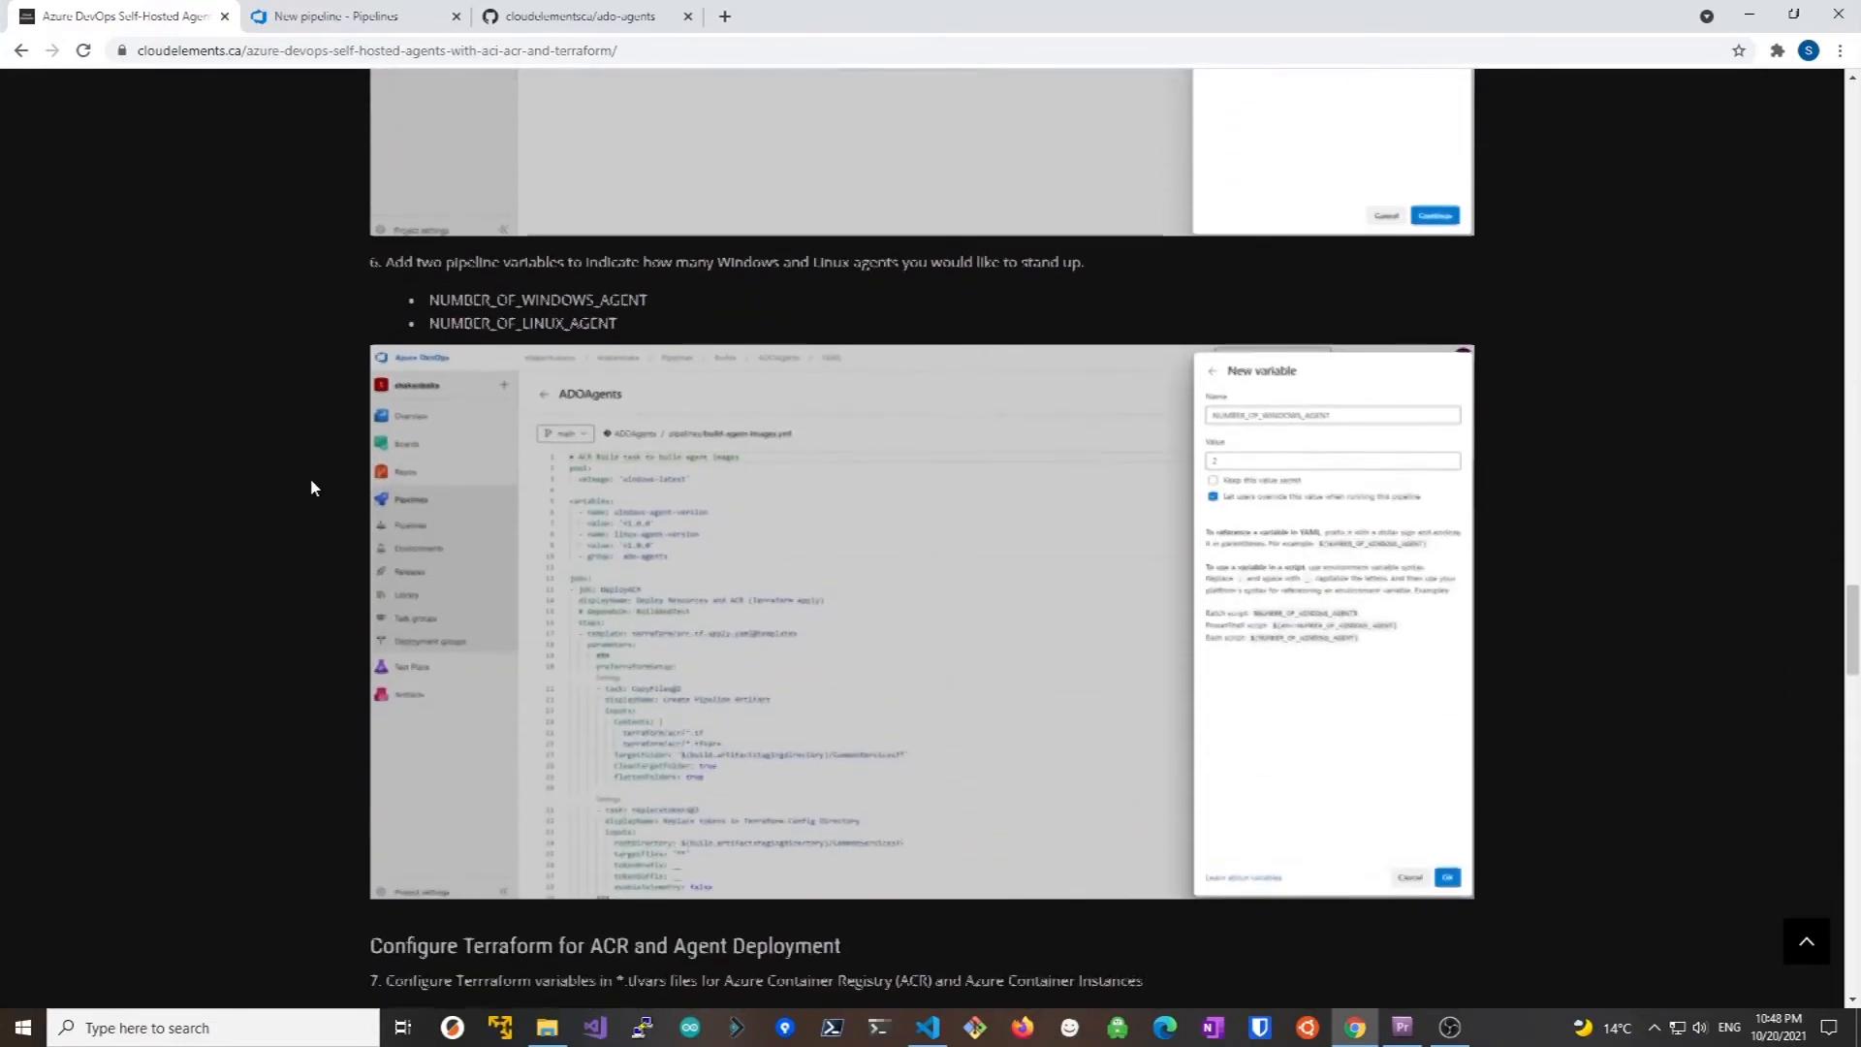
{"action": "scroll", "scroll_direction": "down", "scroll_amount": 3}
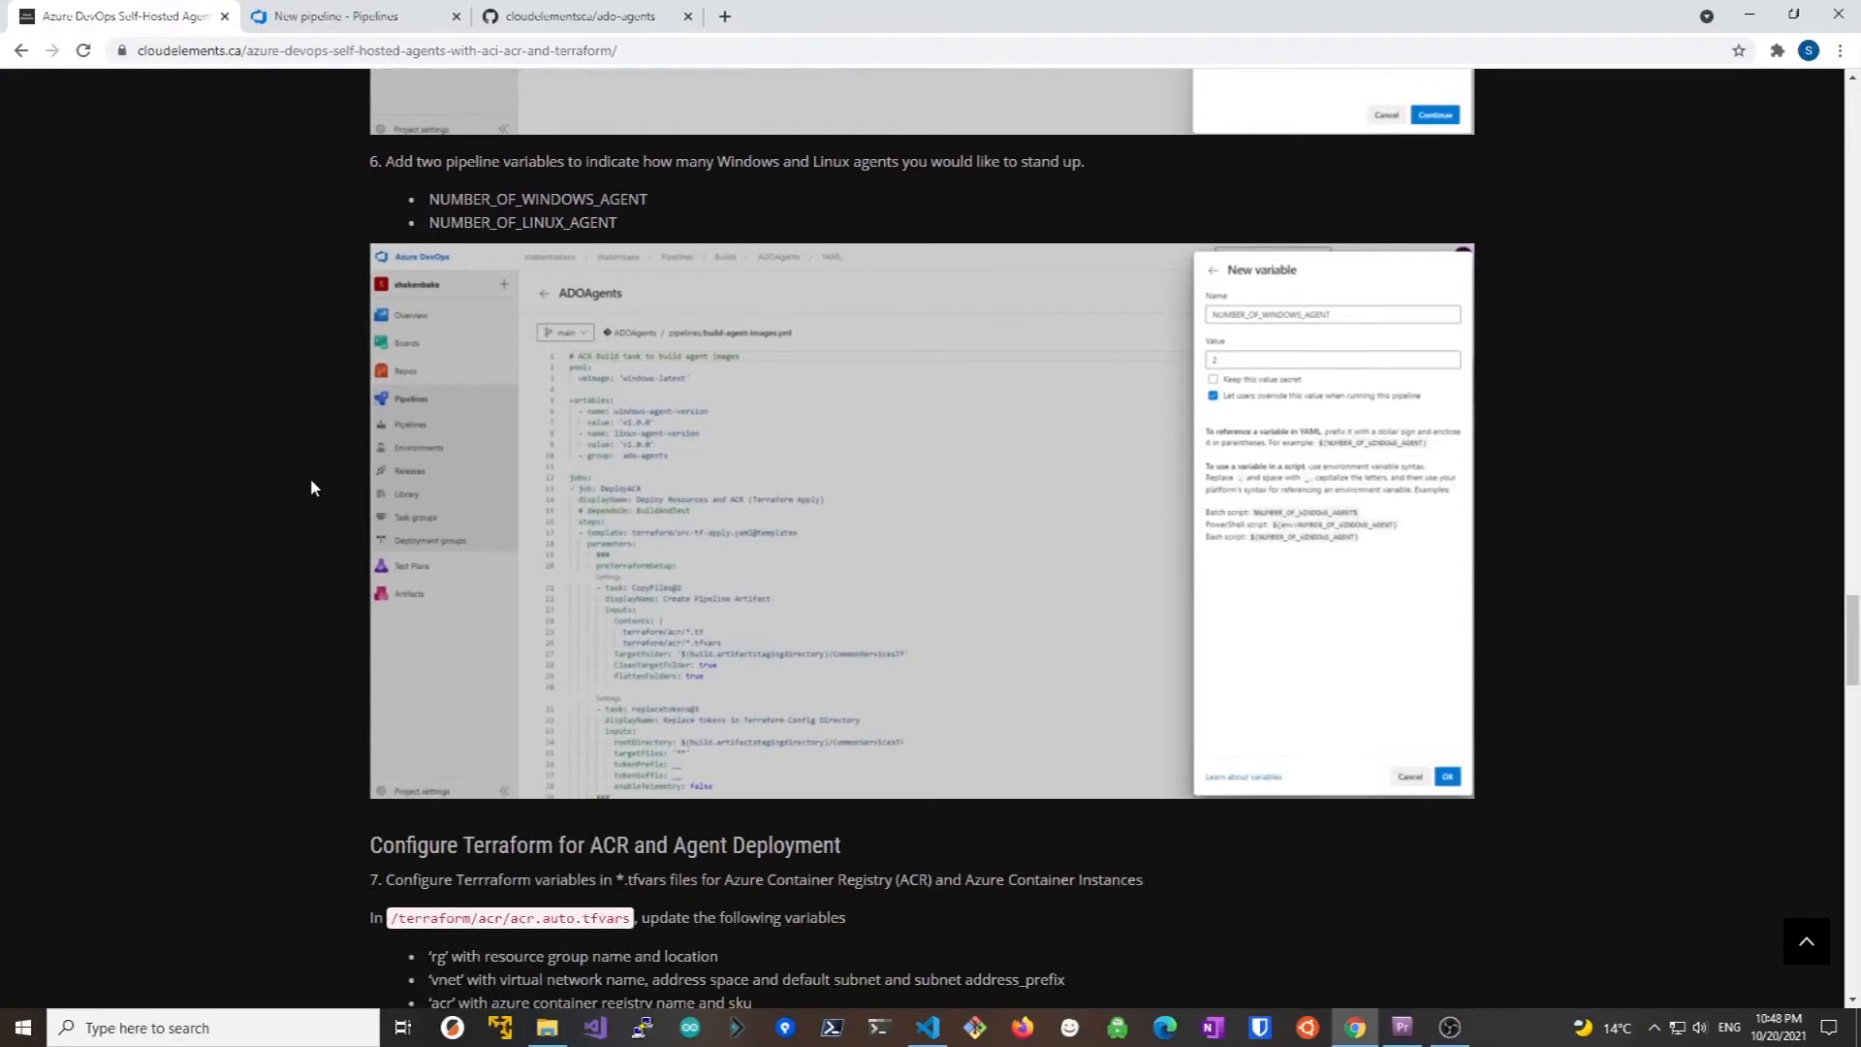
{"action": "scroll", "scroll_direction": "down", "scroll_amount": 3}
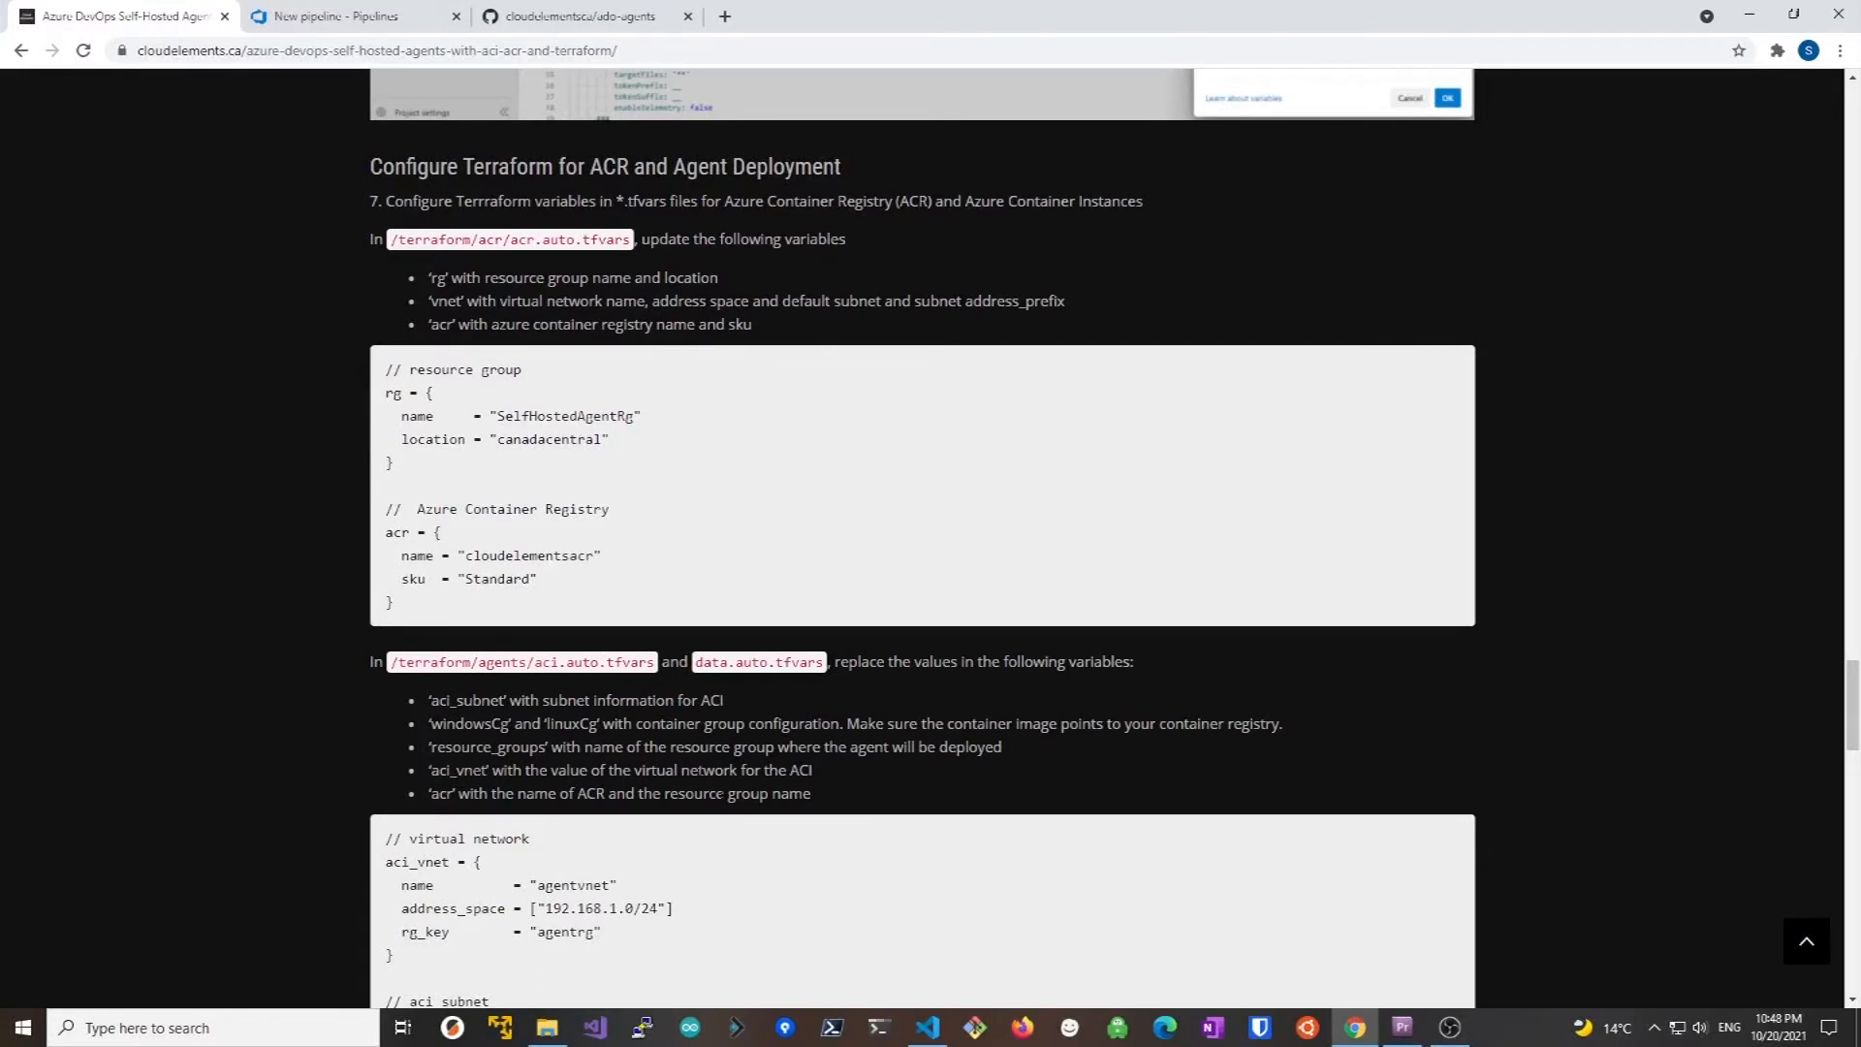
Review acr.auto.tfvars and aci.auto.tfvars in the terraform folder, then open data.auto.tfvars
{"action": "left_click", "coordinate": [925, 1027]}
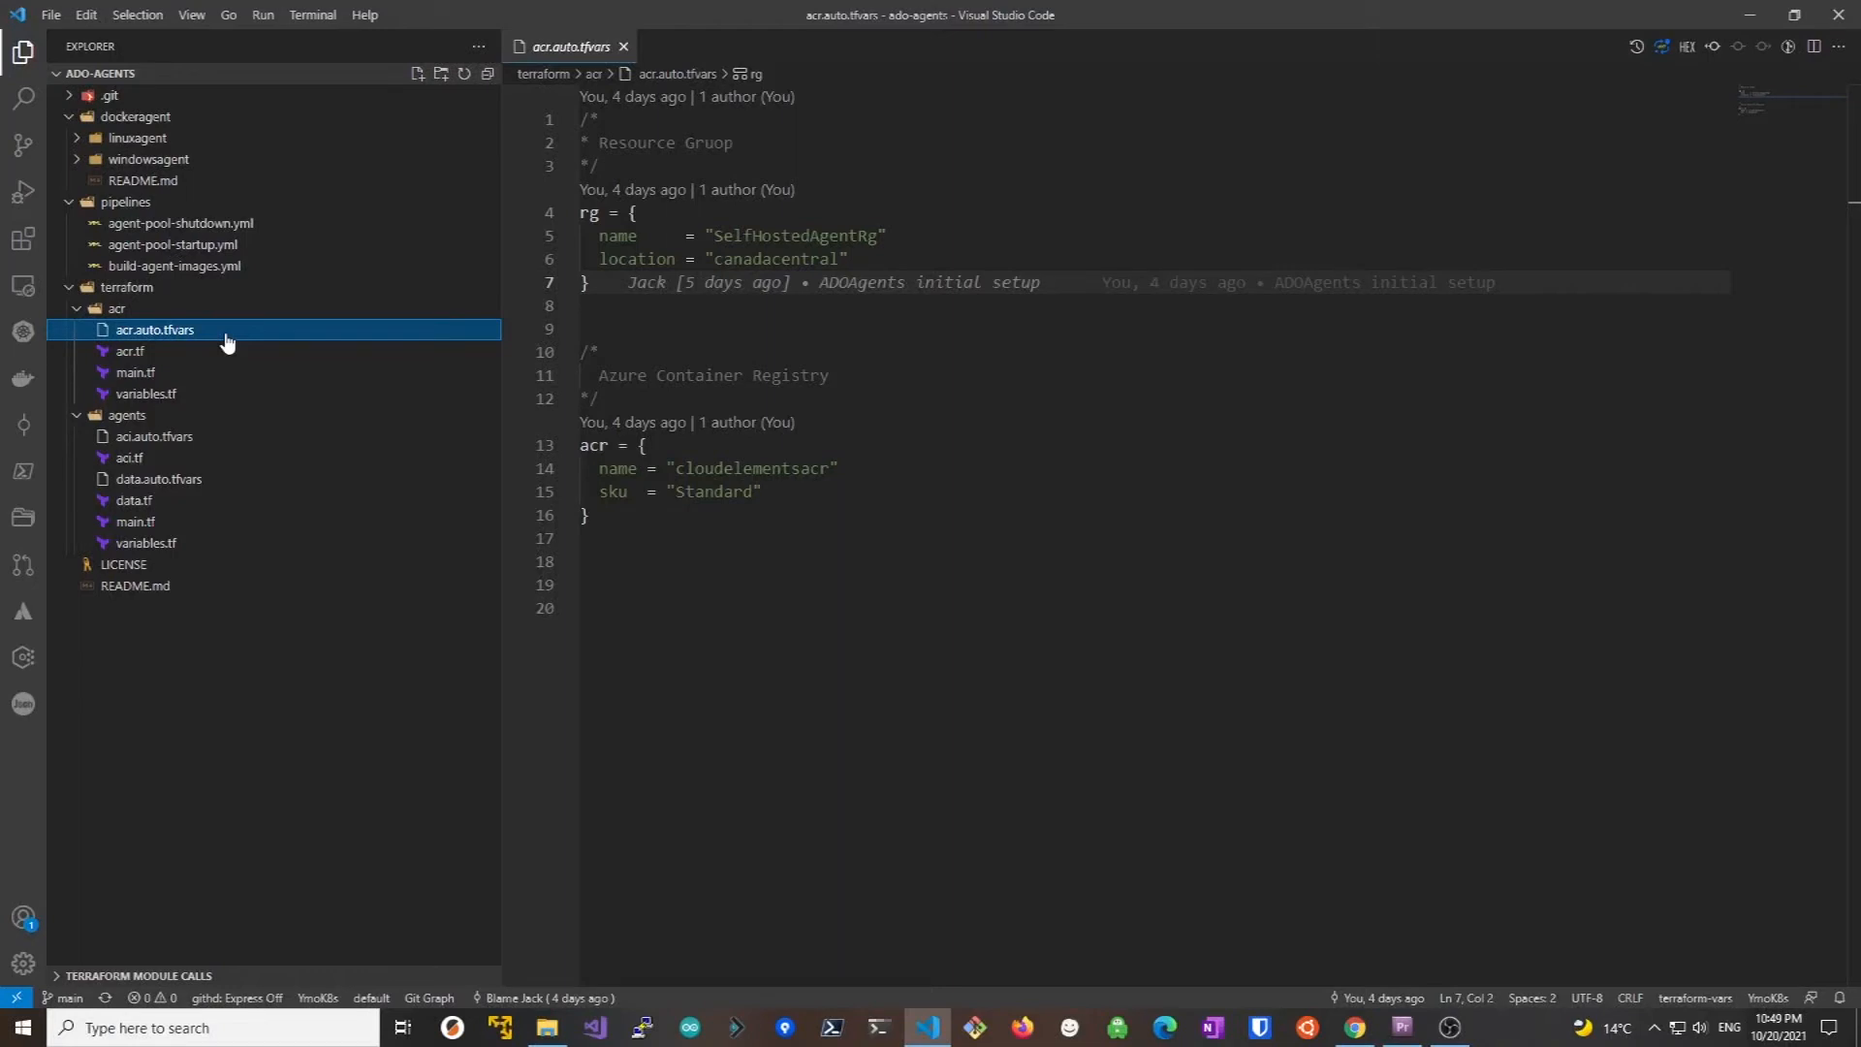
{"action": "mouse_move", "coordinate": [219, 426]}
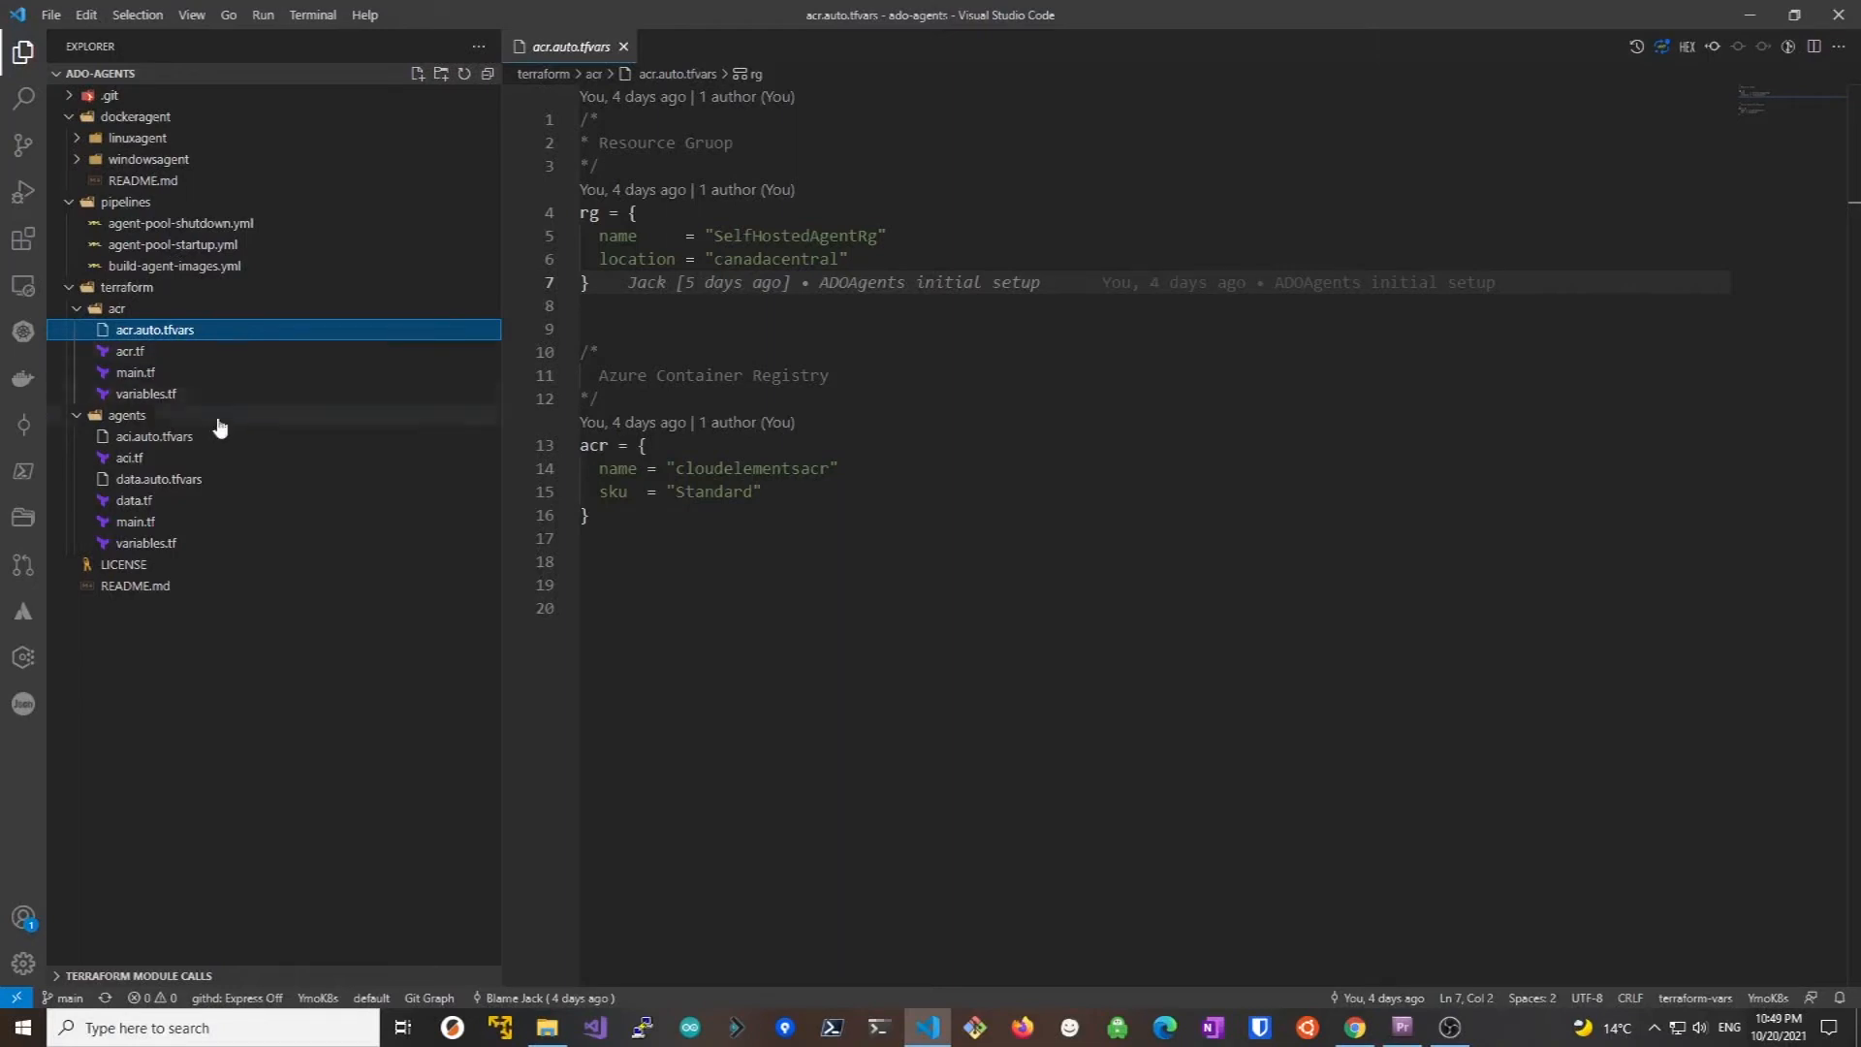
{"action": "left_click", "coordinate": [153, 437]}
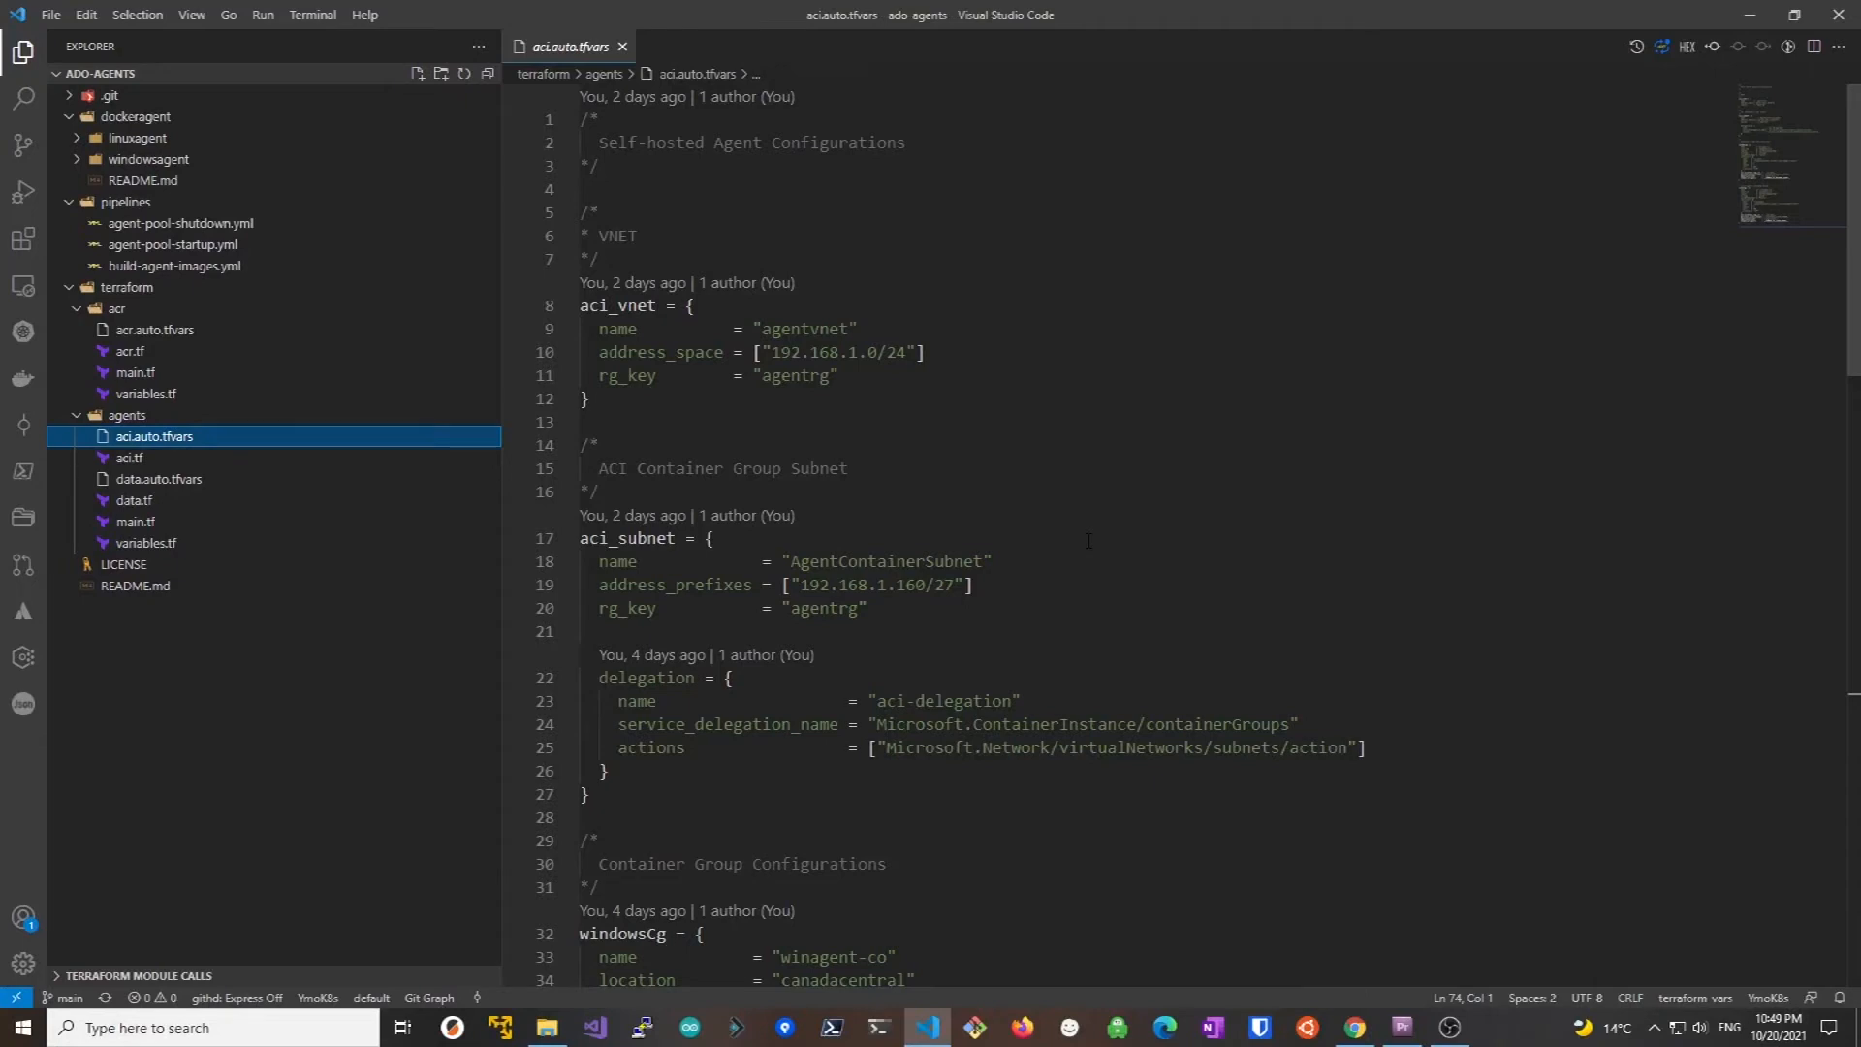
{"action": "scroll", "scroll_direction": "down", "scroll_amount": 3}
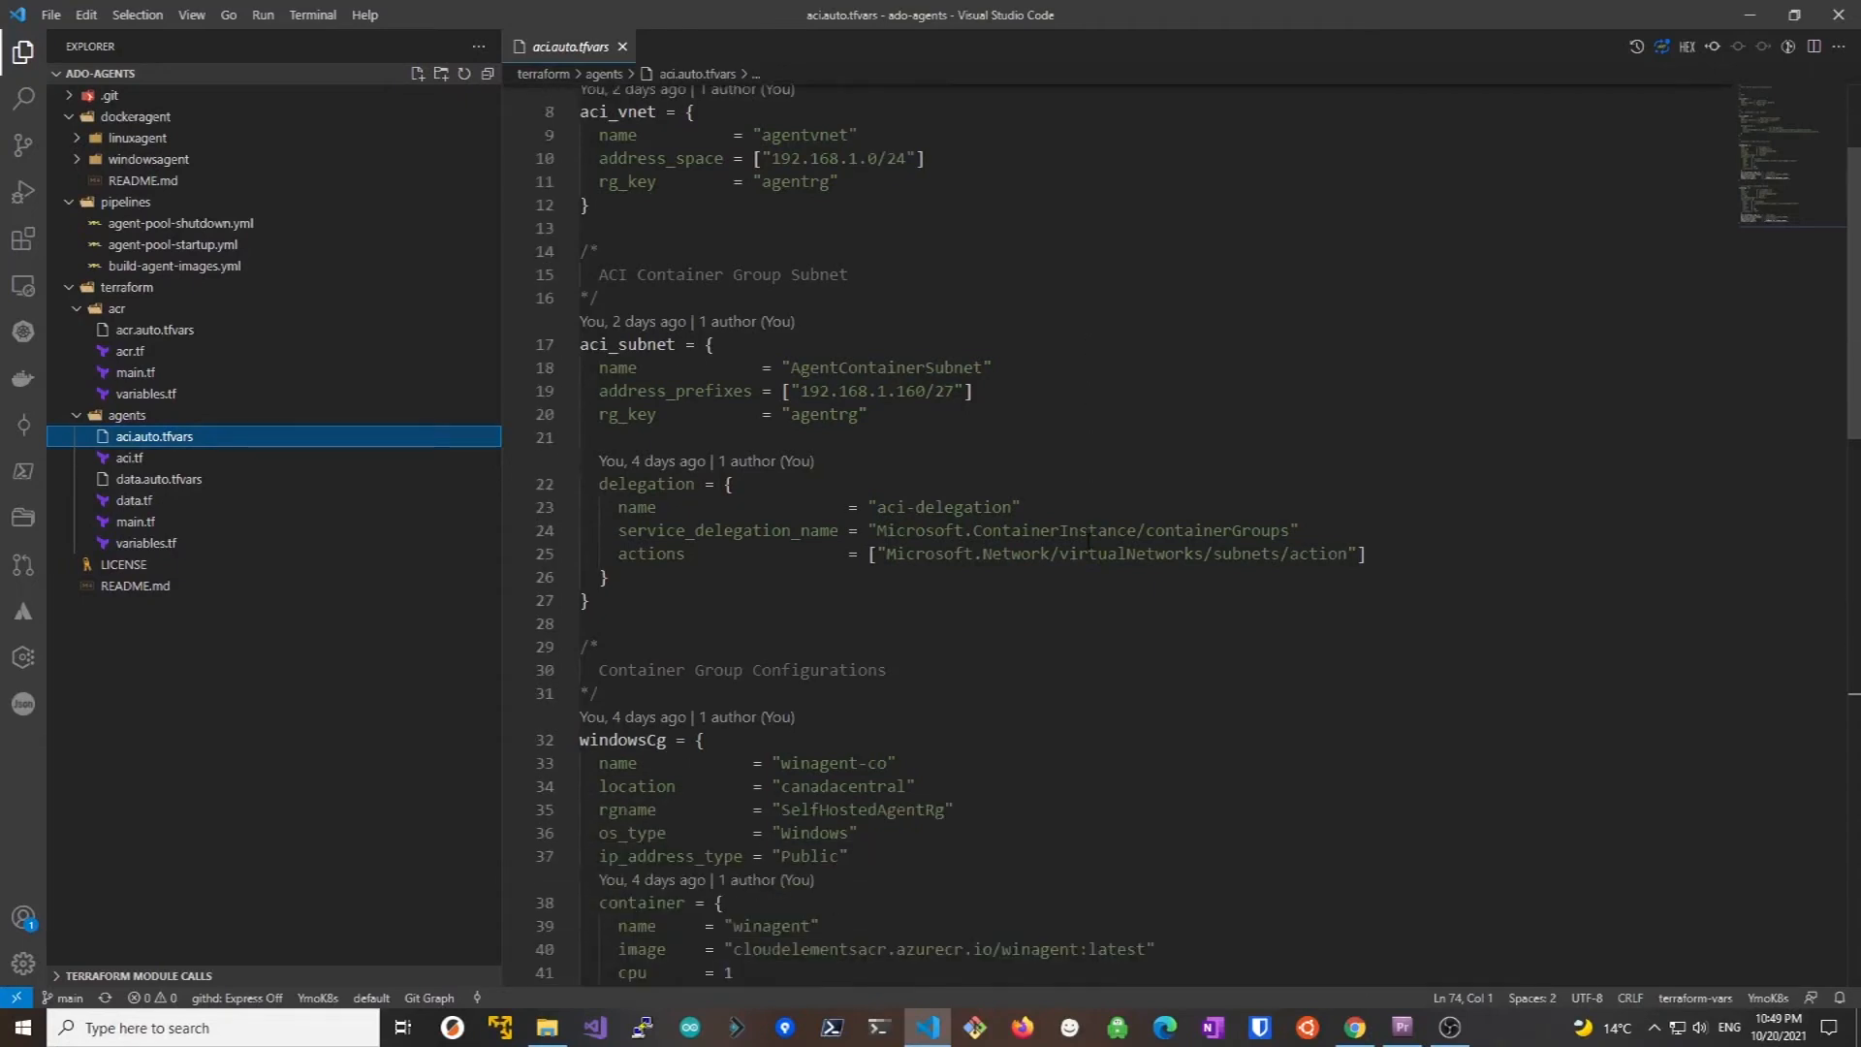
{"action": "scroll", "scroll_direction": "down", "scroll_amount": 3}
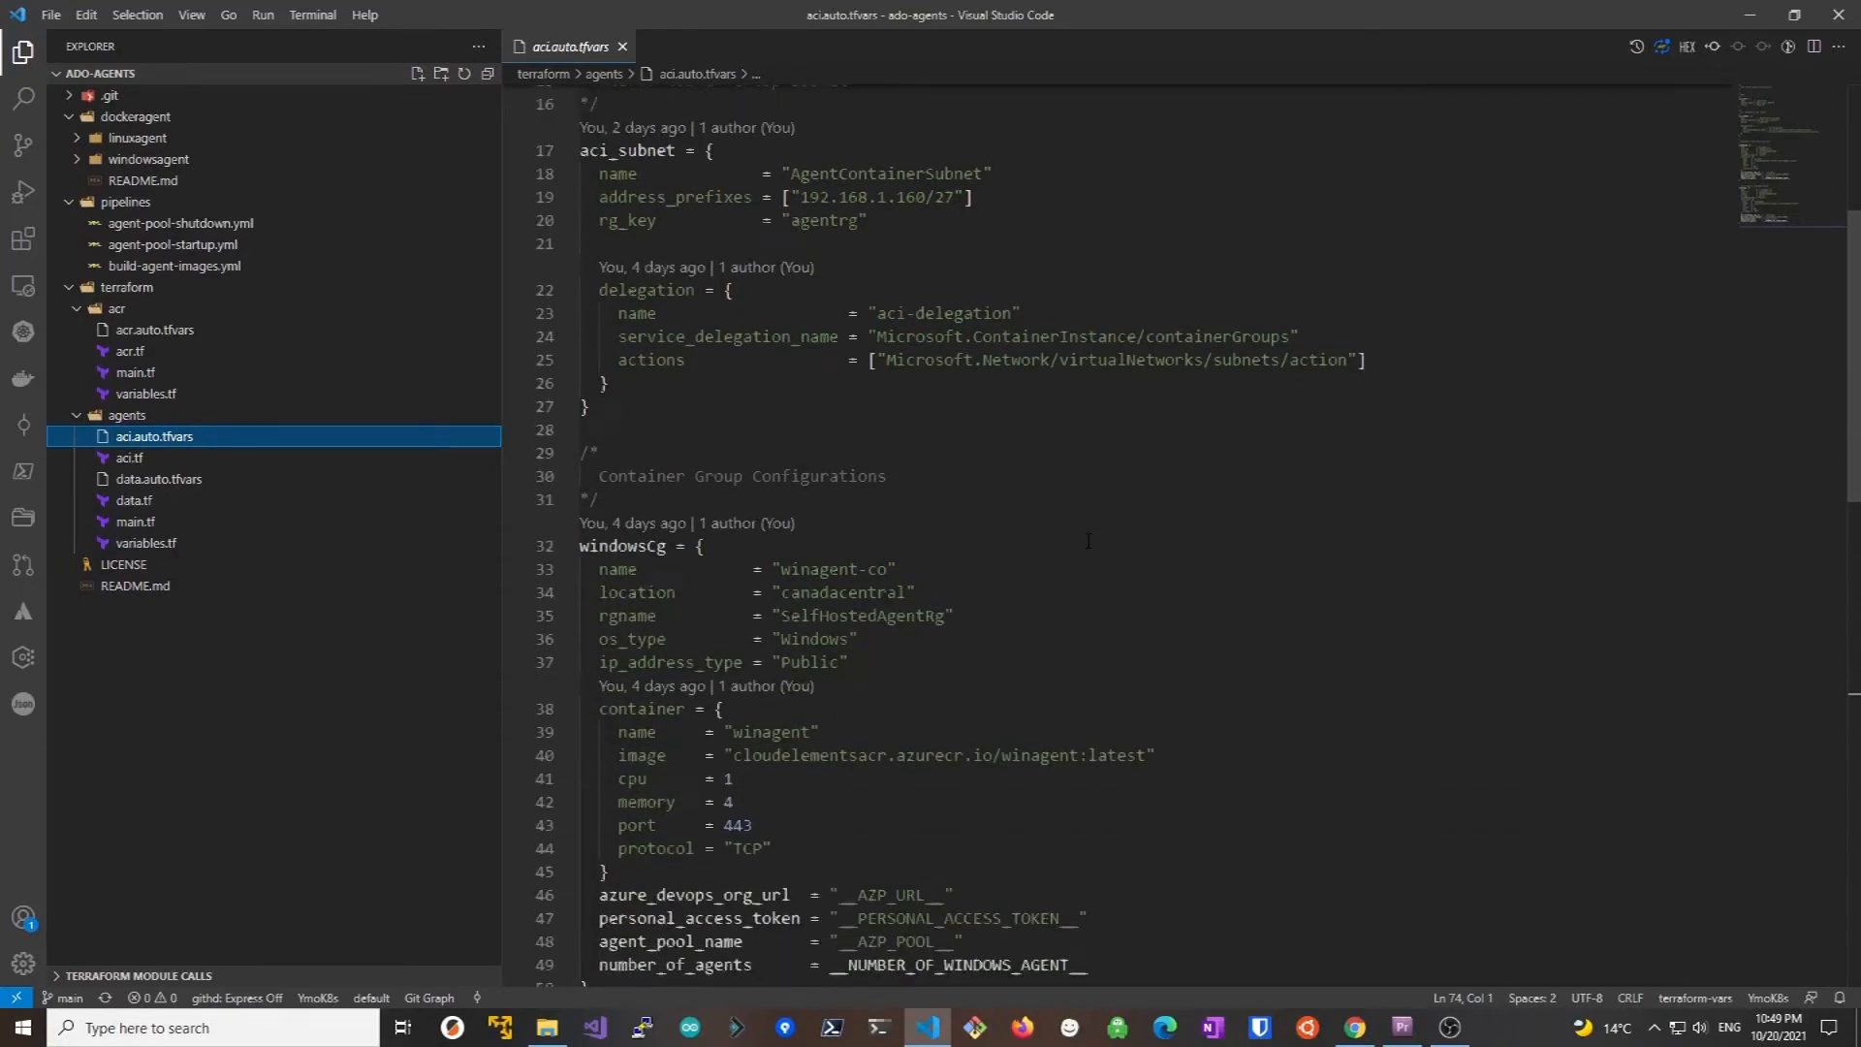
{"action": "scroll", "scroll_direction": "down", "scroll_amount": 3}
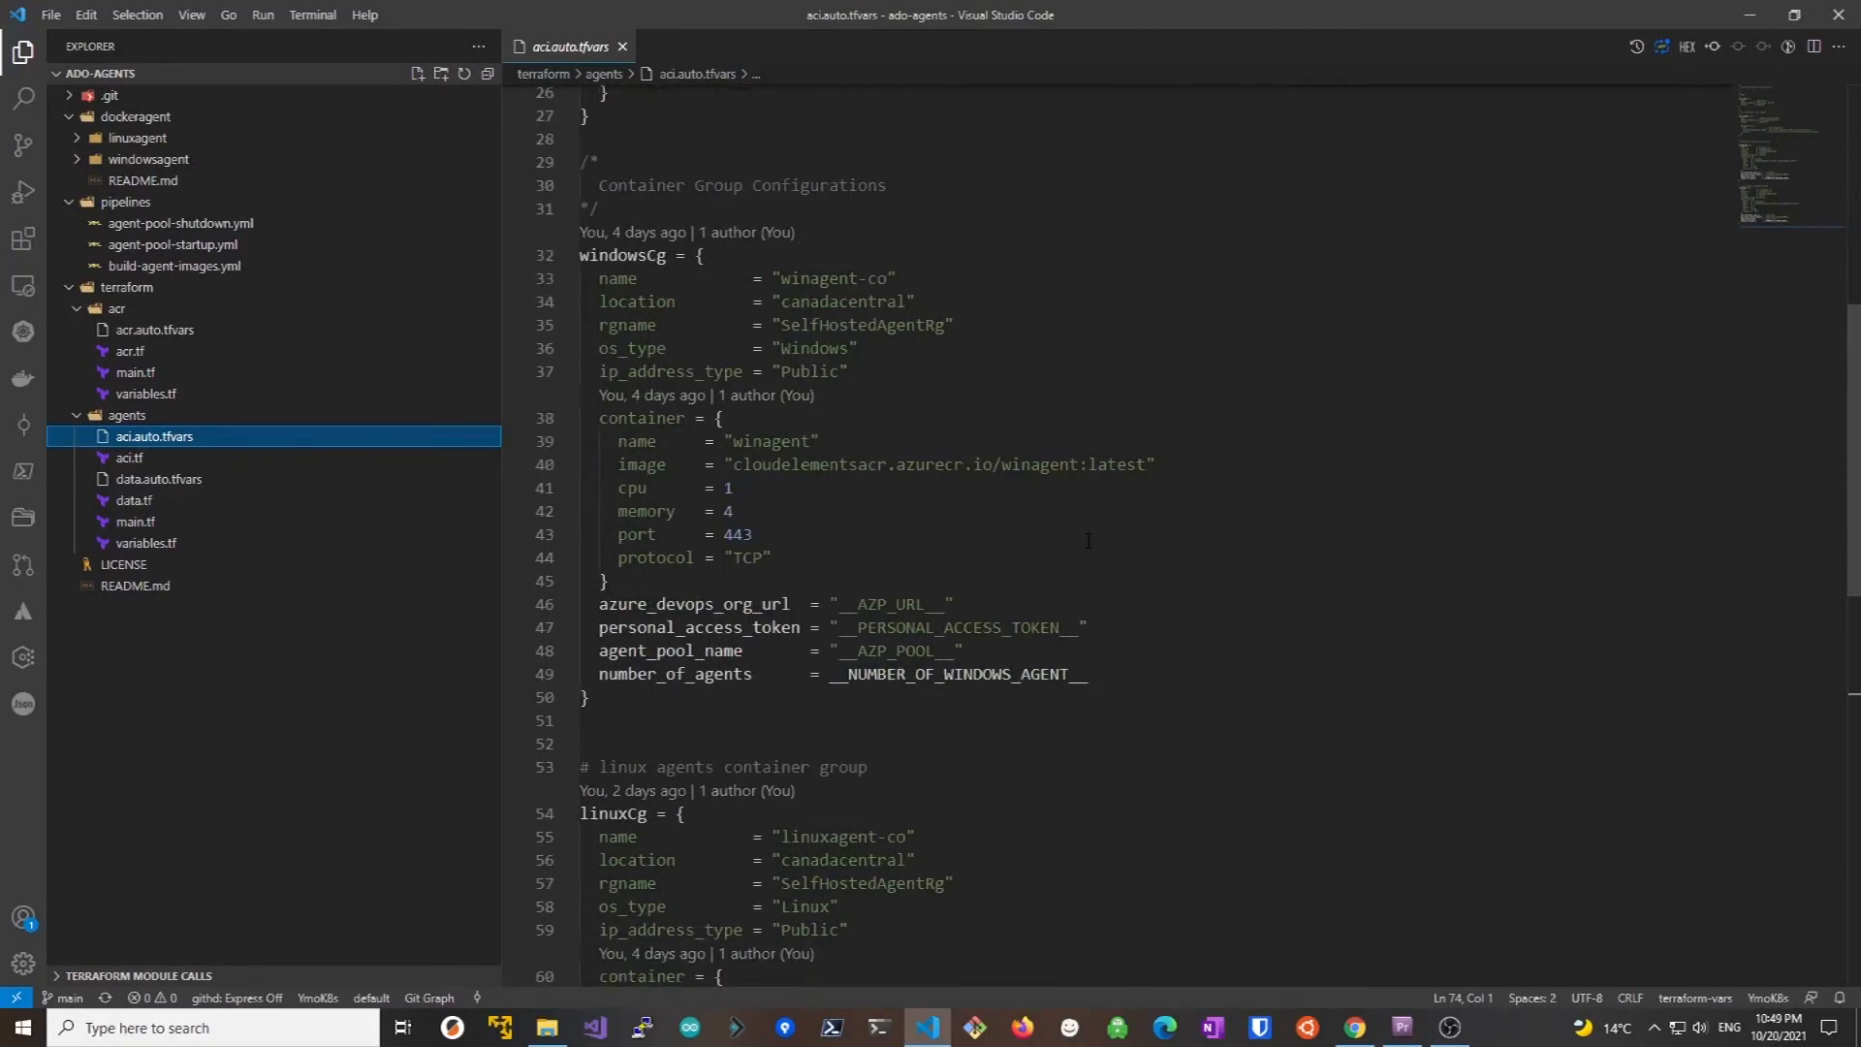
{"action": "scroll", "scroll_direction": "down", "scroll_amount": 3}
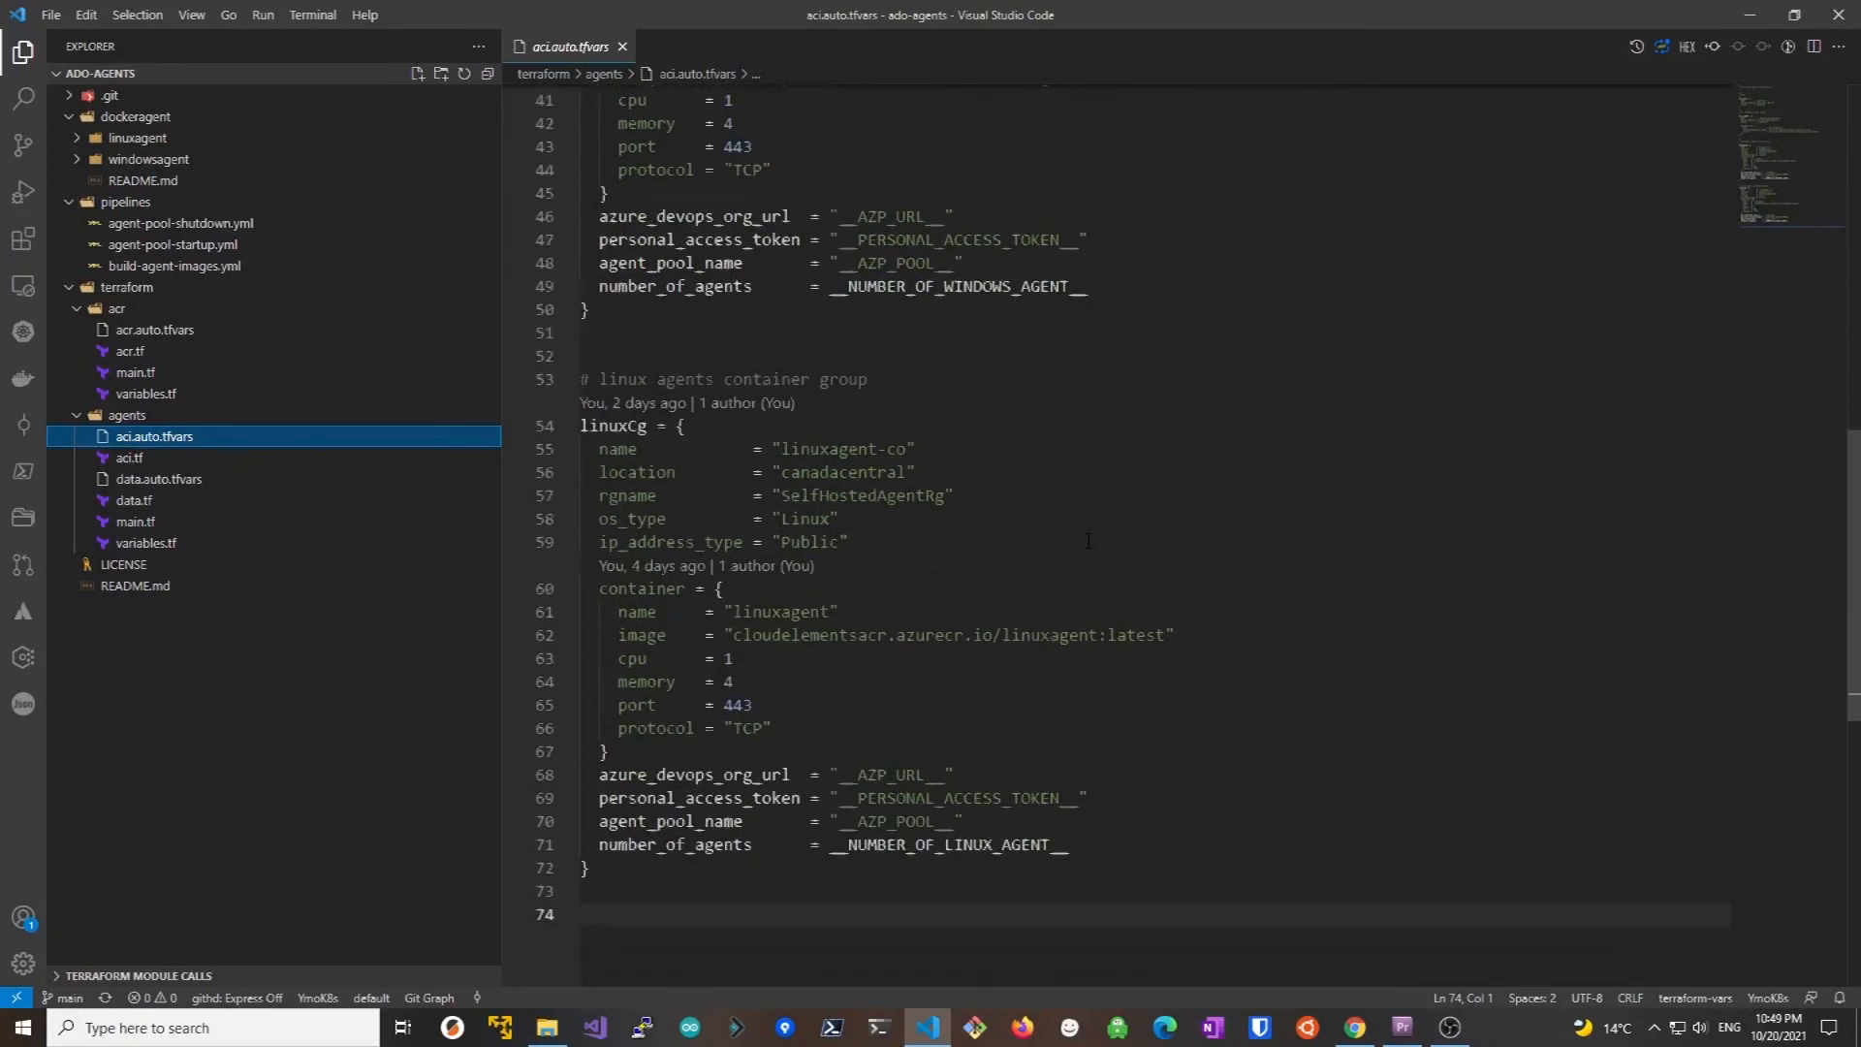
{"action": "scroll", "scroll_direction": "down", "scroll_amount": 3}
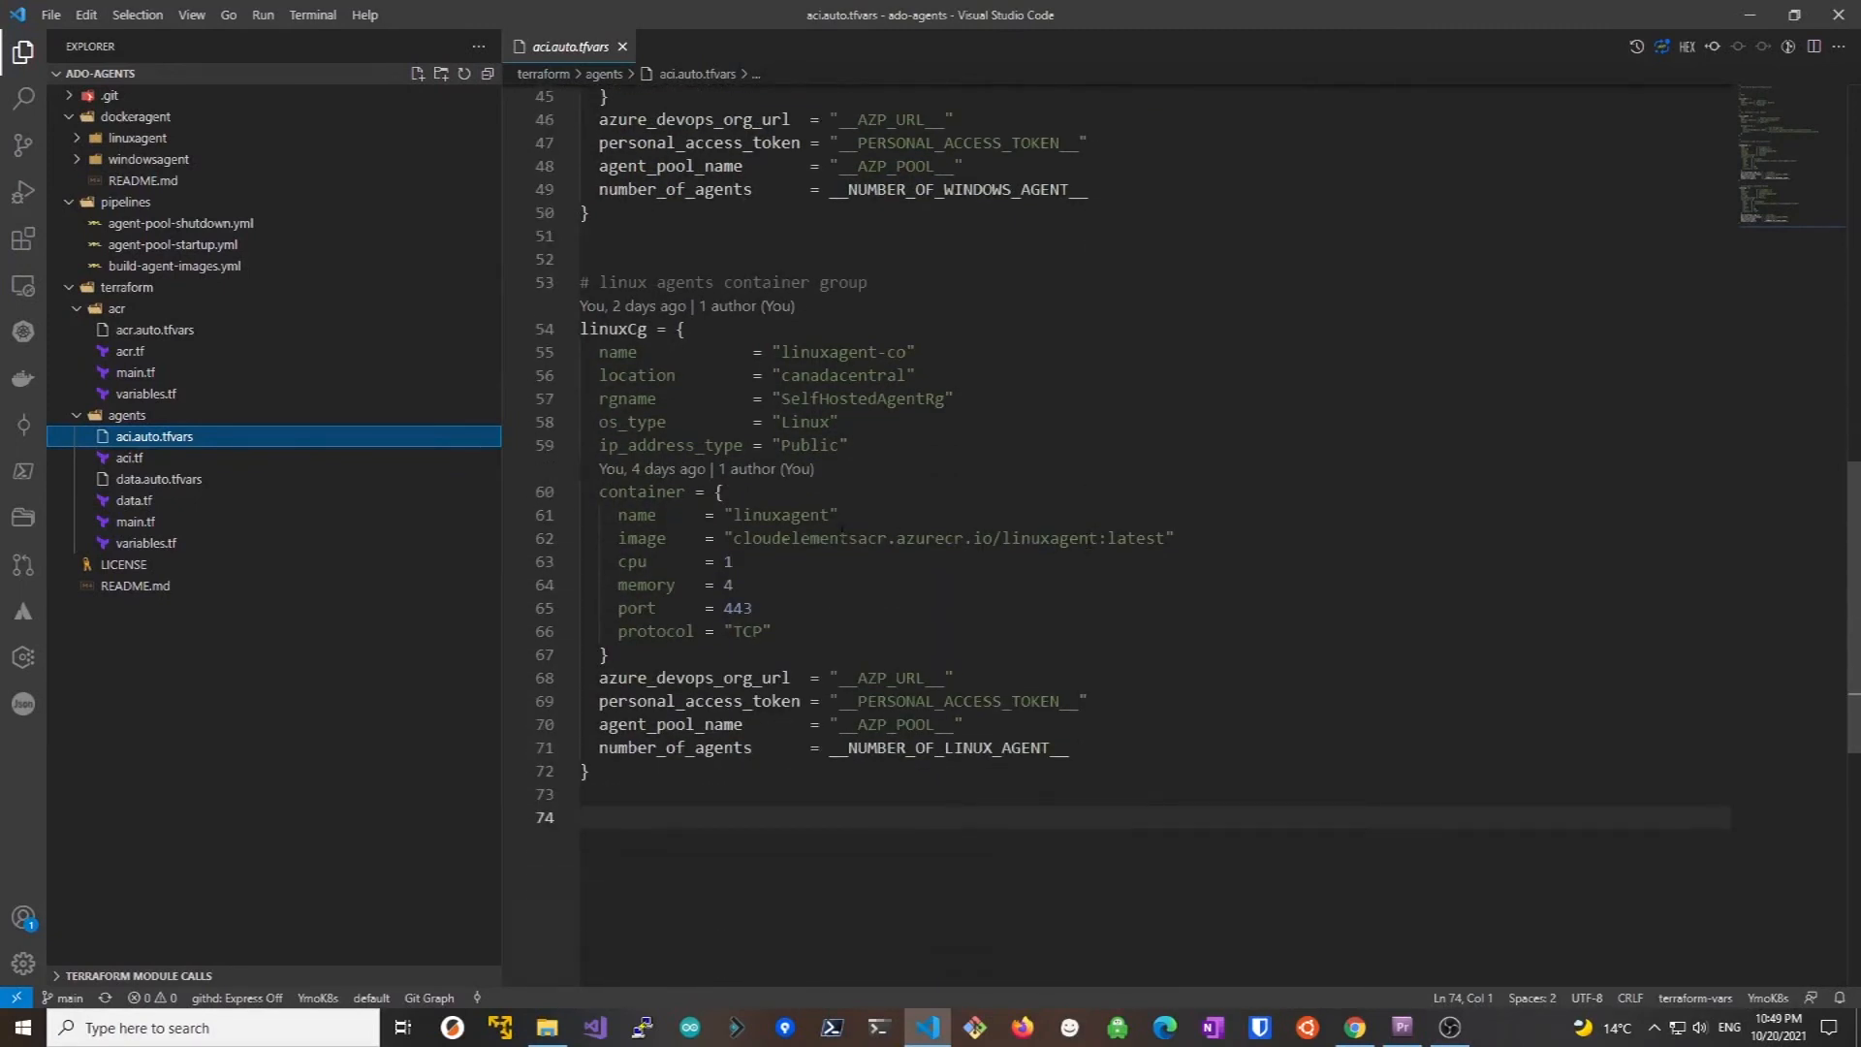
{"action": "left_click", "coordinate": [157, 479]}
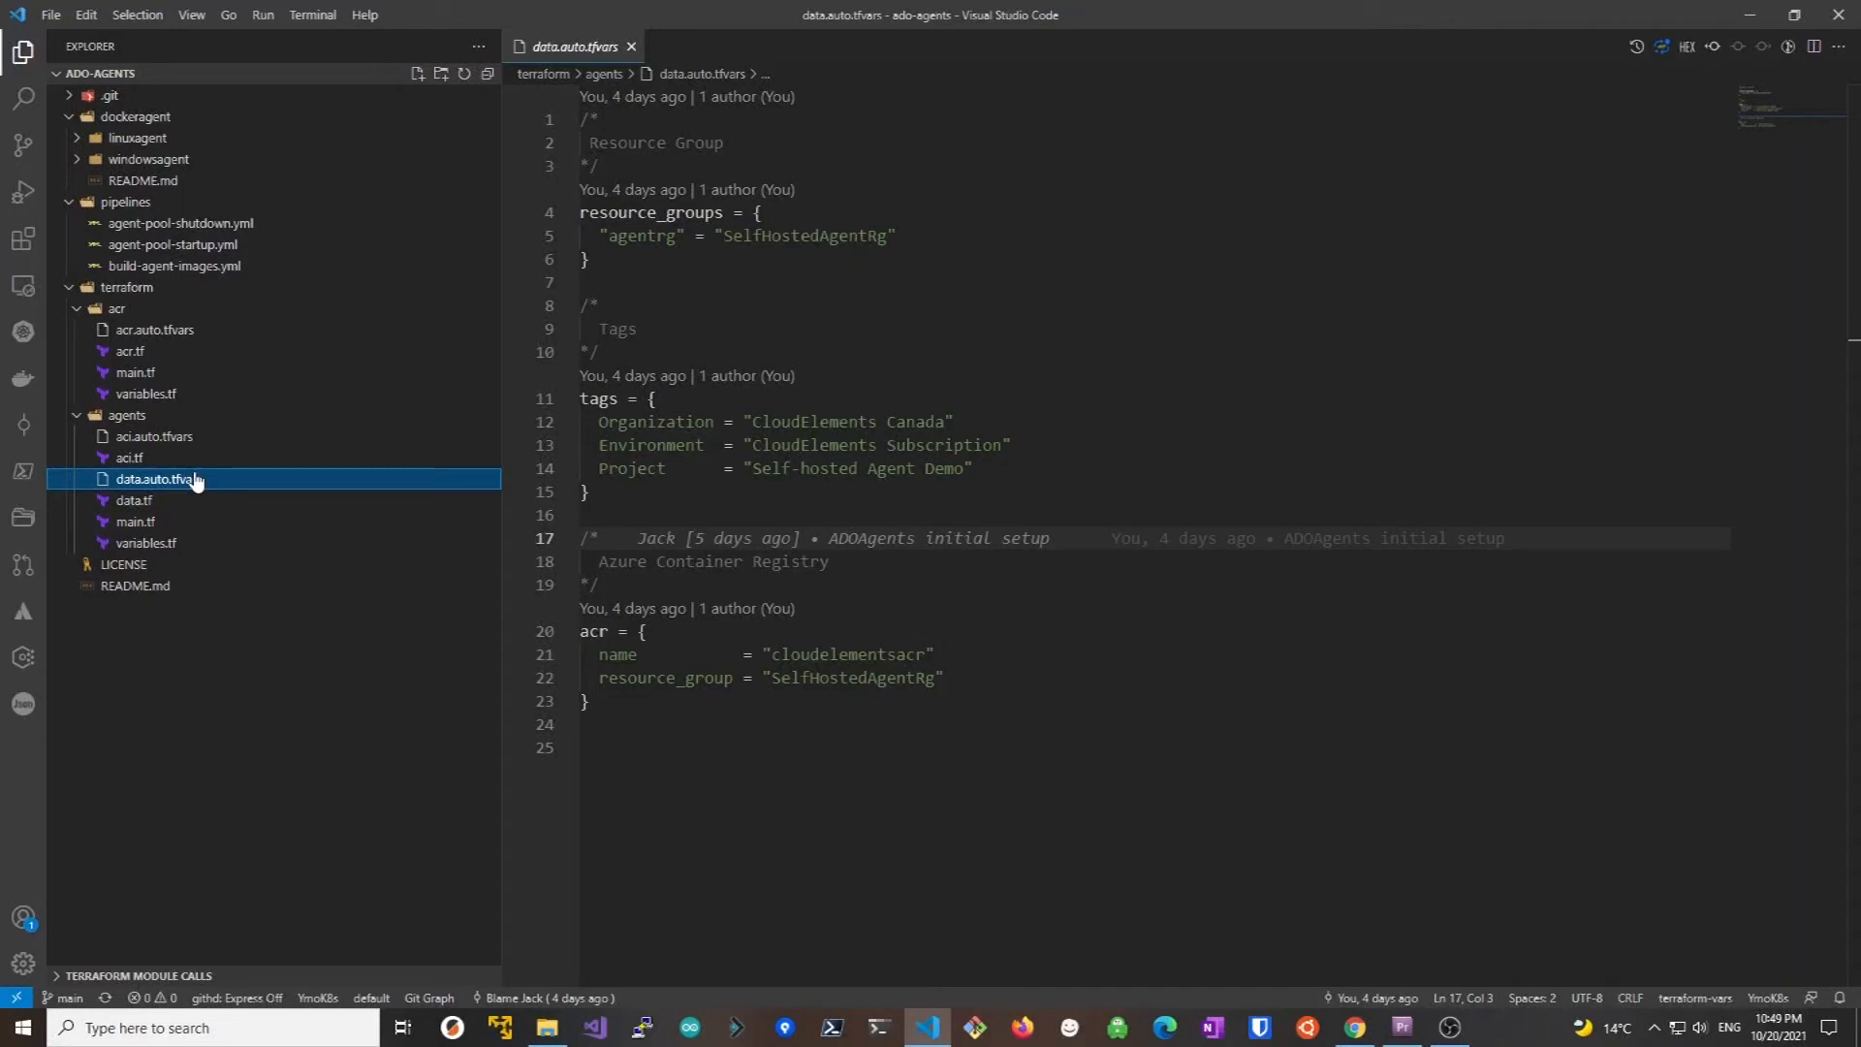
{"action": "mouse_move", "coordinate": [258, 489]}
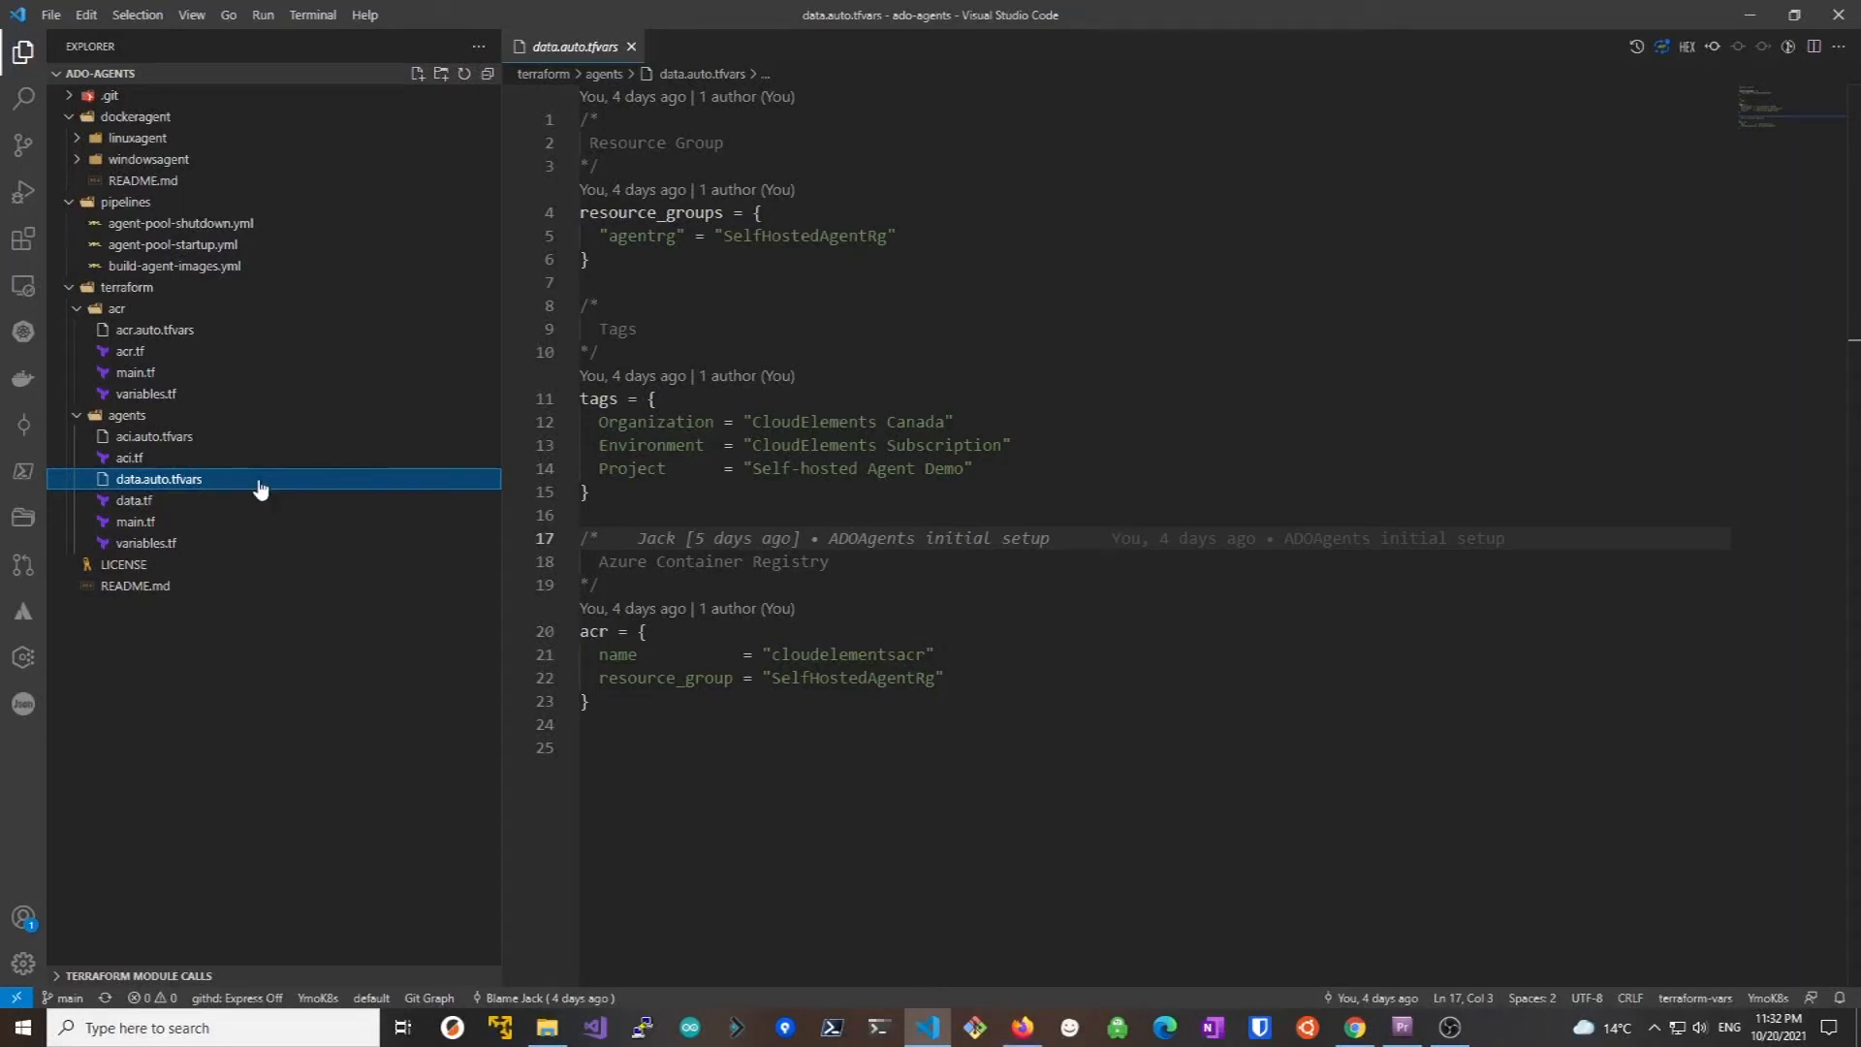
{"action": "mouse_move", "coordinate": [149, 237]}
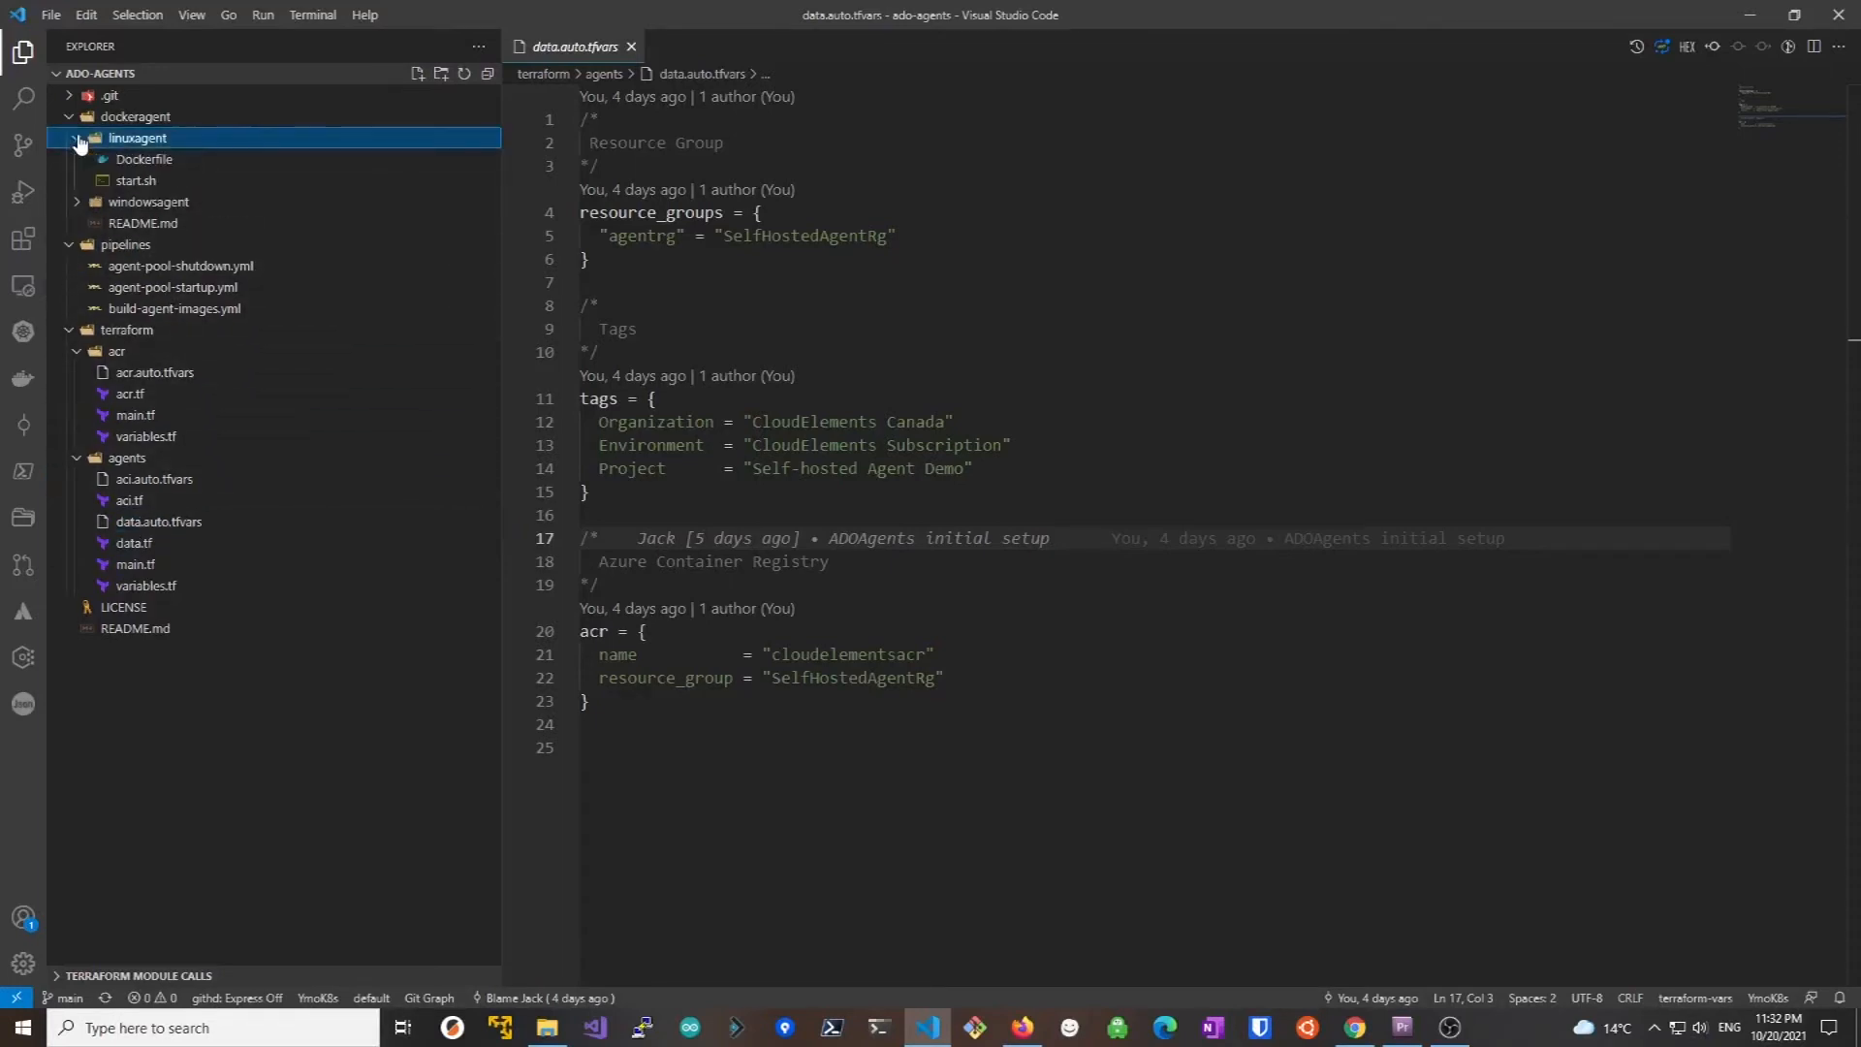
Open dockeragent/linuxagent/Dockerfile and read down to its start.sh entrypoint
{"action": "left_click", "coordinate": [144, 157]}
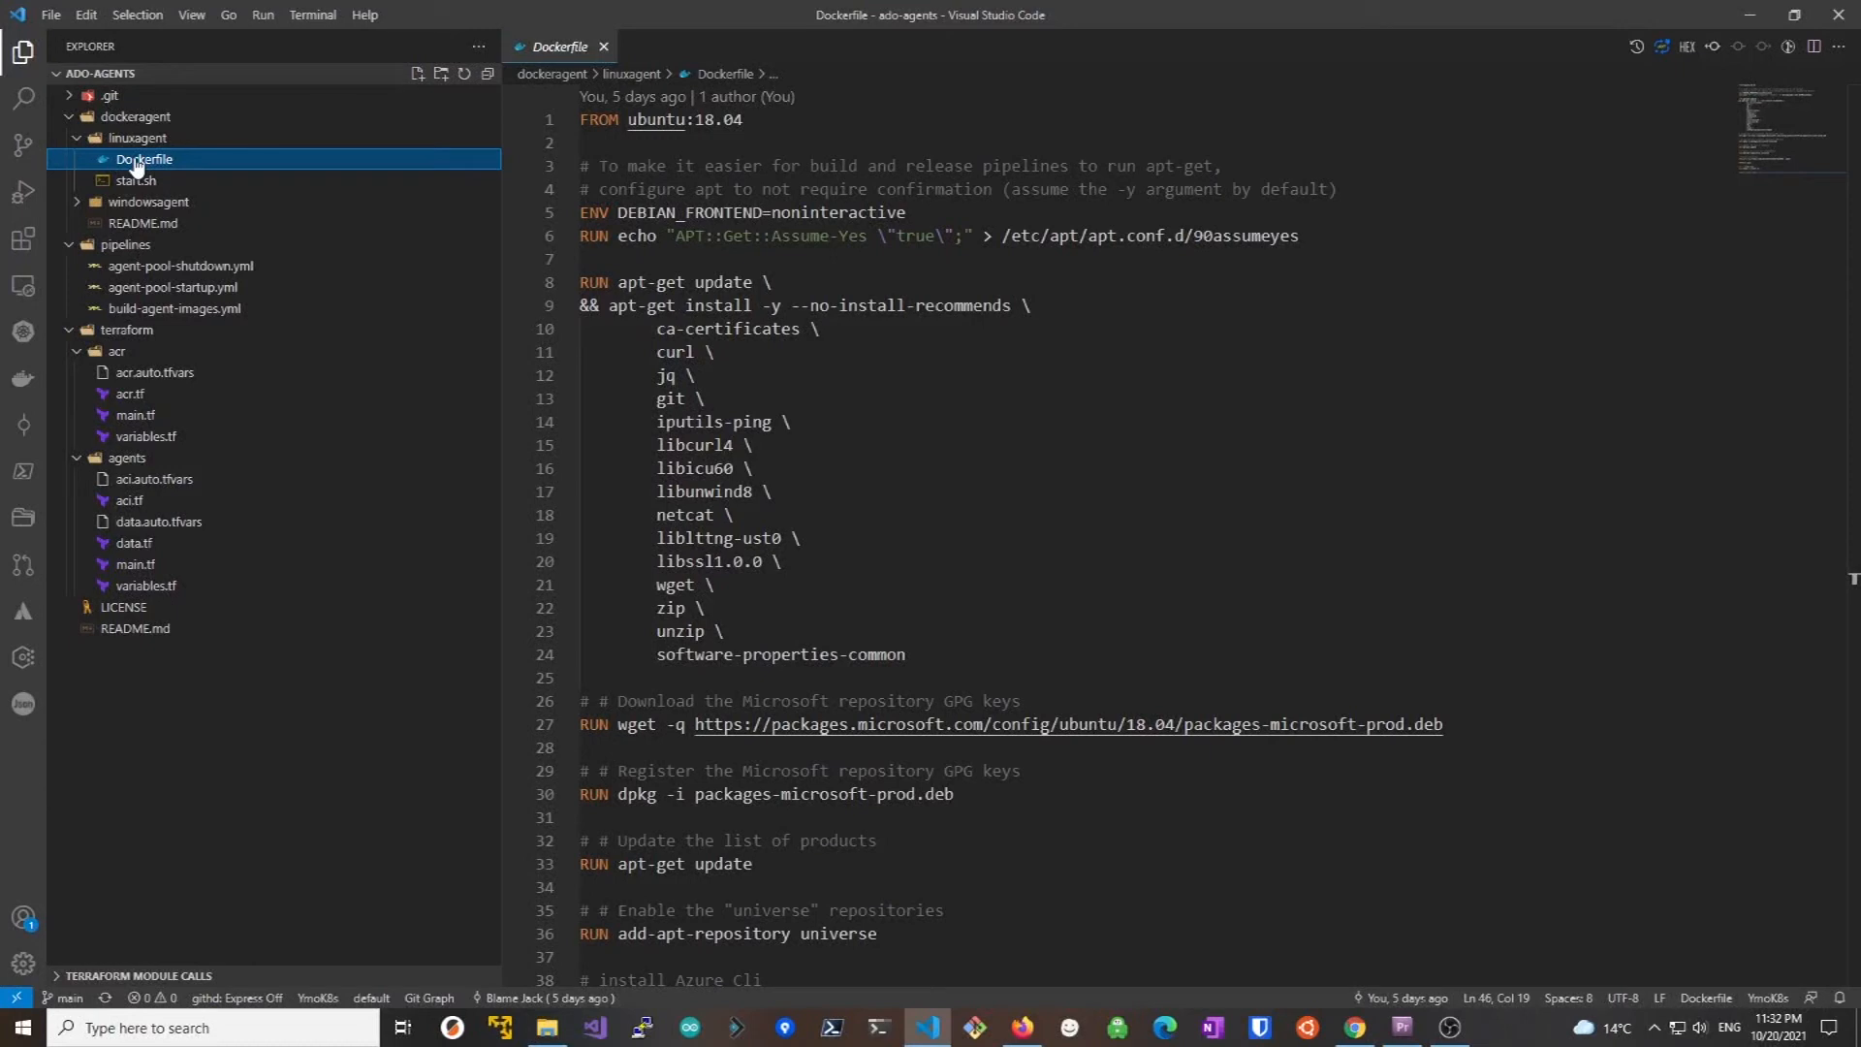
{"action": "scroll", "scroll_direction": "down", "scroll_amount": 3}
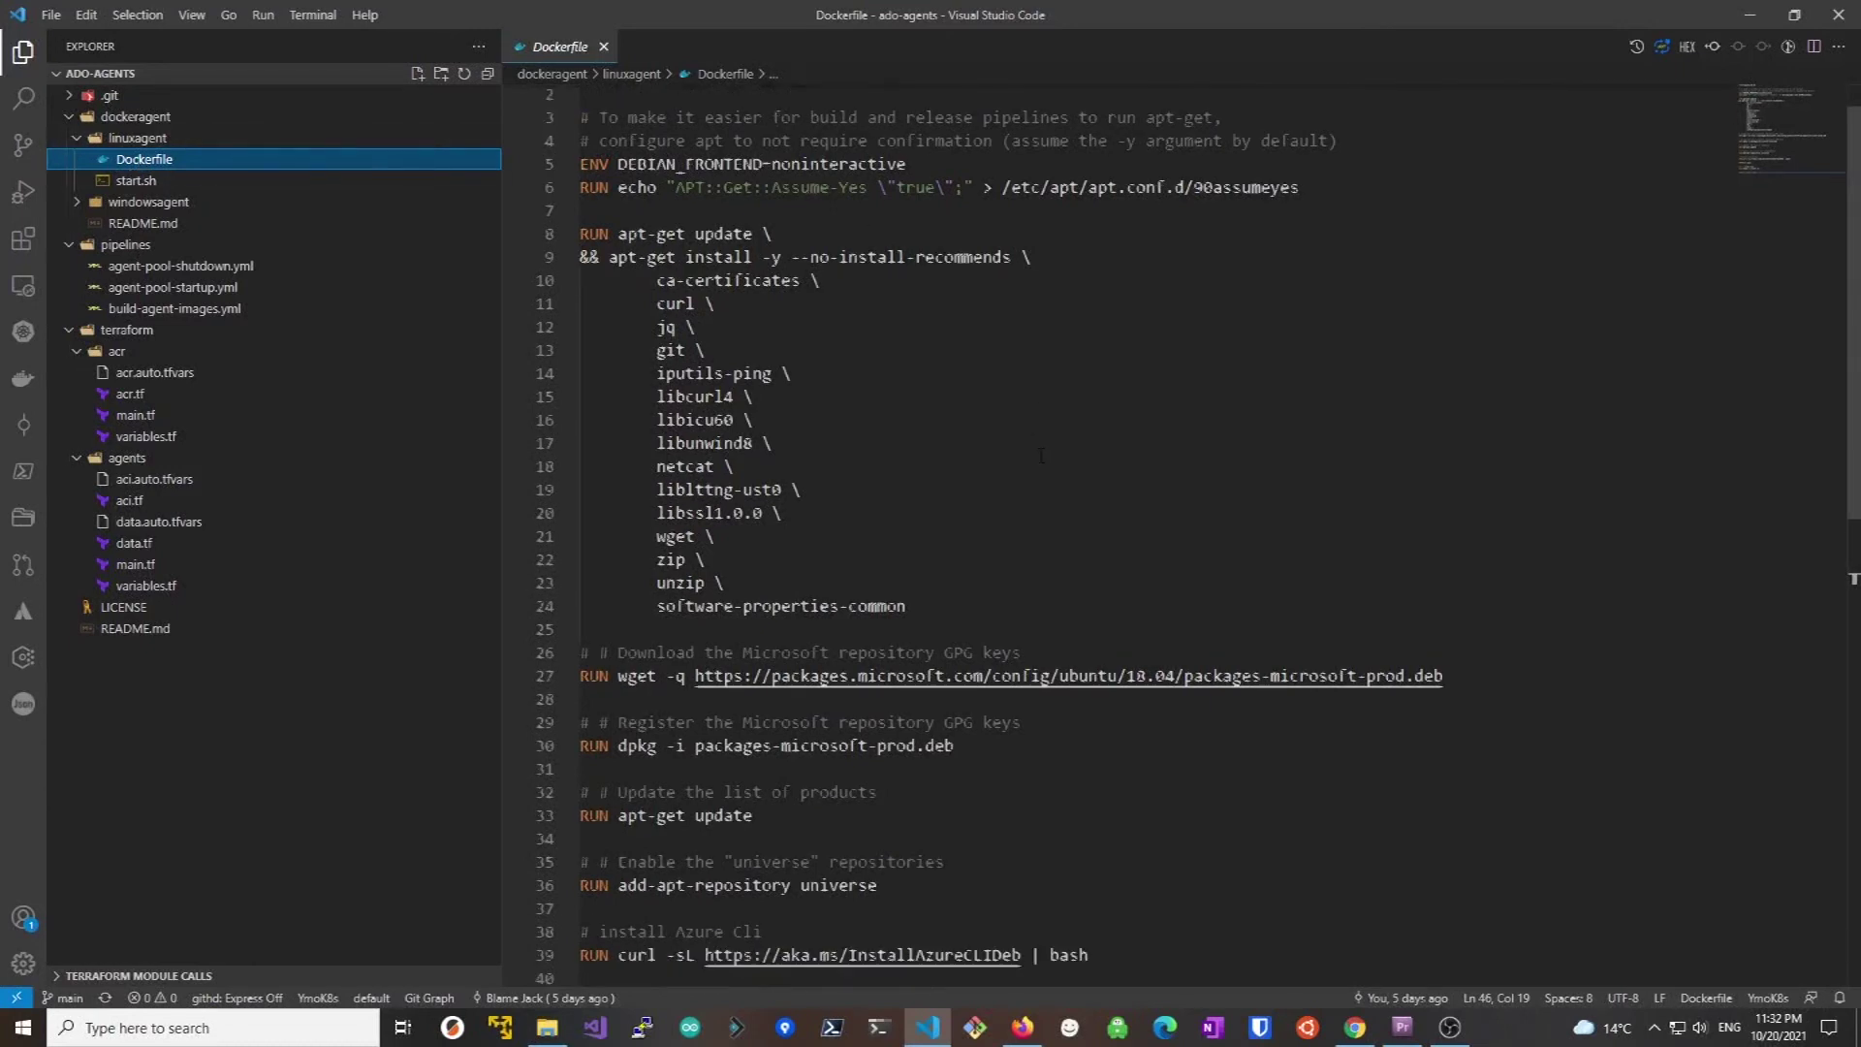
{"action": "scroll", "scroll_direction": "down", "scroll_amount": 3}
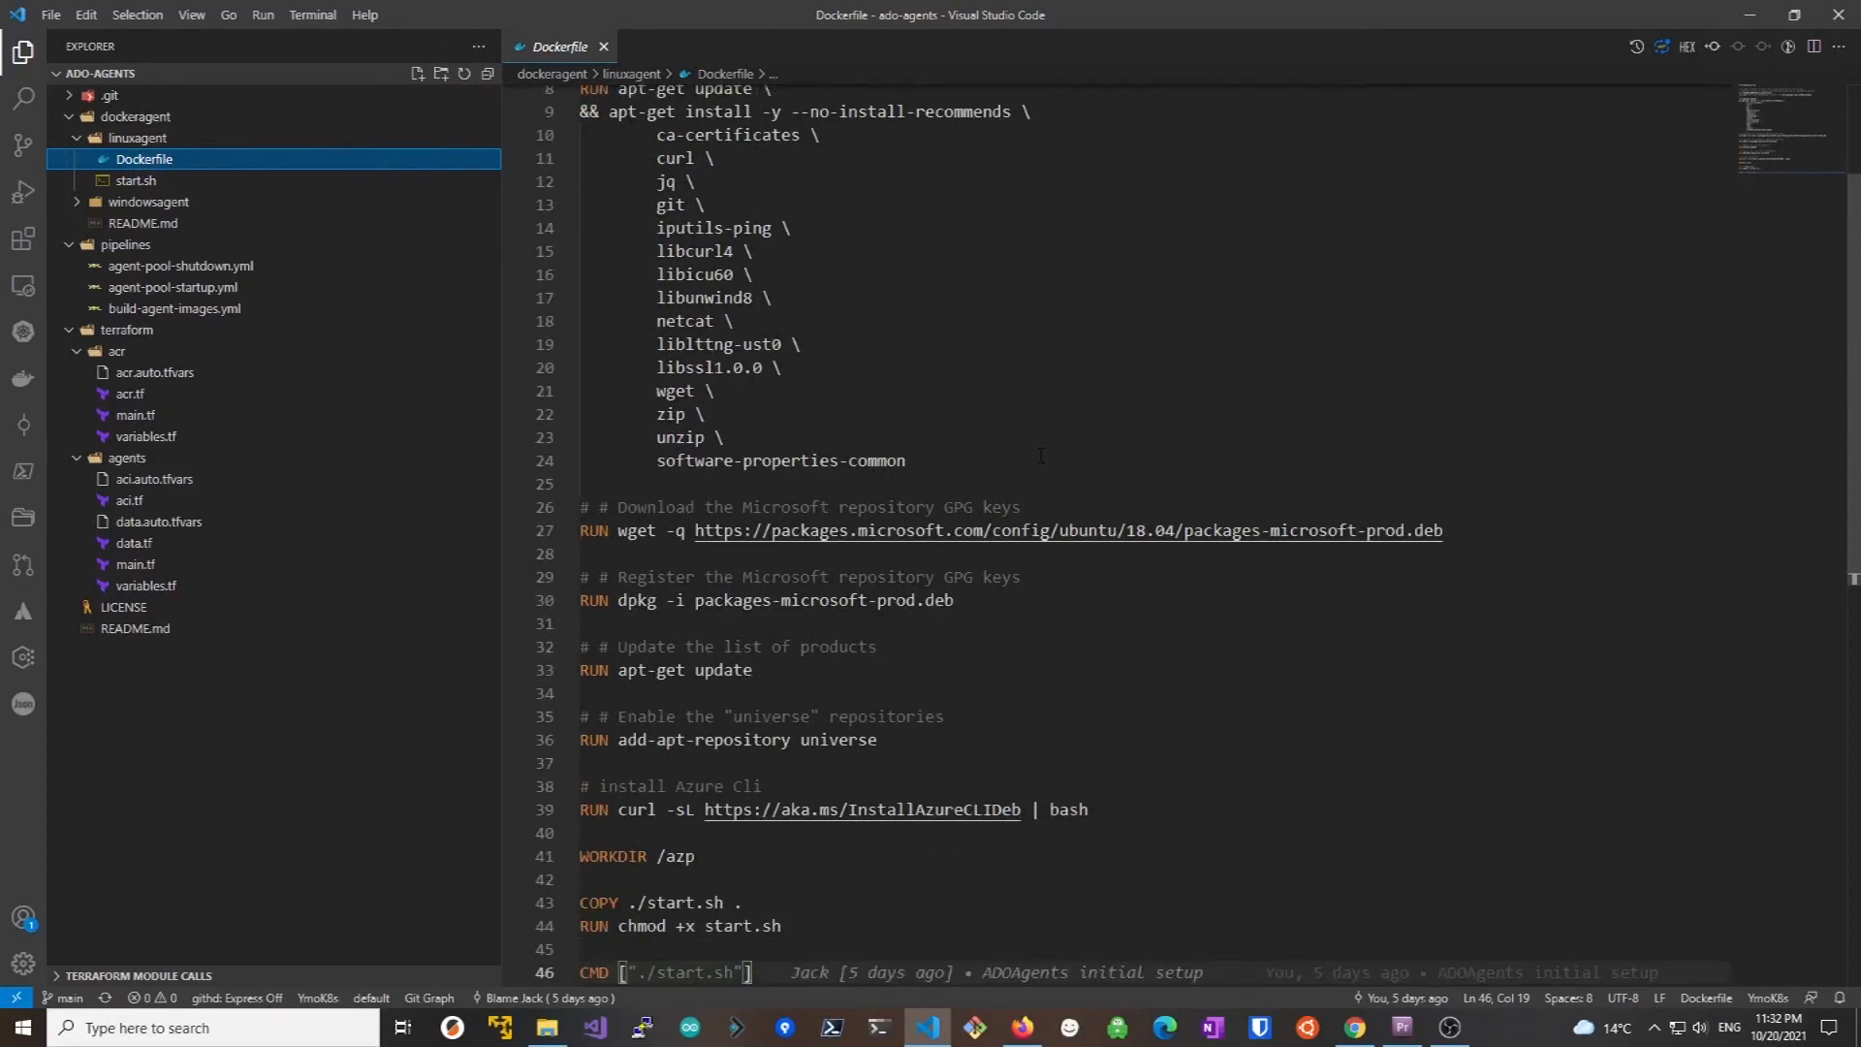
{"action": "scroll", "scroll_direction": "down", "scroll_amount": 3}
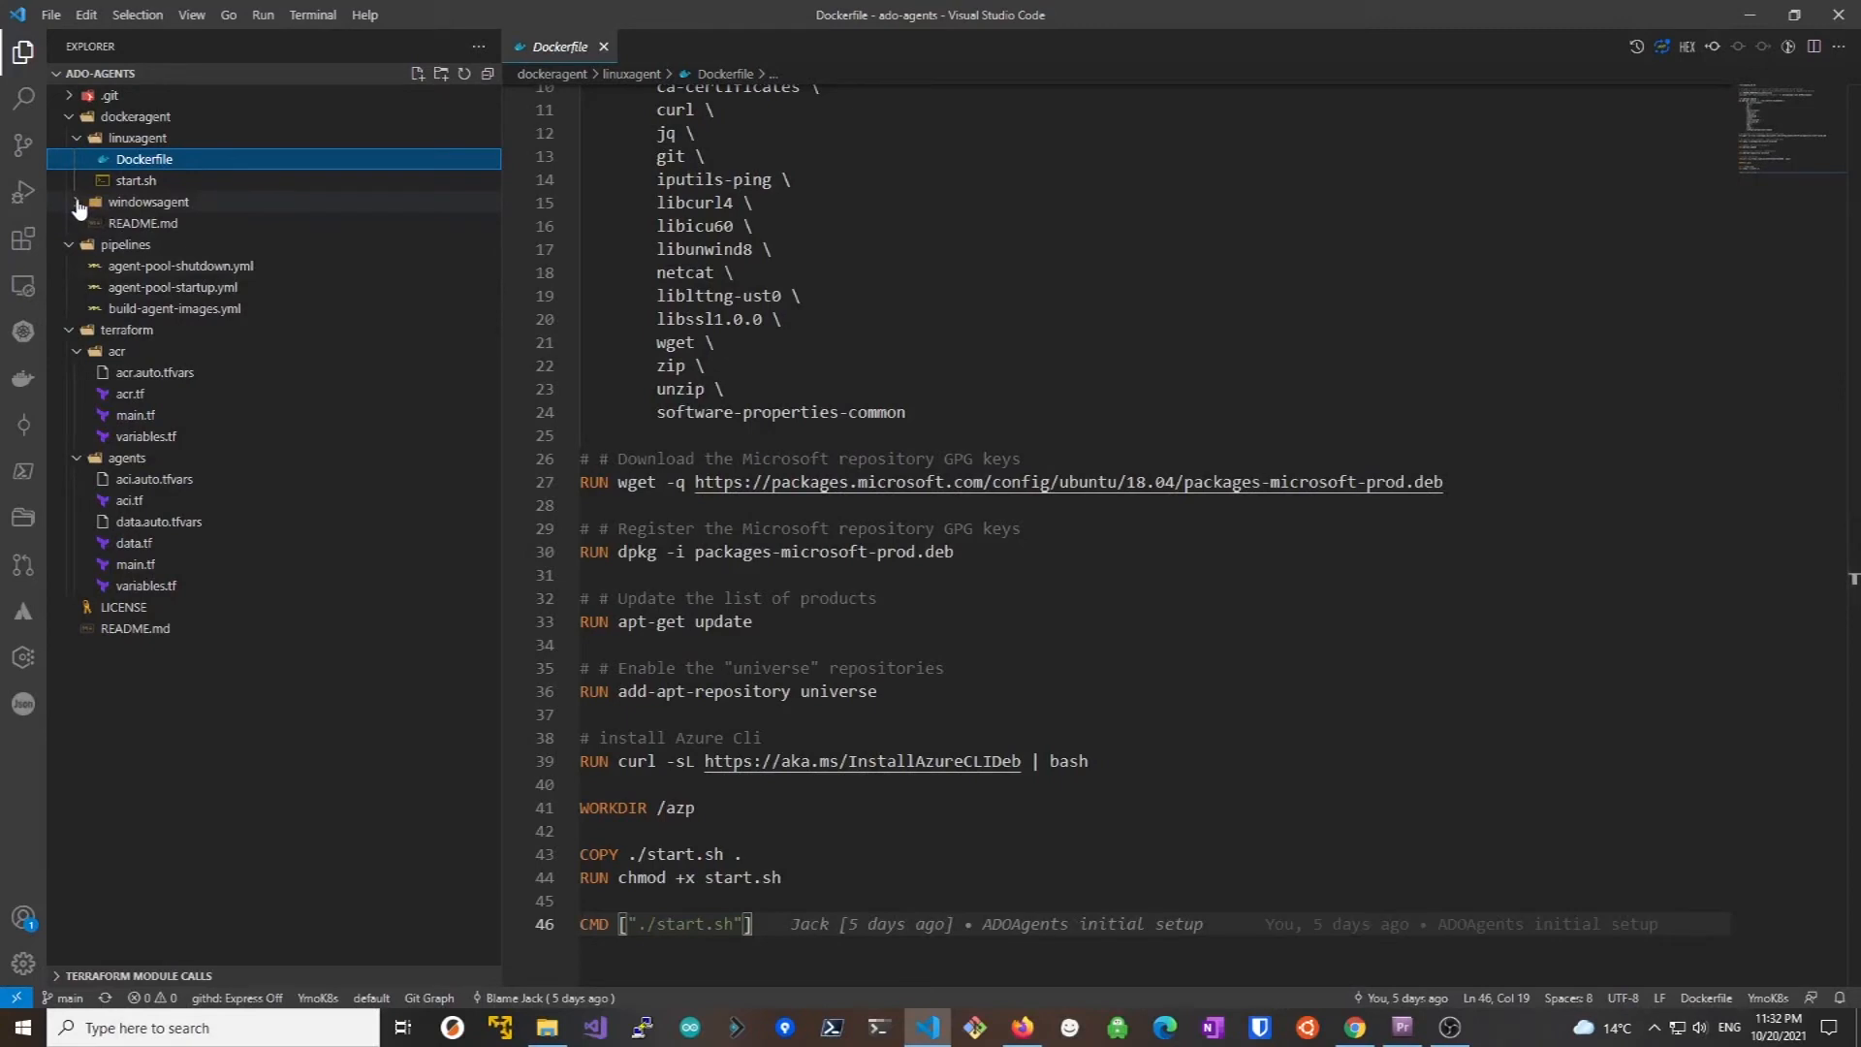
Open the windowsagent folder's Dockerfile based on the servercore image in VS Code
{"action": "left_click", "coordinate": [147, 199]}
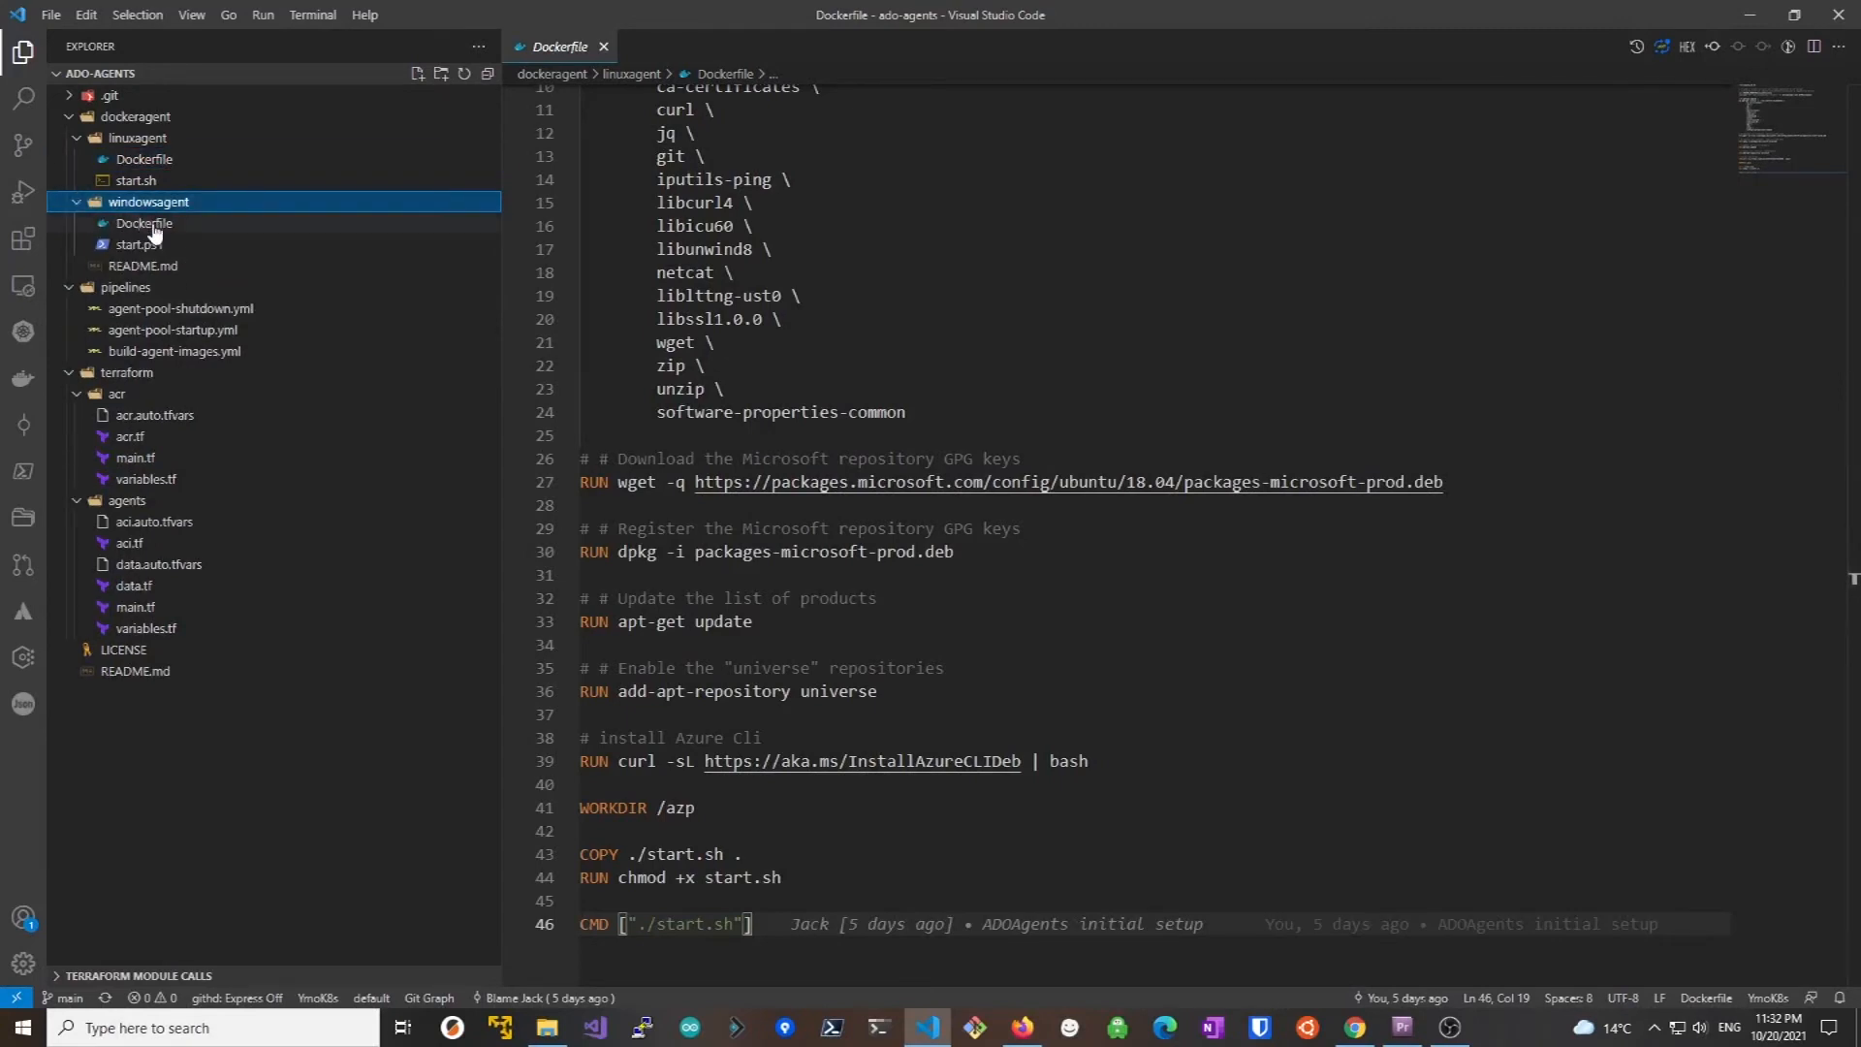
{"action": "left_click", "coordinate": [144, 223]}
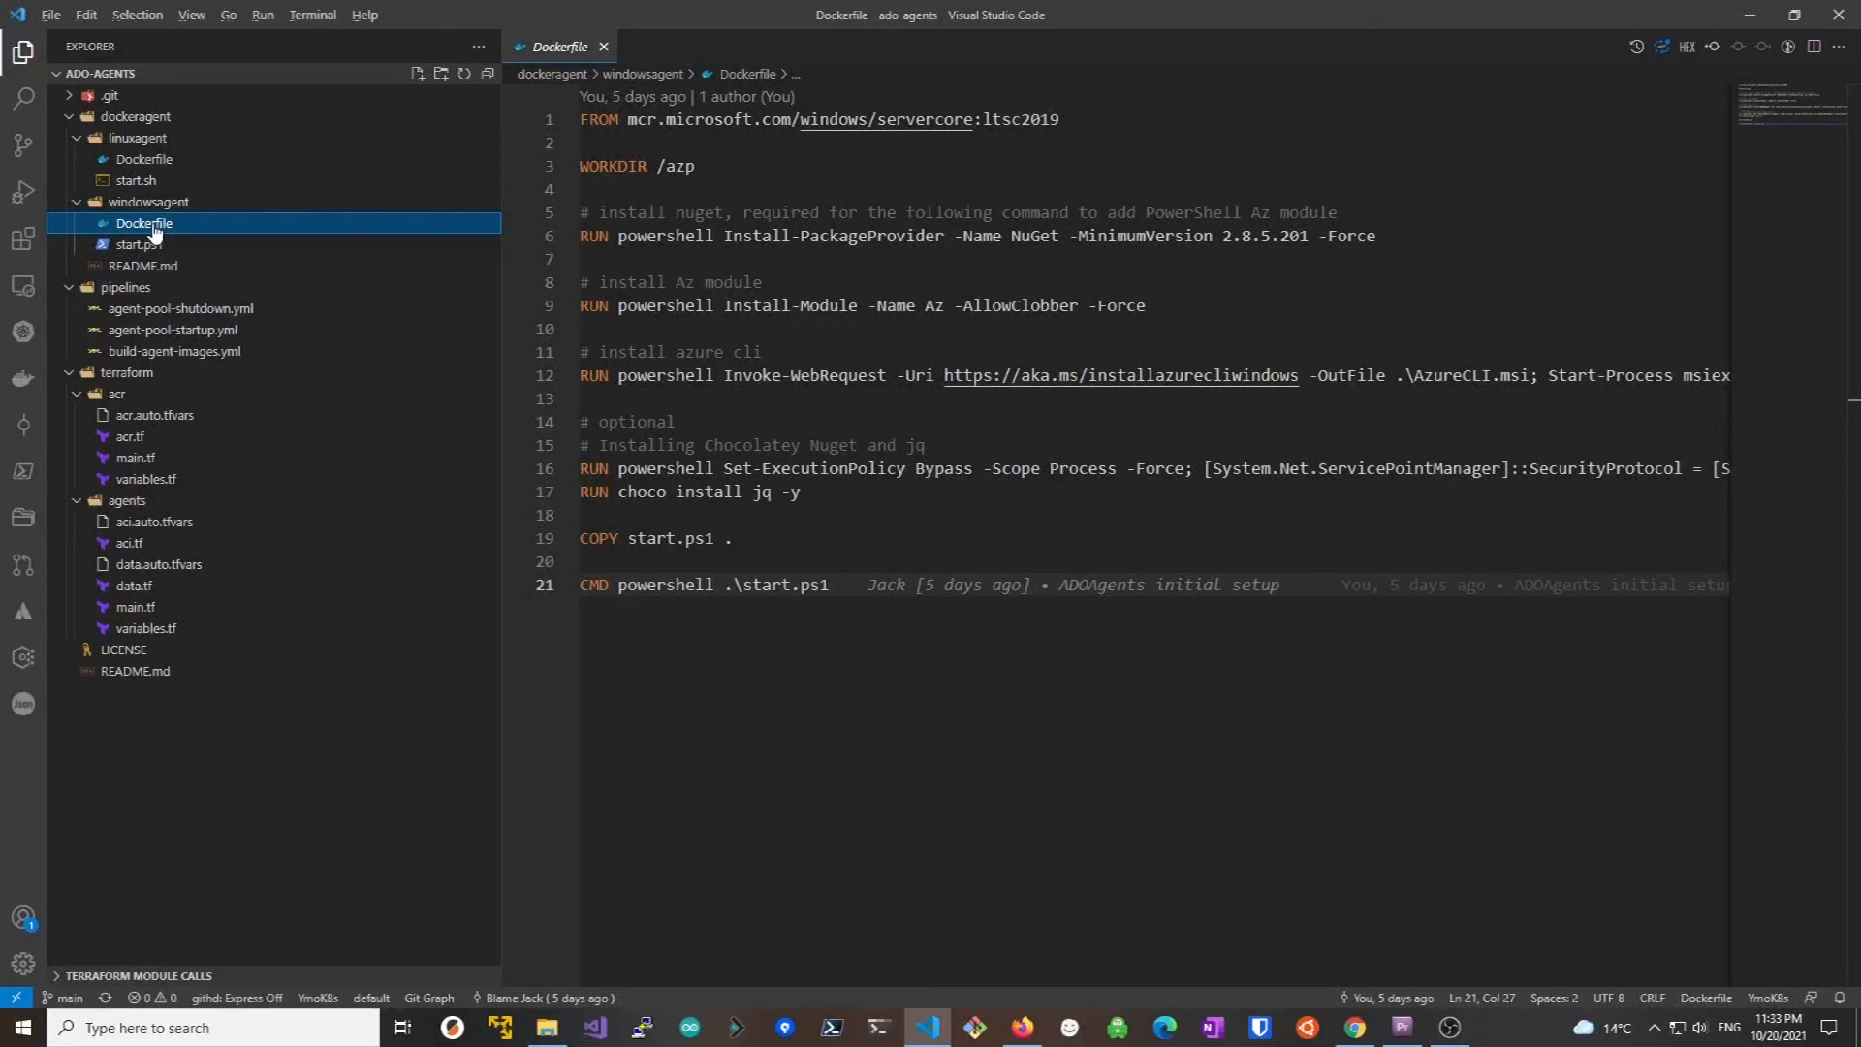
{"action": "mouse_move", "coordinate": [188, 225]}
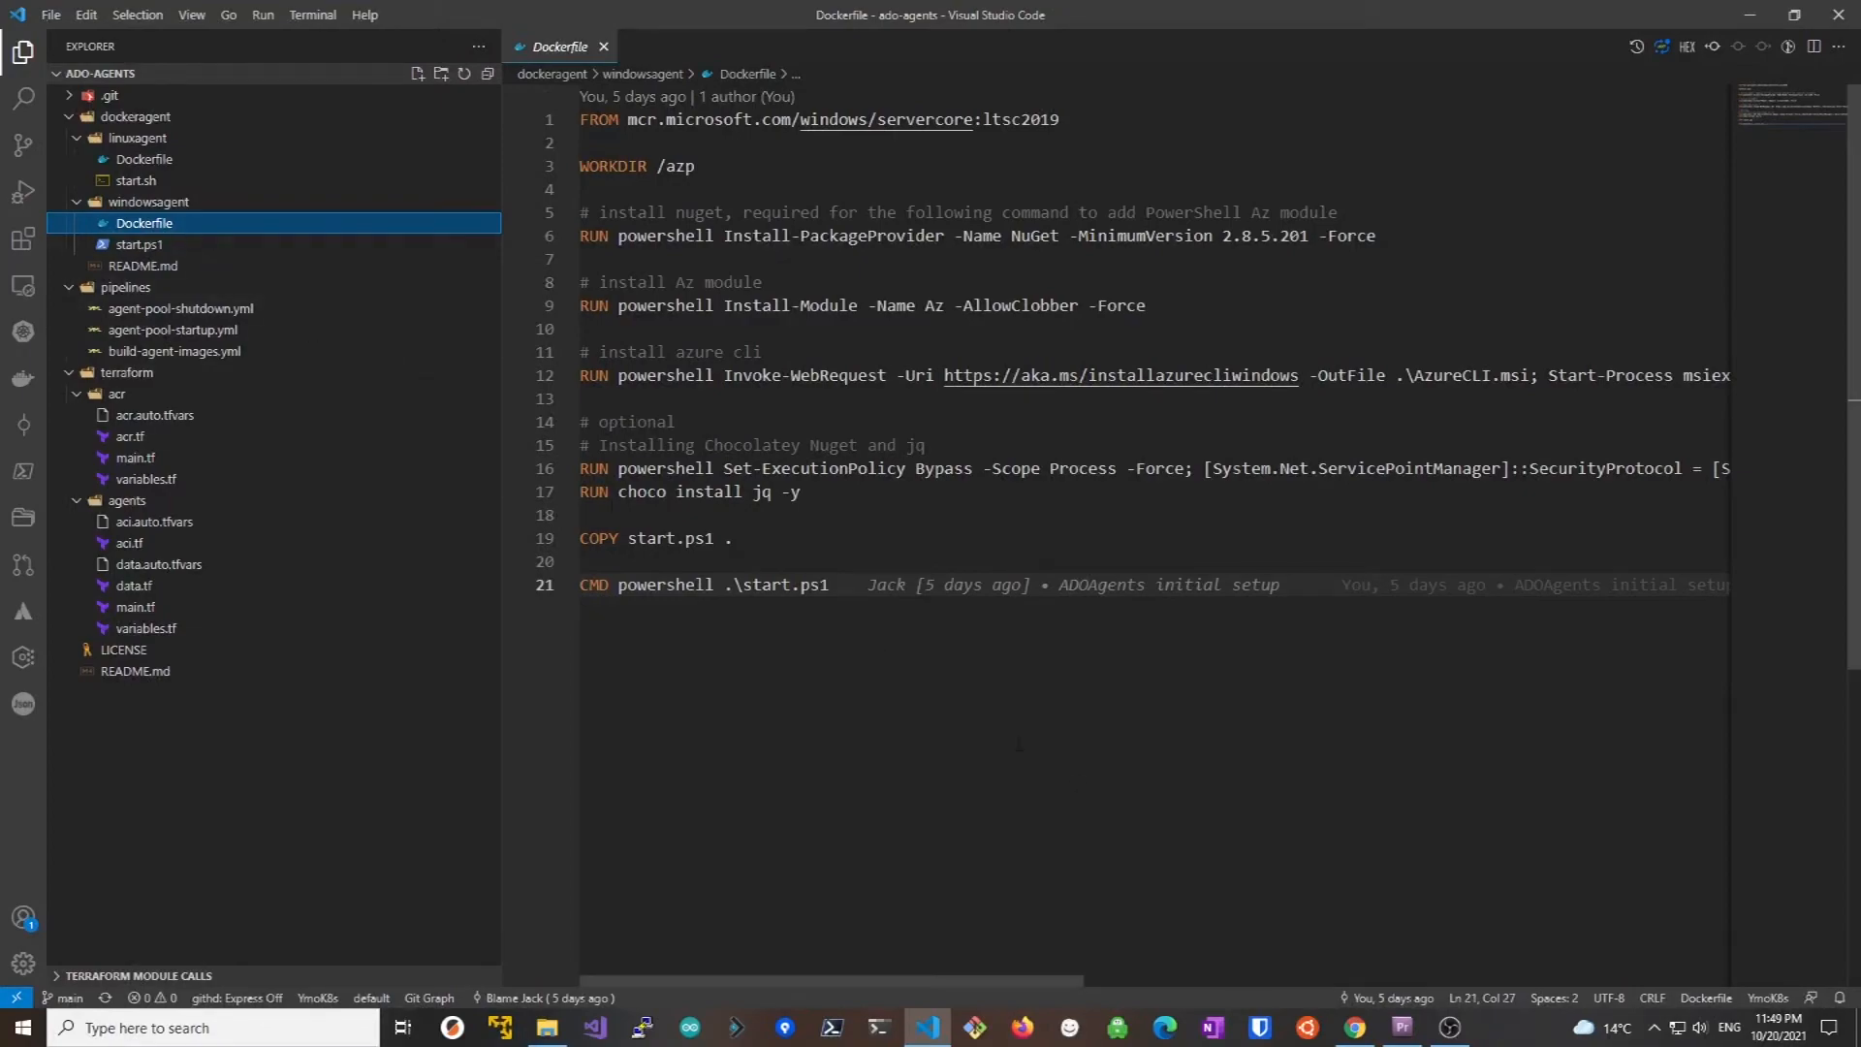
Run the pipeline and open the docker image build job's logs in the run details
{"action": "left_click", "coordinate": [1351, 1028]}
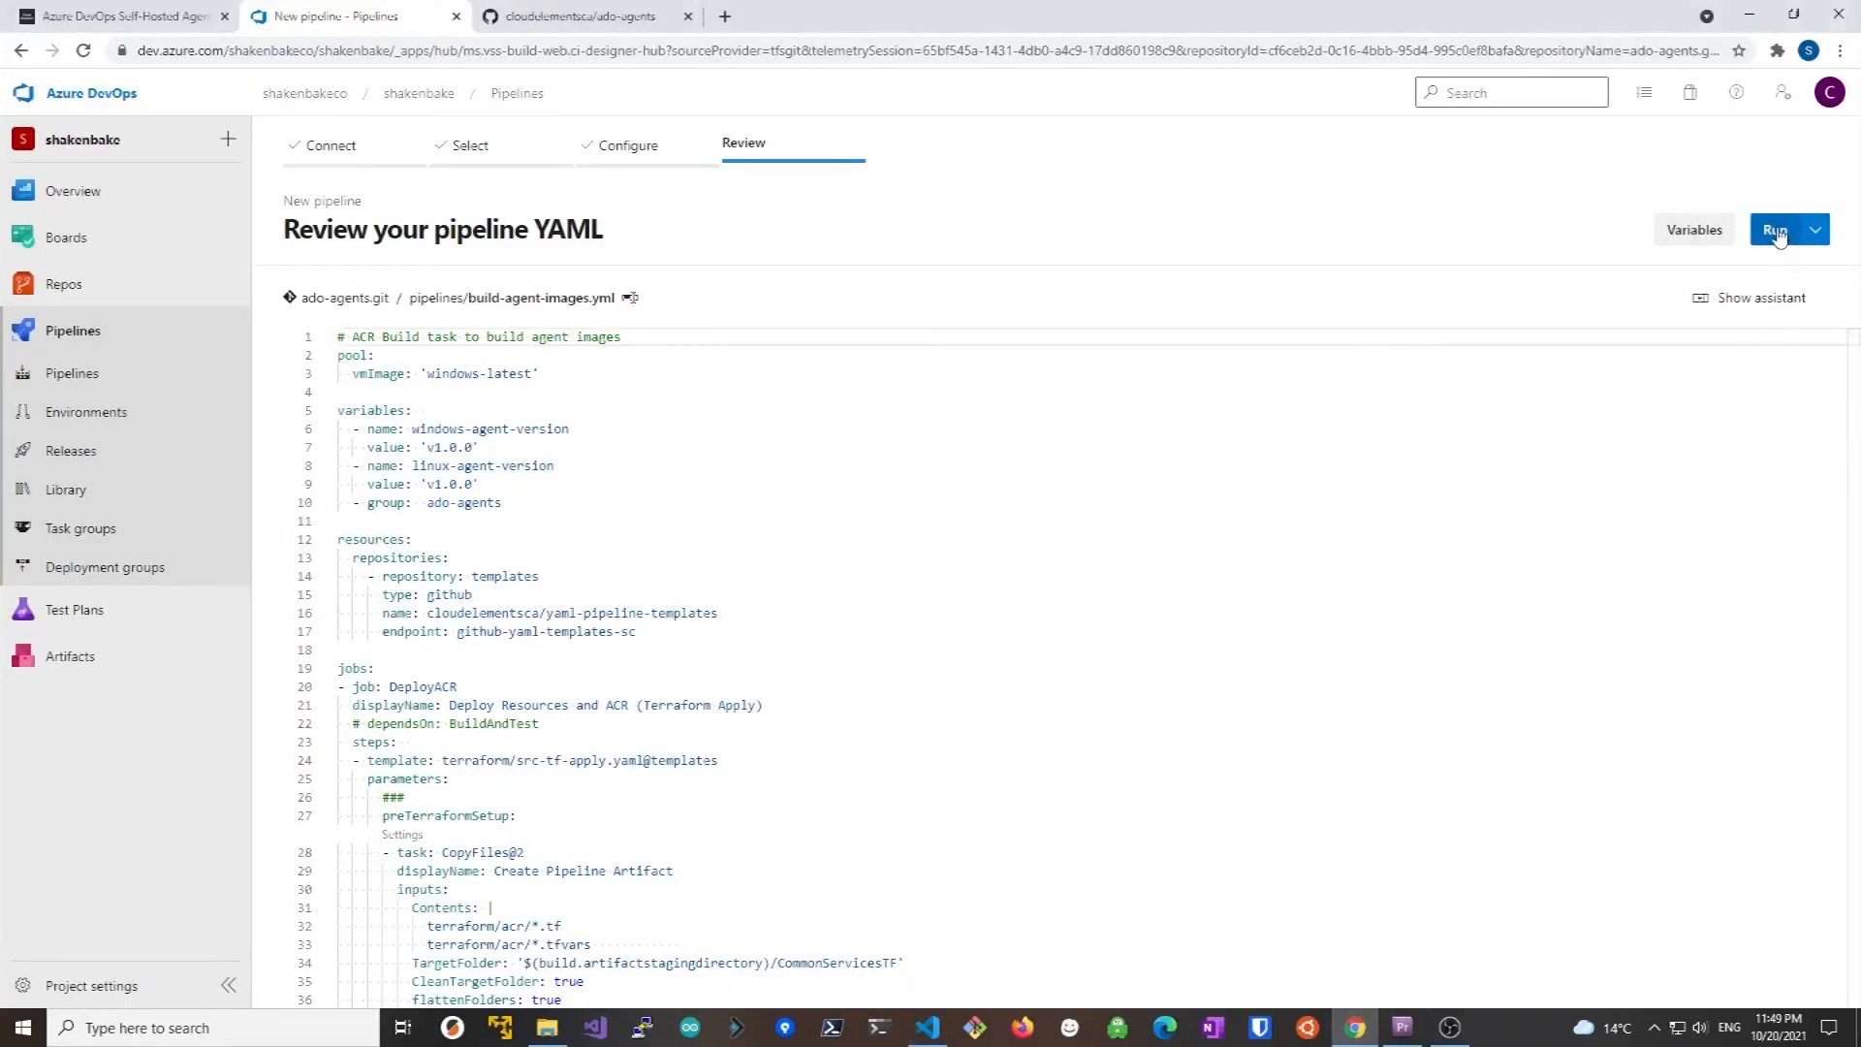
{"action": "left_click", "coordinate": [1776, 229]}
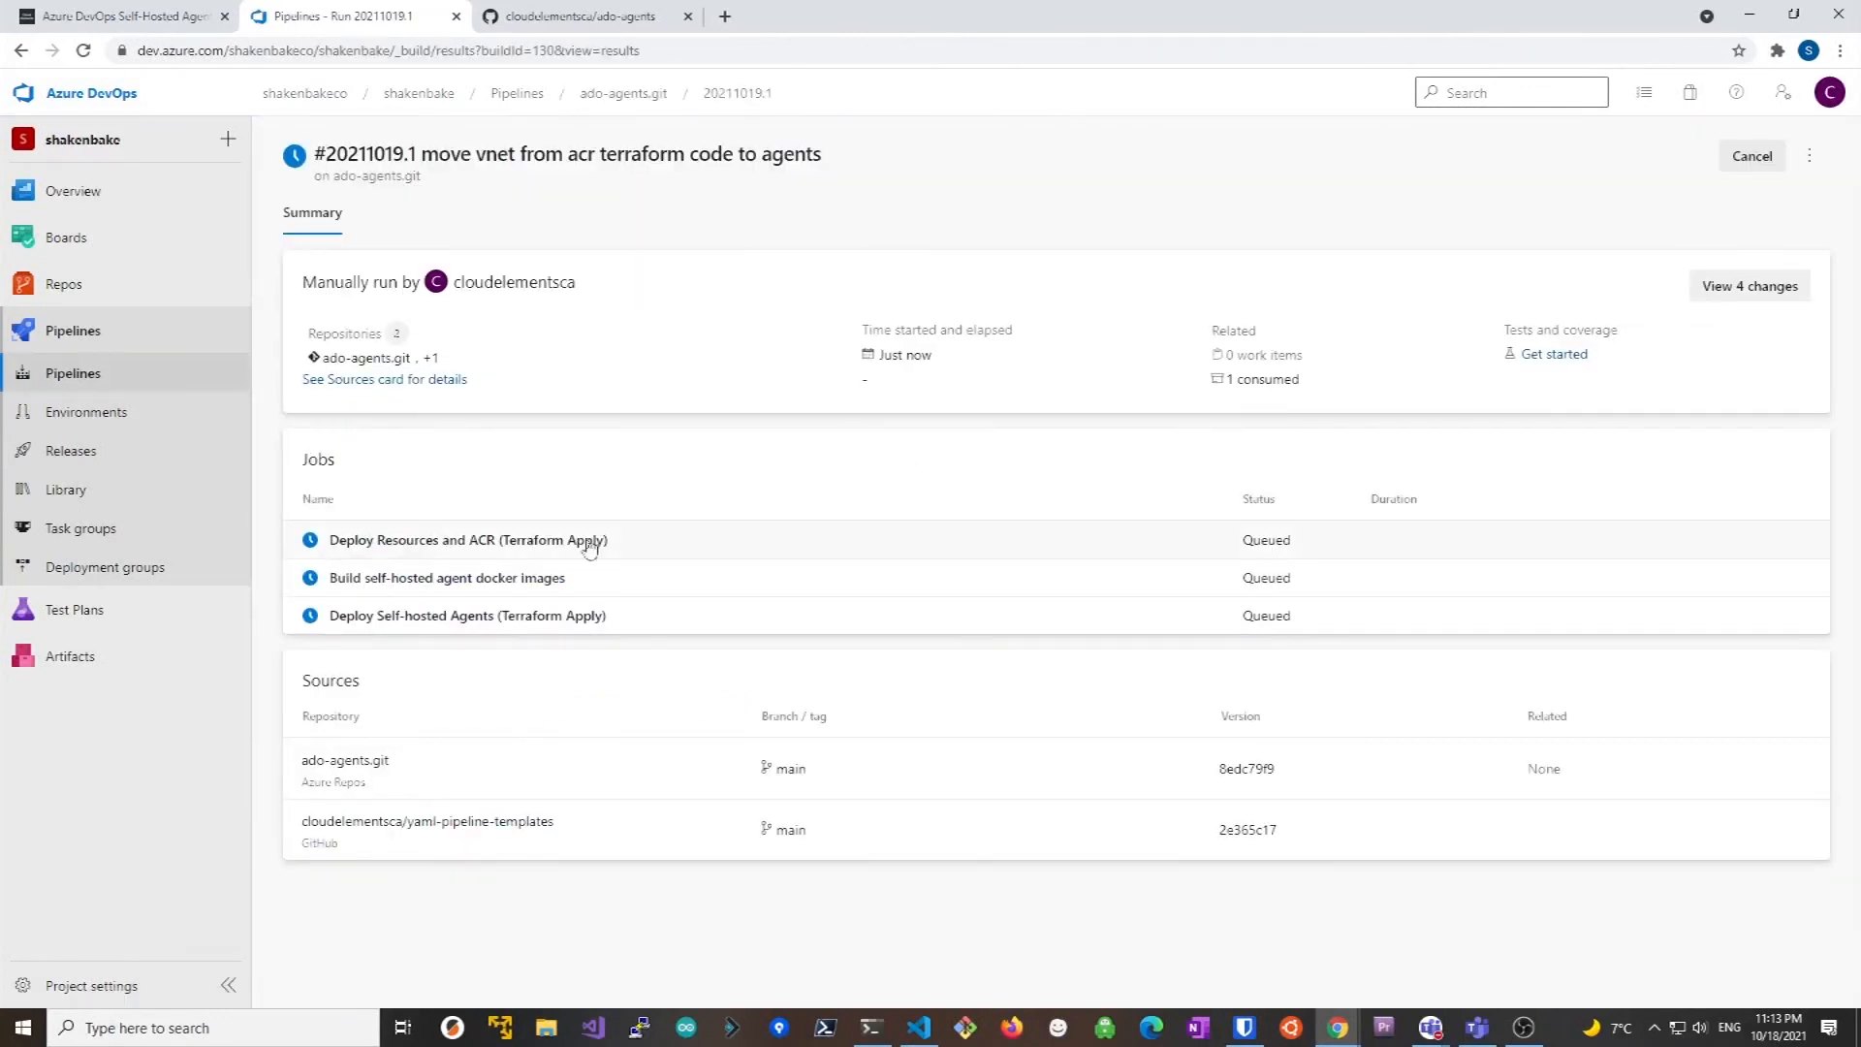
{"action": "left_click", "coordinate": [446, 578]}
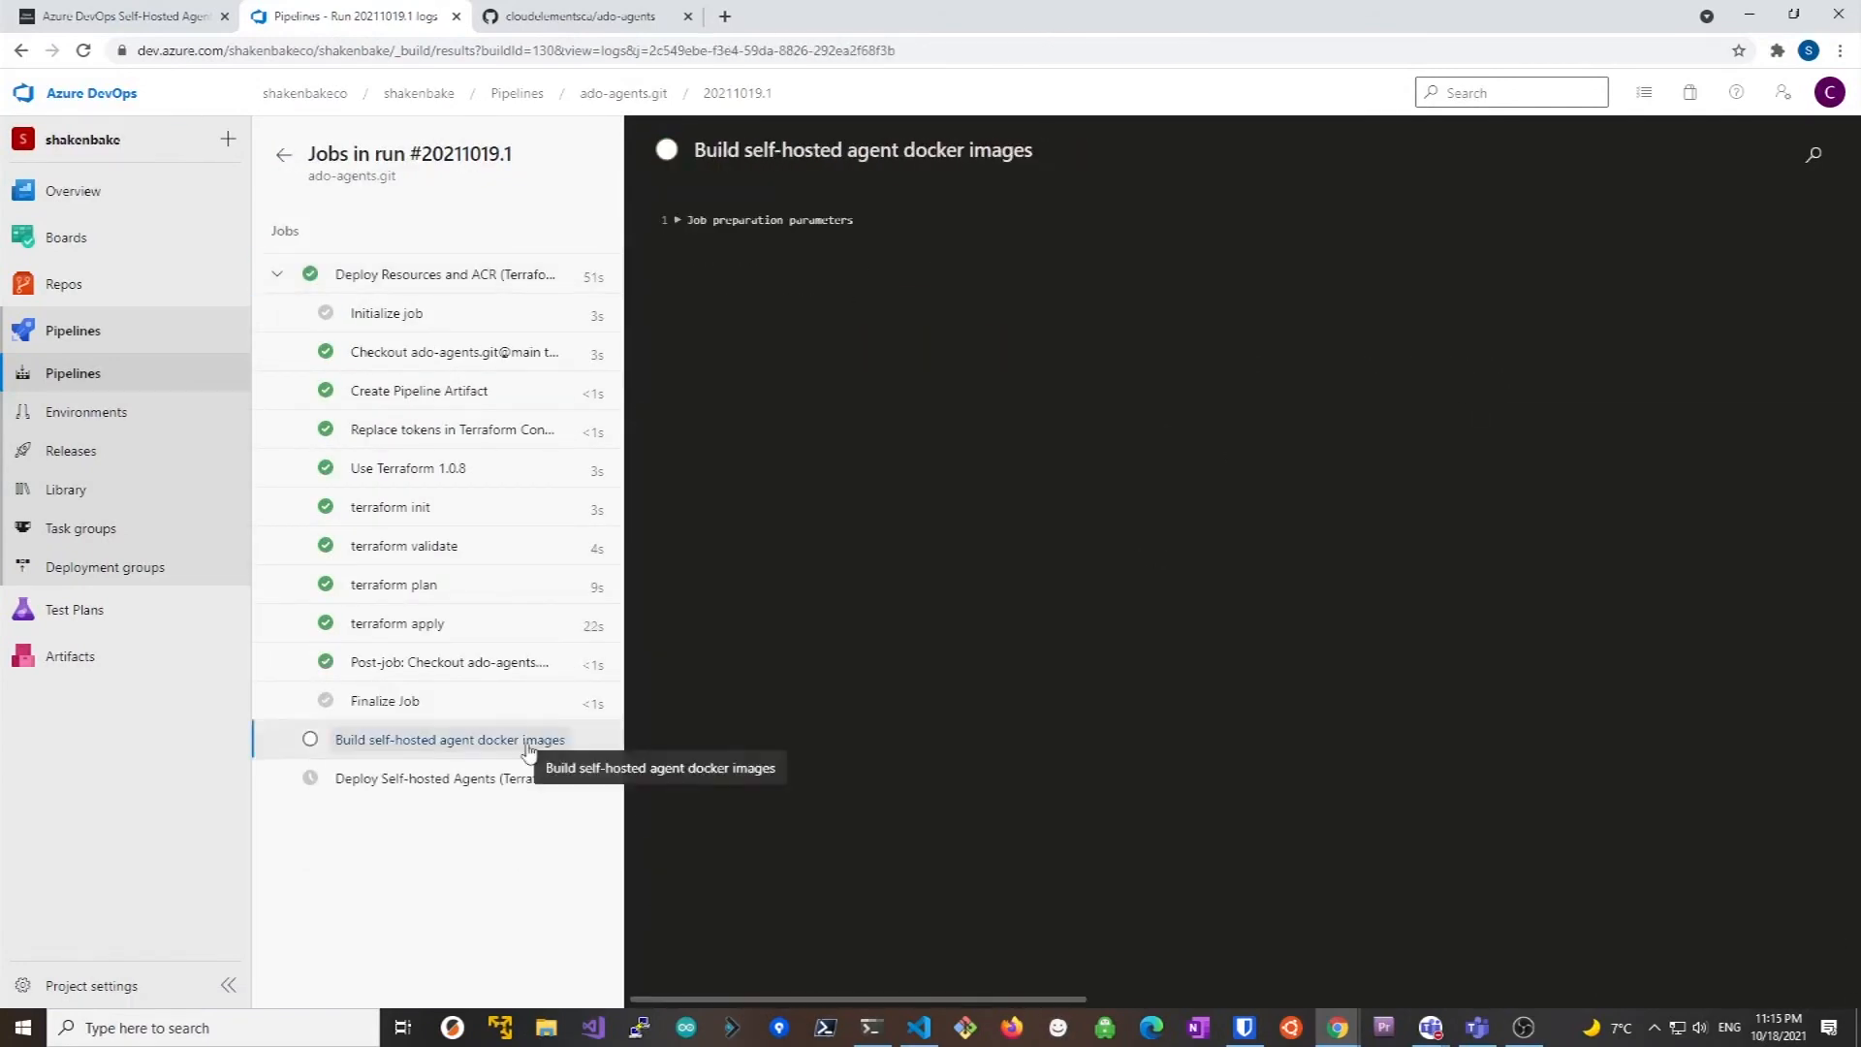
{"action": "left_click", "coordinate": [450, 739]}
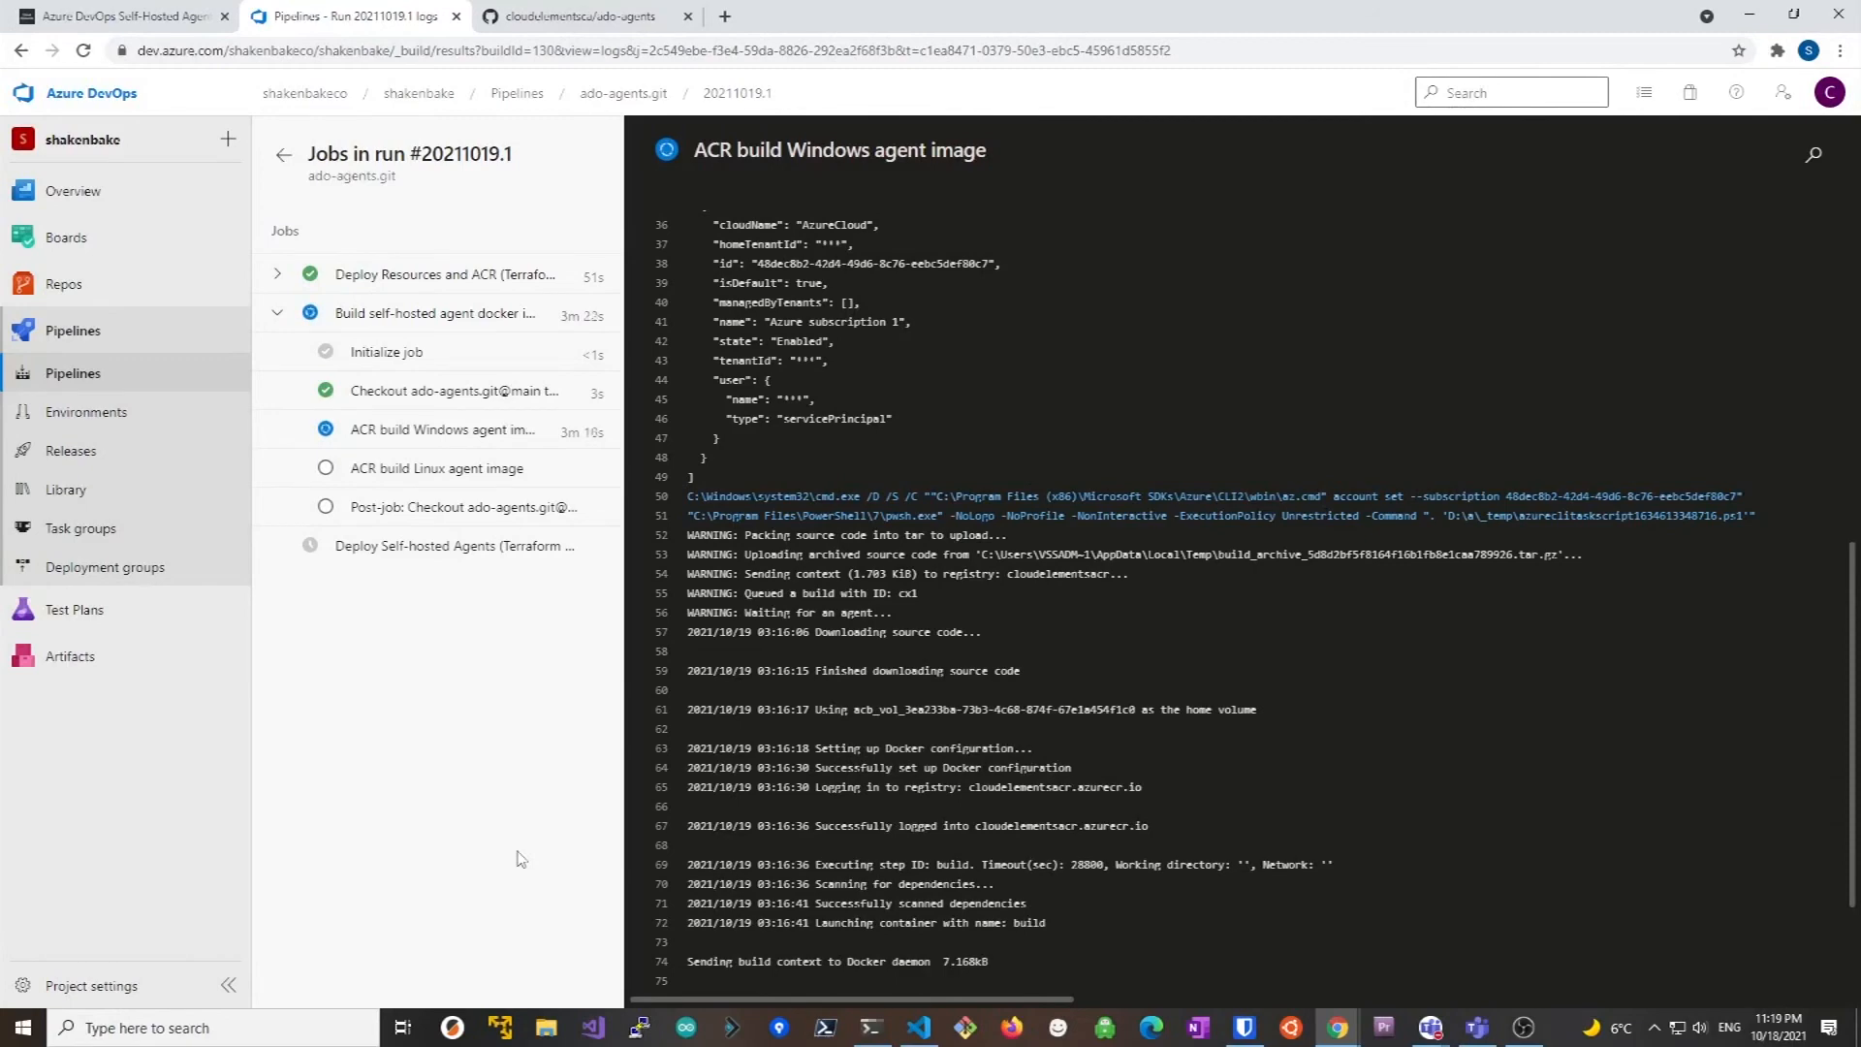
Scroll through the Deploy Self-hosted Agents job and show the terraform apply step's log
{"action": "scroll", "scroll_direction": "down", "scroll_amount": 3}
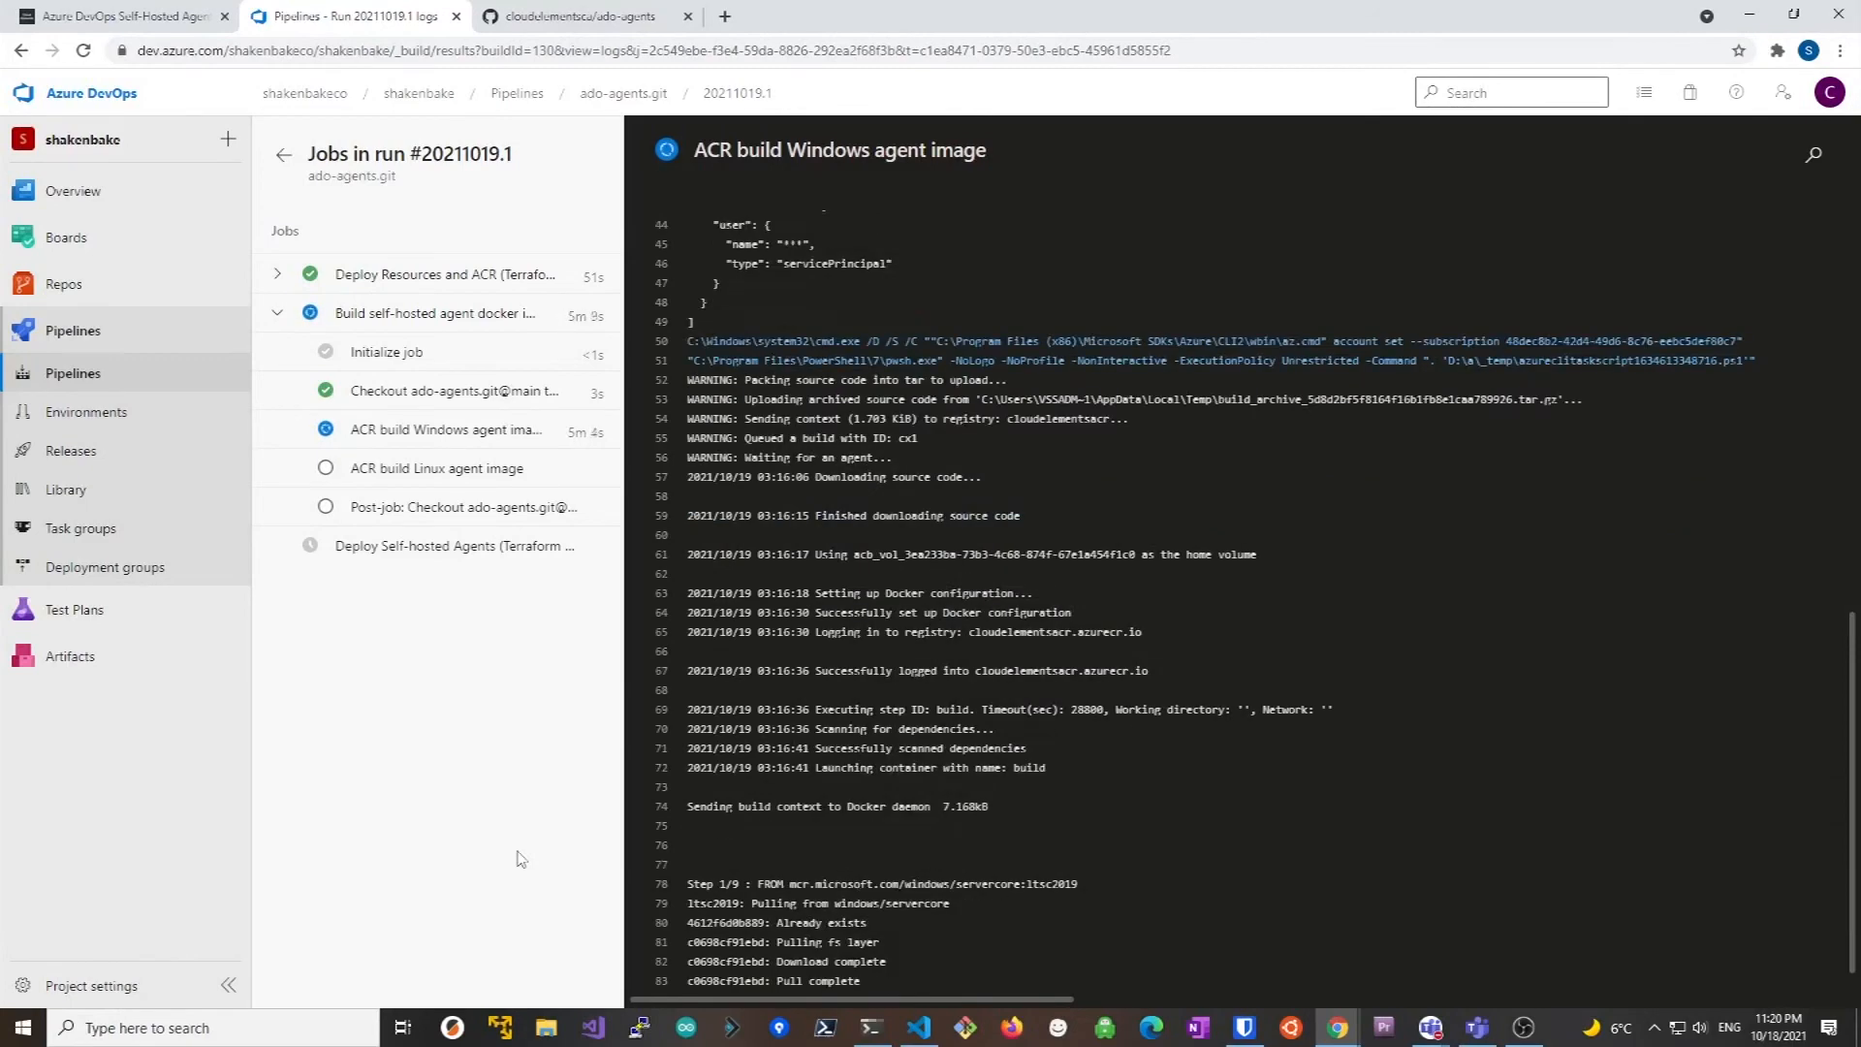
{"action": "scroll", "scroll_direction": "down", "scroll_amount": 3}
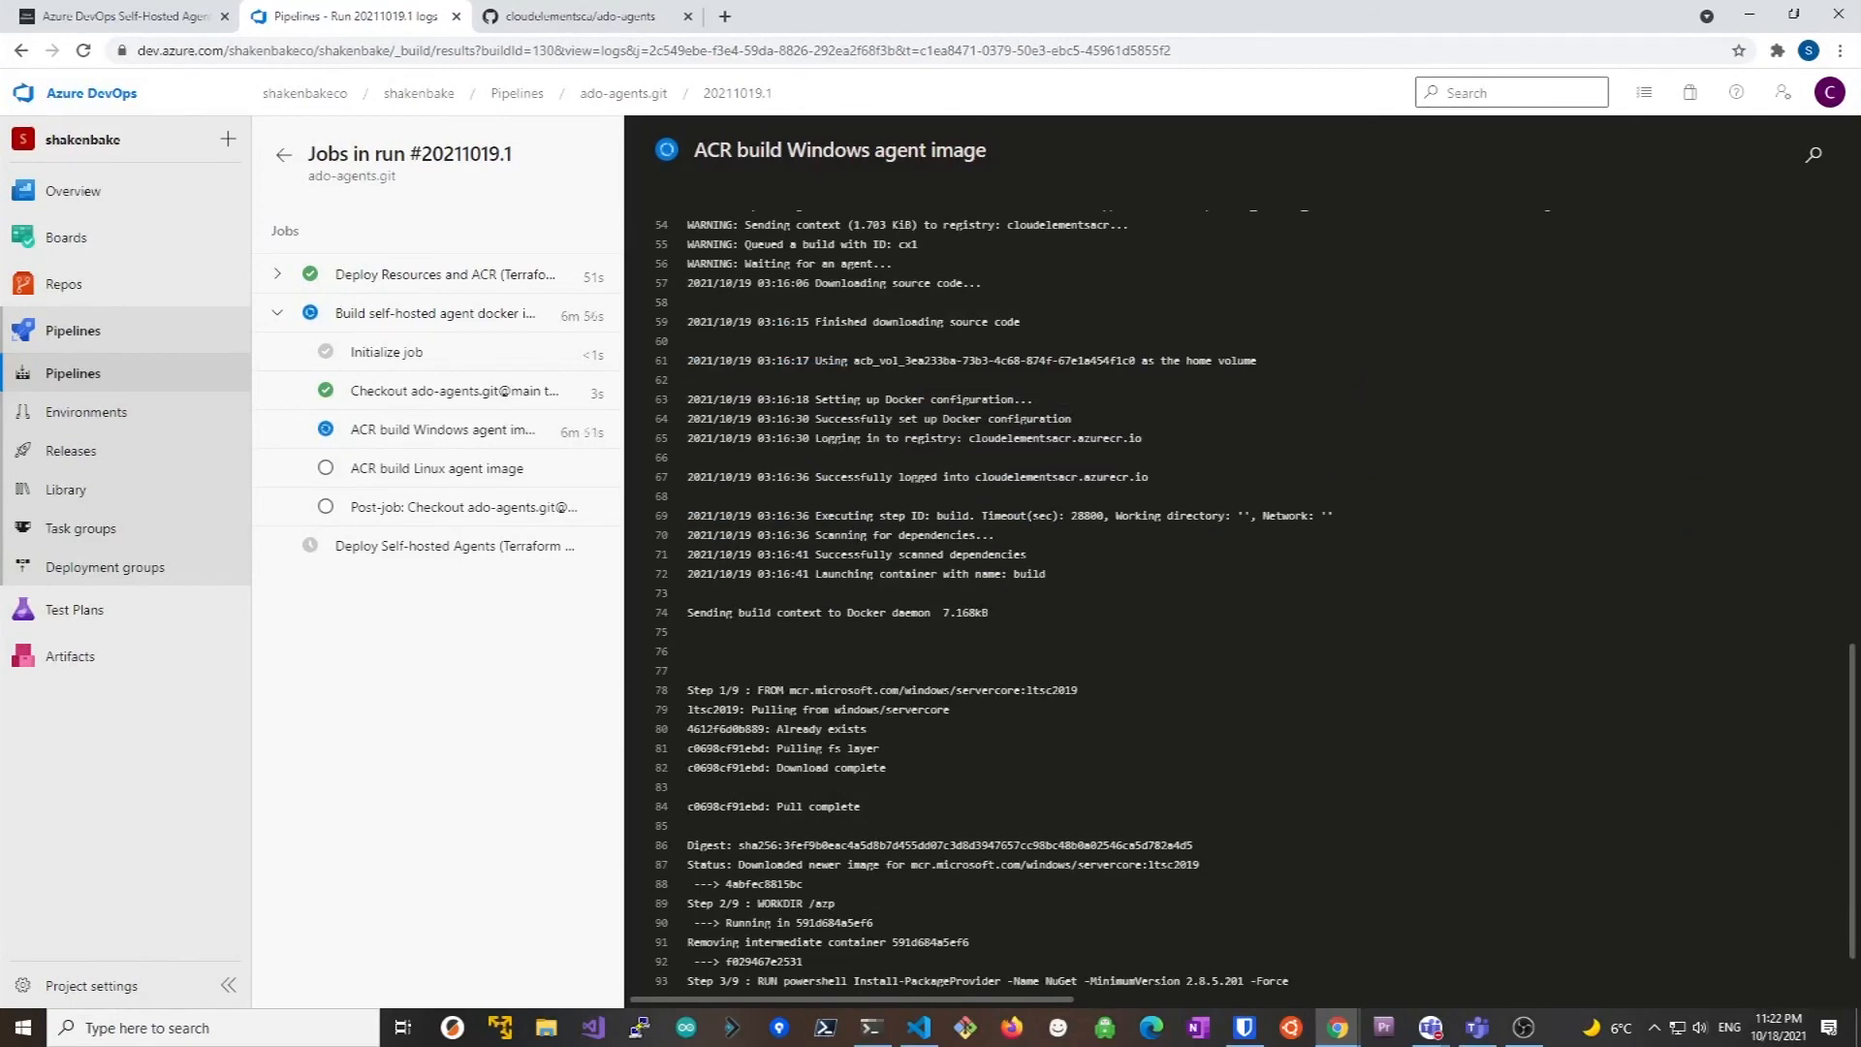
{"action": "scroll", "scroll_direction": "down", "scroll_amount": 3}
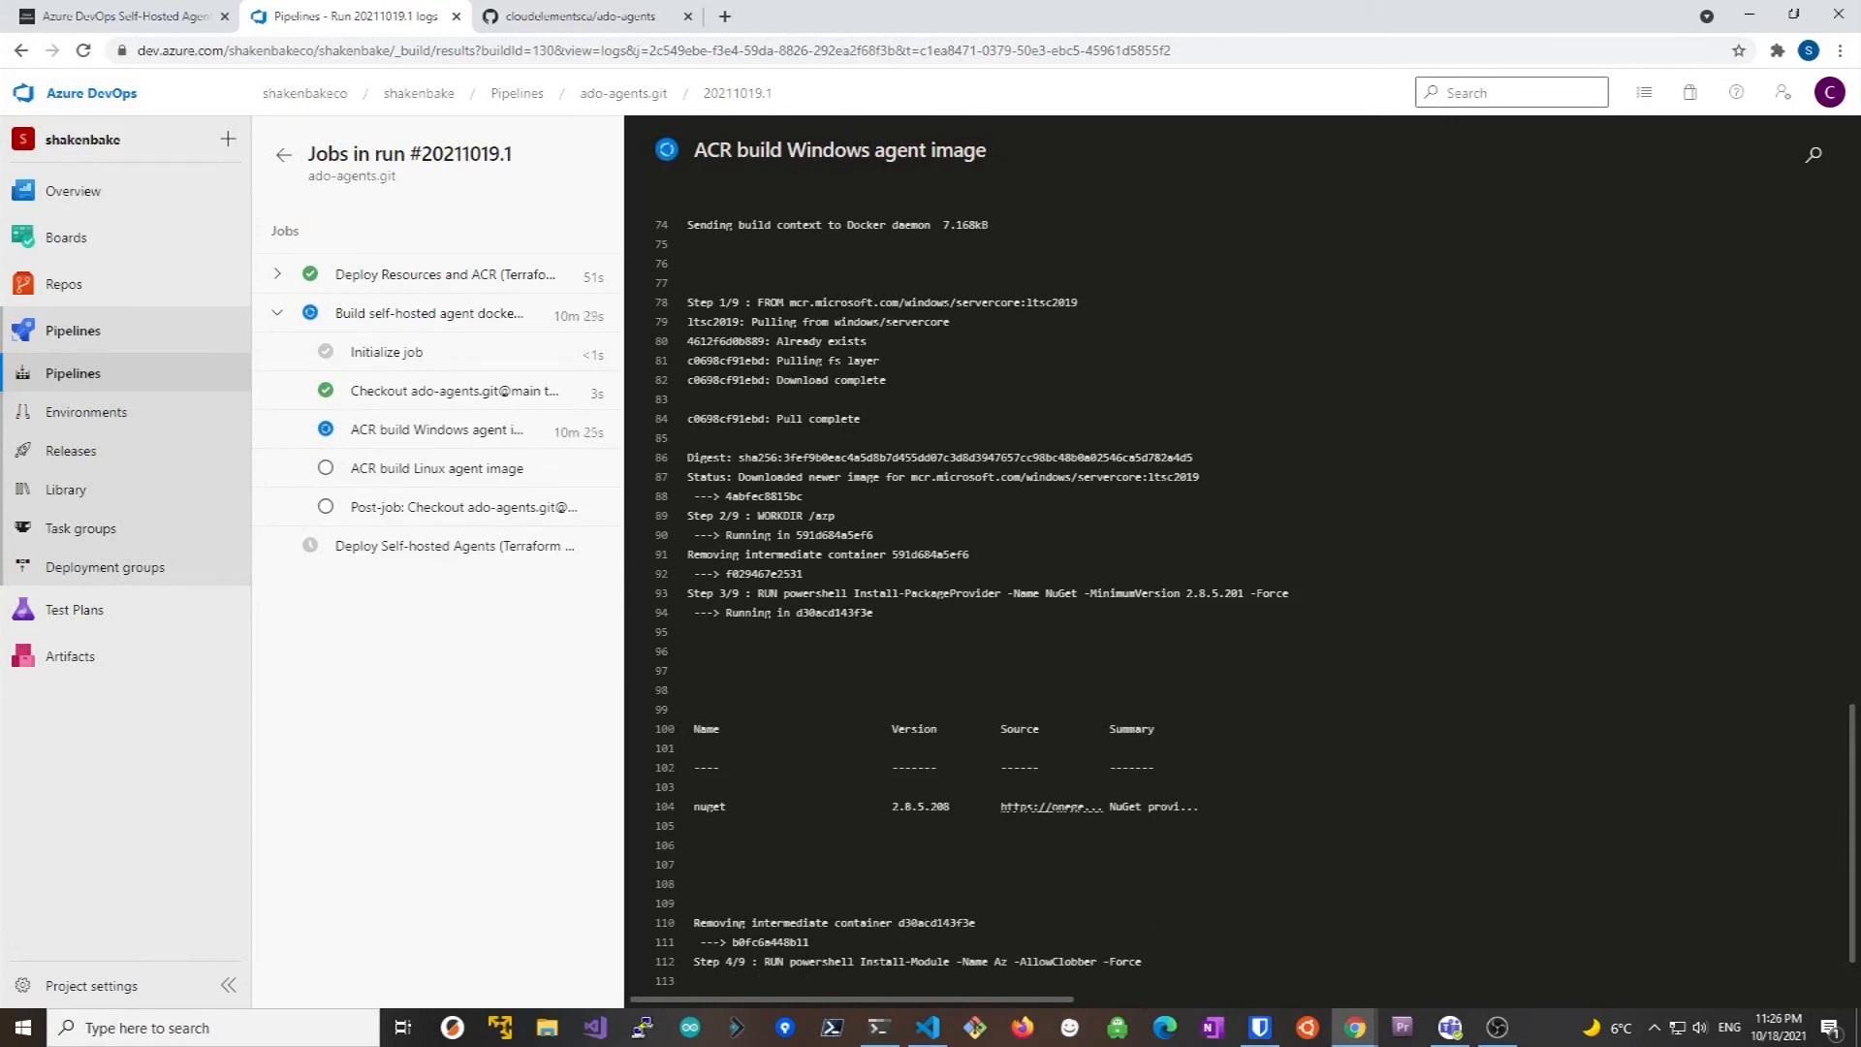
{"action": "scroll", "scroll_direction": "down", "scroll_amount": 3}
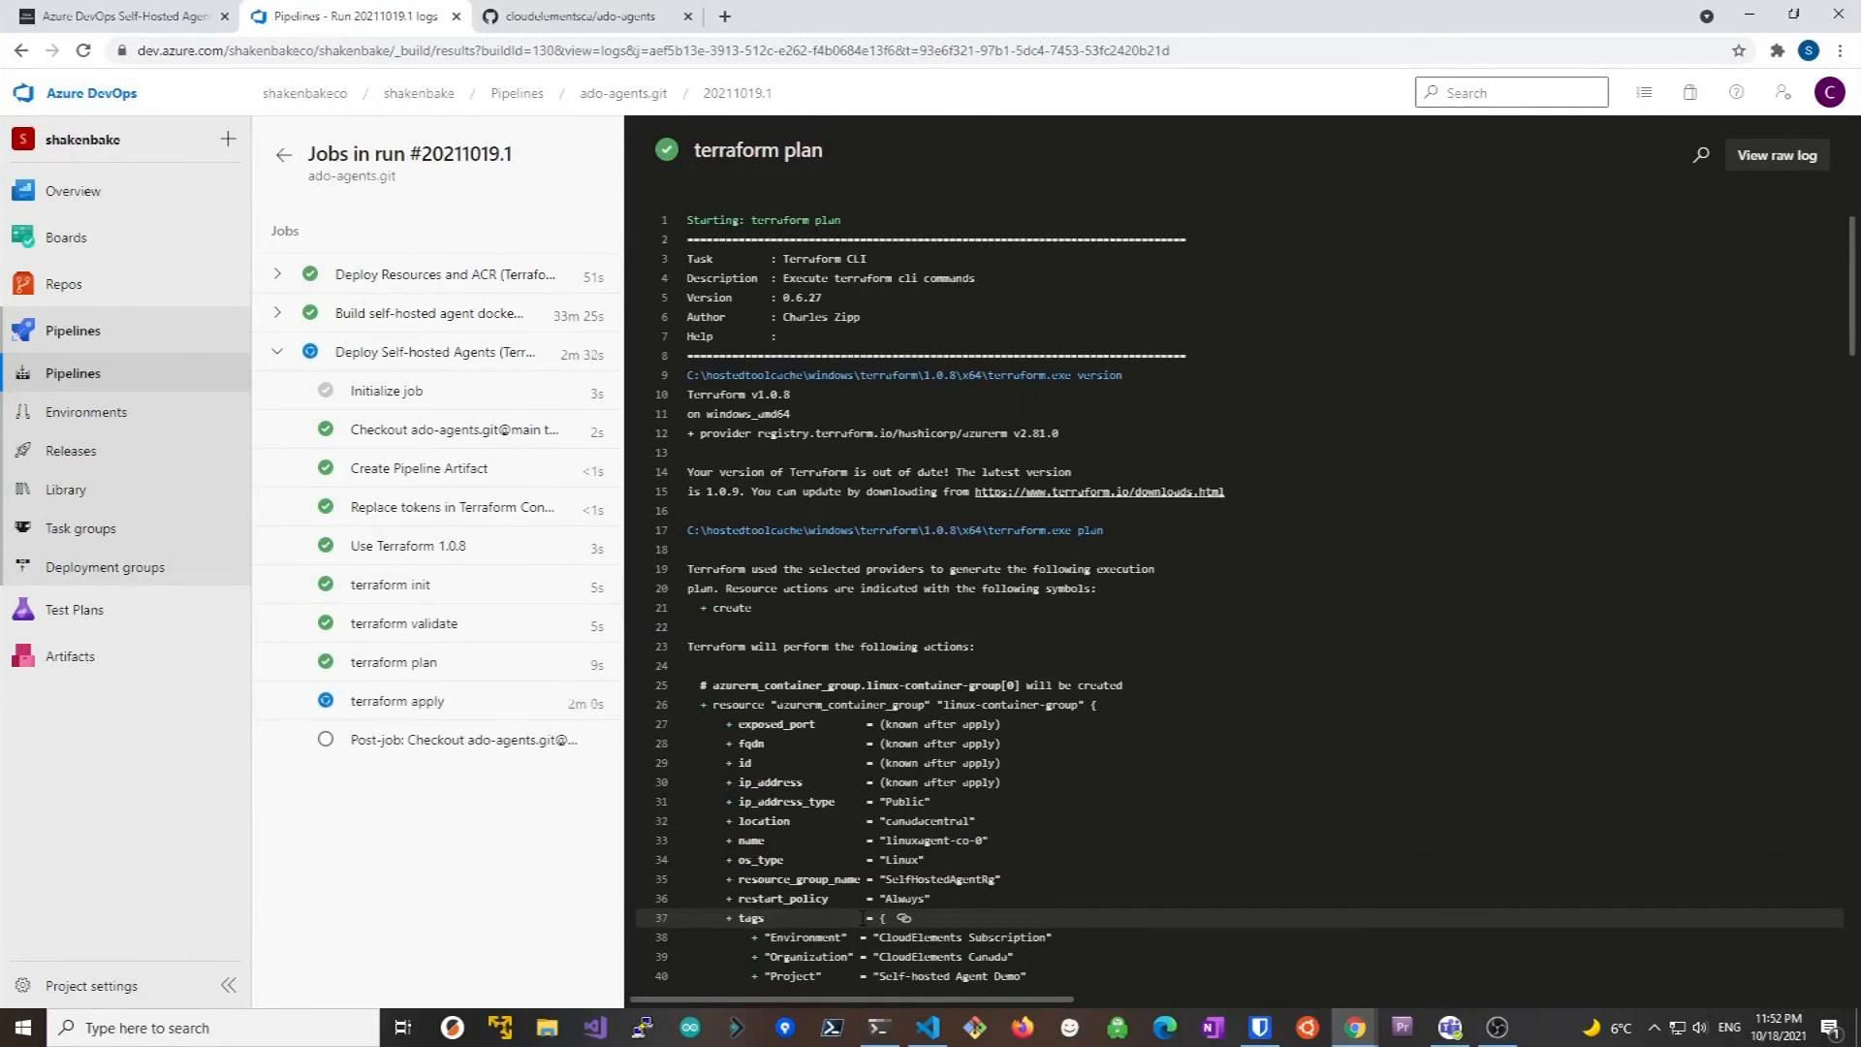
{"action": "left_click", "coordinate": [398, 700]}
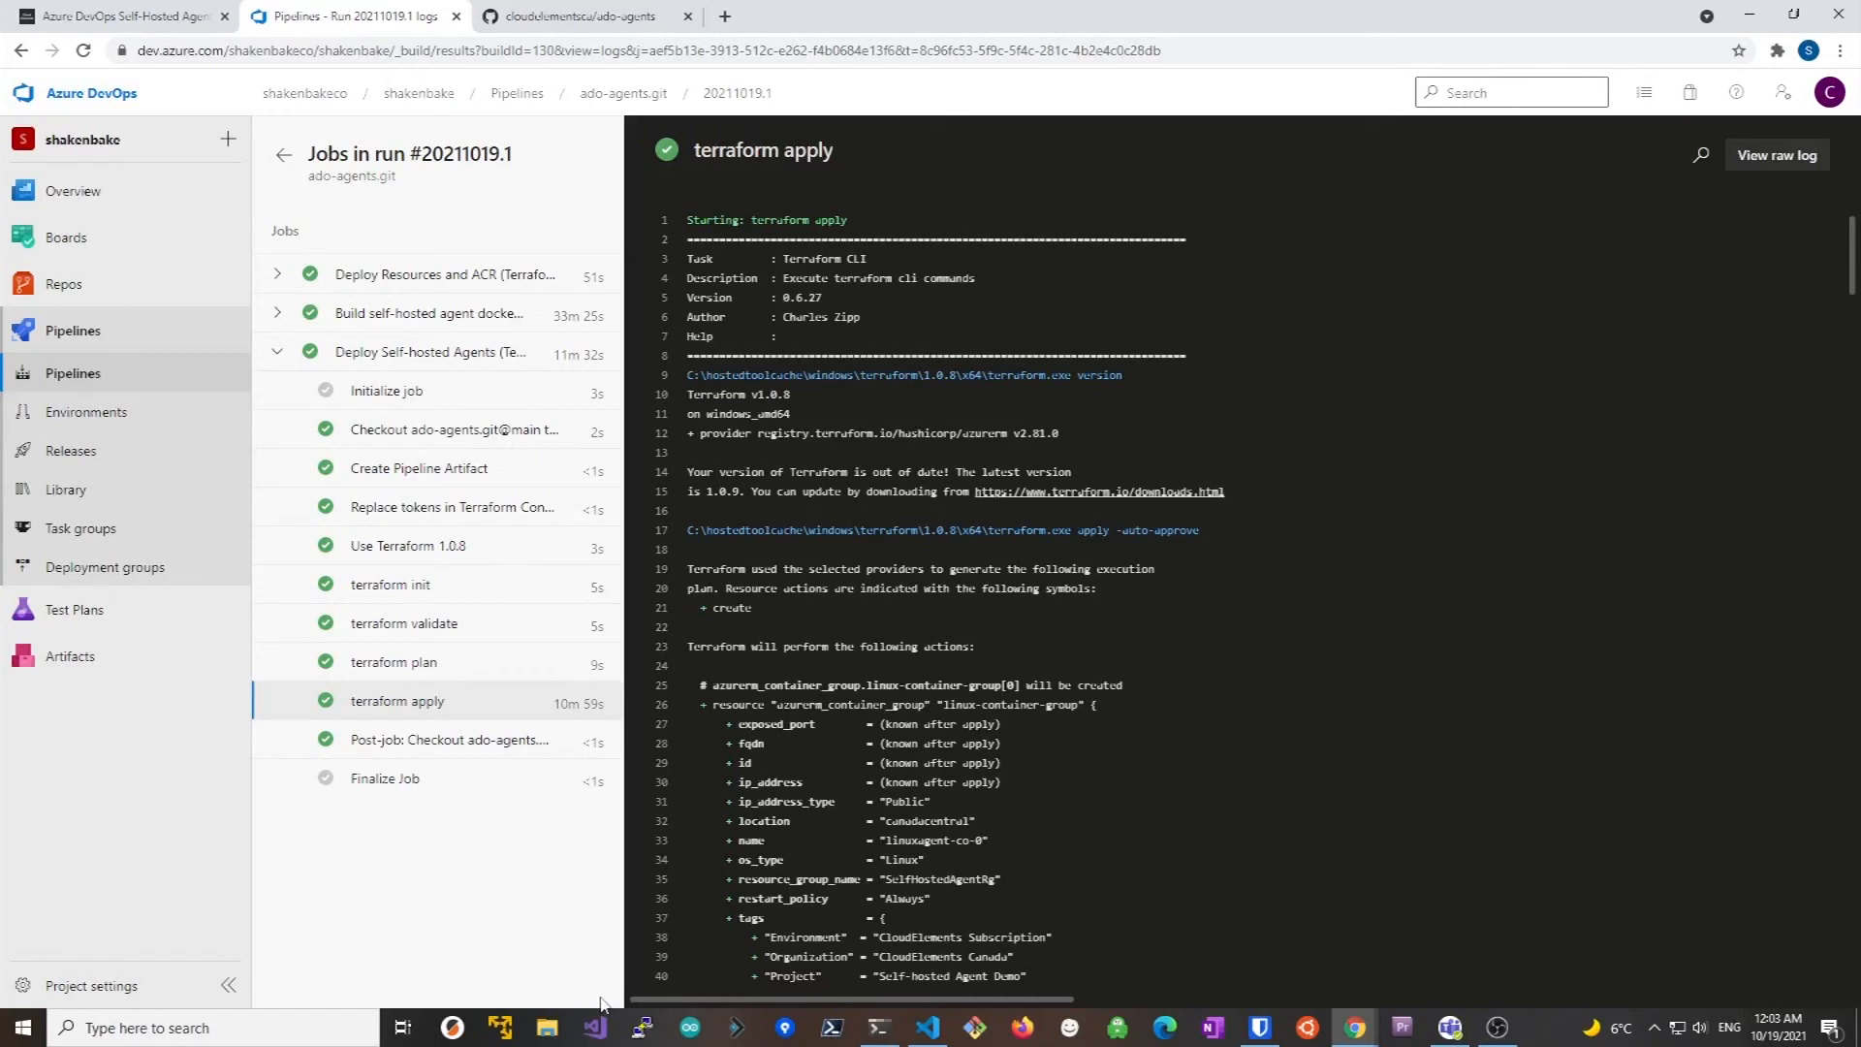
{"action": "mouse_move", "coordinate": [723, 16]}
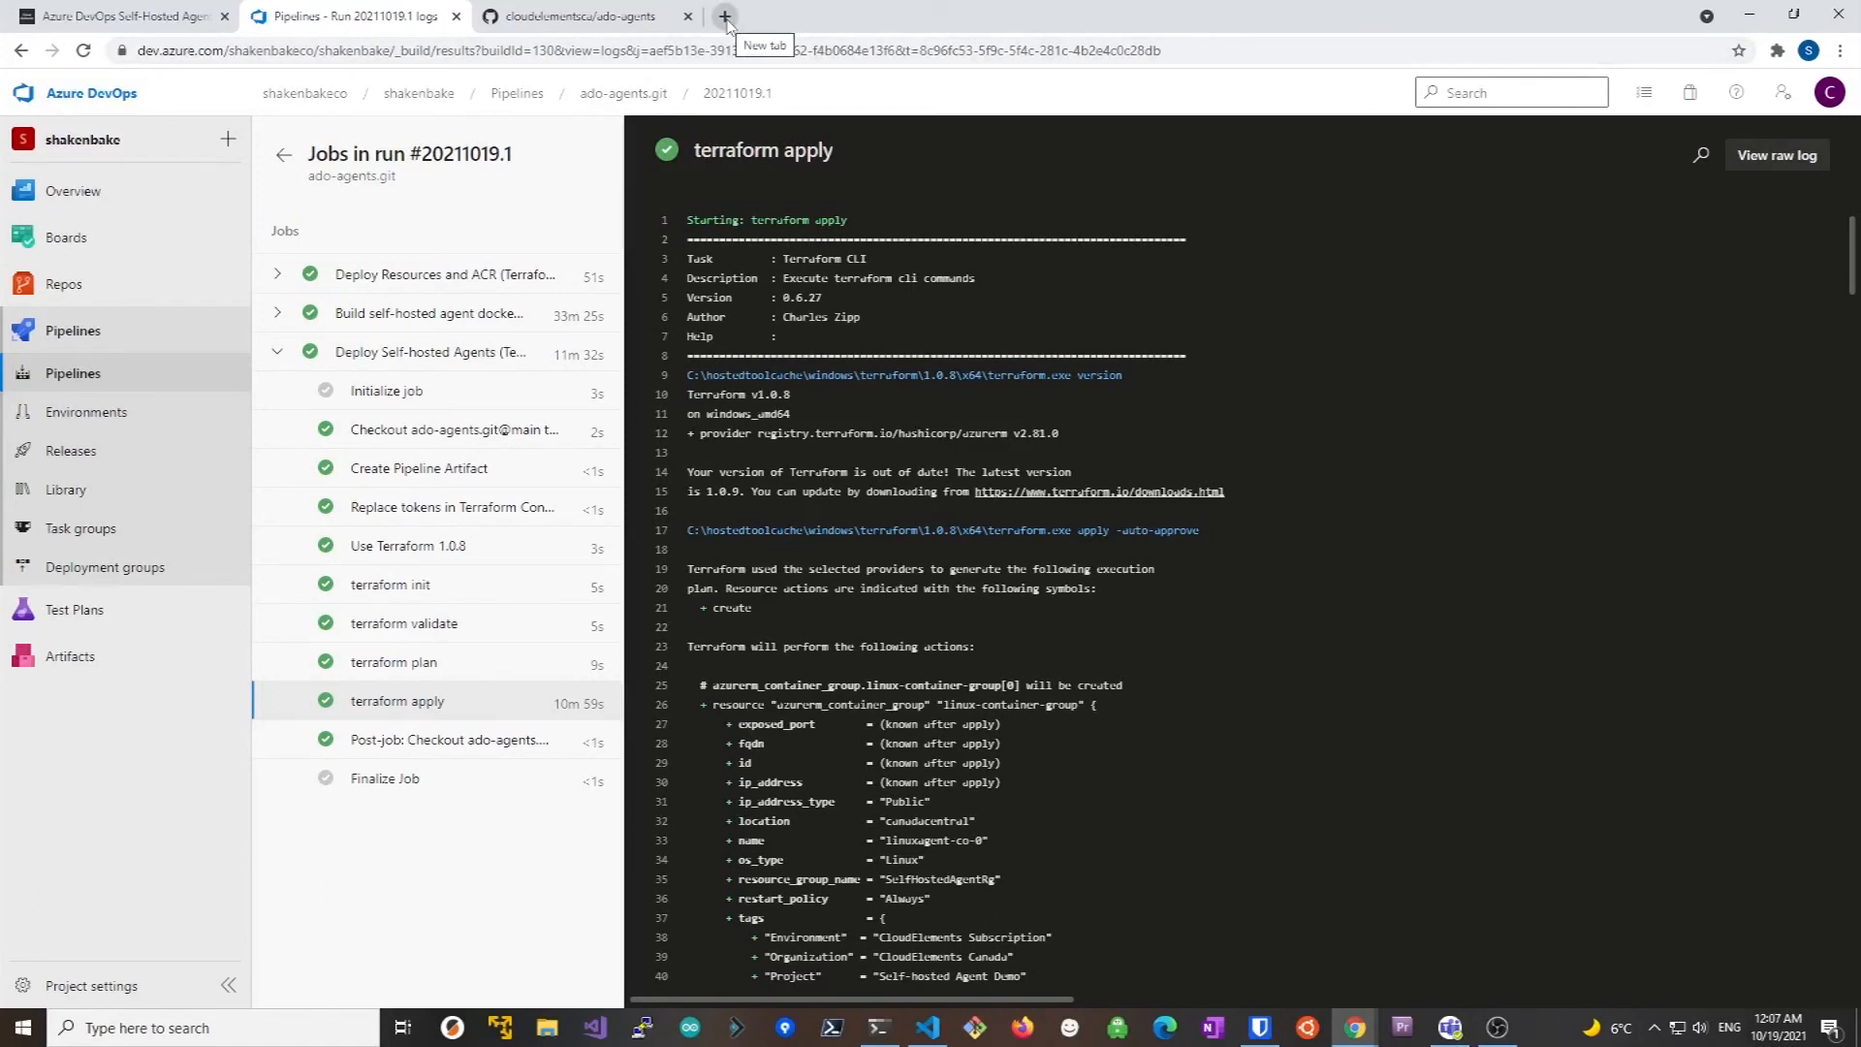
Open the SelfHostedAgentRg resource group's resource list in Azure Portal
{"action": "left_click", "coordinate": [725, 16]}
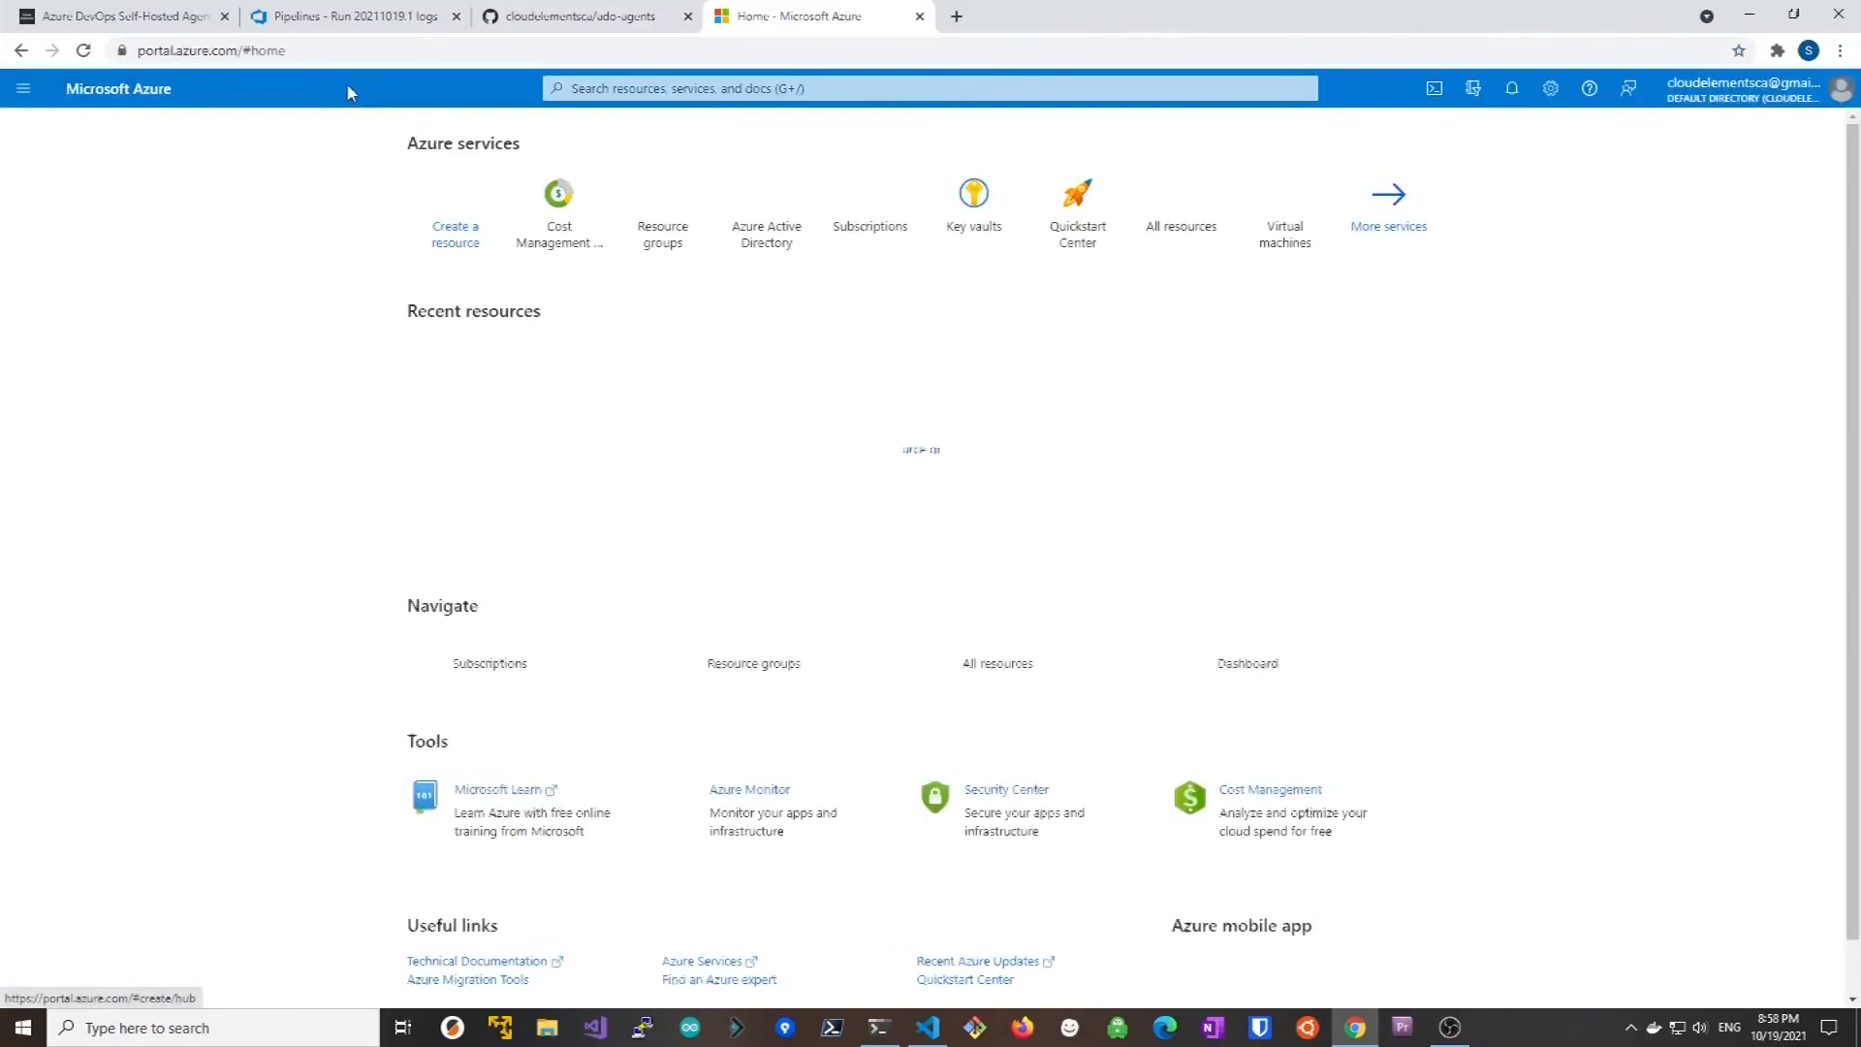
{"action": "left_click", "coordinate": [663, 233]}
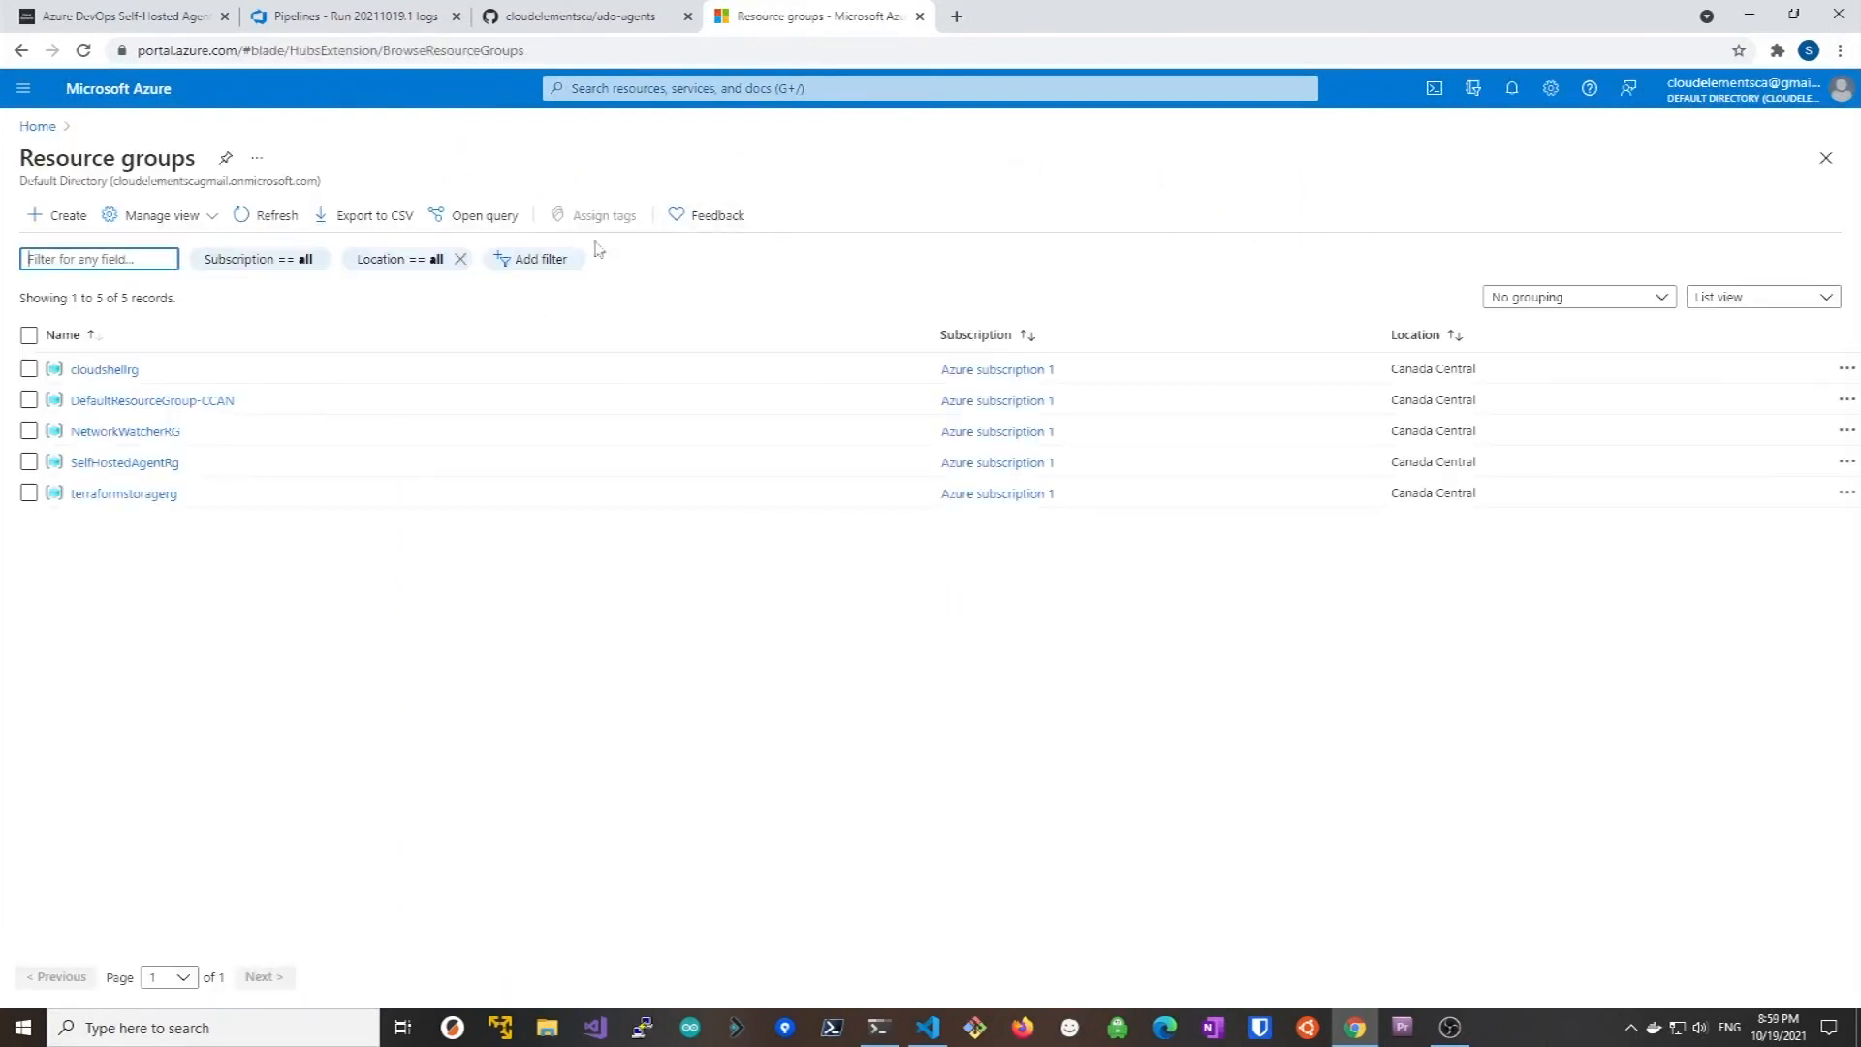
{"action": "left_click", "coordinate": [124, 461]}
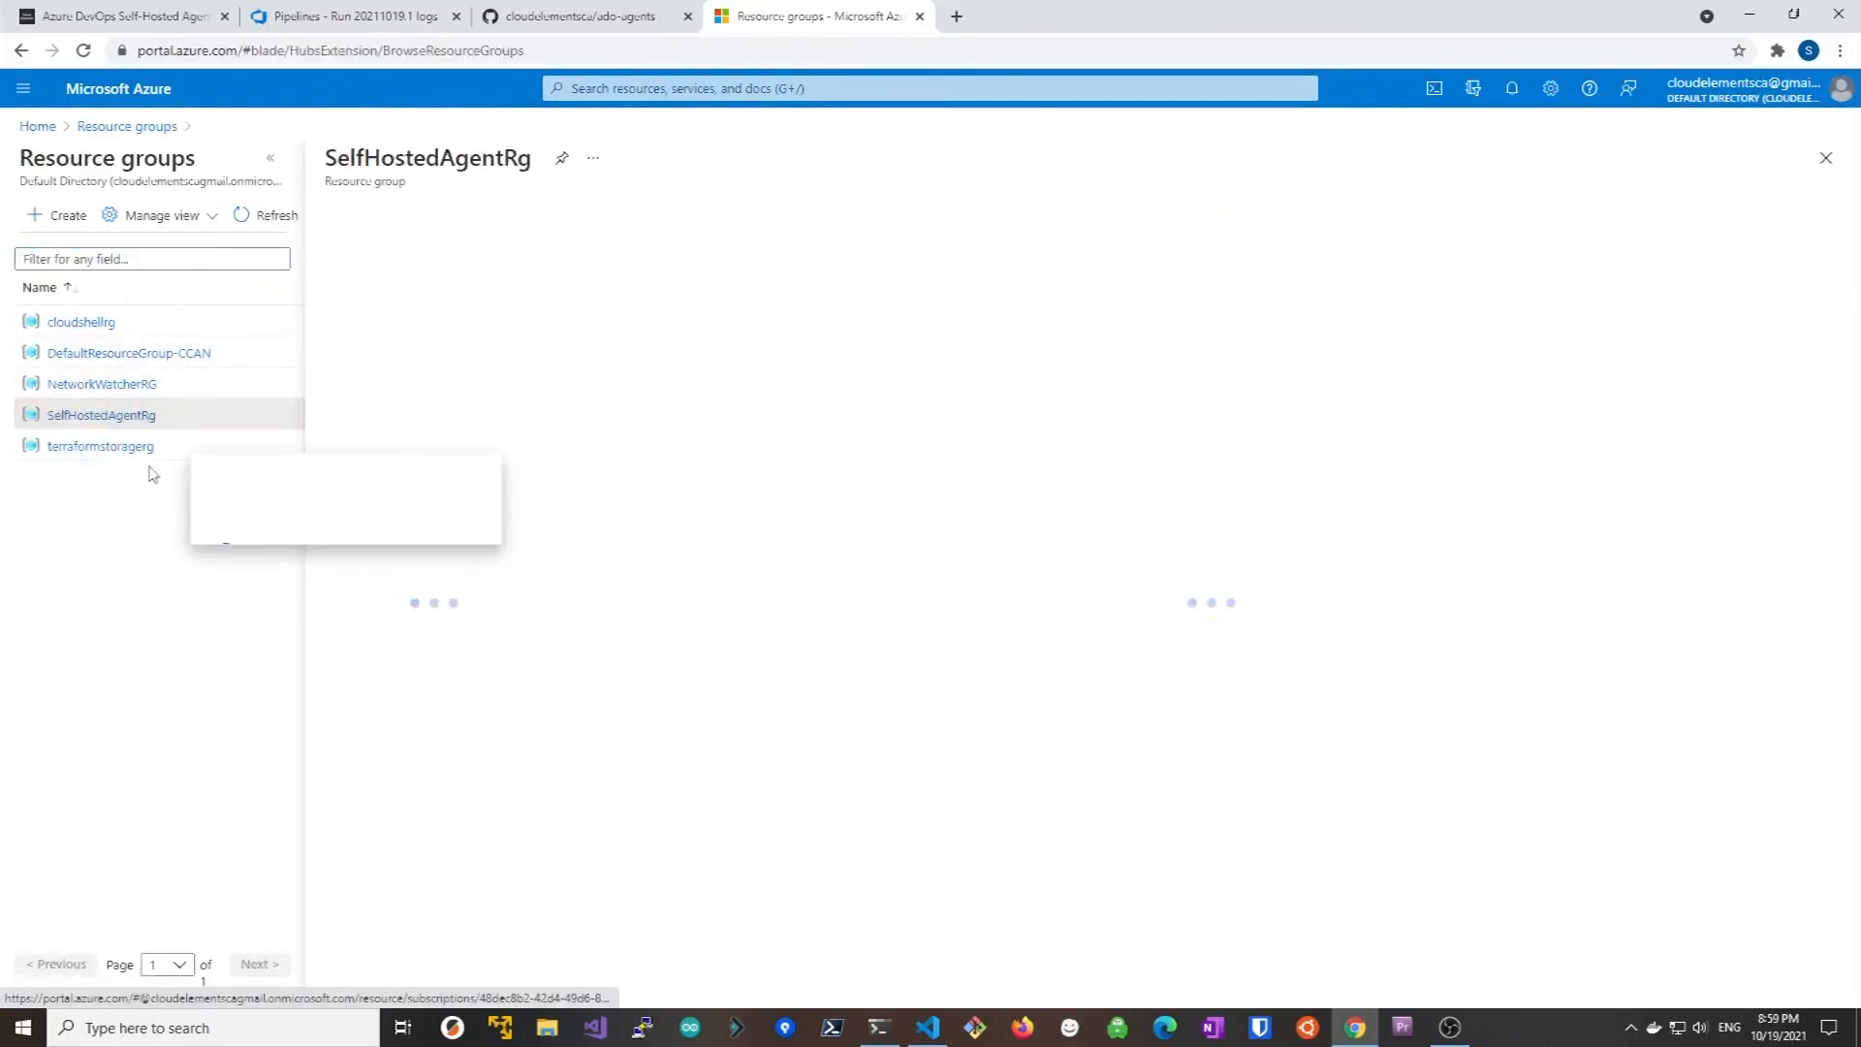
{"action": "left_click", "coordinate": [99, 415]}
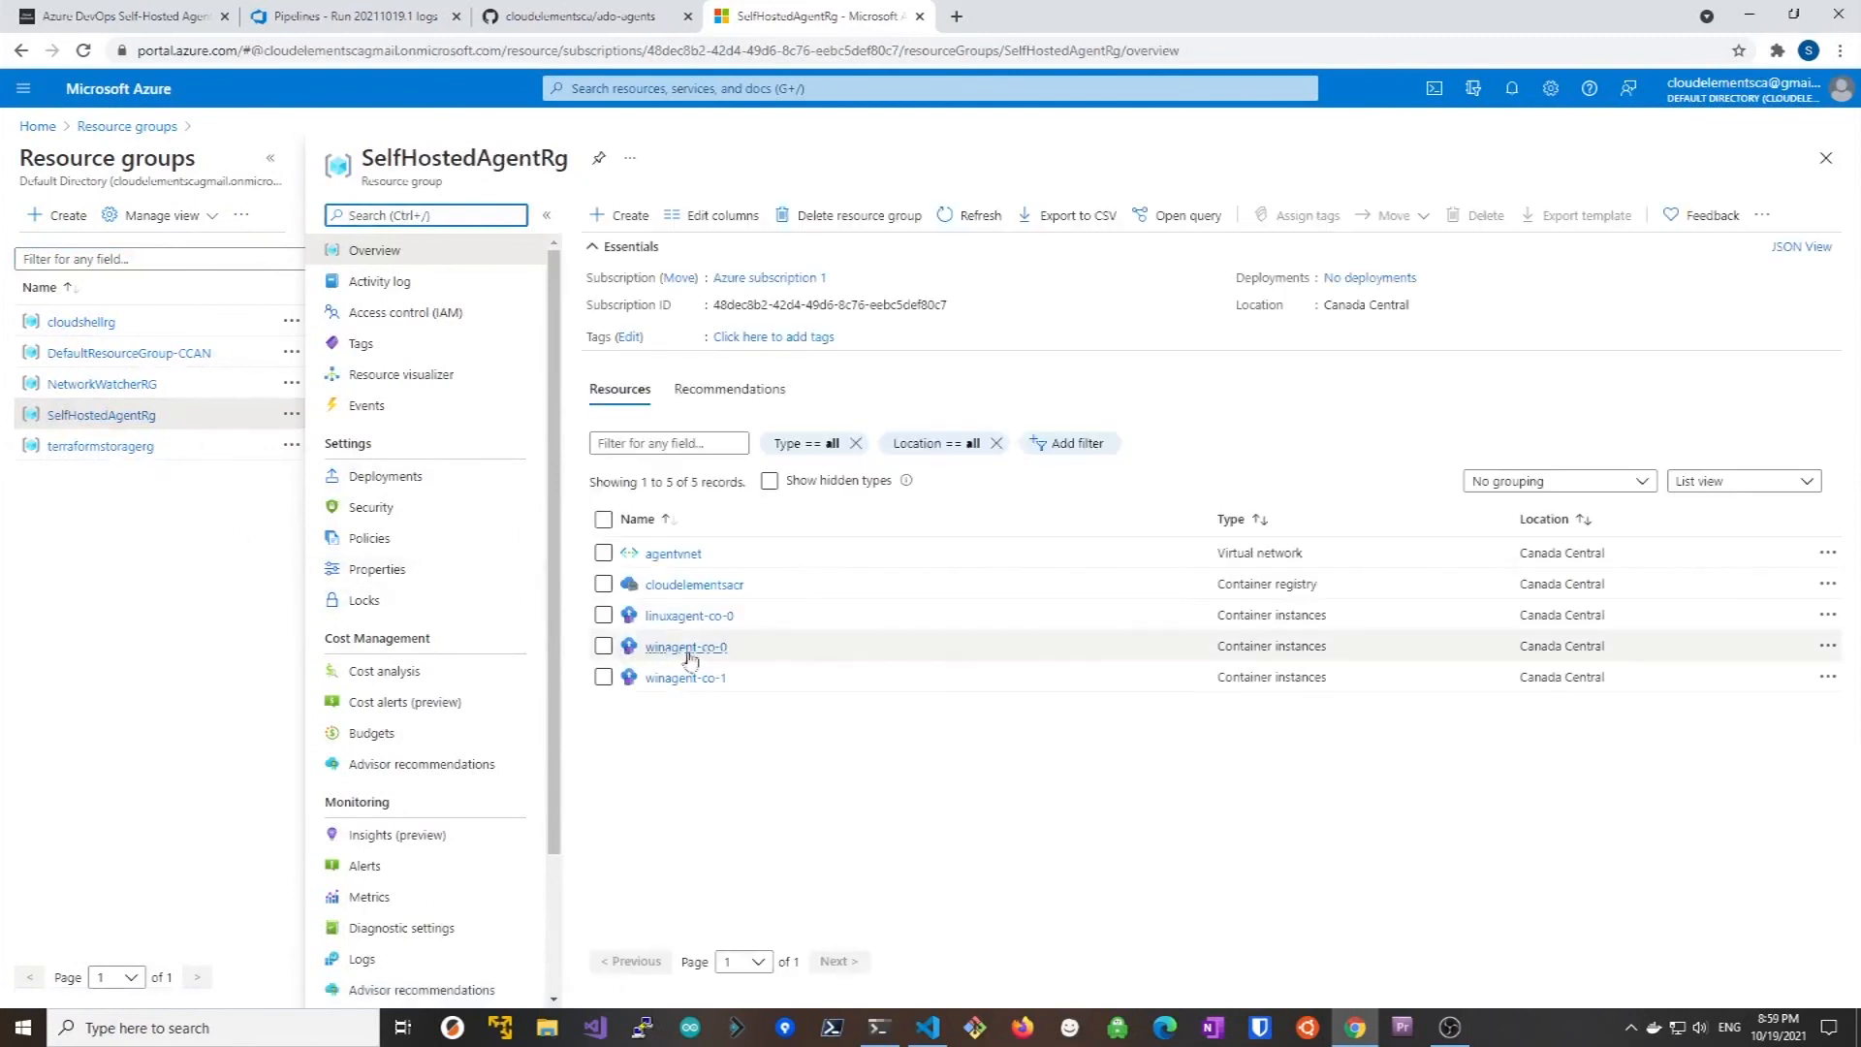
{"action": "mouse_move", "coordinate": [694, 584]}
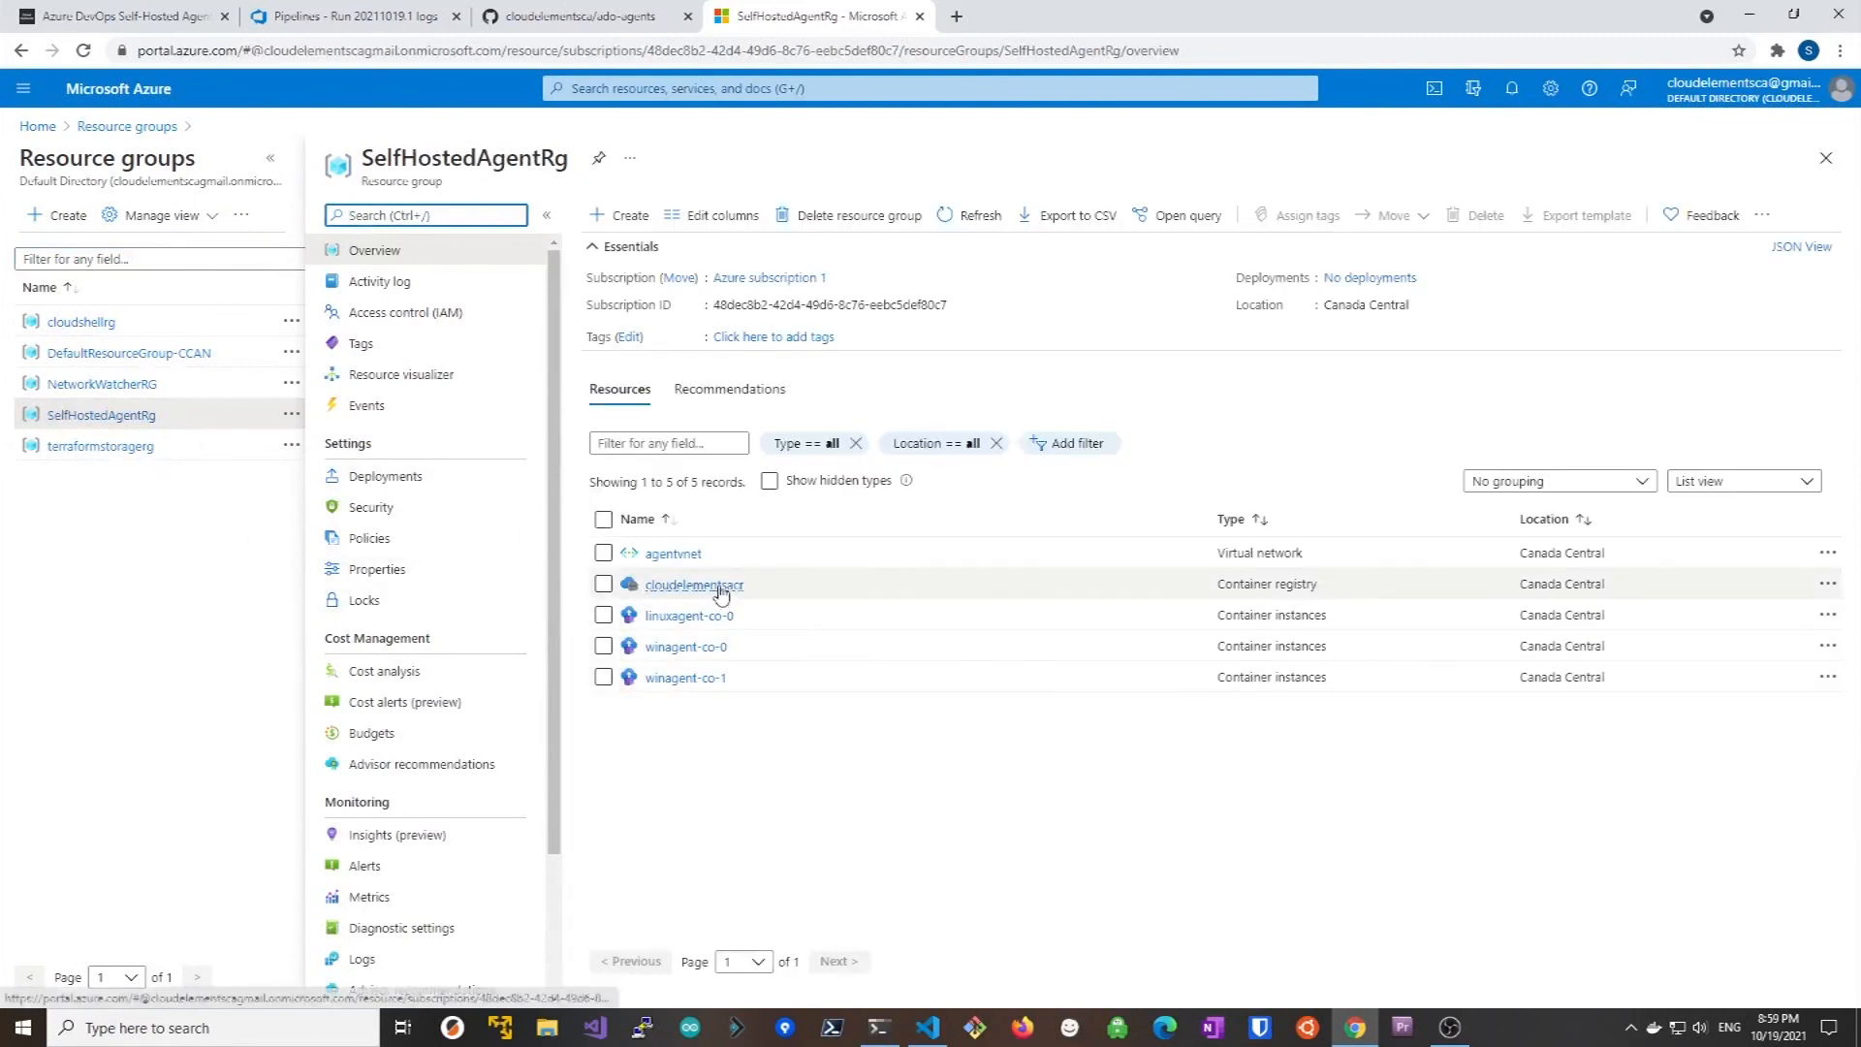
View cloudelementsacr's linuxagent and winagent repositories, then return to SelfHostedAgentRg
{"action": "left_click", "coordinate": [694, 584]}
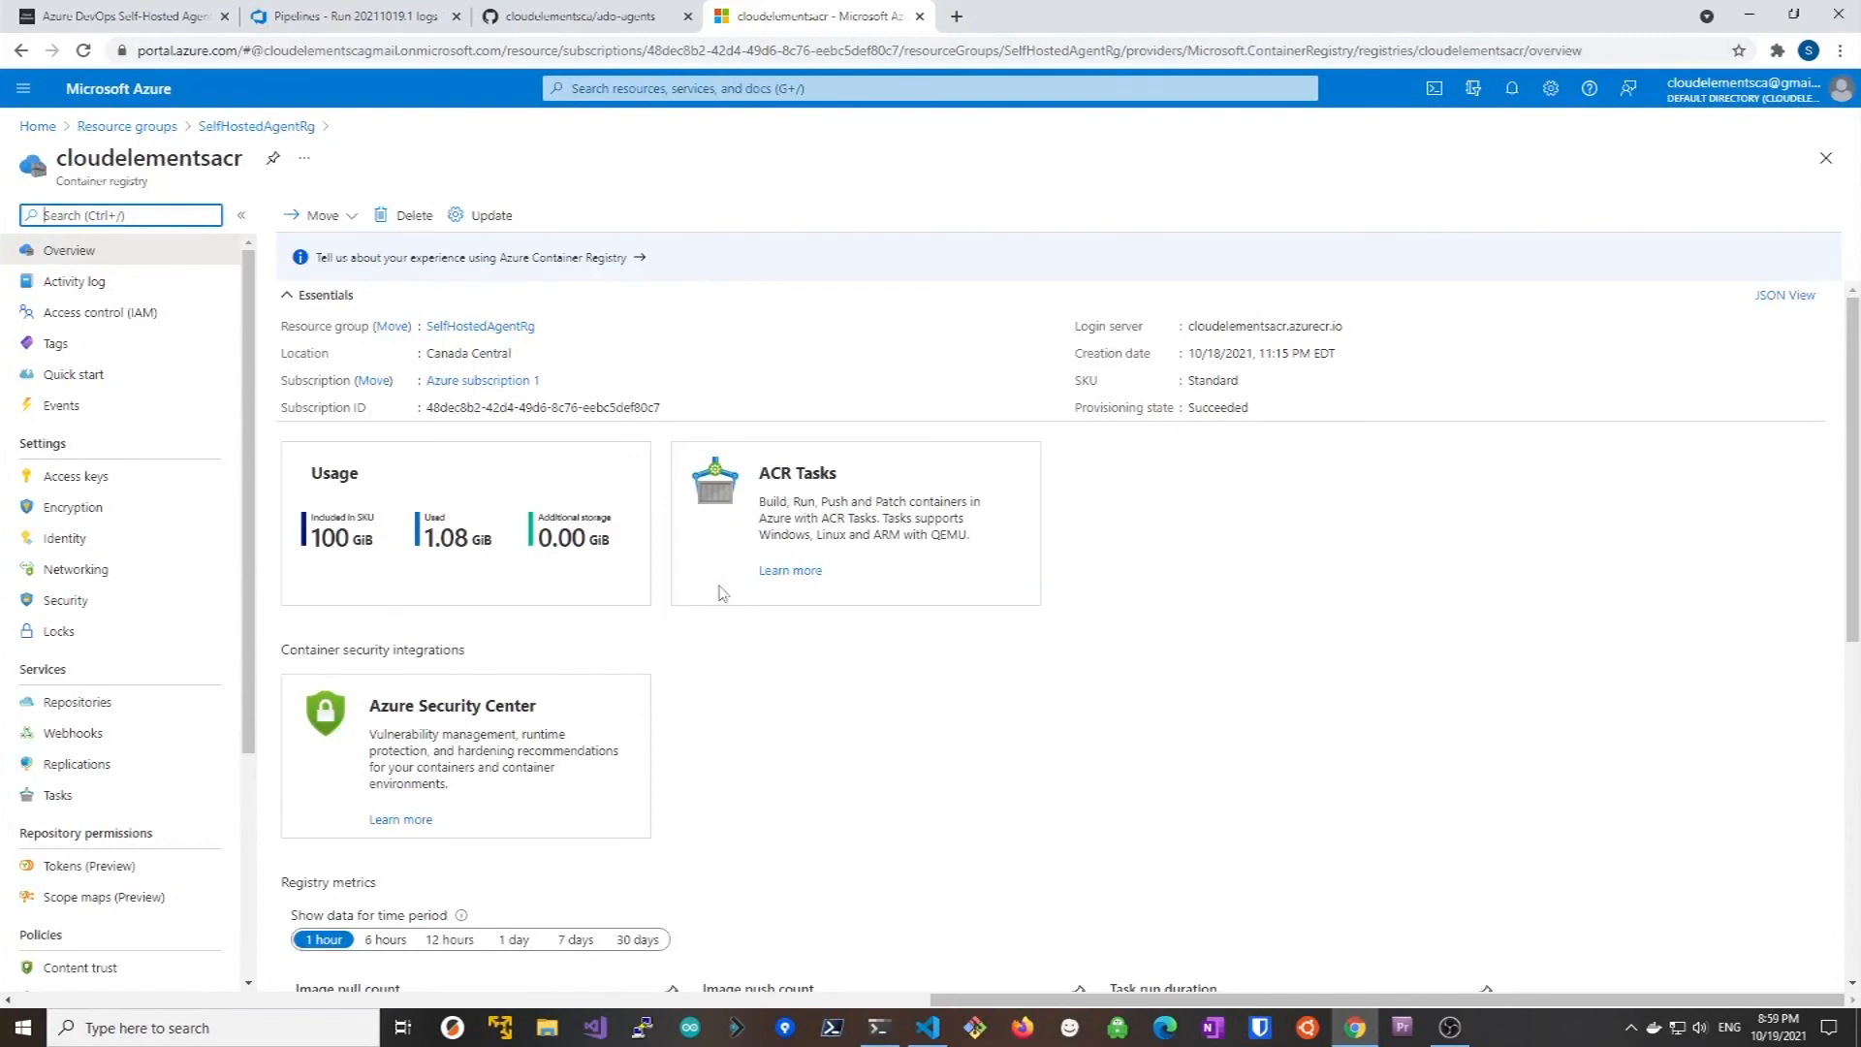
{"action": "mouse_move", "coordinate": [76, 702]}
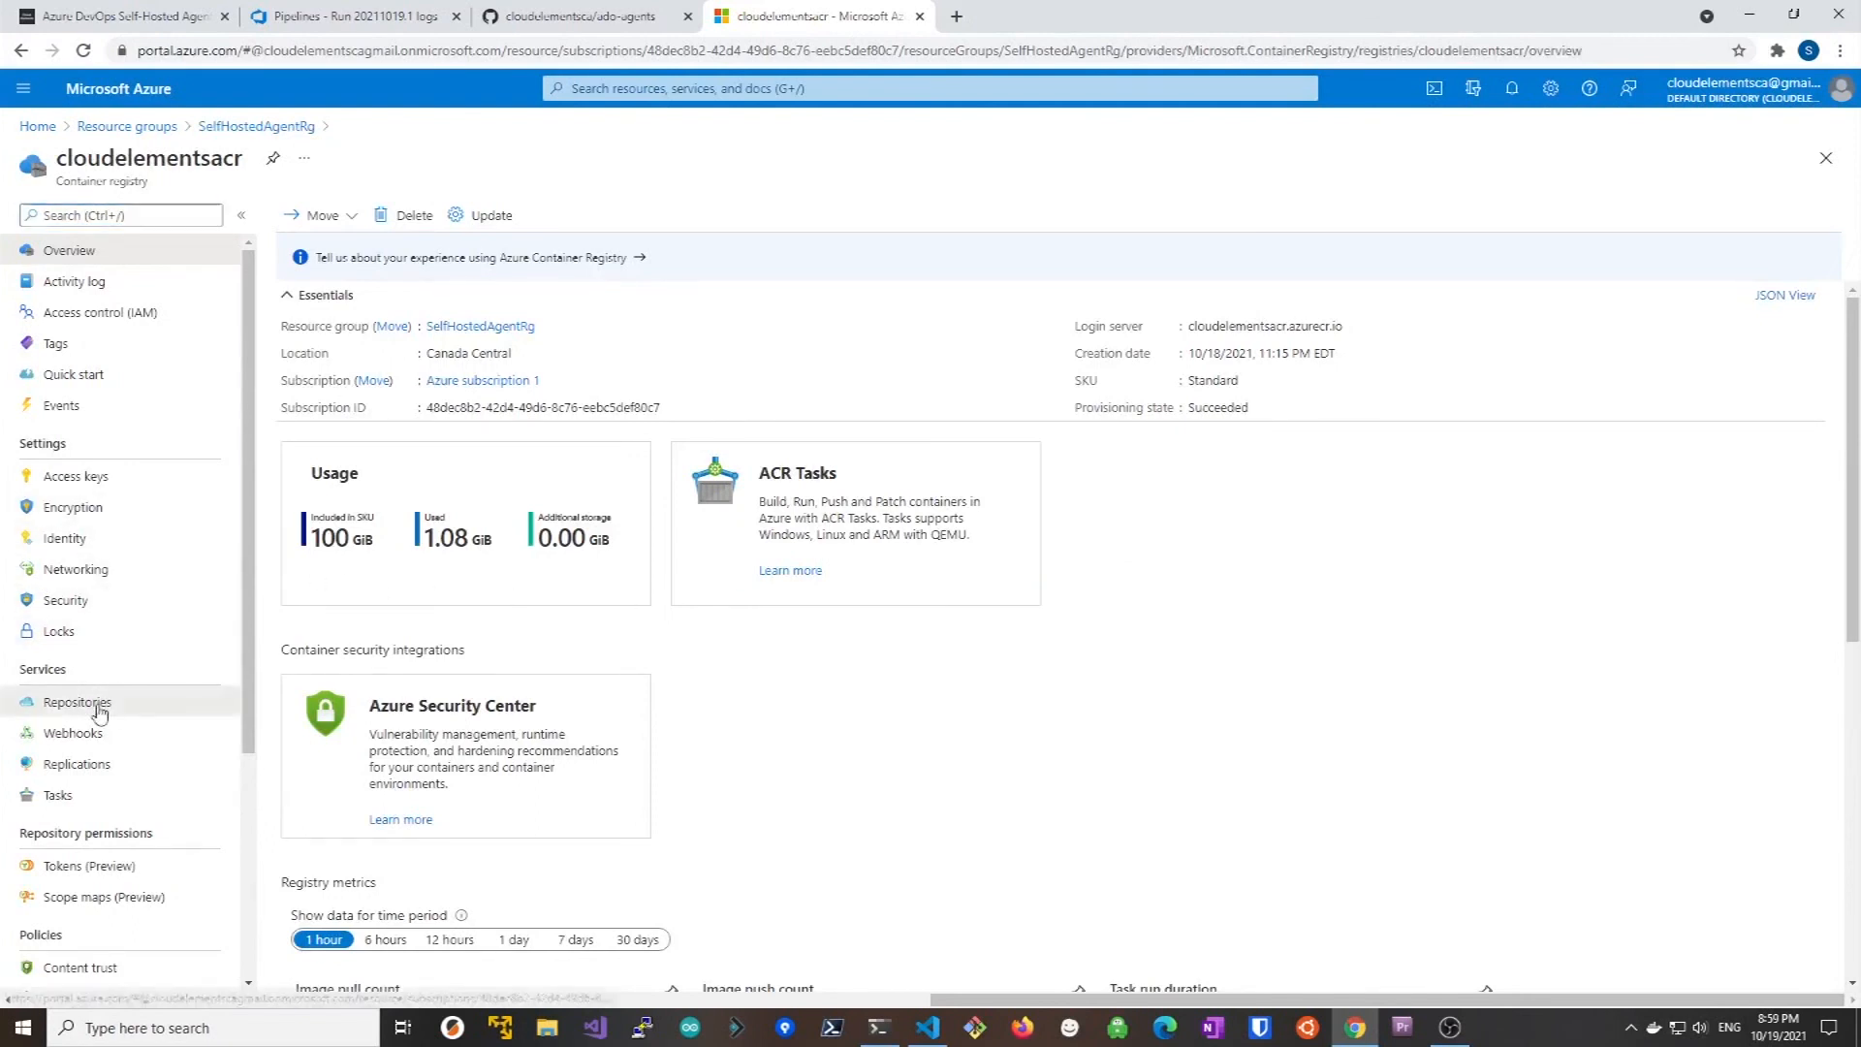
{"action": "left_click", "coordinate": [78, 702]}
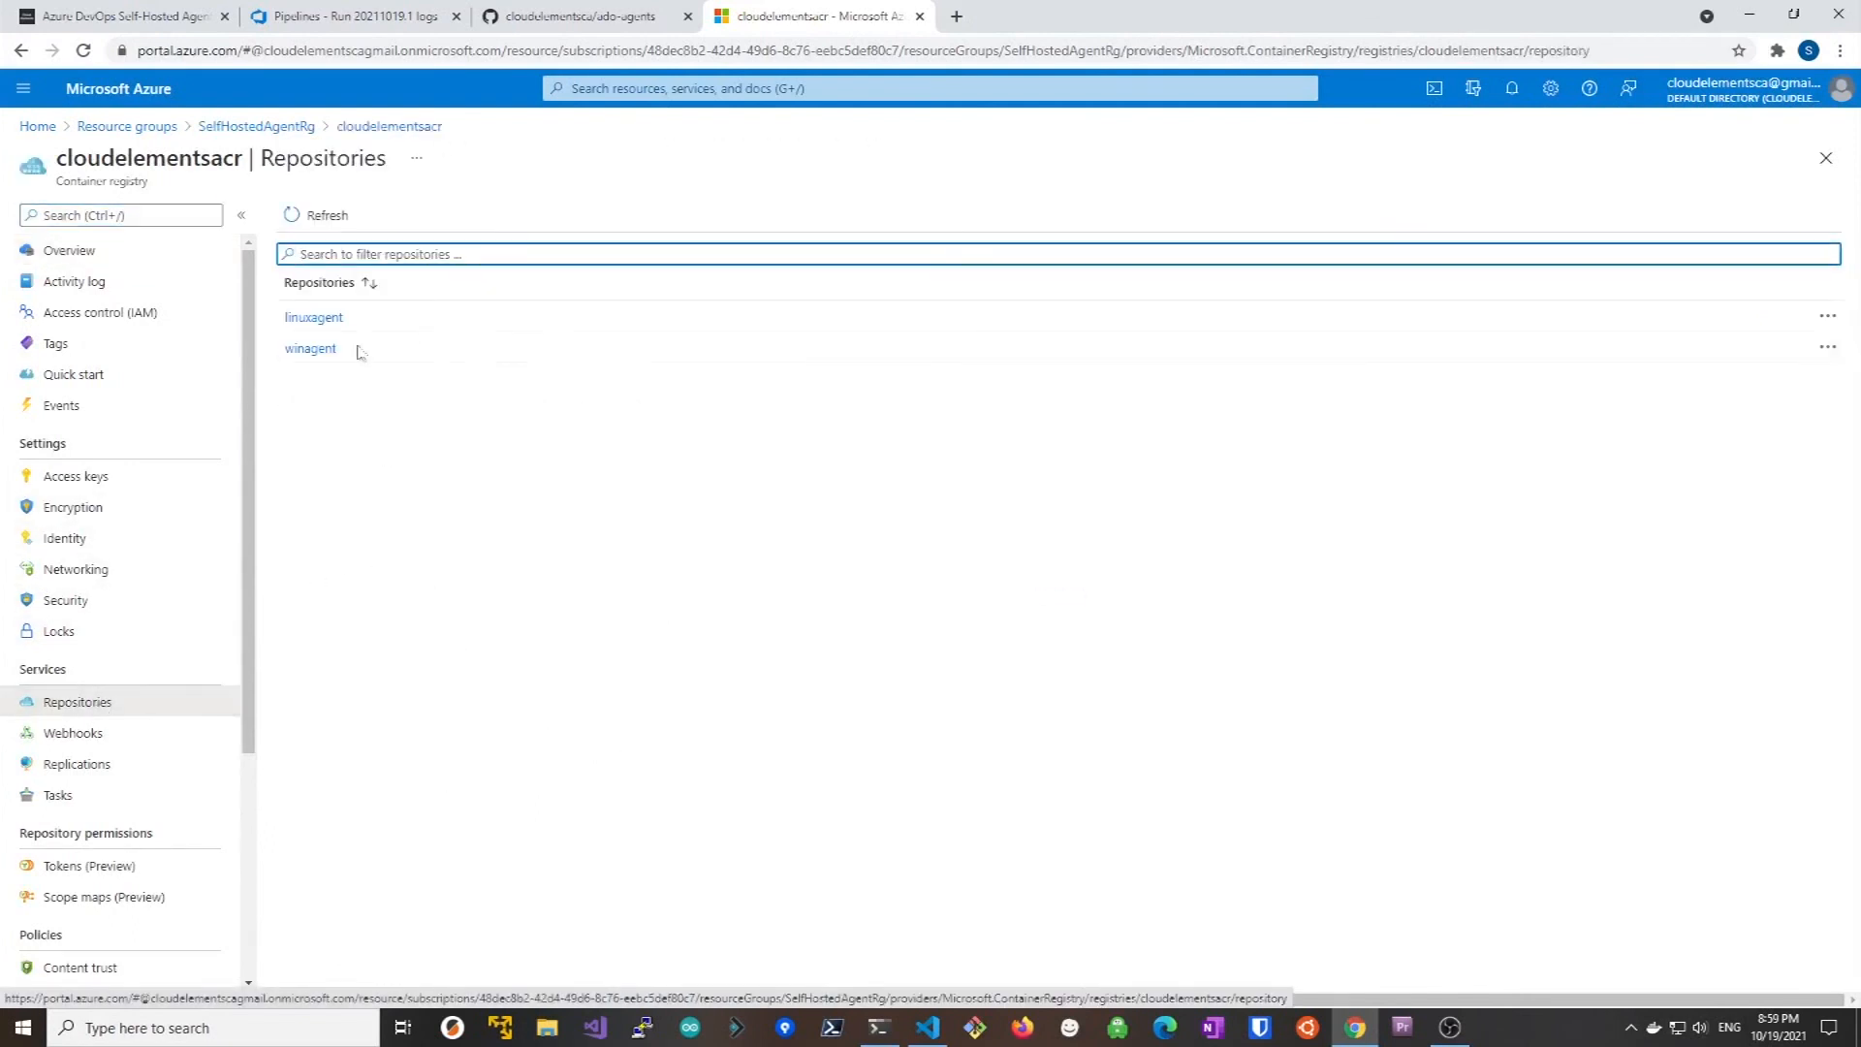
{"action": "mouse_move", "coordinate": [310, 348]}
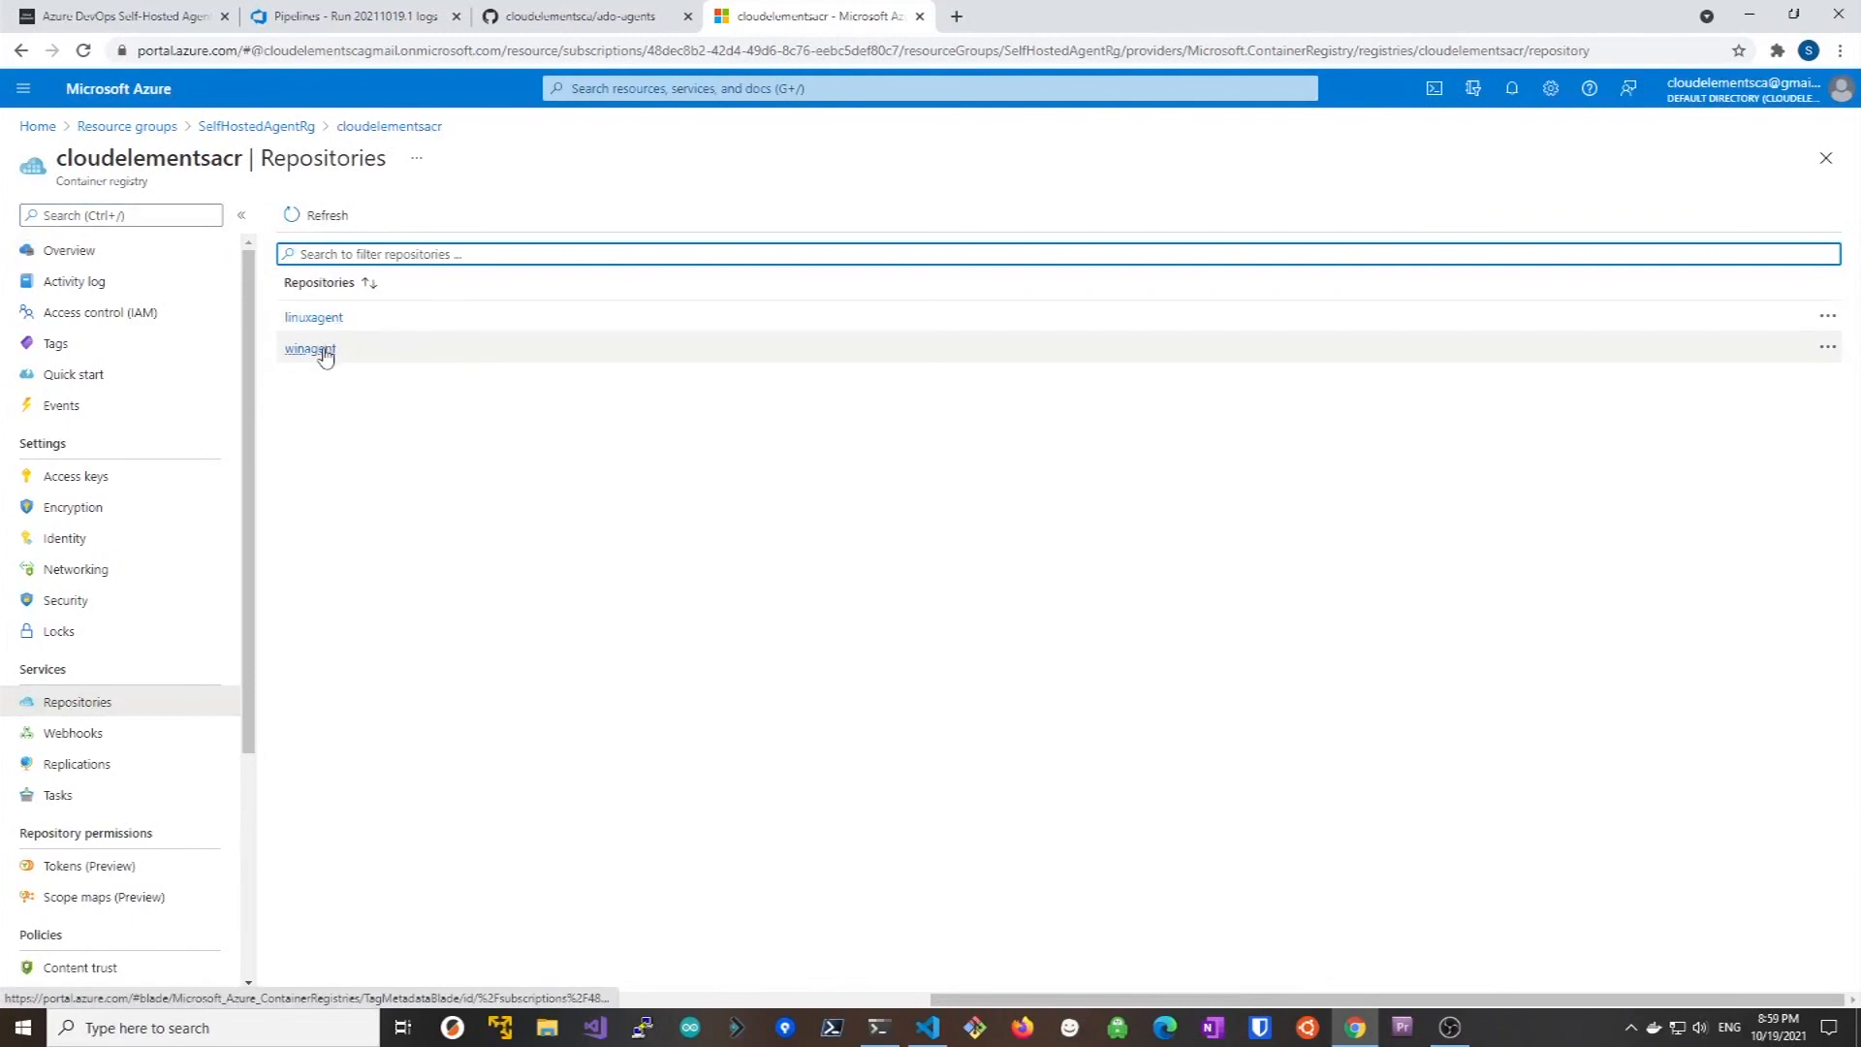
{"action": "mouse_move", "coordinate": [256, 128]}
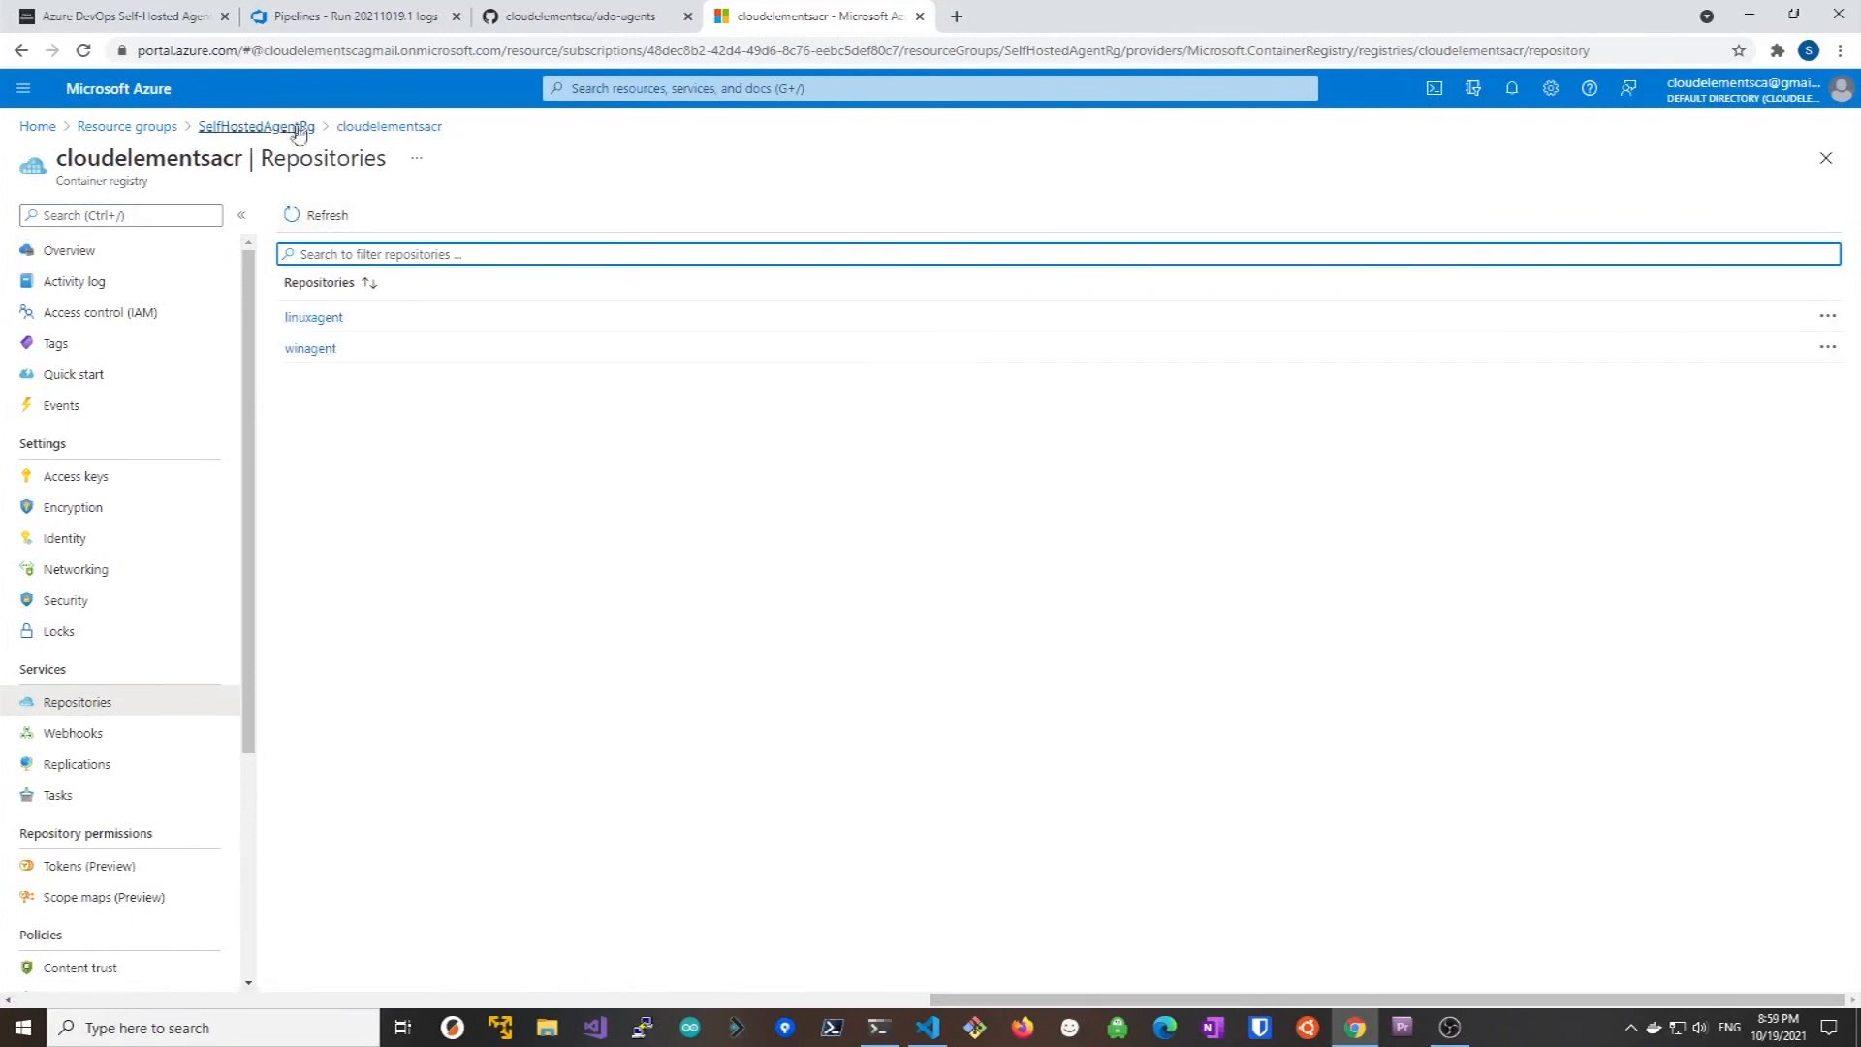
{"action": "left_click", "coordinate": [254, 128]}
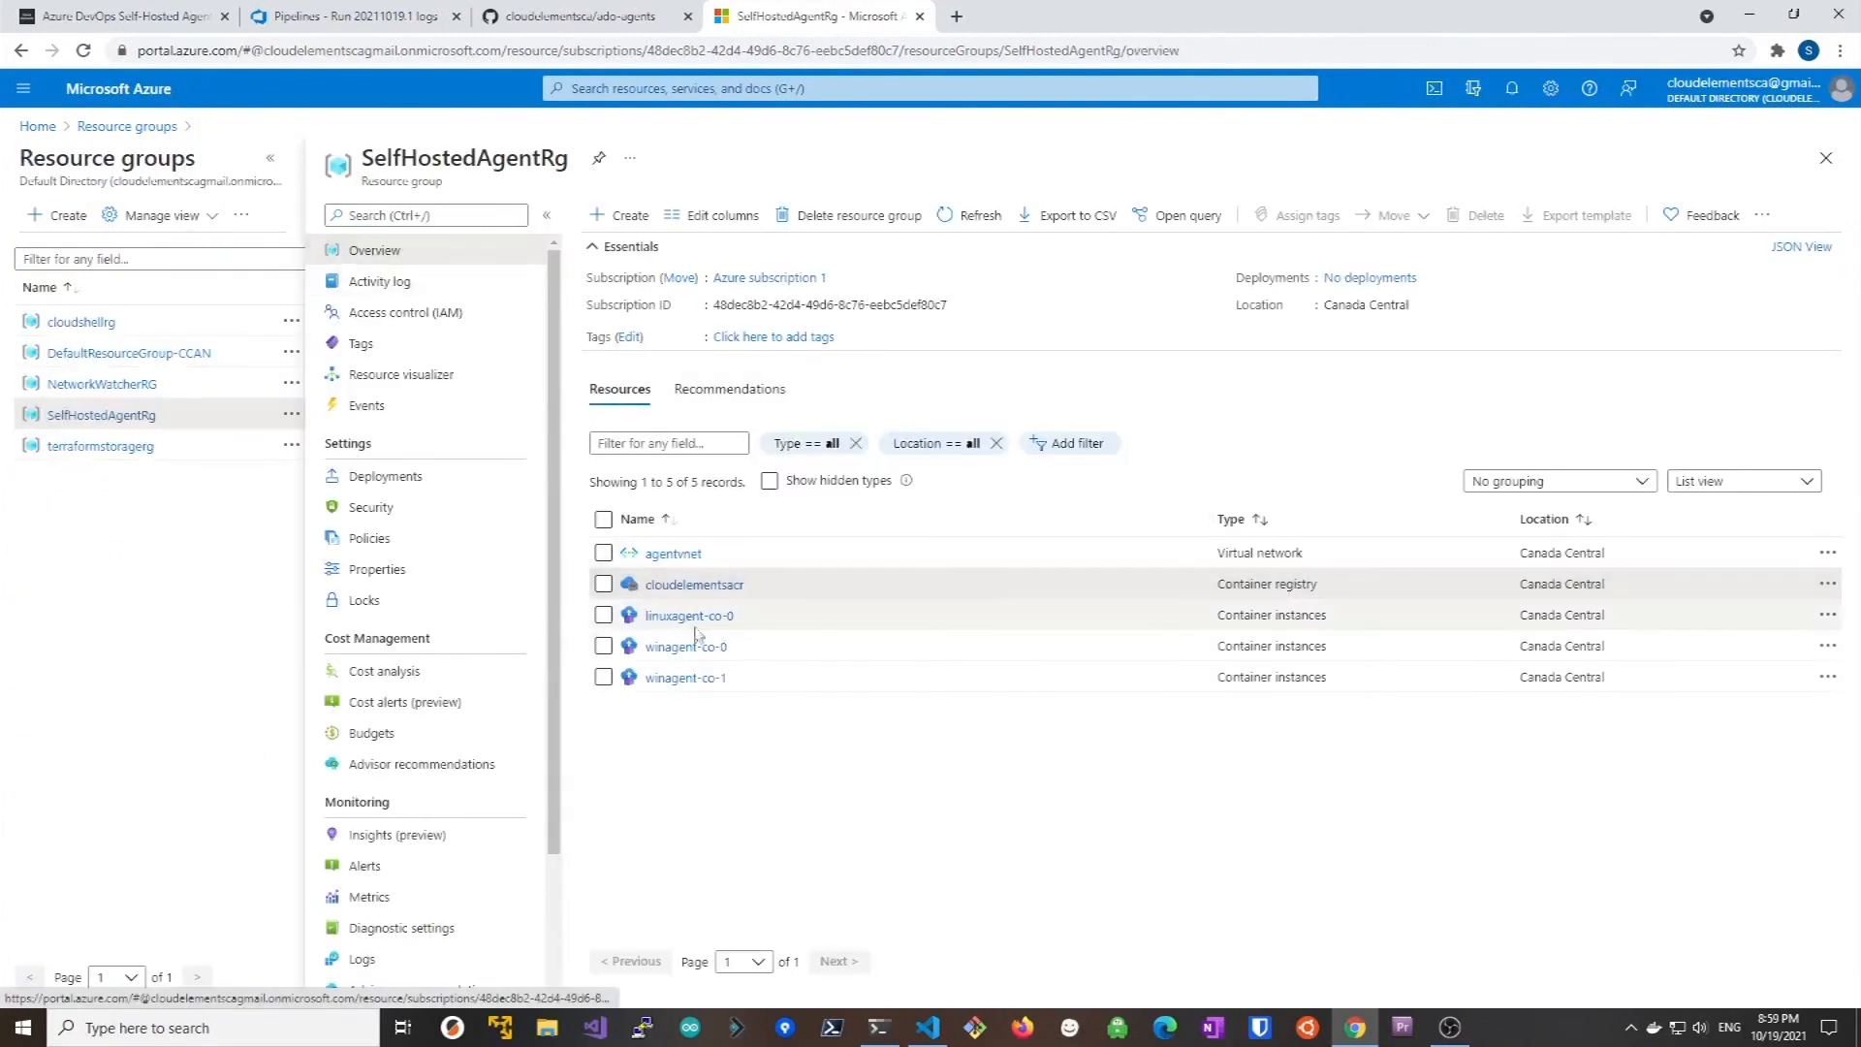
{"action": "mouse_move", "coordinate": [688, 614]}
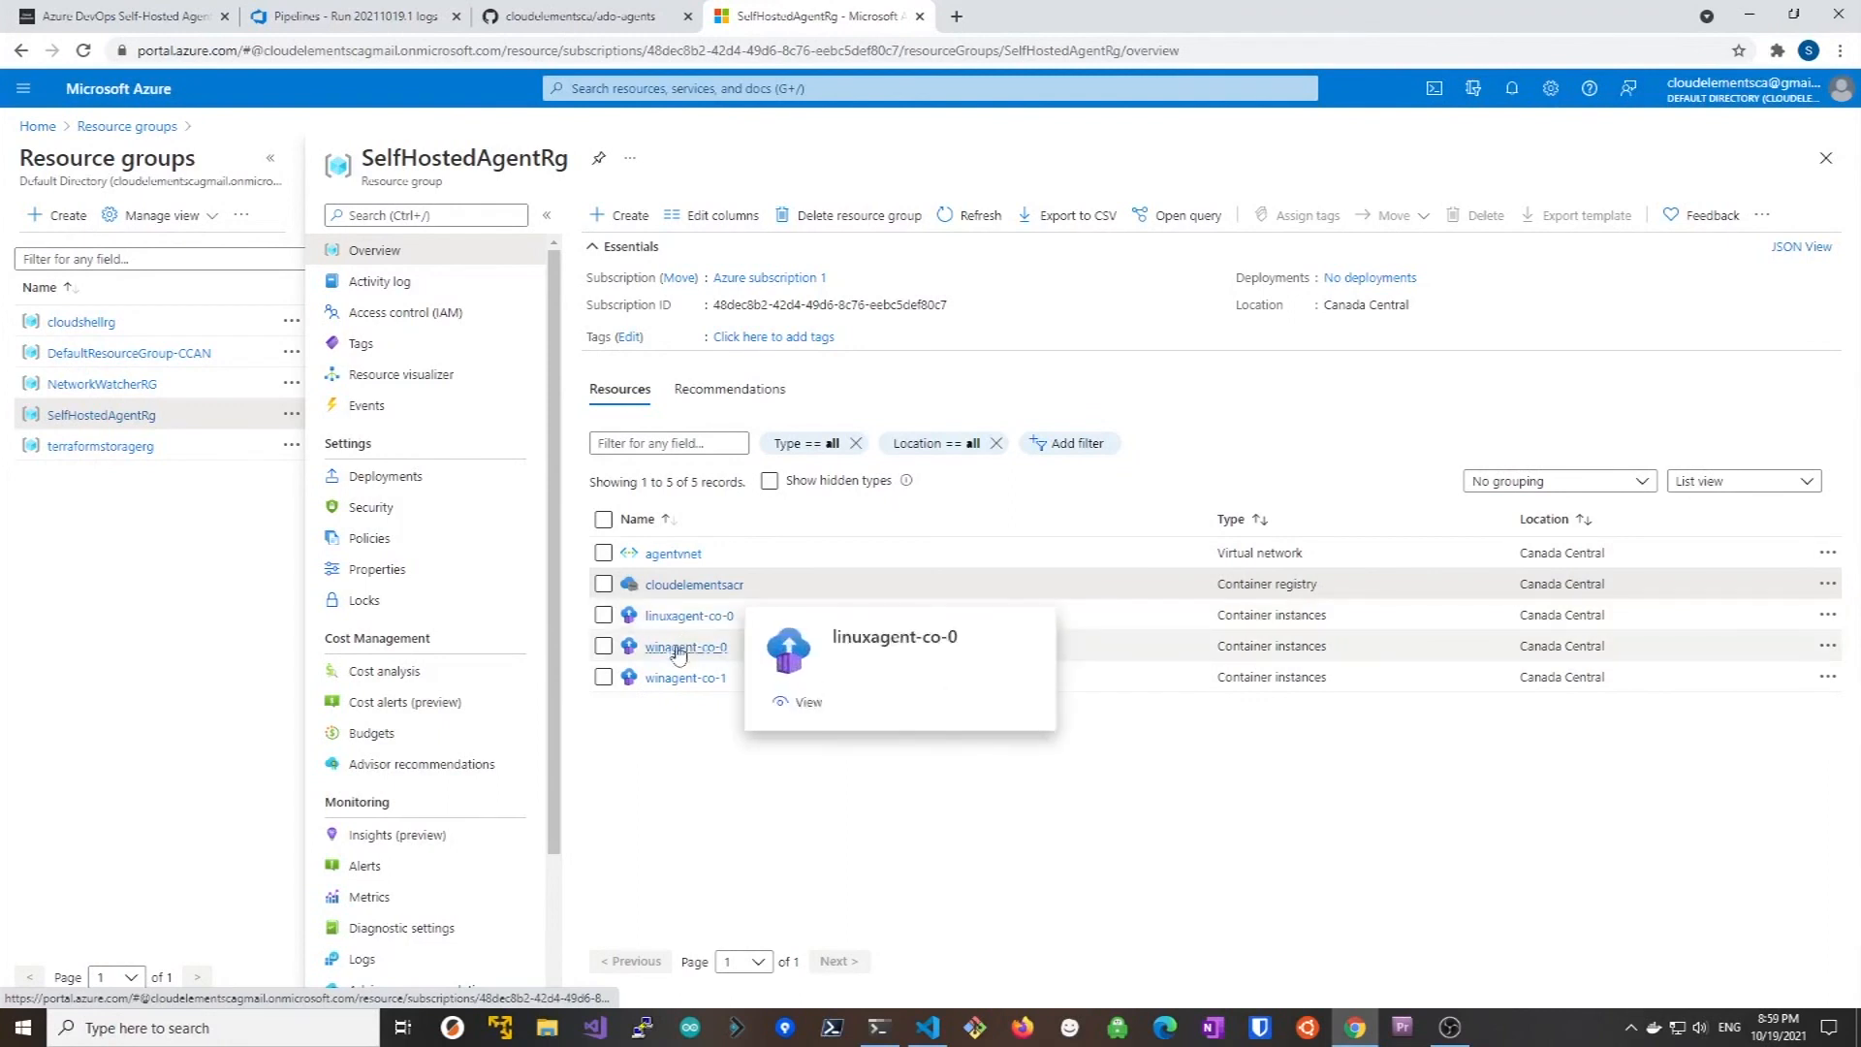
{"action": "mouse_move", "coordinate": [684, 677]}
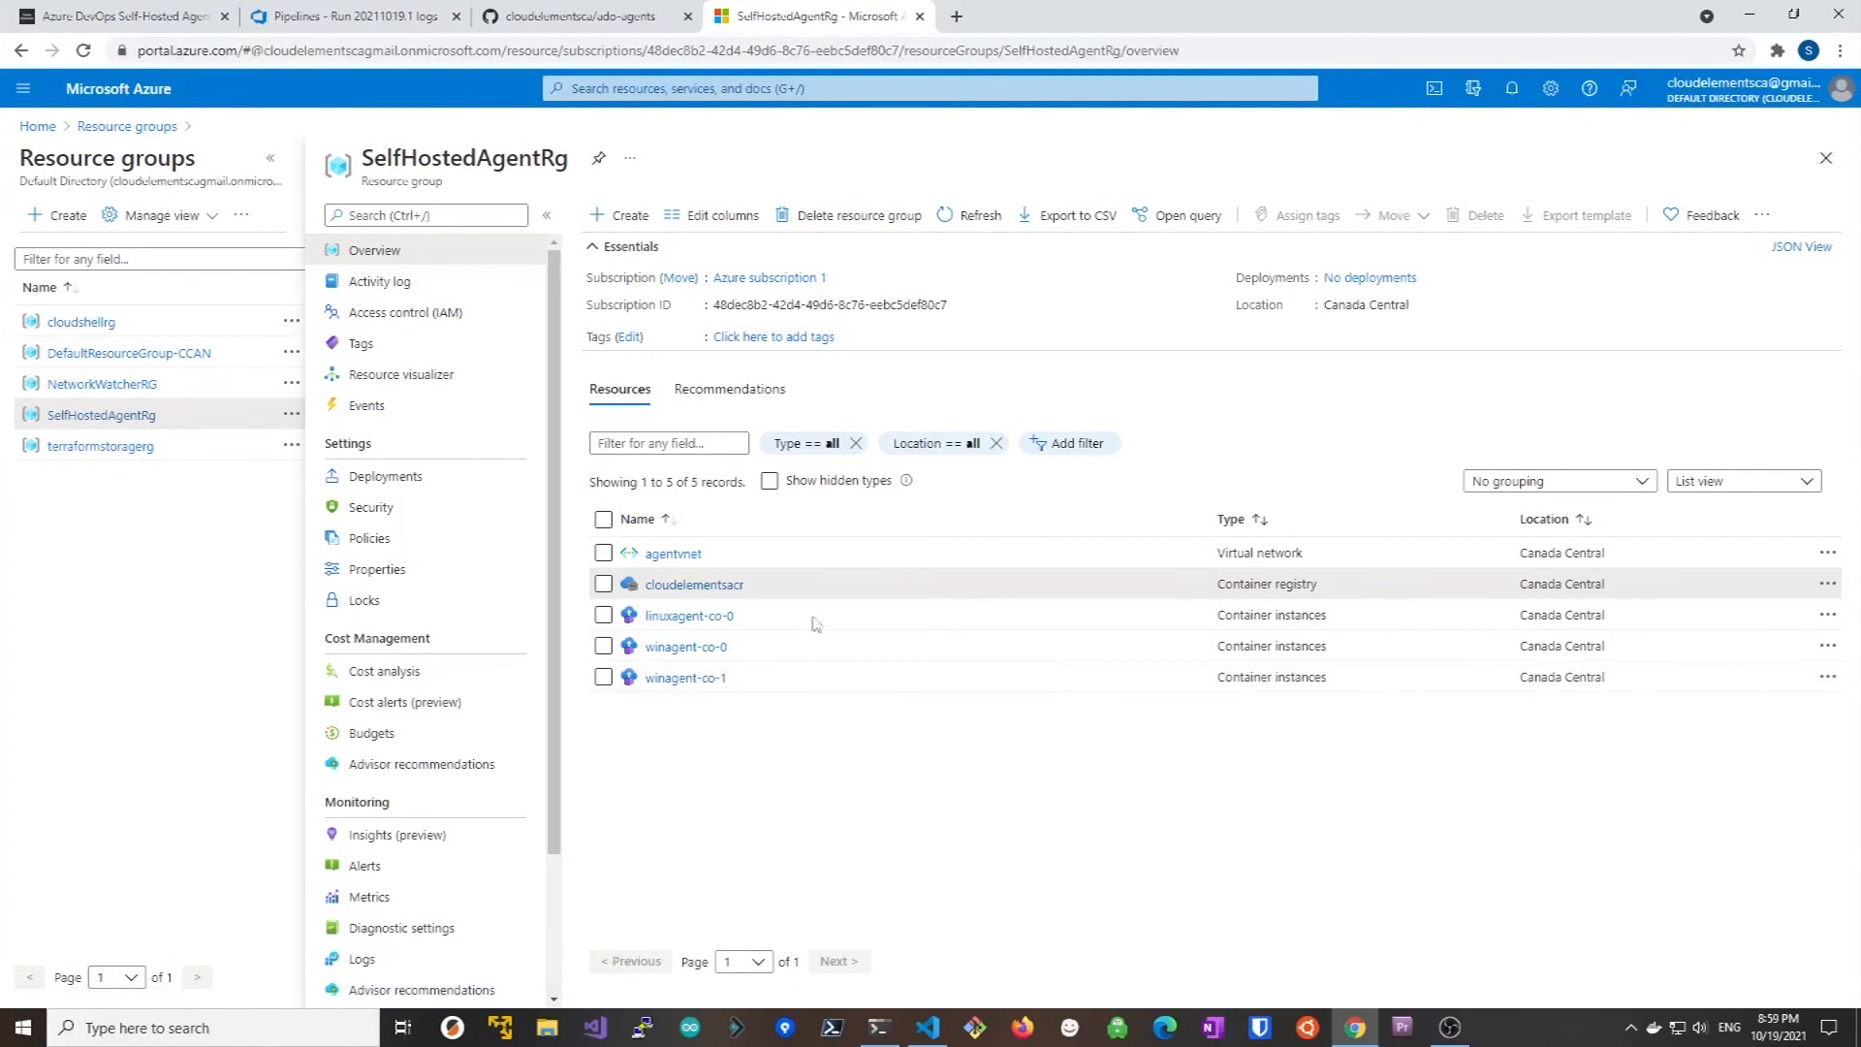
Show the agent pool's Agents list with linuxagent-co-0, winagent-co-0 and winagent-co-1 online and idle
{"action": "left_click", "coordinate": [1187, 16]}
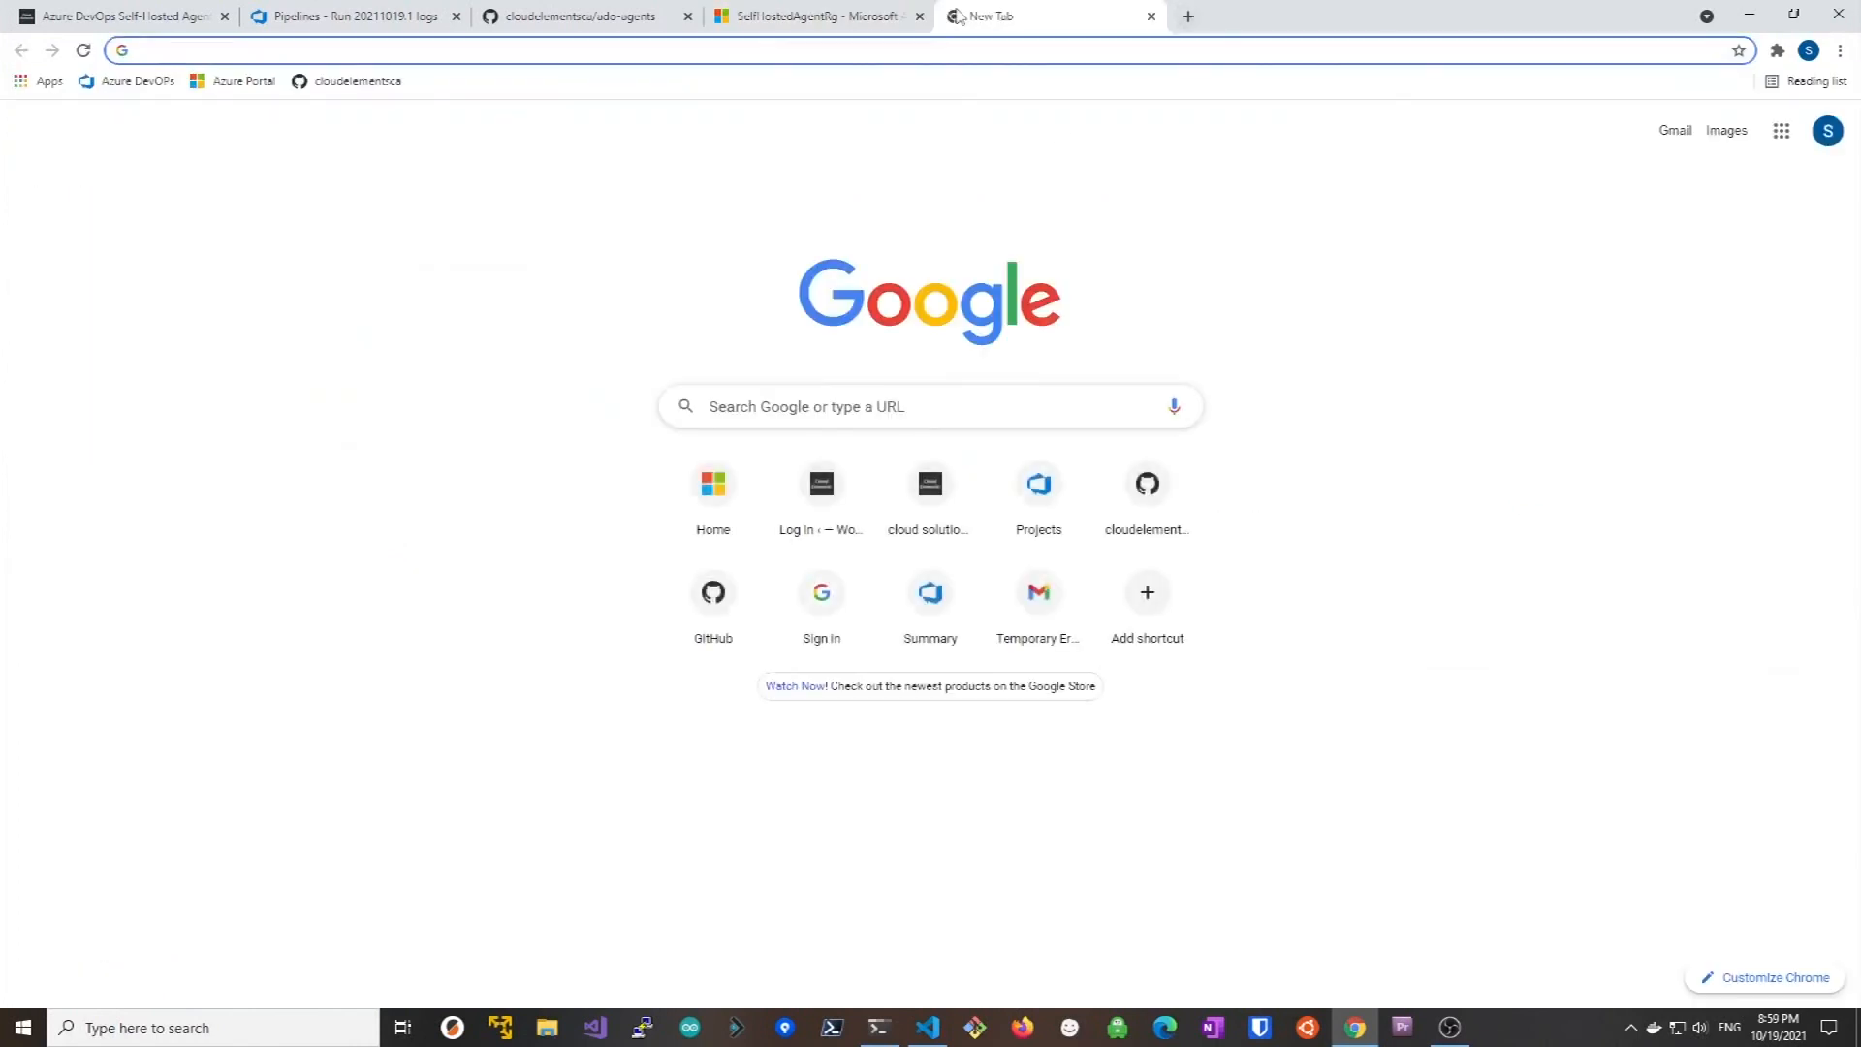
{"action": "mouse_move", "coordinate": [306, 151]}
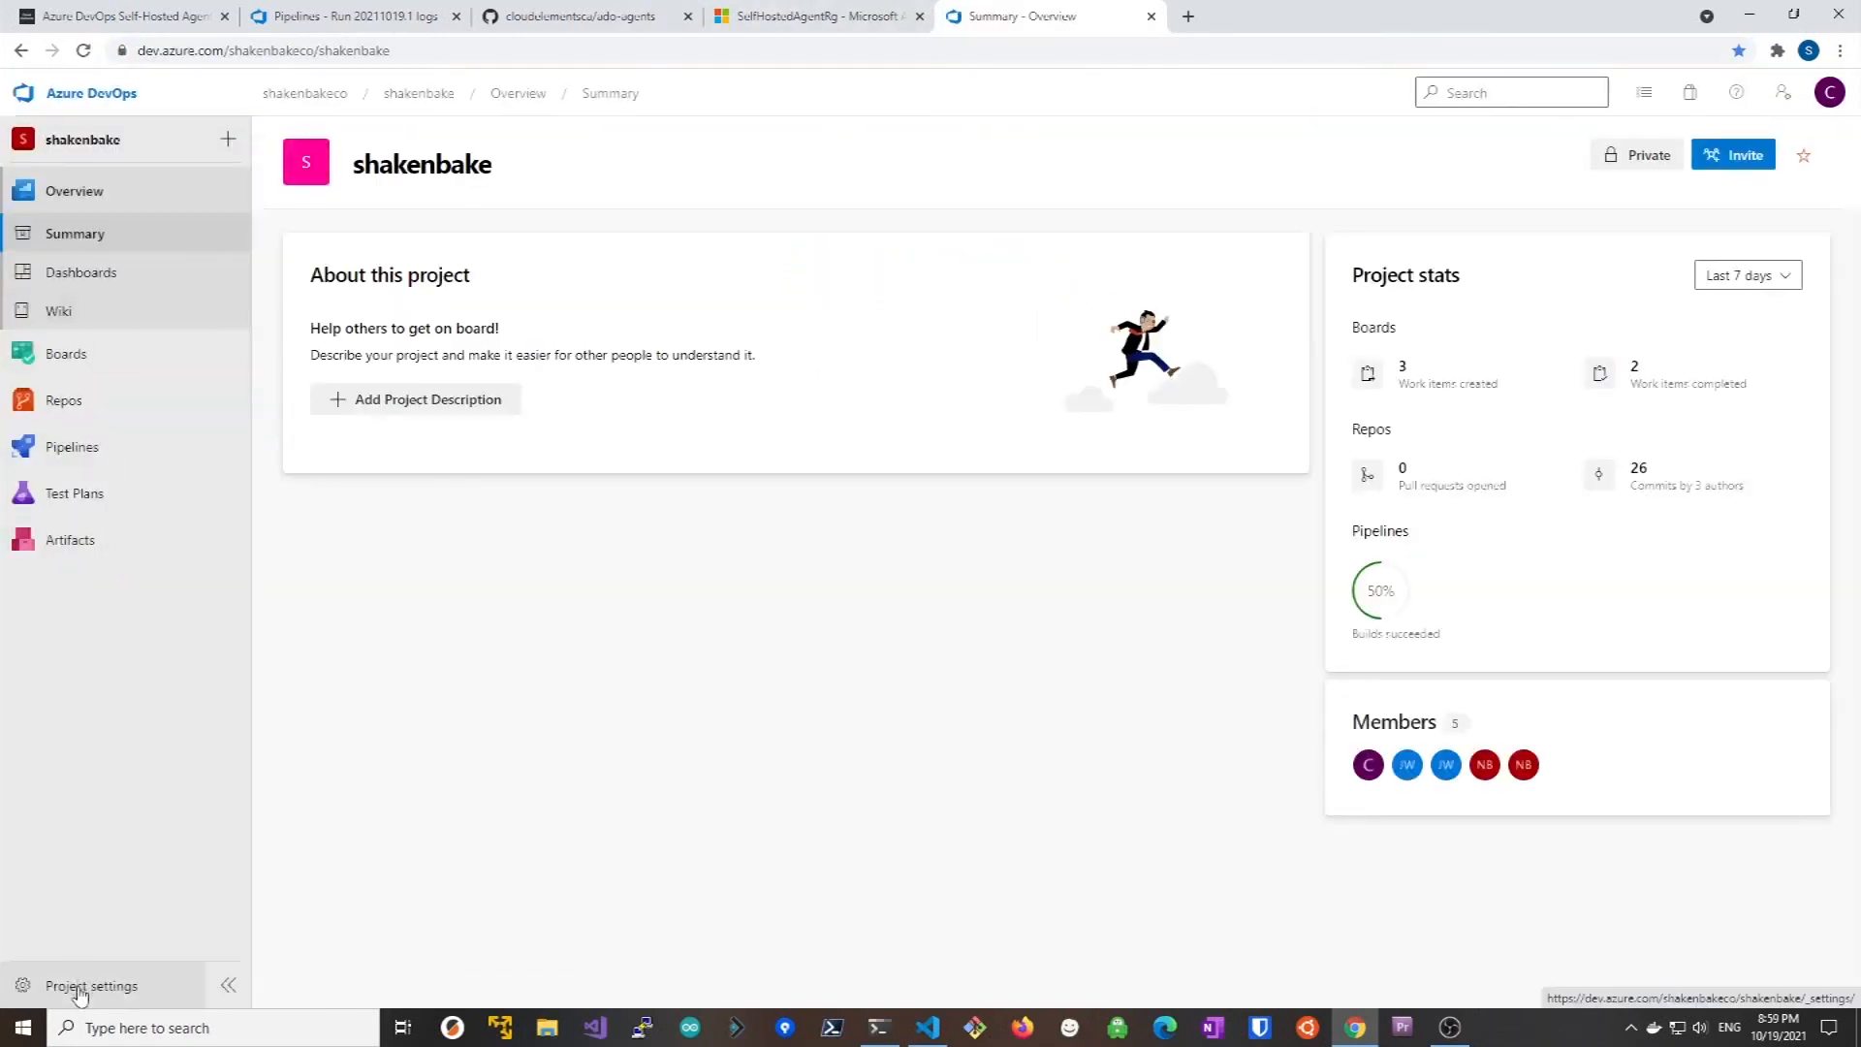
{"action": "left_click", "coordinate": [92, 985]}
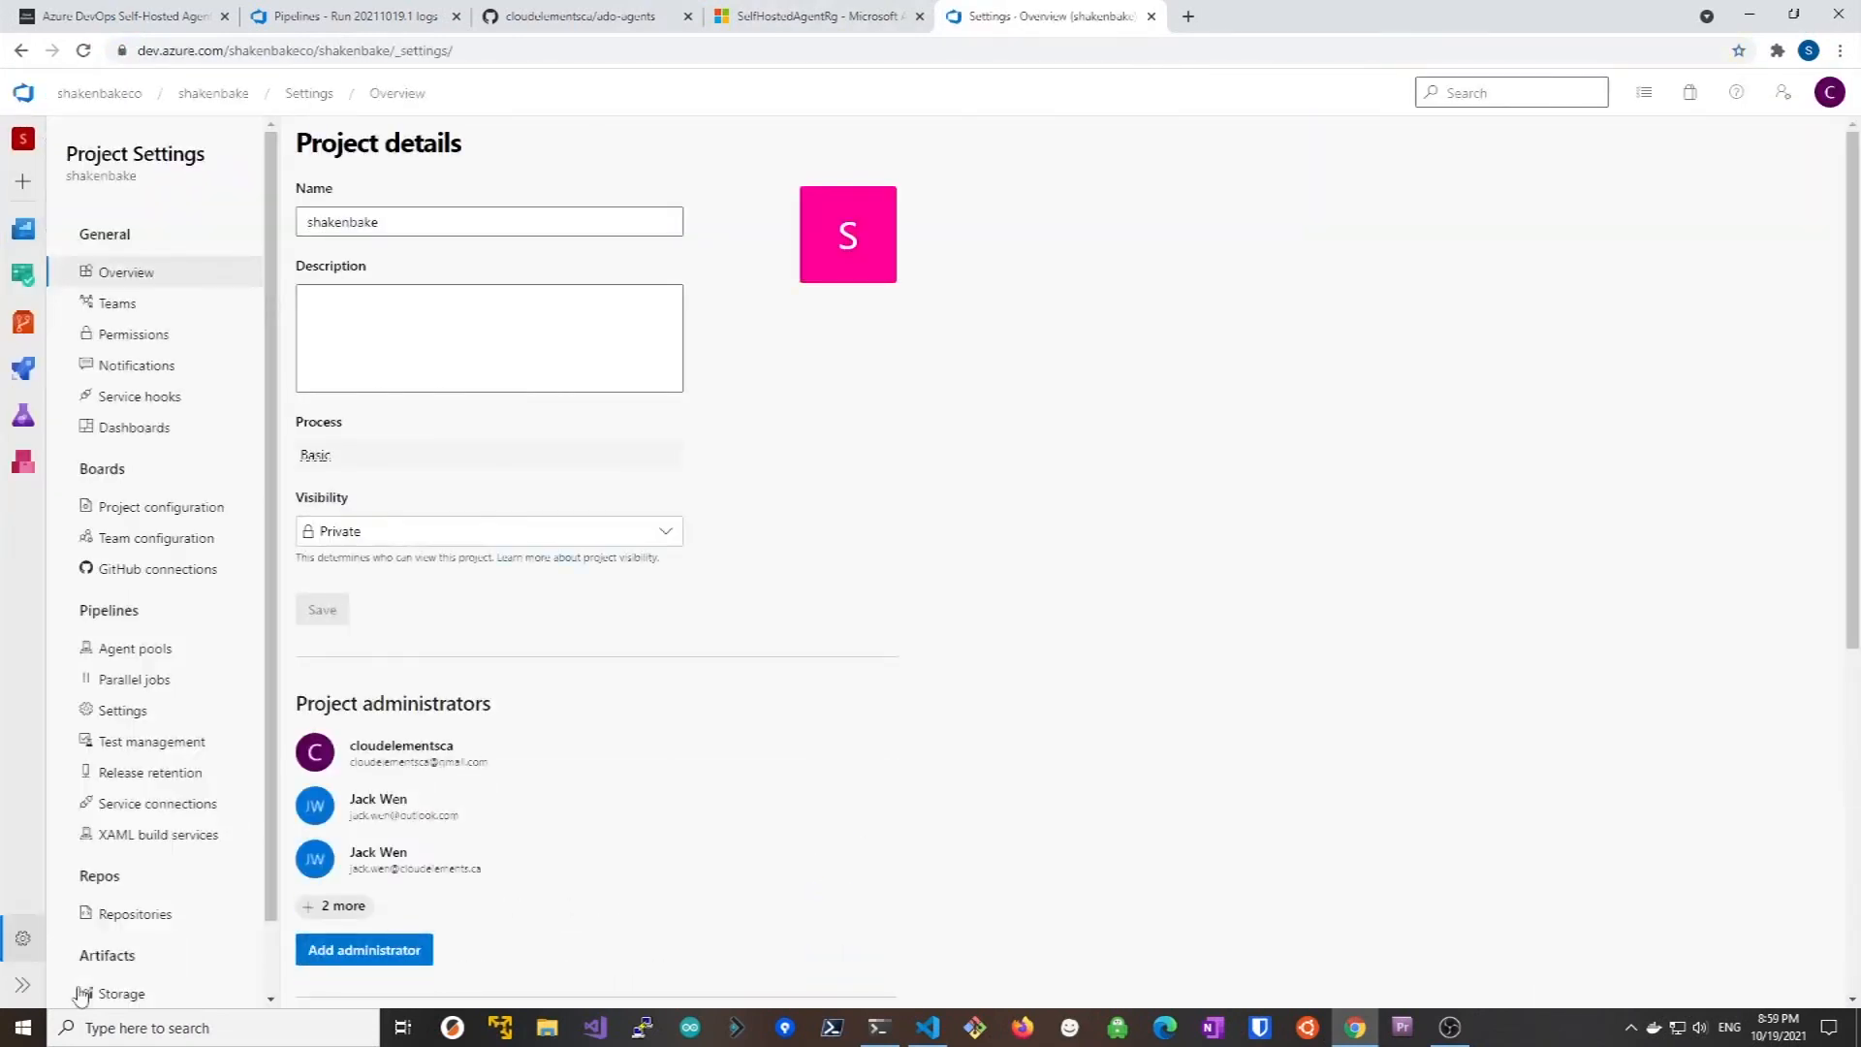
{"action": "mouse_move", "coordinate": [167, 657]}
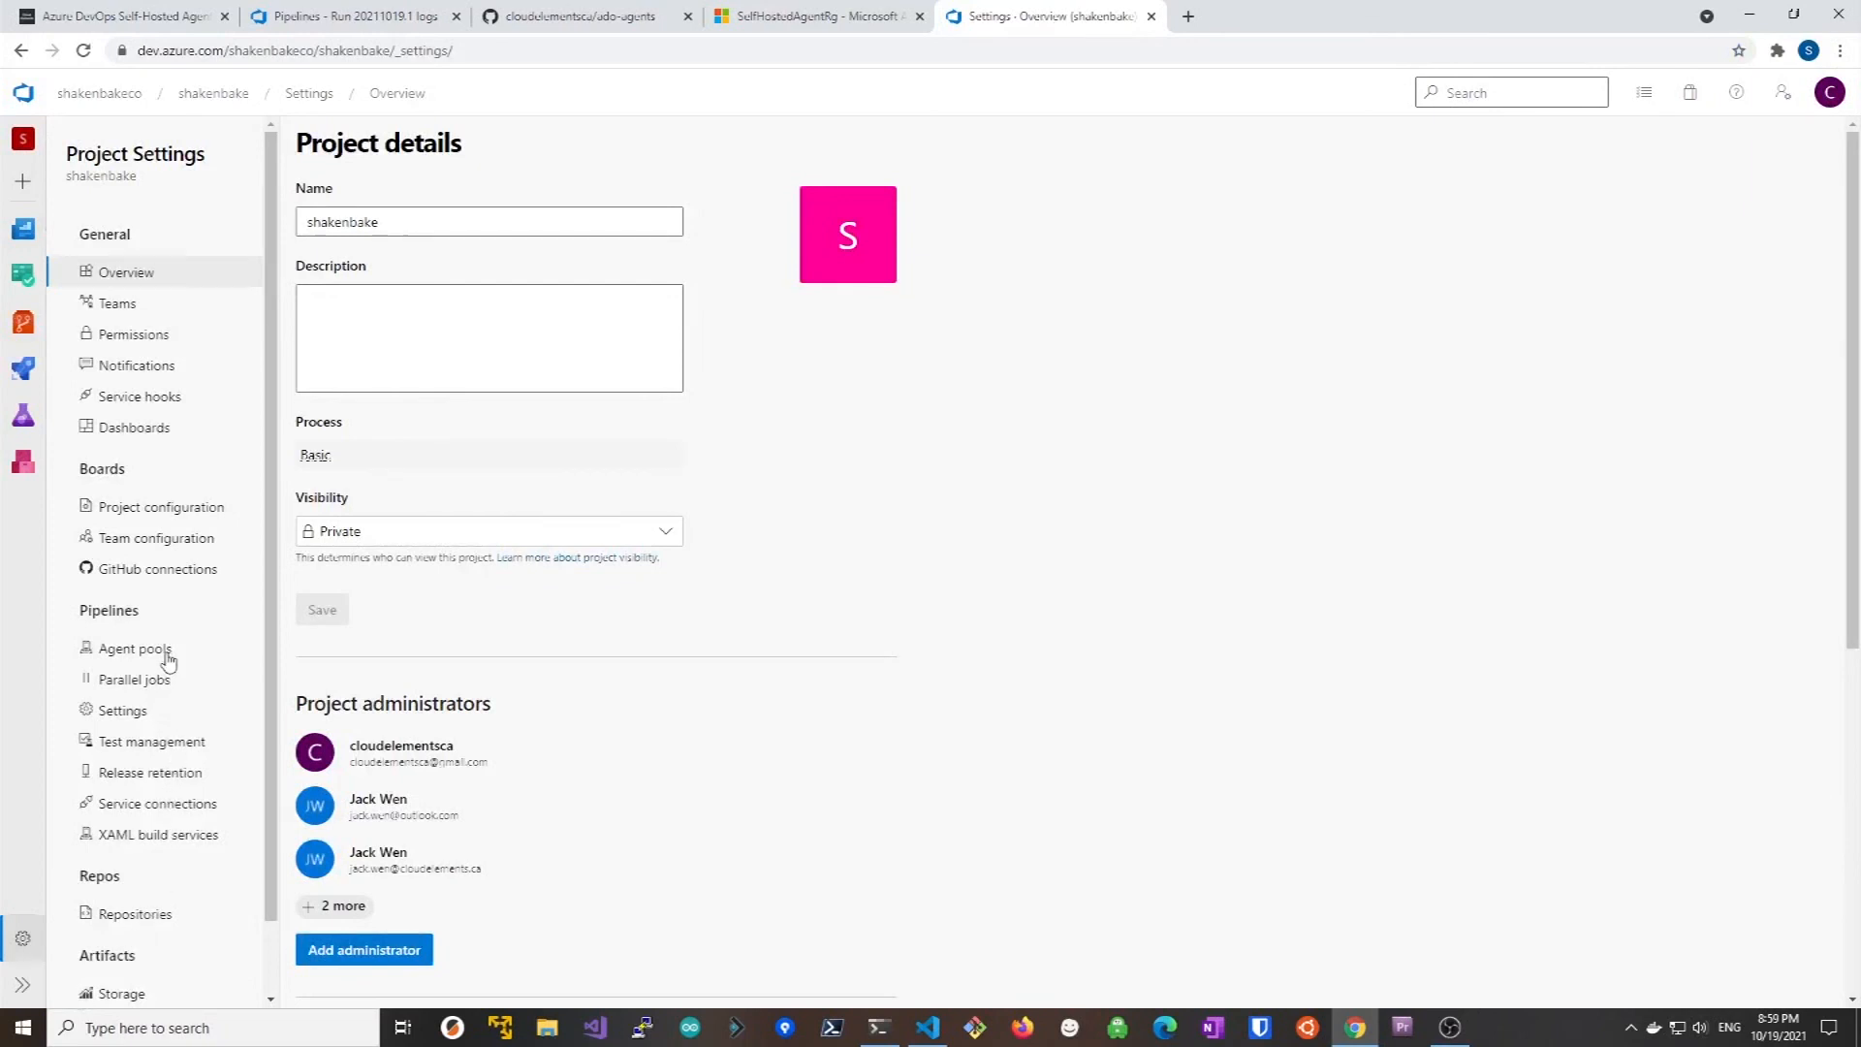
{"action": "left_click", "coordinate": [134, 647]}
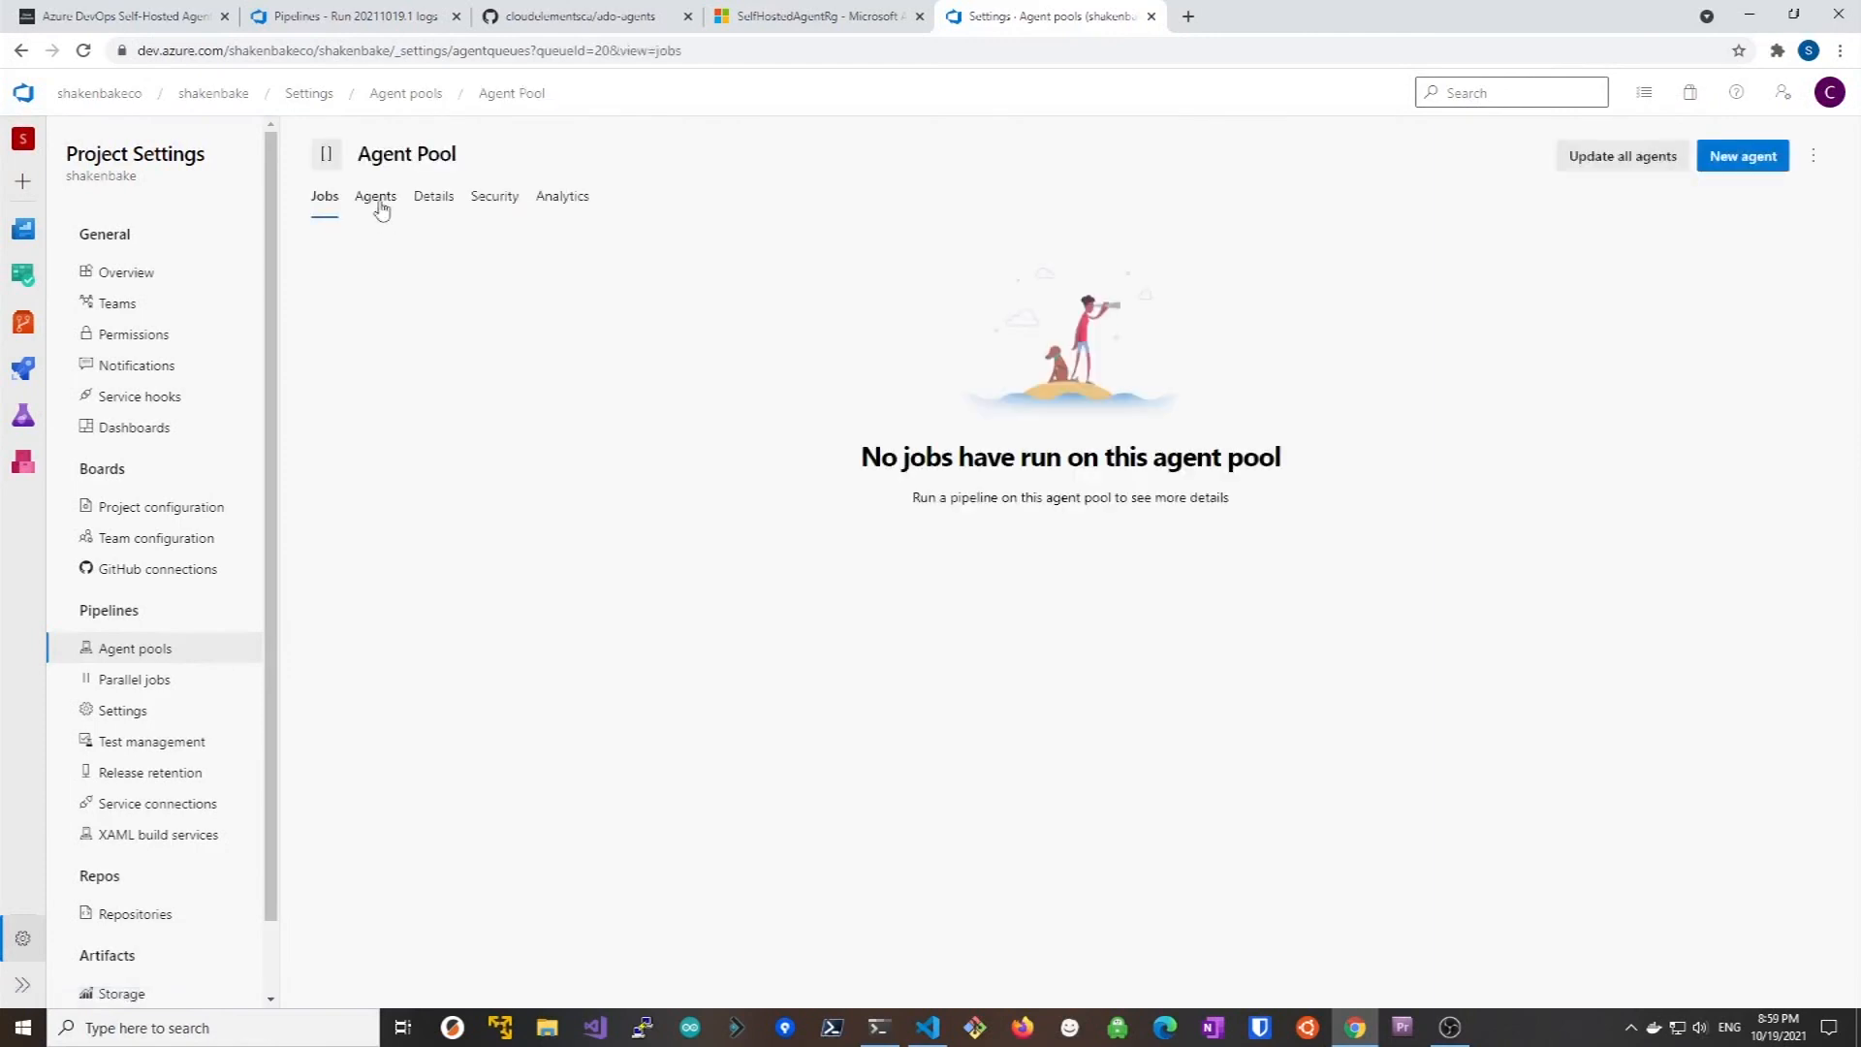
{"action": "left_click", "coordinate": [374, 196]}
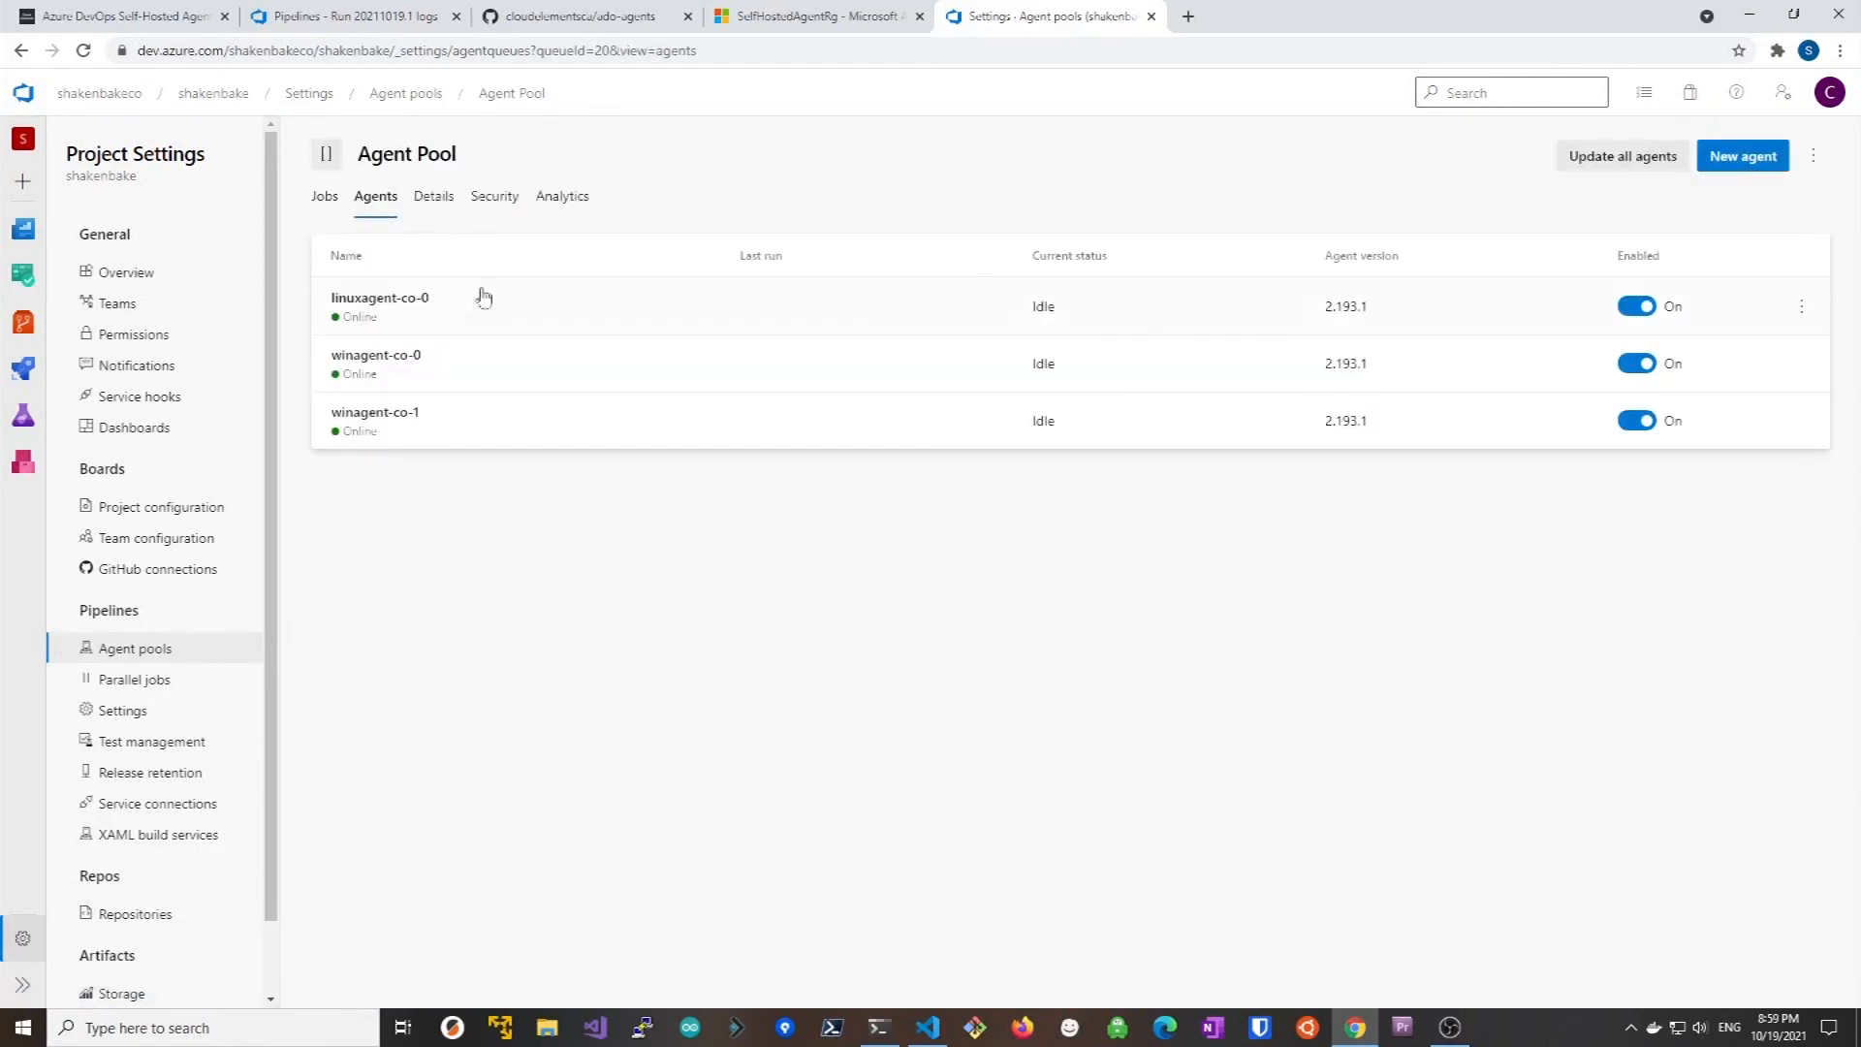
{"action": "mouse_move", "coordinate": [463, 473]}
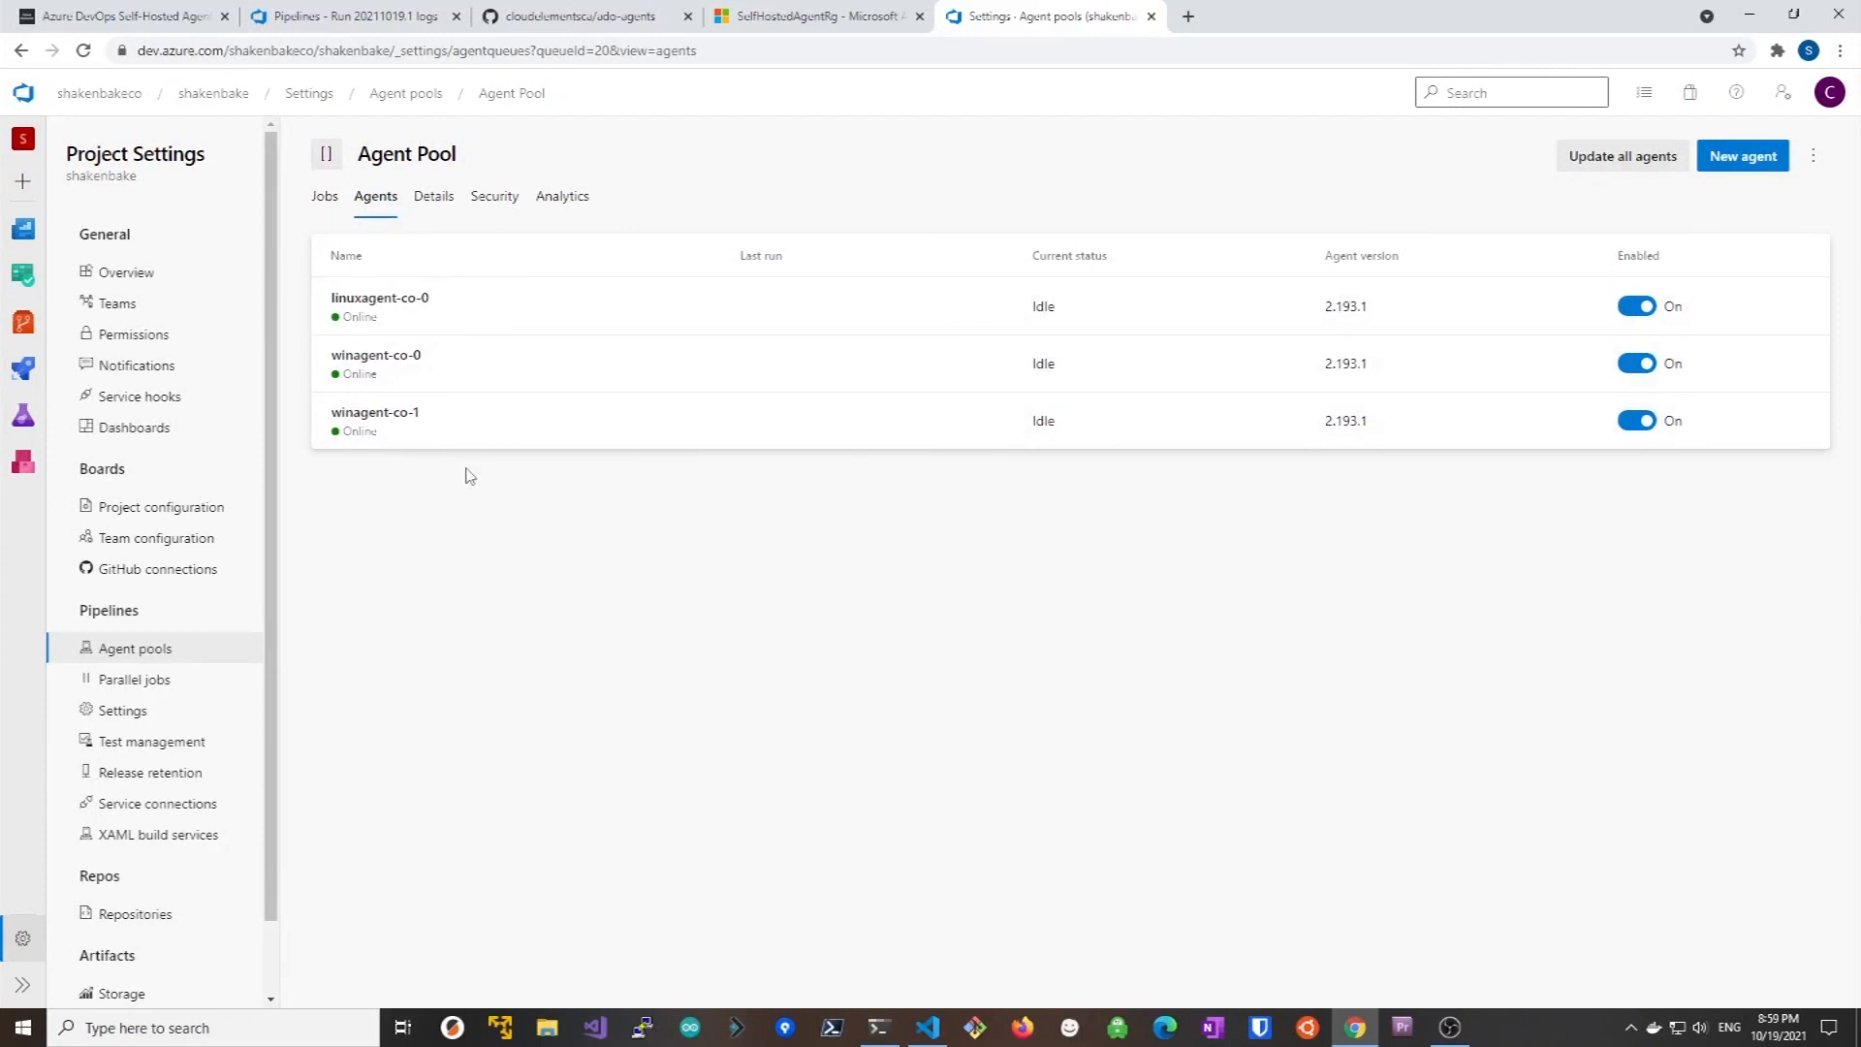
Switch back to the registry repositories in Azure Portal
{"action": "left_click", "coordinate": [814, 16]}
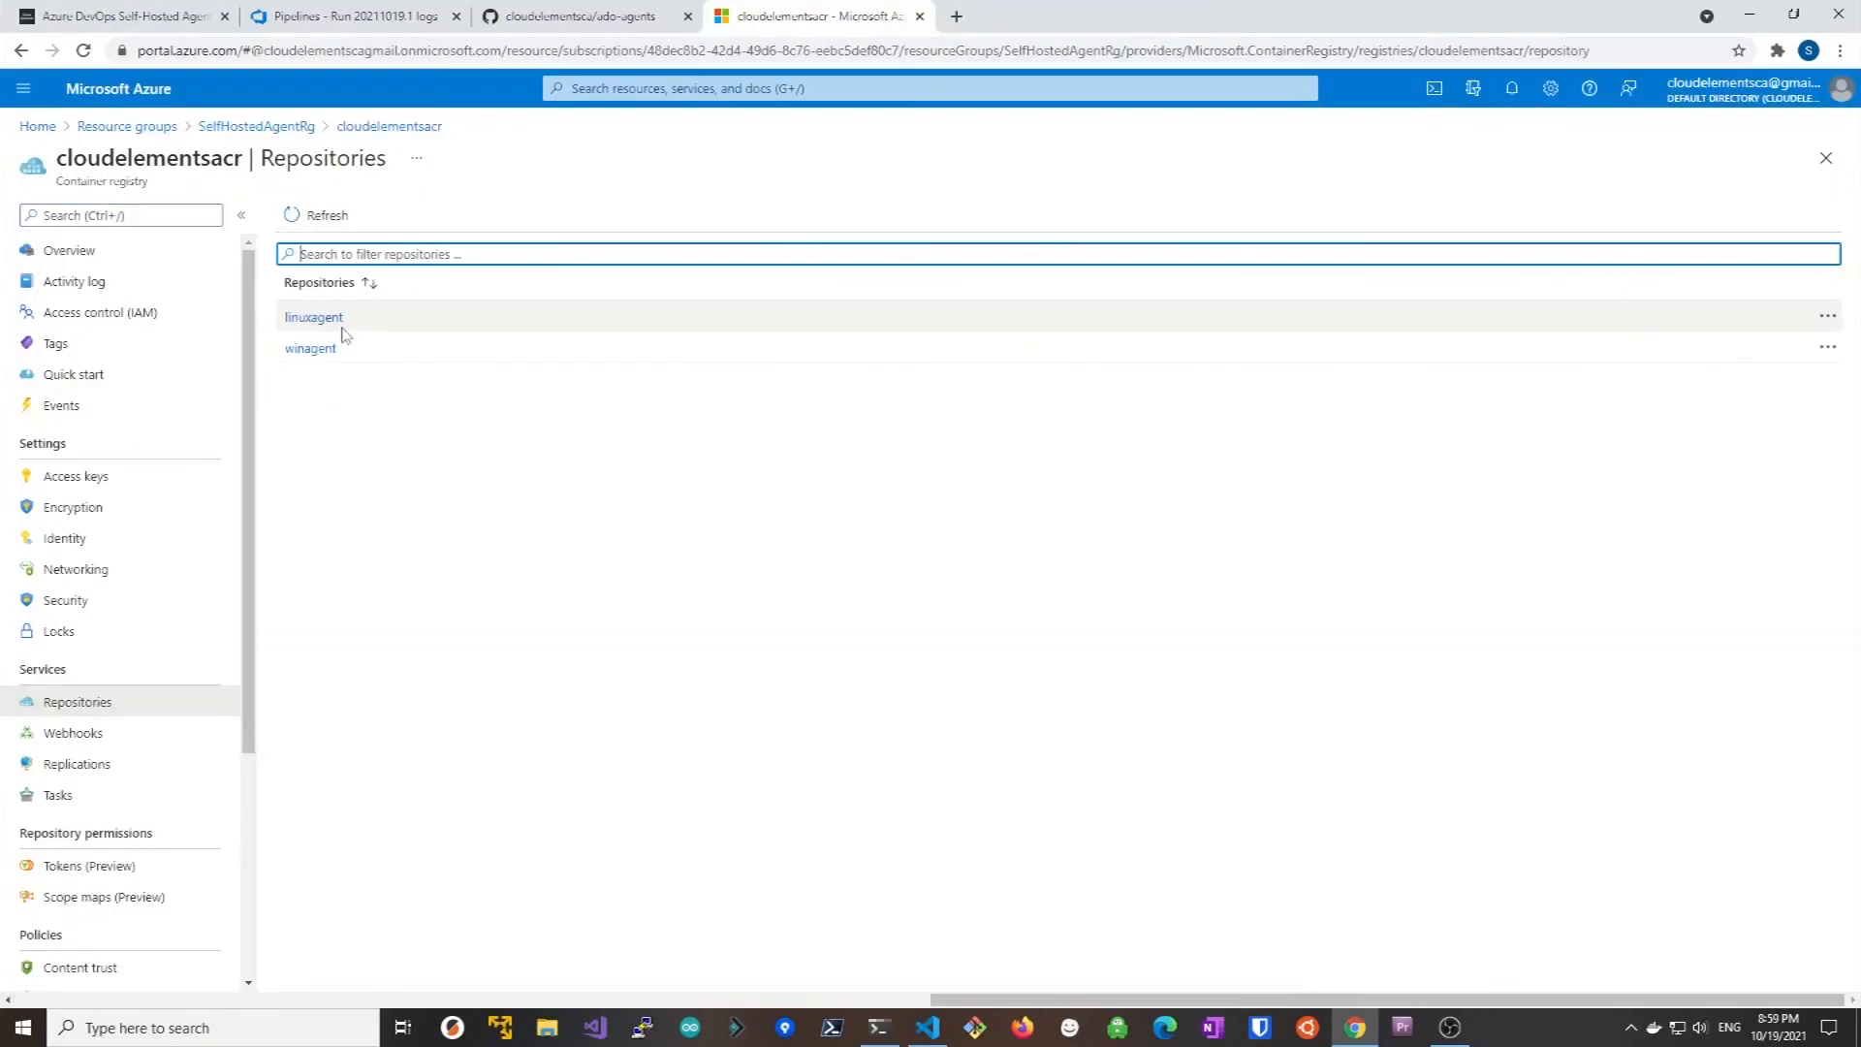